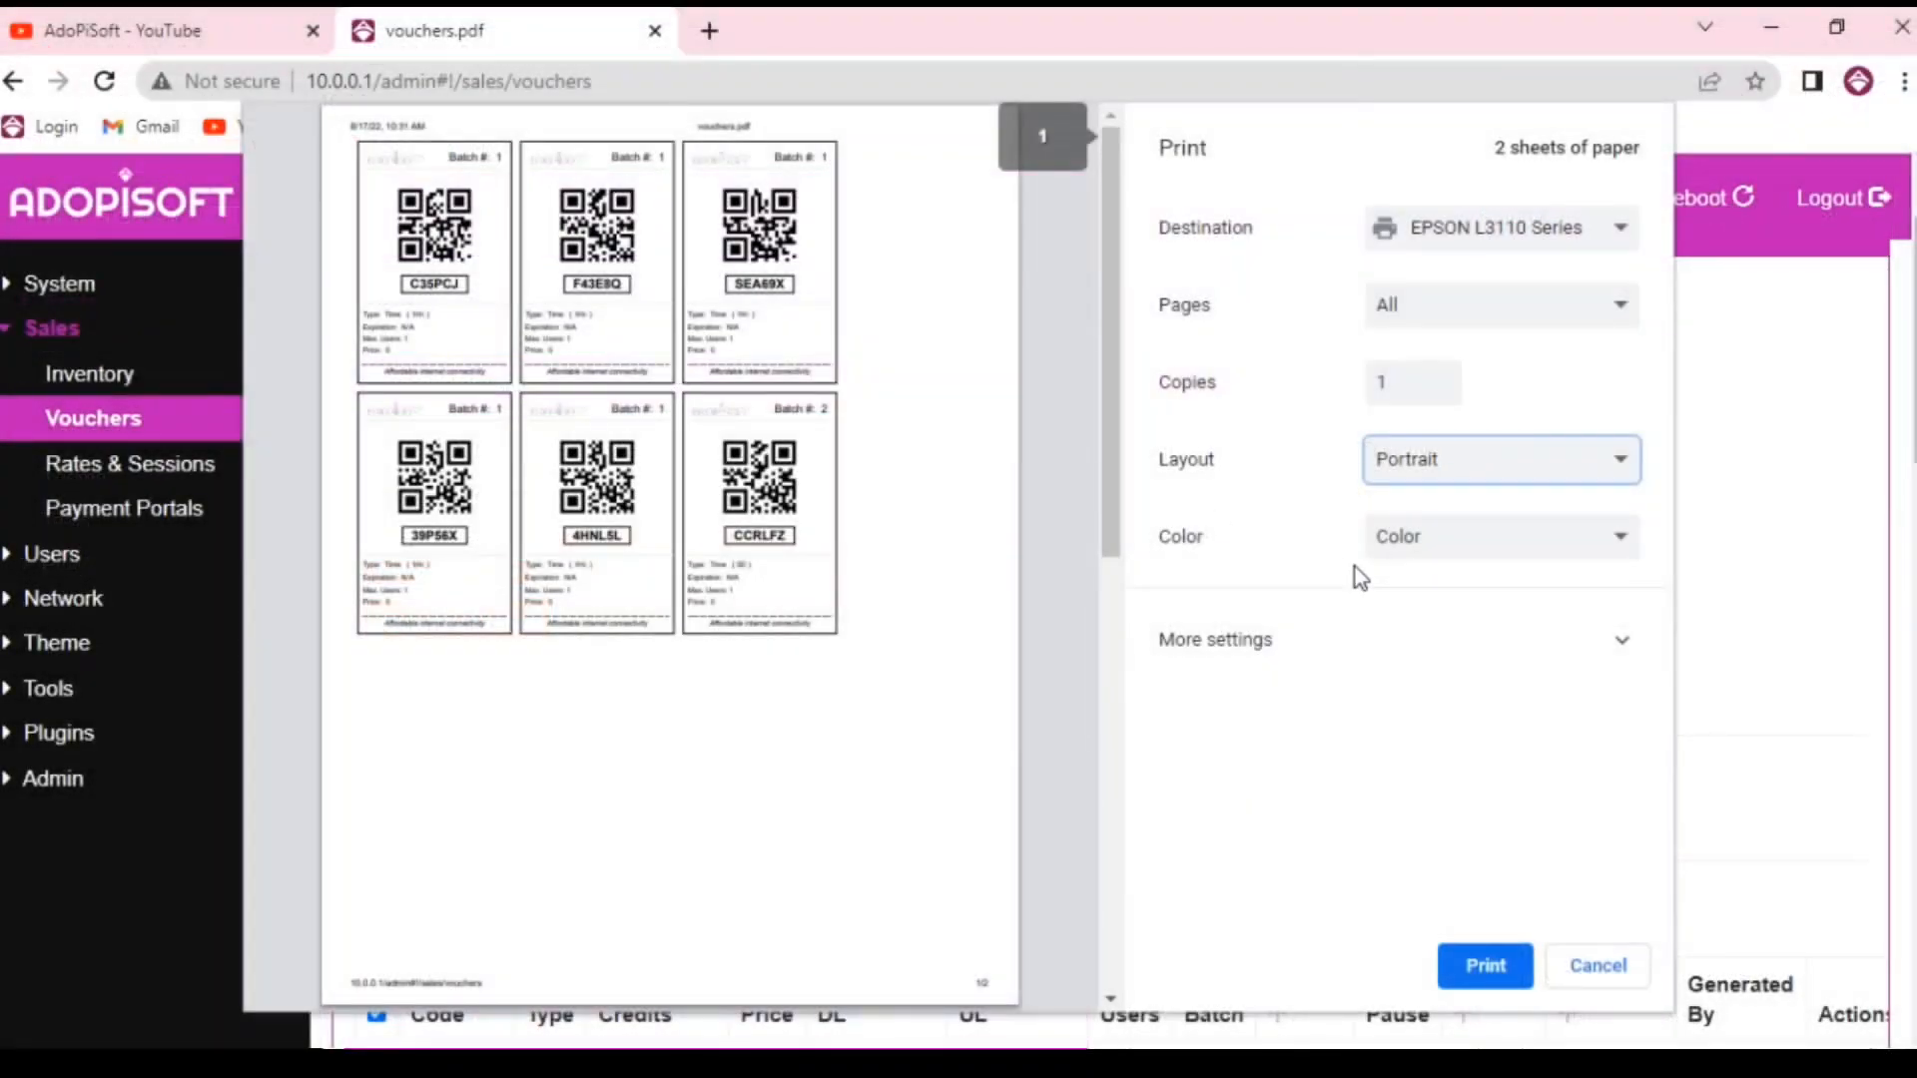
{"action": "mouse_move", "coordinate": [1610, 475]}
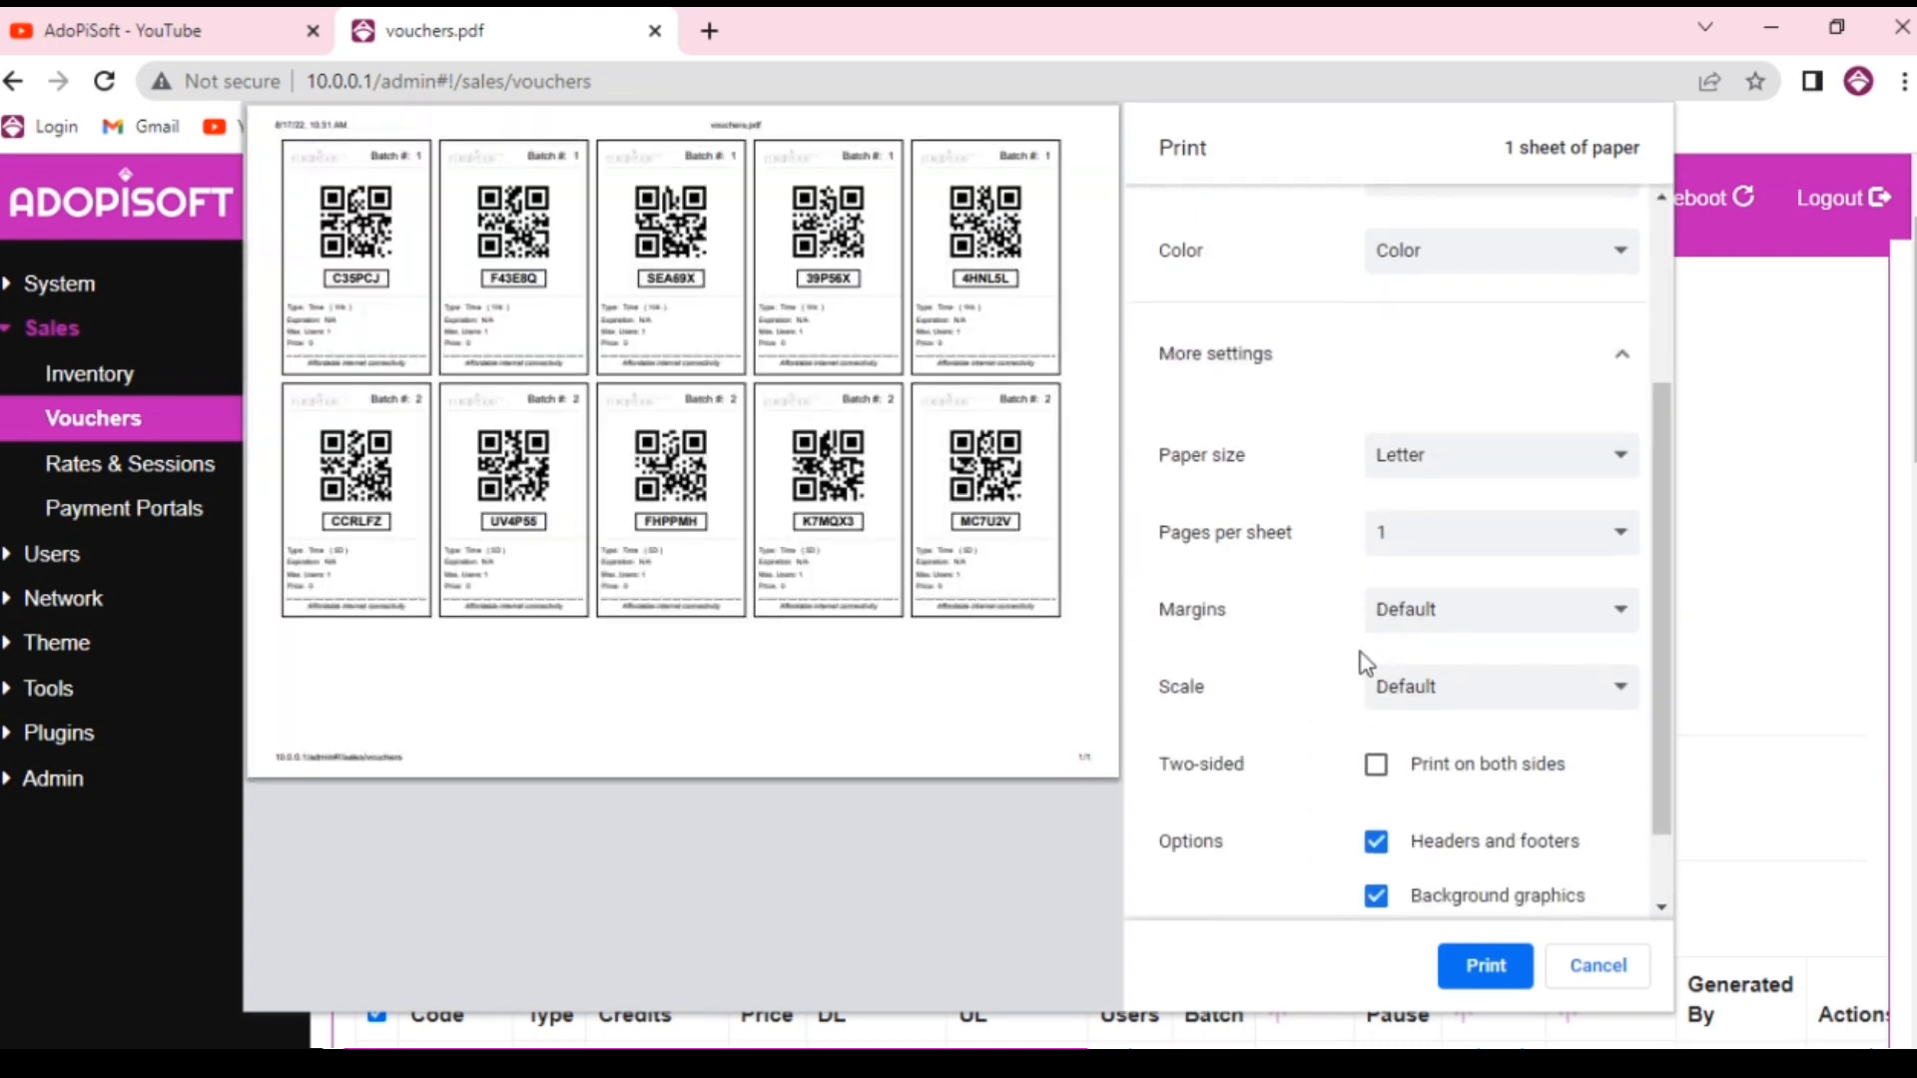
Scroll the print preview to check the QR vouchers fit on one landscape sheet
{"action": "scroll", "scroll_direction": "down", "scroll_amount": 3}
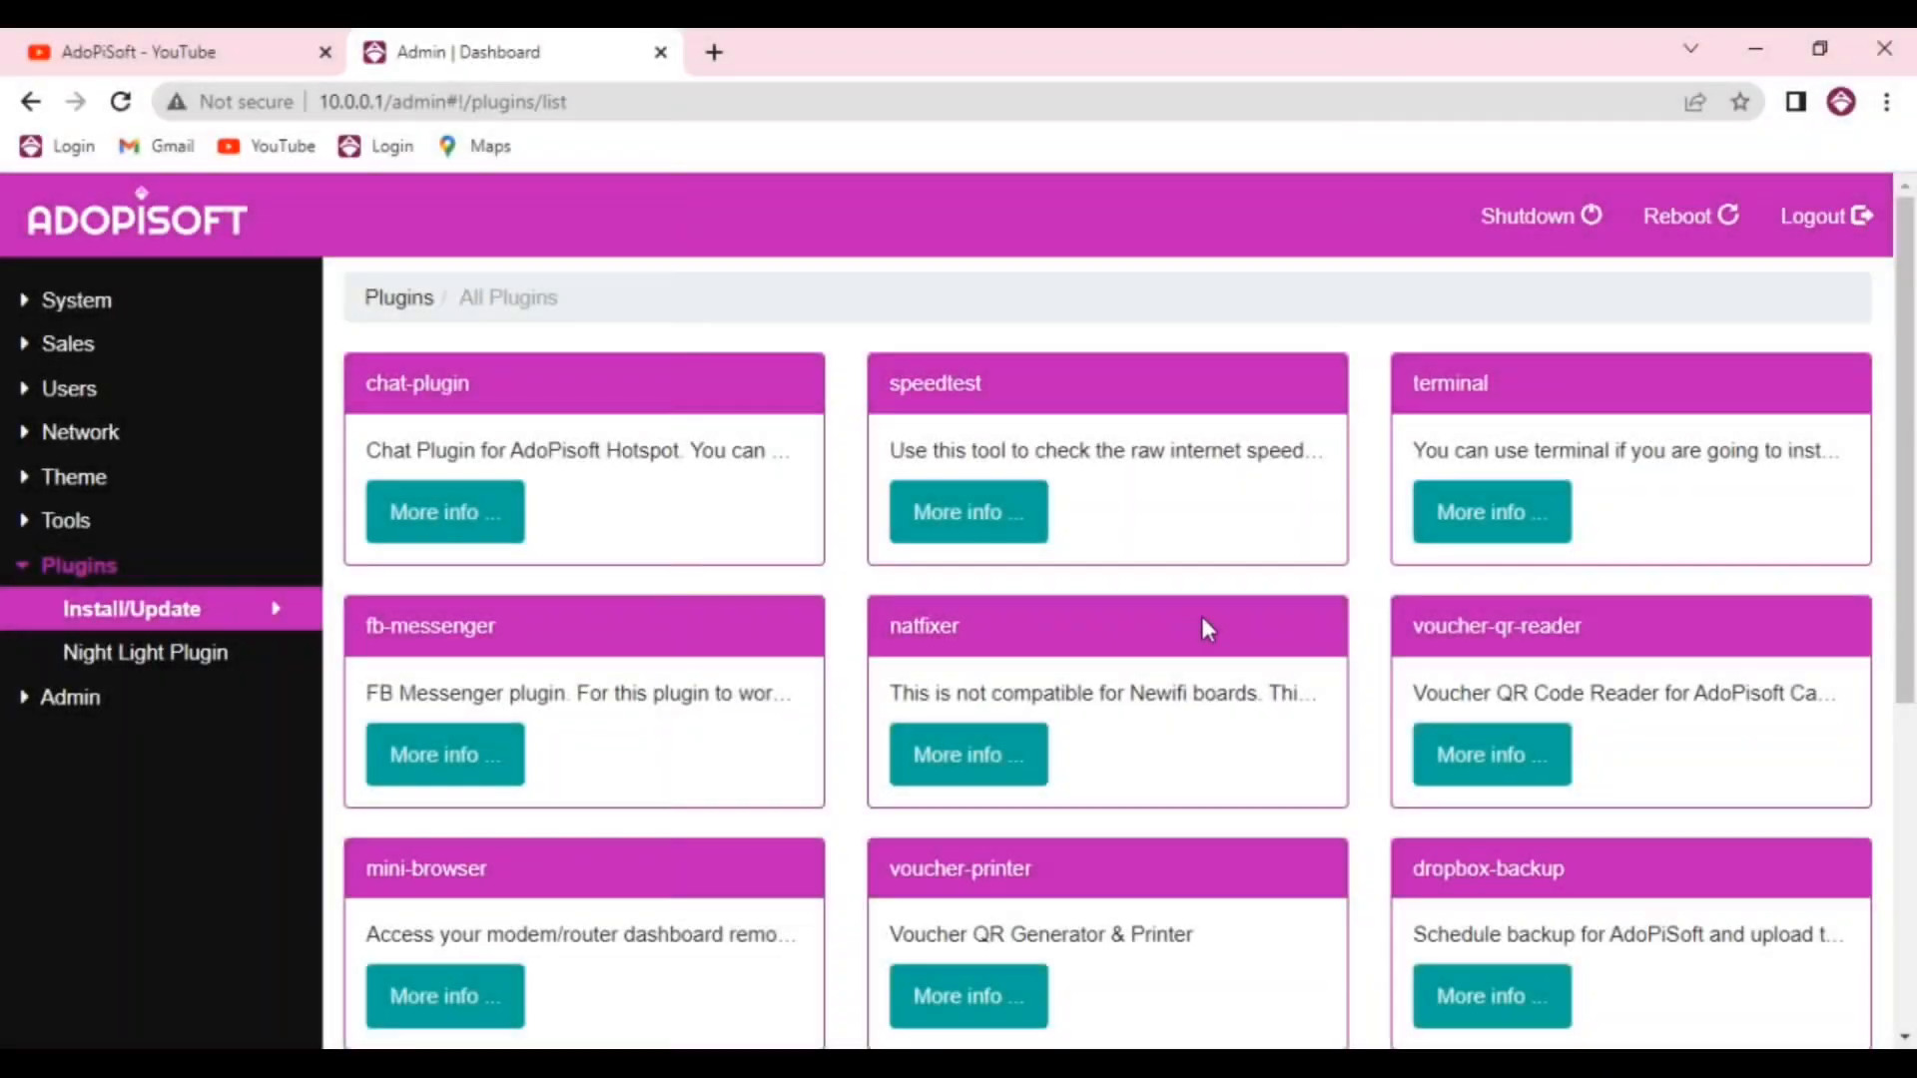
Install voucher-qr-reader version 1.0.5 from its plugin page and confirm the install
{"action": "scroll", "scroll_direction": "down", "scroll_amount": 3}
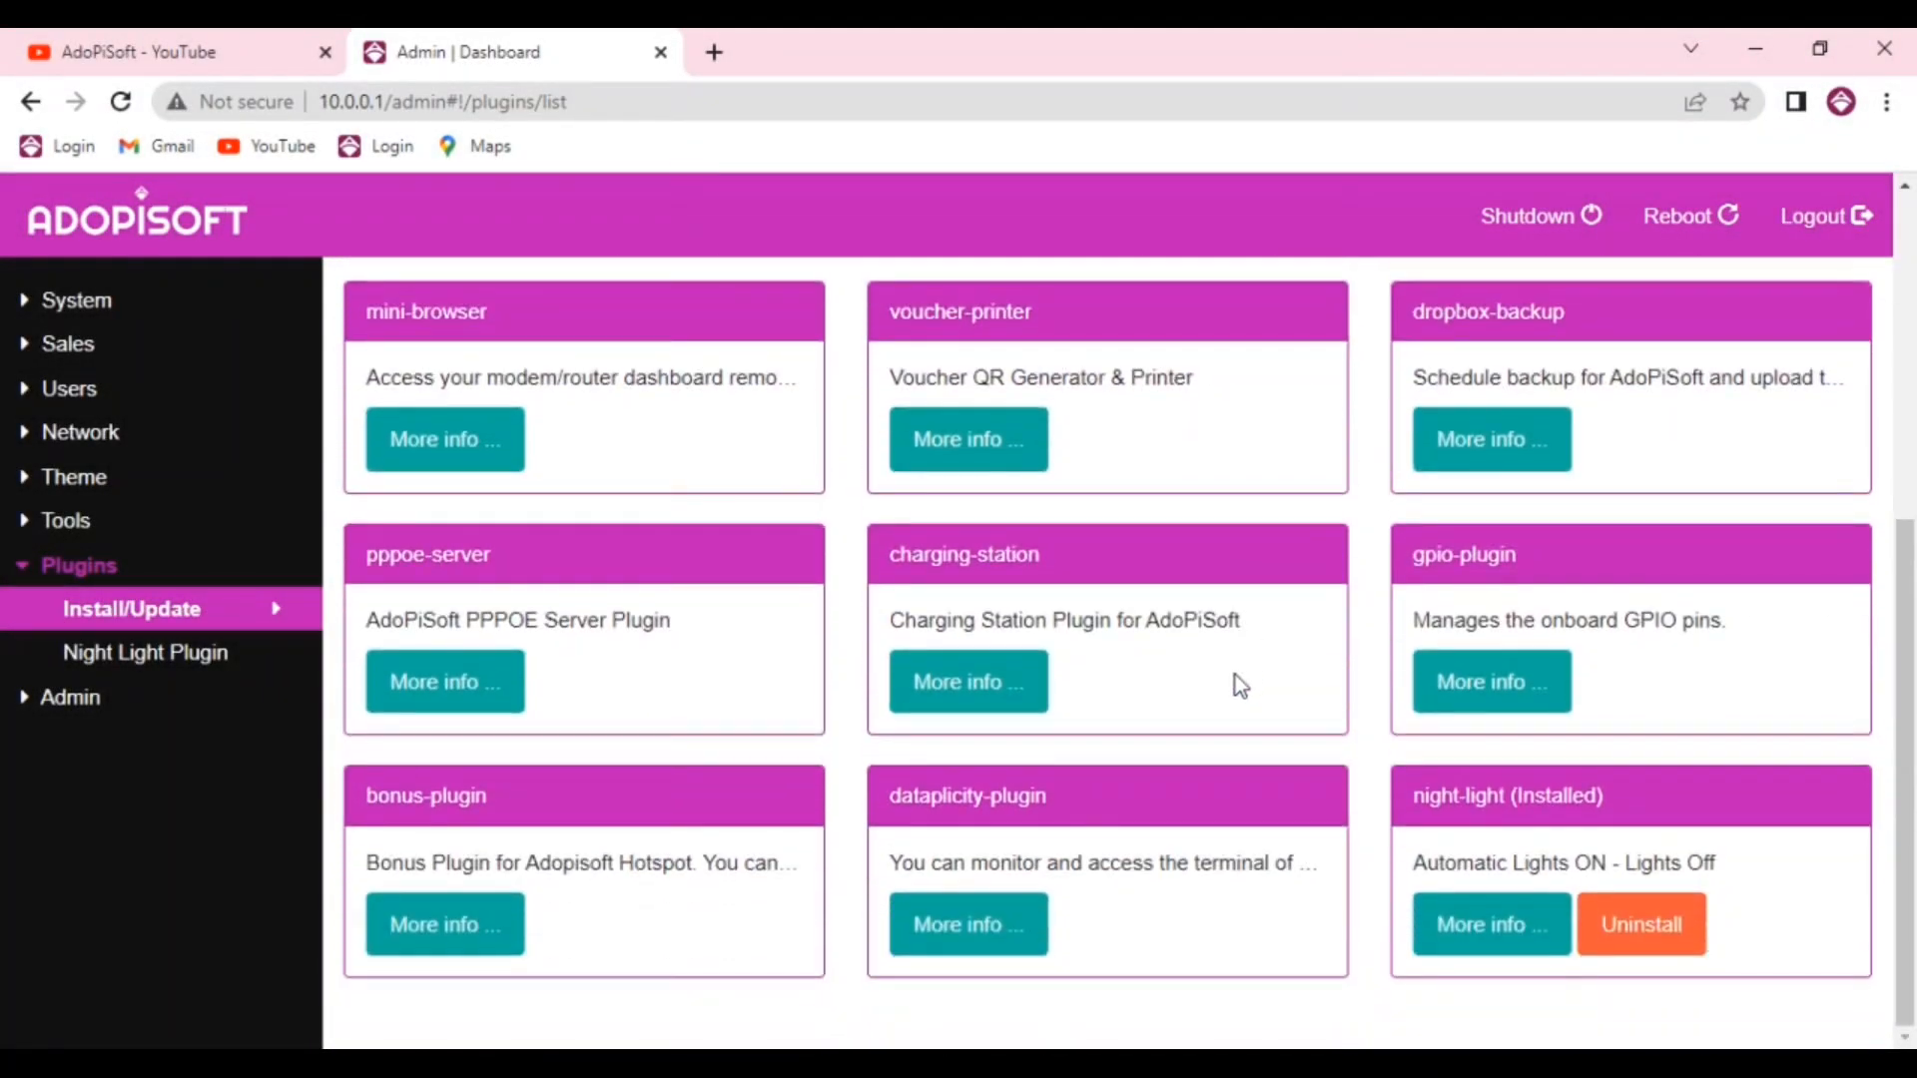
{"action": "mouse_move", "coordinate": [737, 749]}
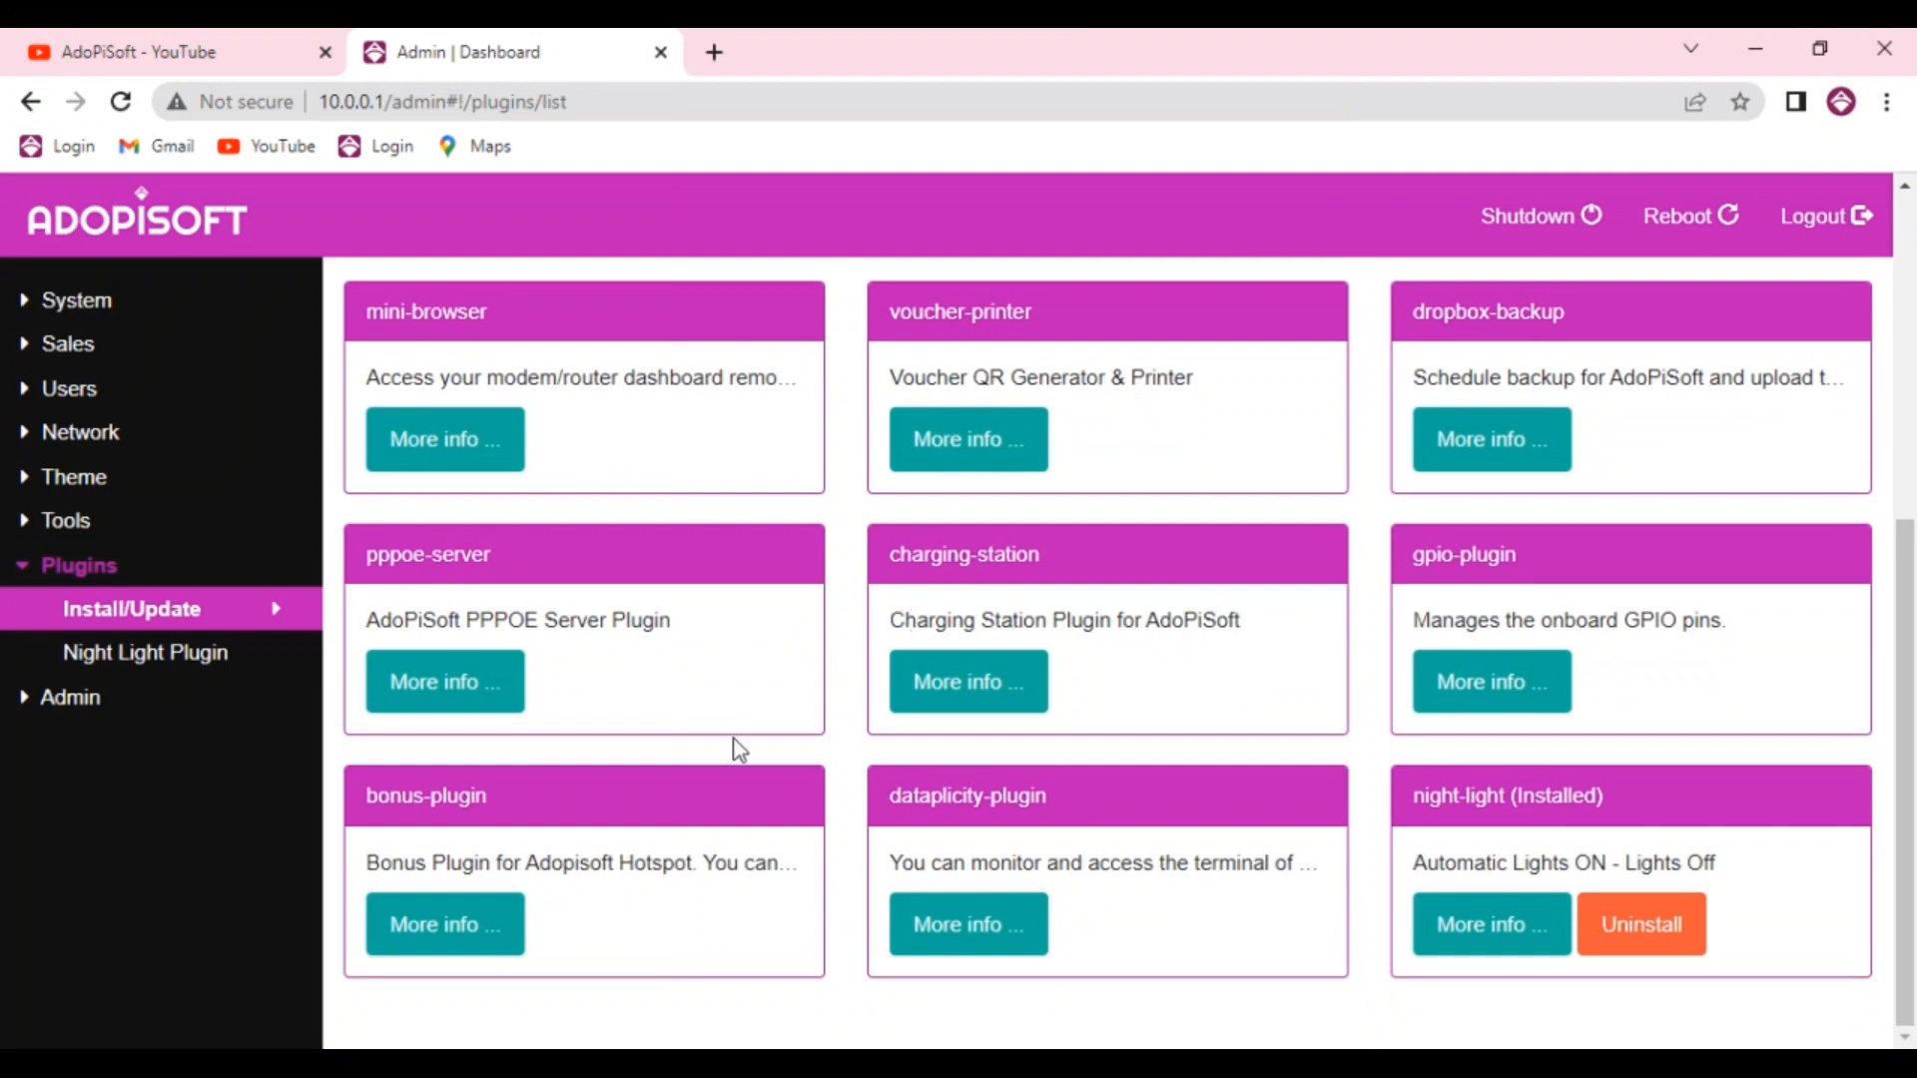
{"action": "mouse_move", "coordinate": [1095, 600]}
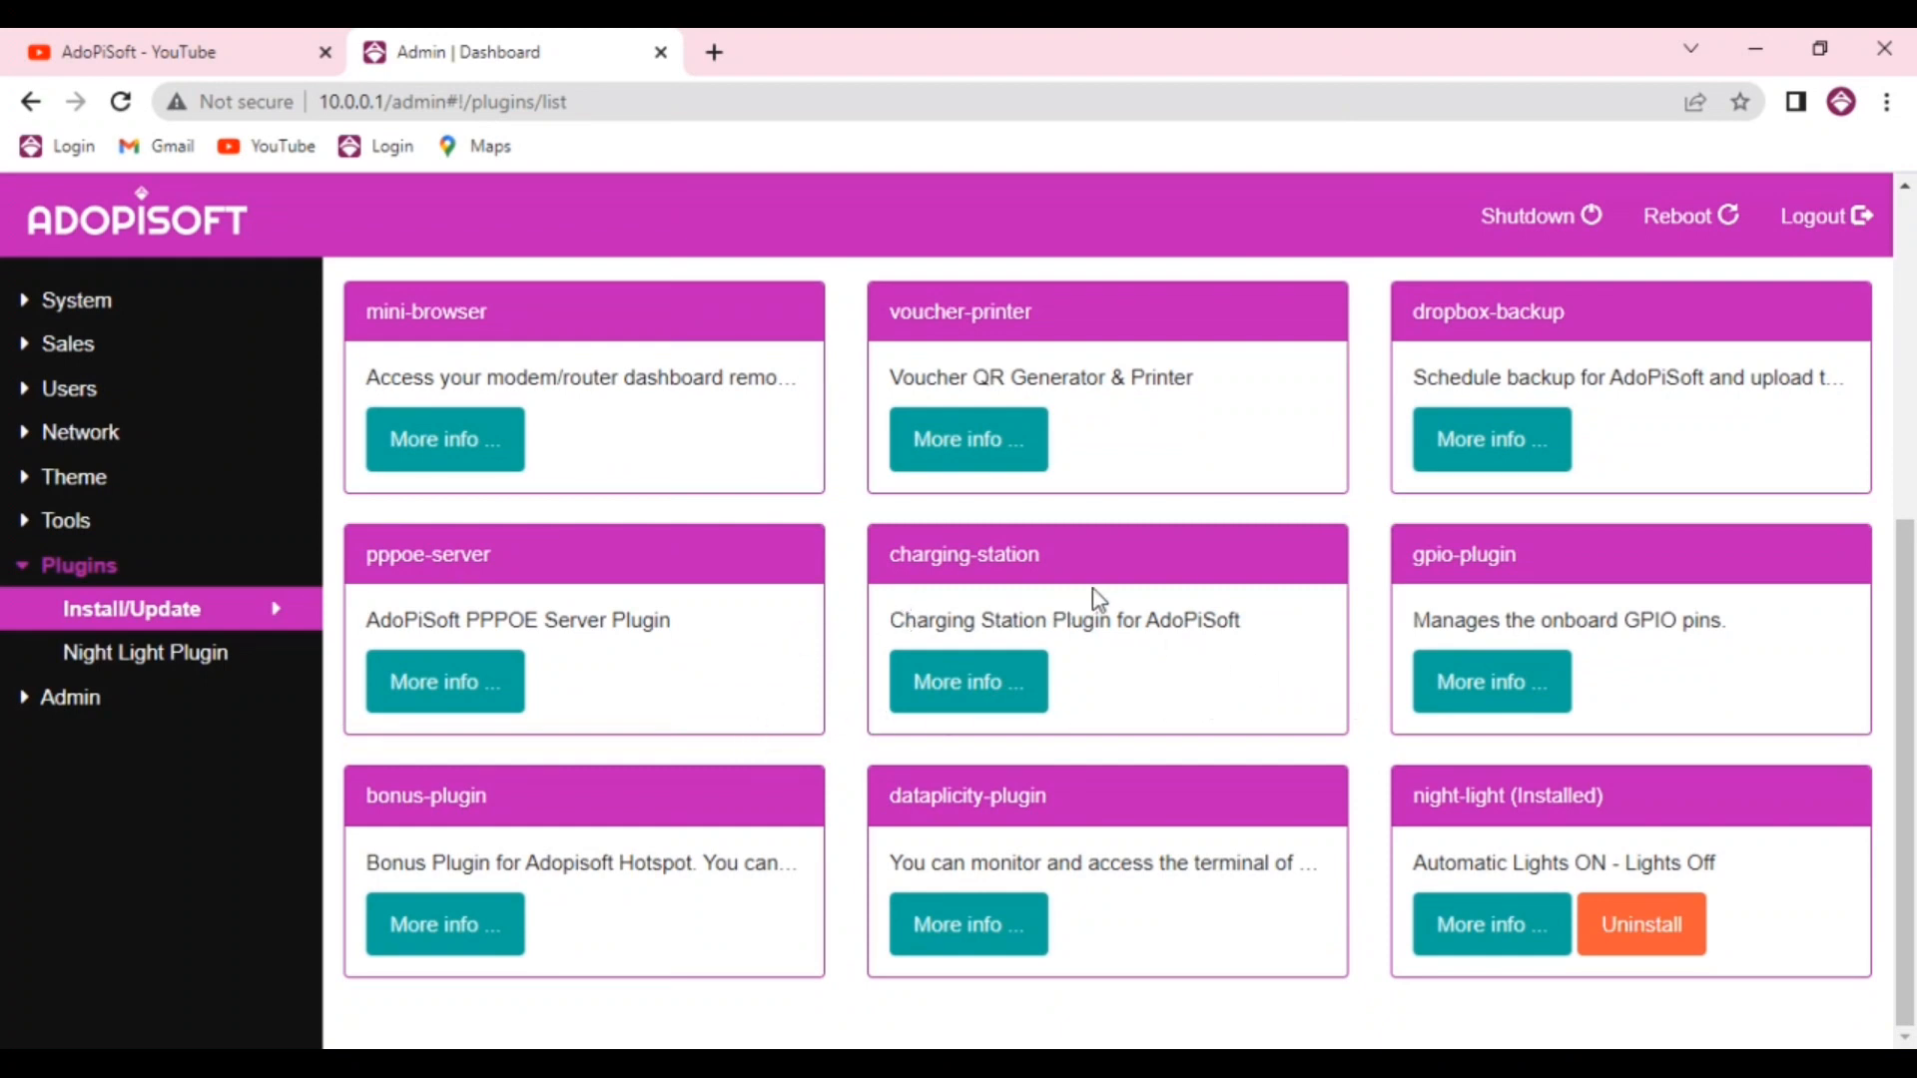
{"action": "scroll", "scroll_direction": "up", "scroll_amount": 3}
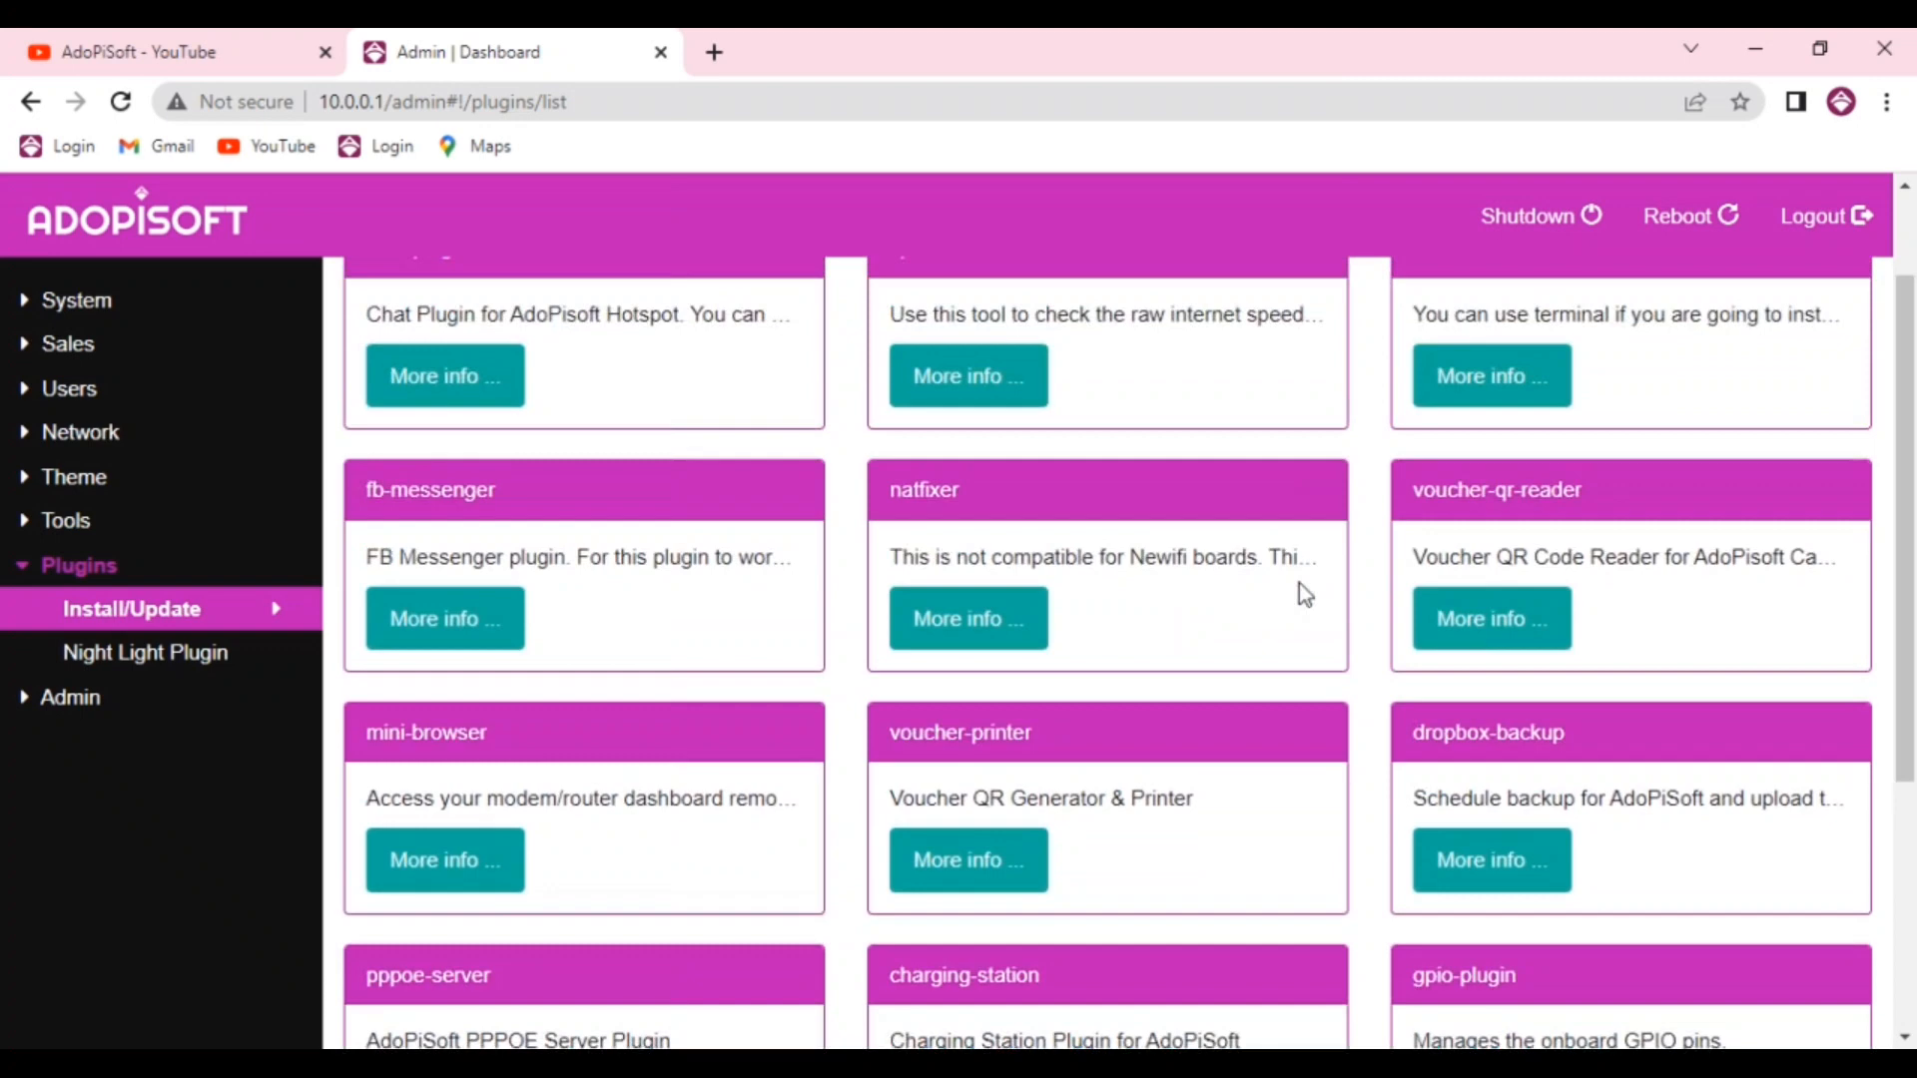
{"action": "mouse_move", "coordinate": [1252, 699]}
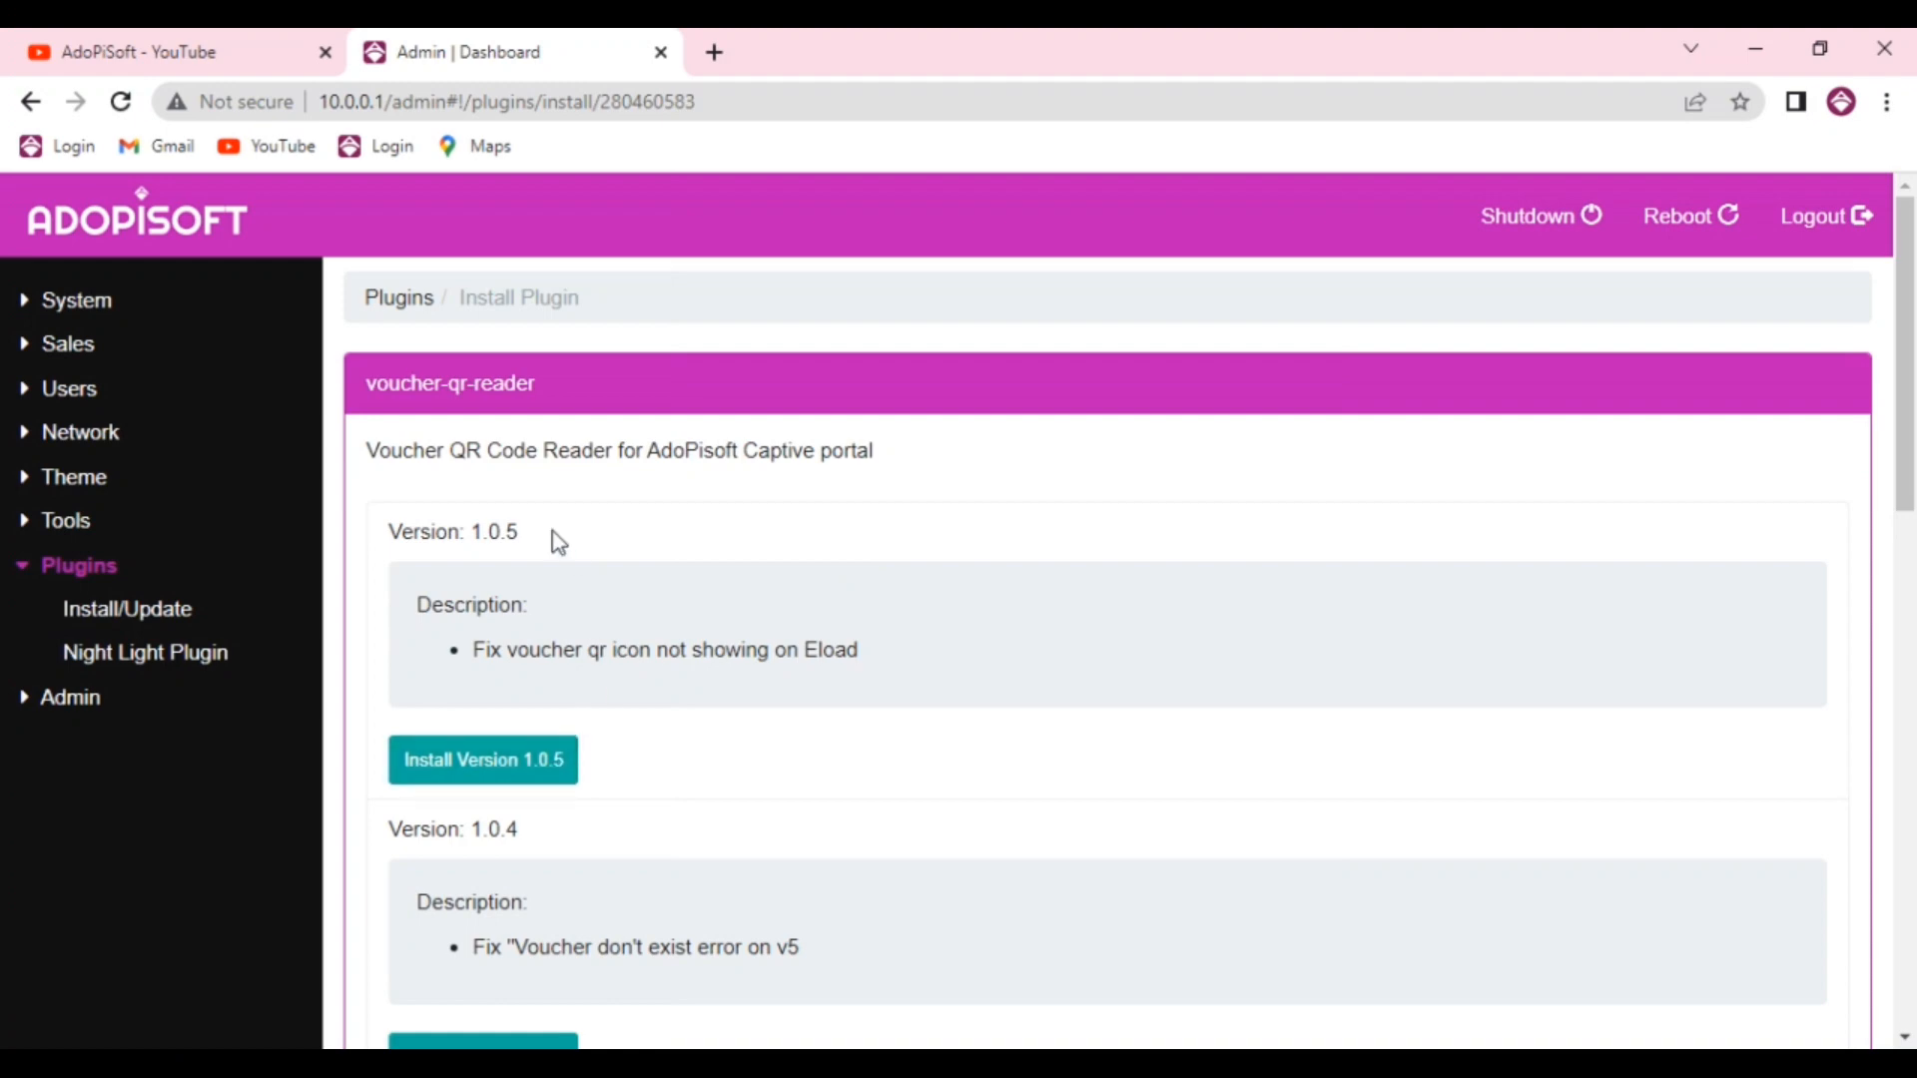
{"action": "left_click", "coordinate": [481, 758]}
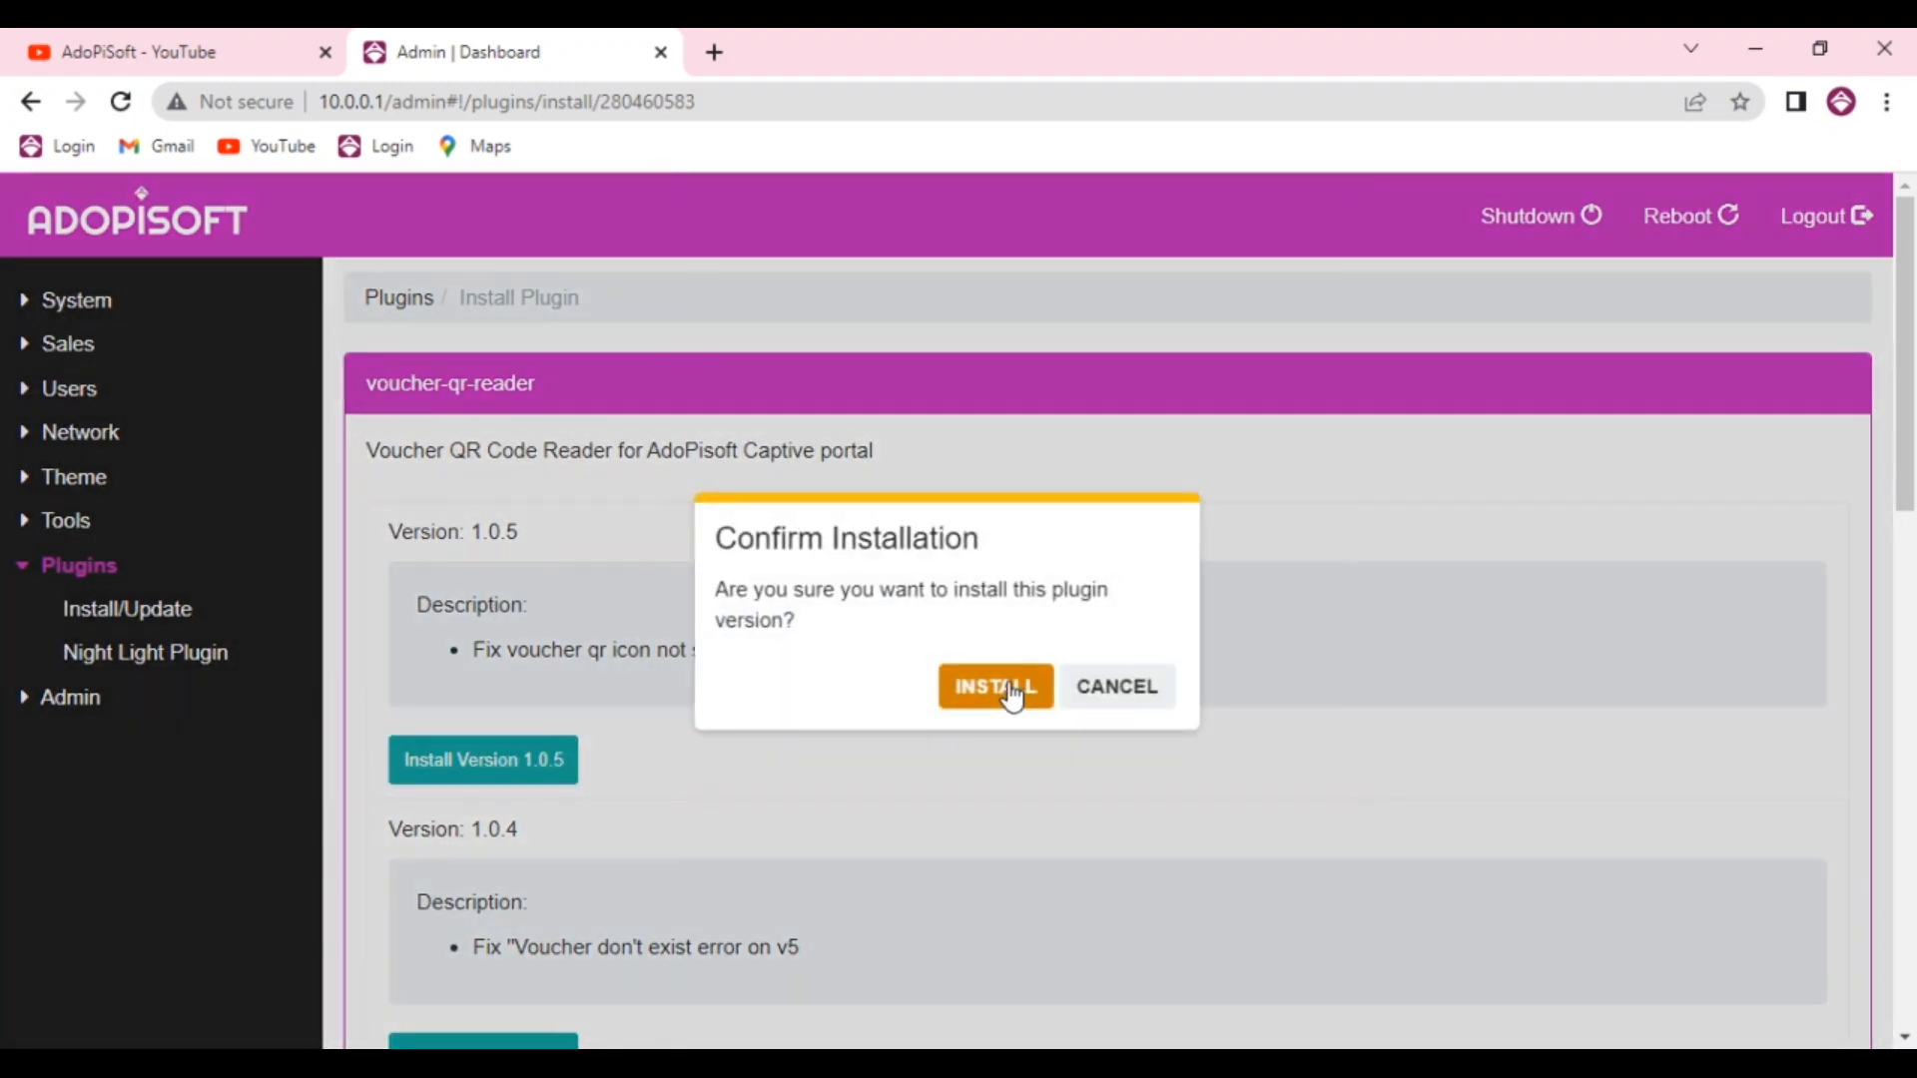
{"action": "left_click", "coordinate": [995, 685]}
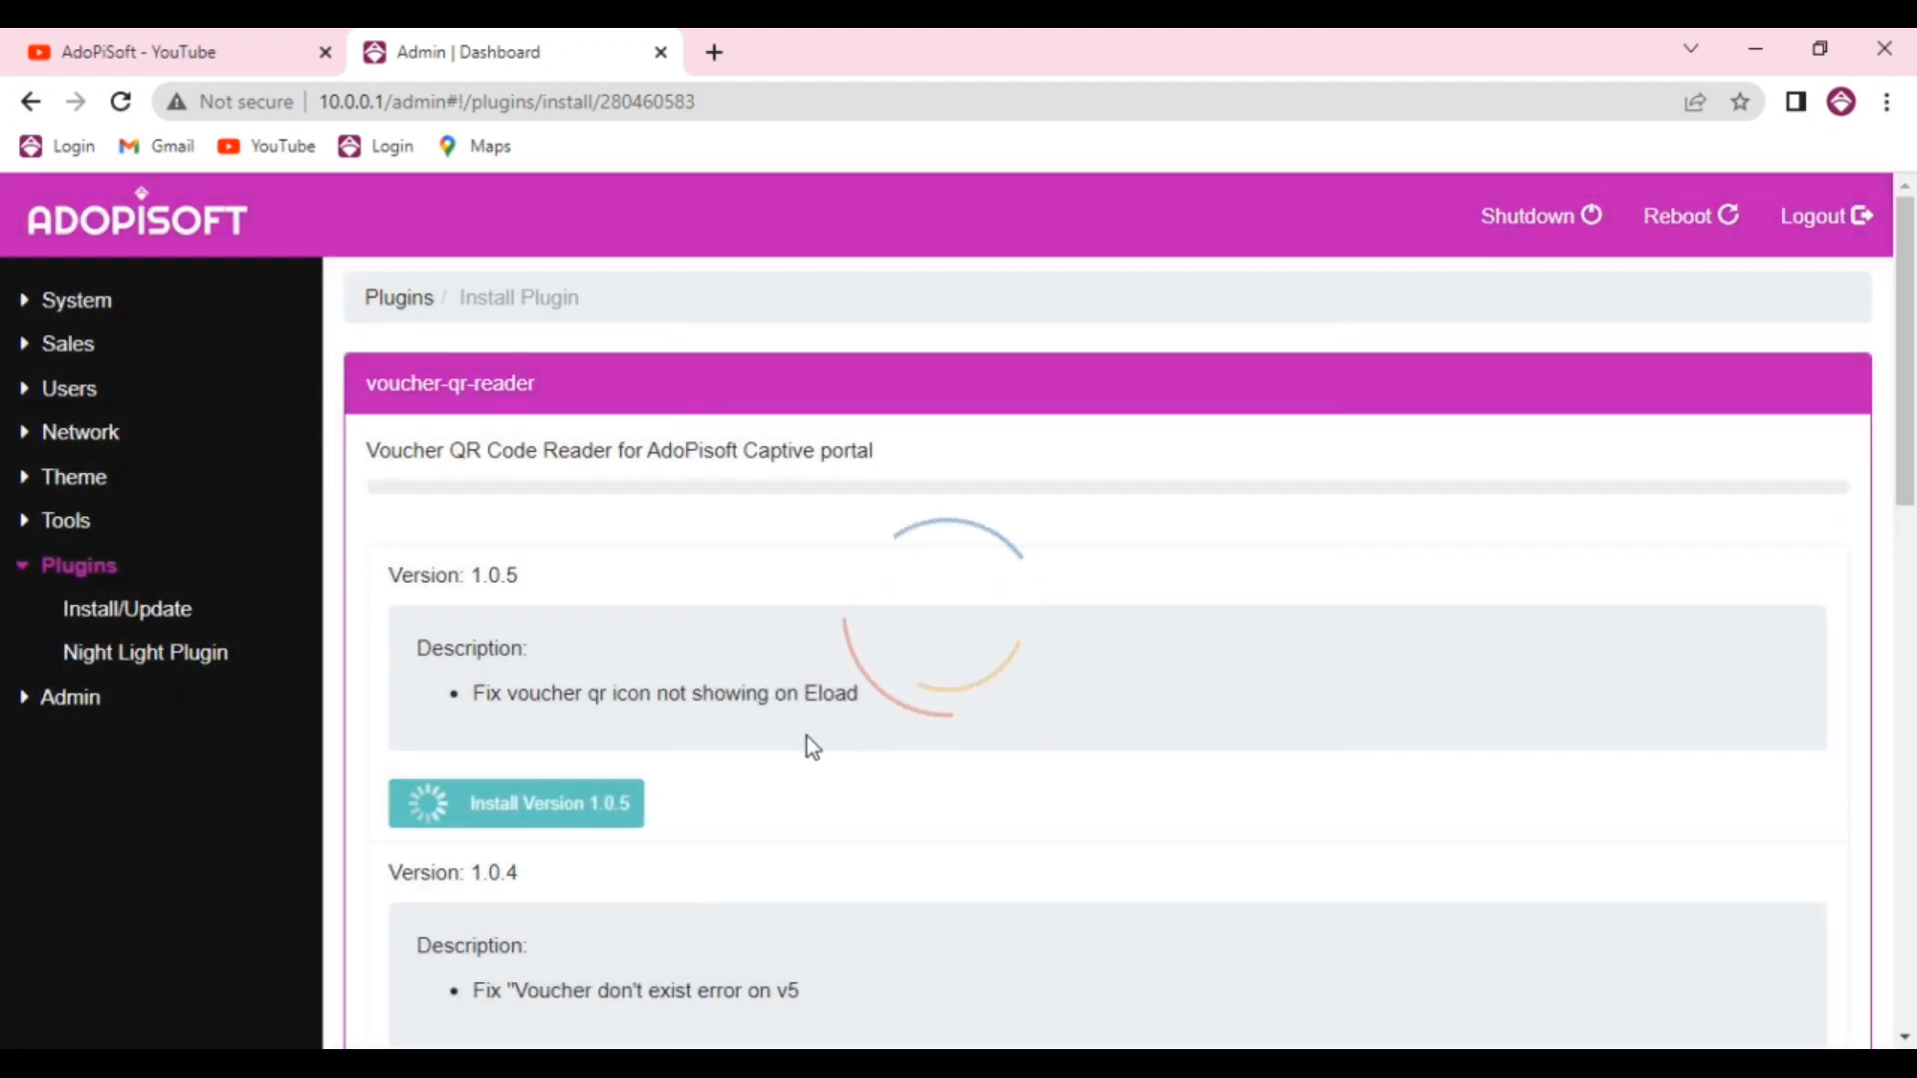
Wait through the install progress until voucher-qr-reader shows as Installed
{"action": "left_click", "coordinate": [514, 803]}
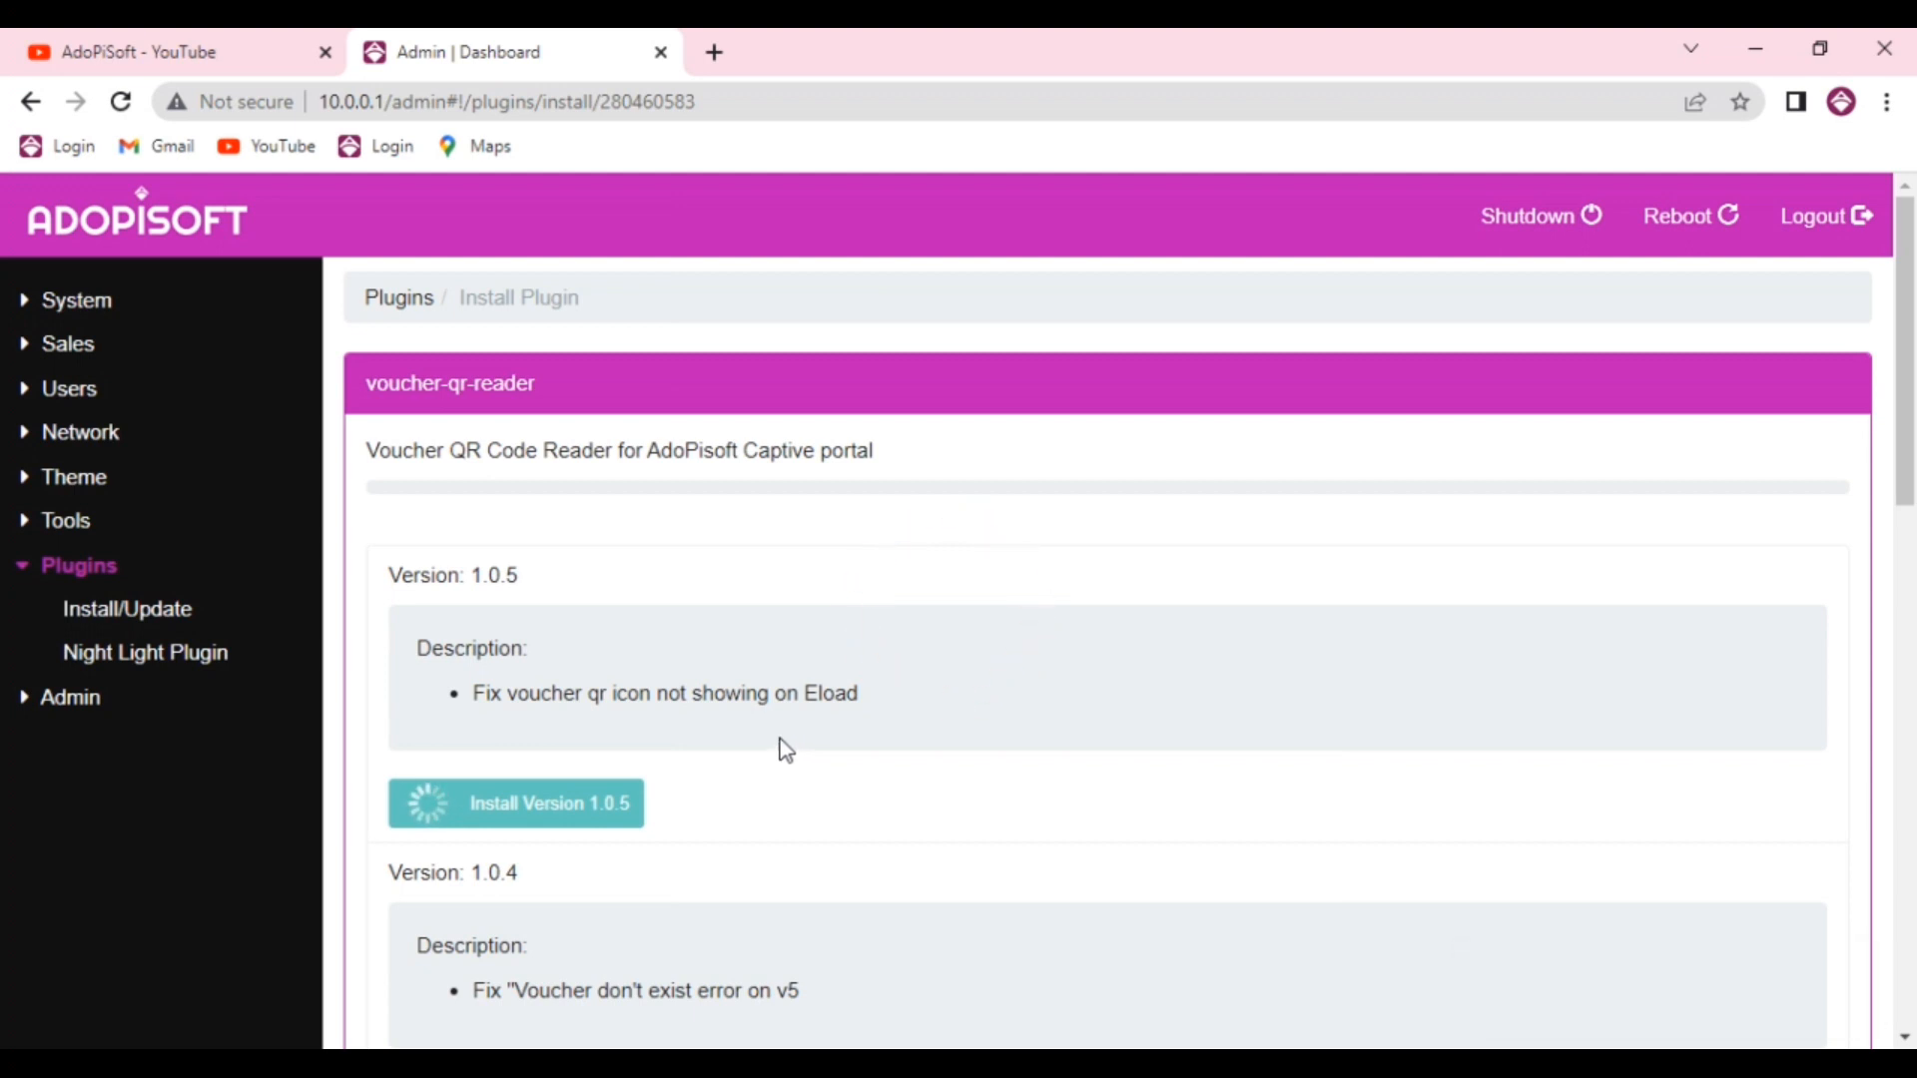
{"action": "left_click", "coordinate": [514, 803]}
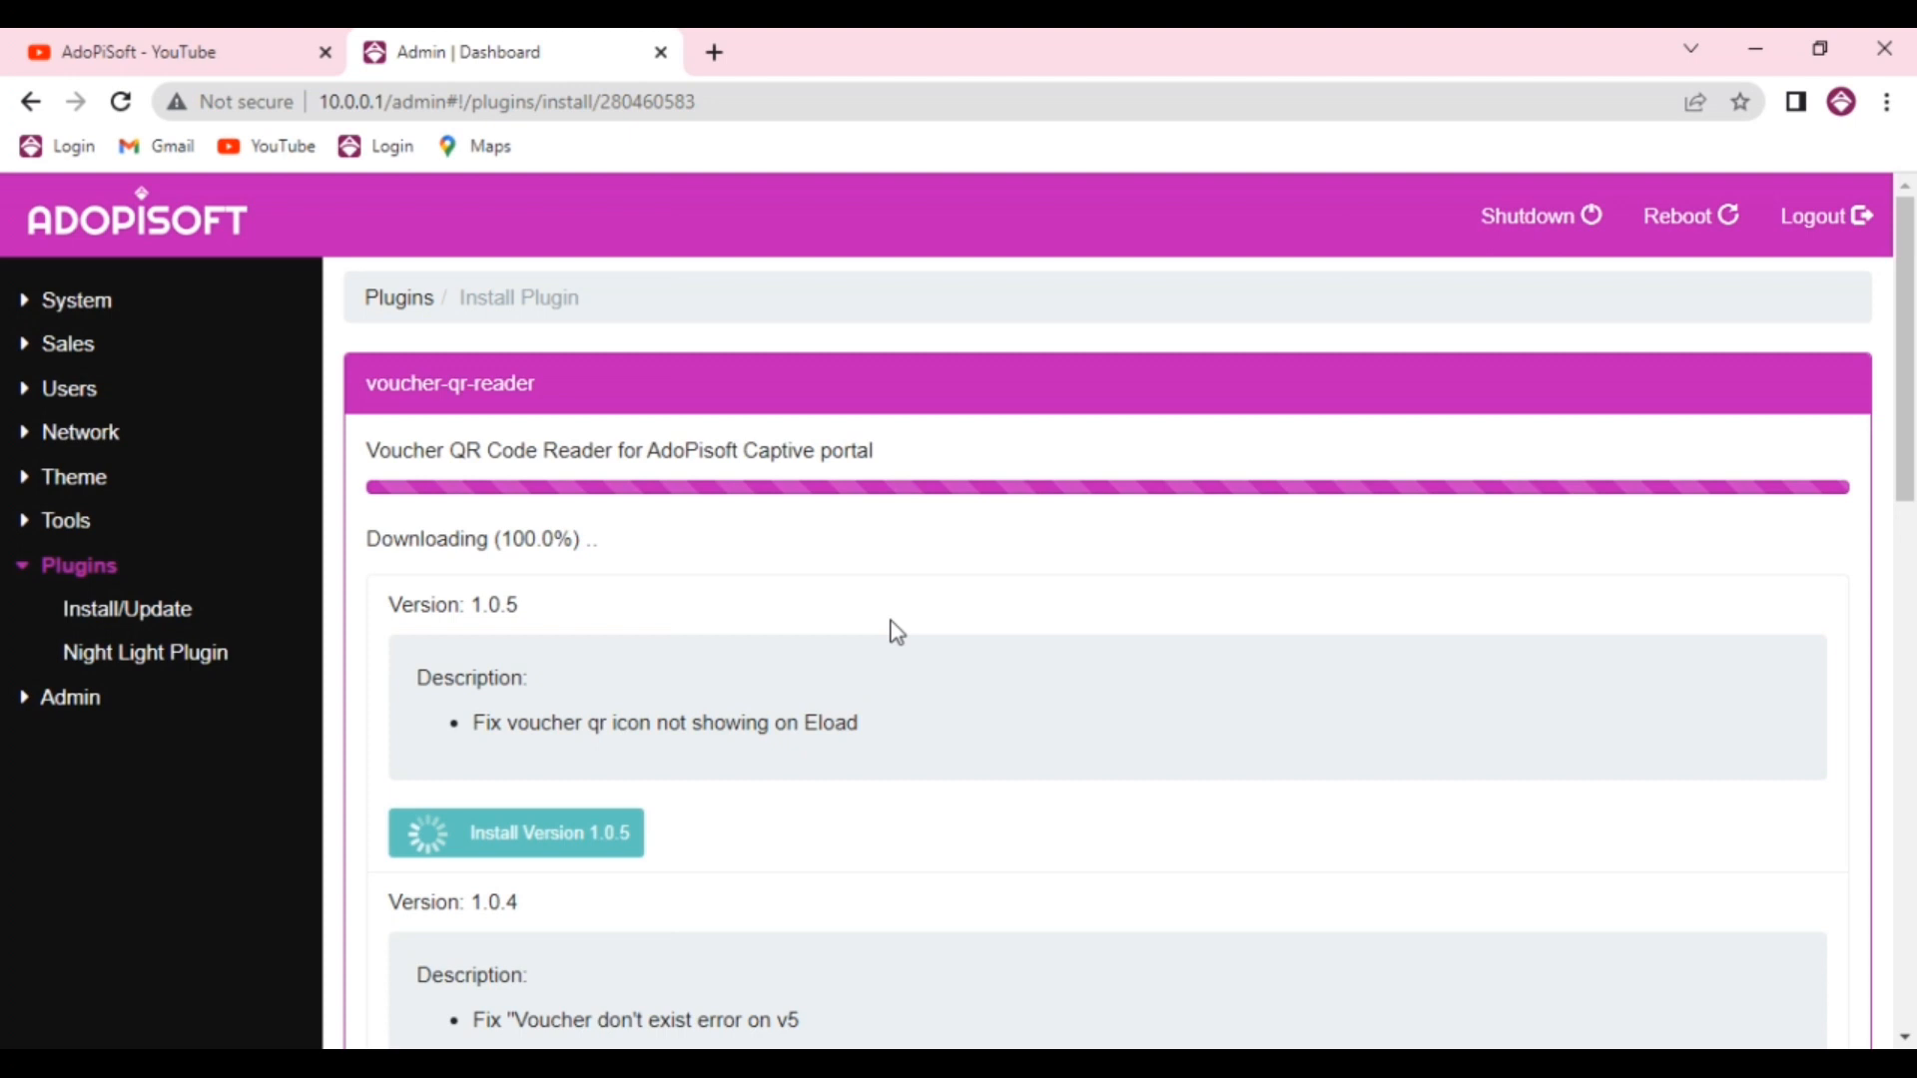
{"action": "left_click", "coordinate": [515, 833]}
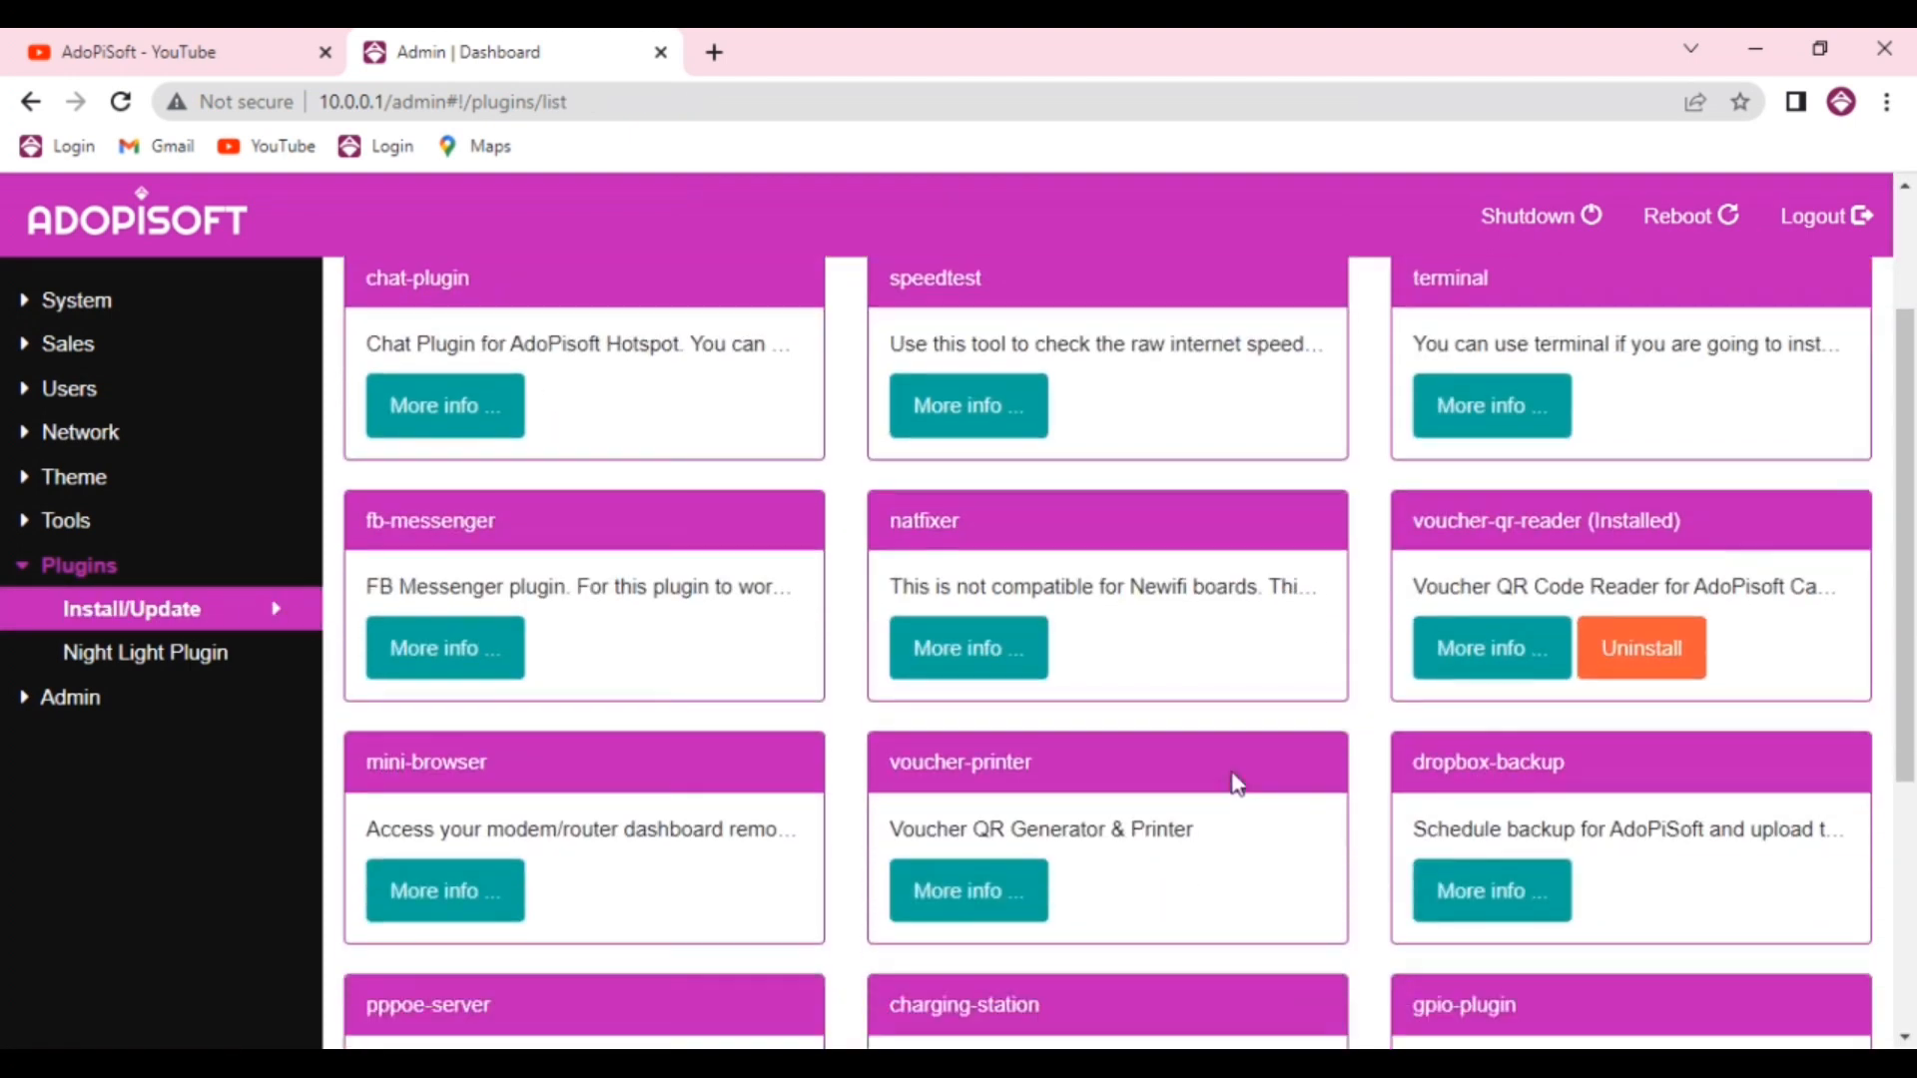
Install voucher-printer version 1.0.2 from its plugin page and confirm the download
{"action": "left_click", "coordinate": [966, 890]}
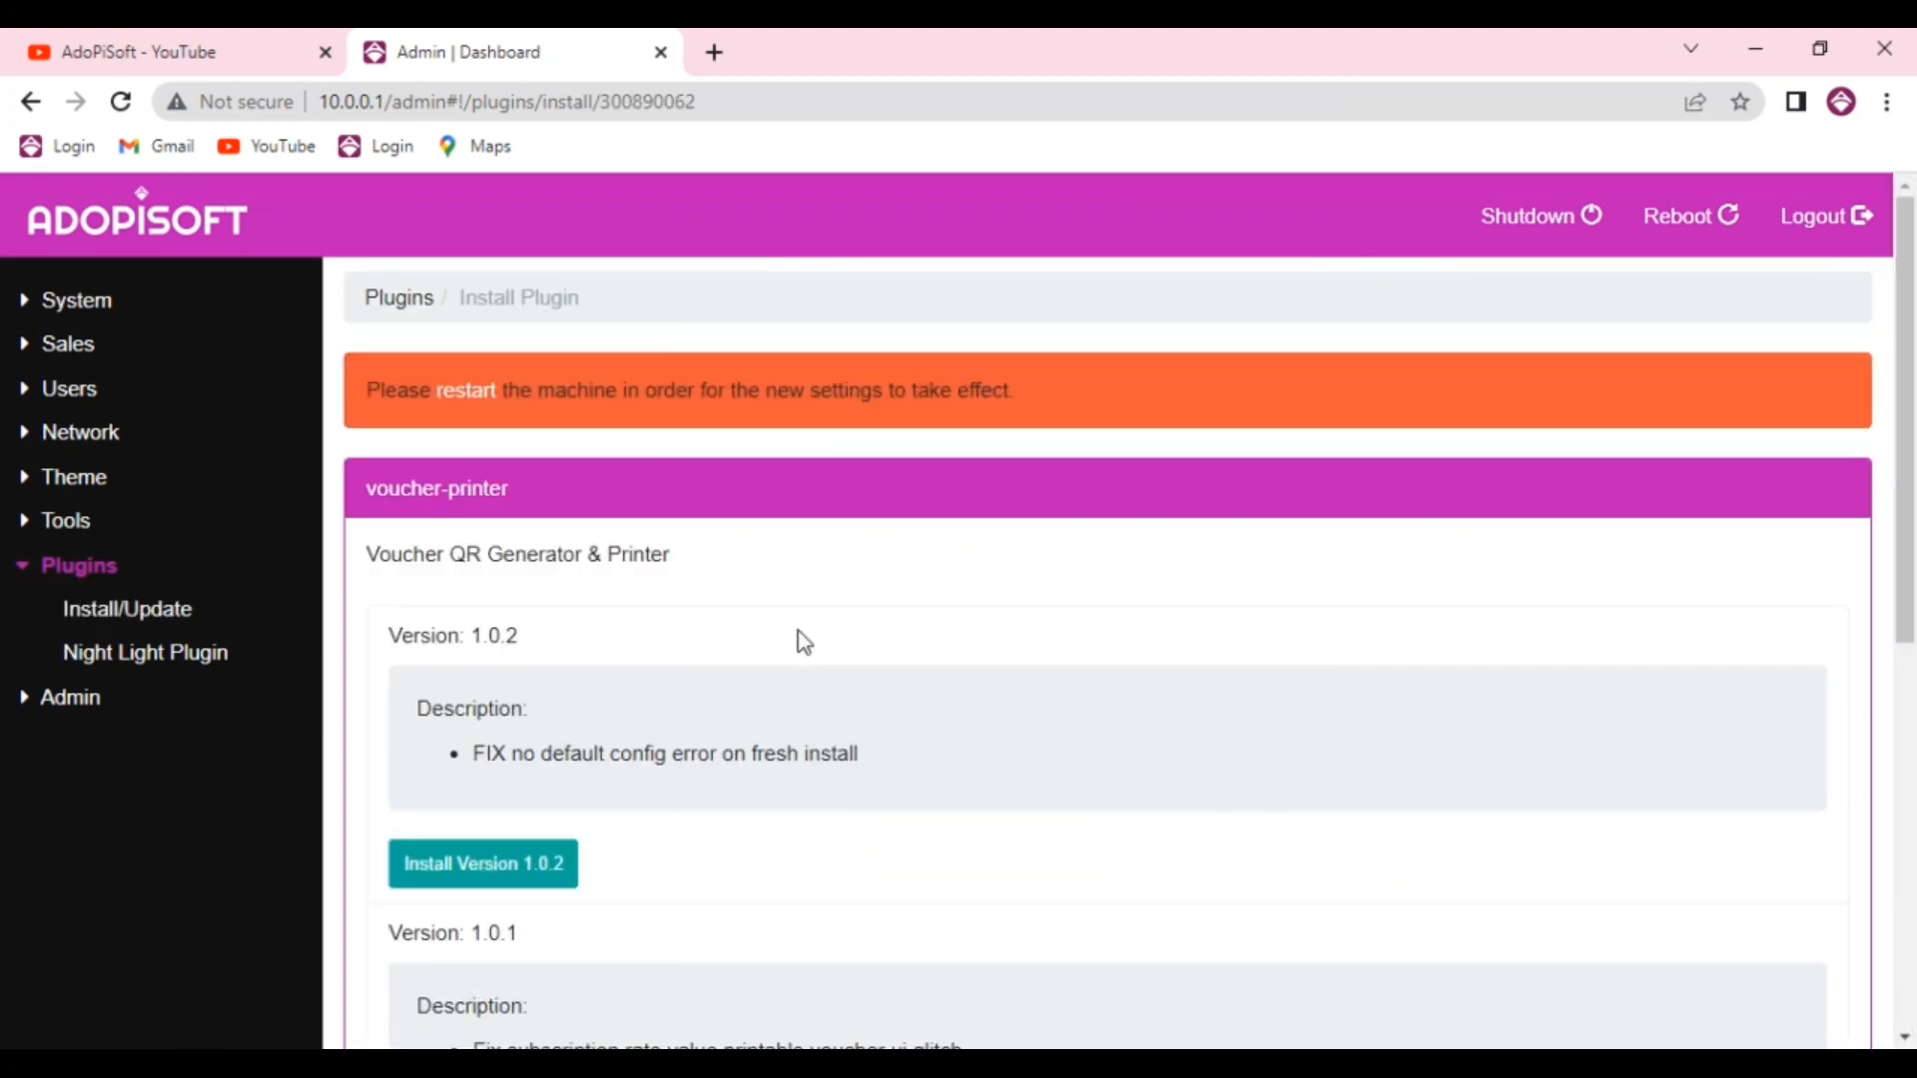
{"action": "mouse_move", "coordinate": [571, 745]}
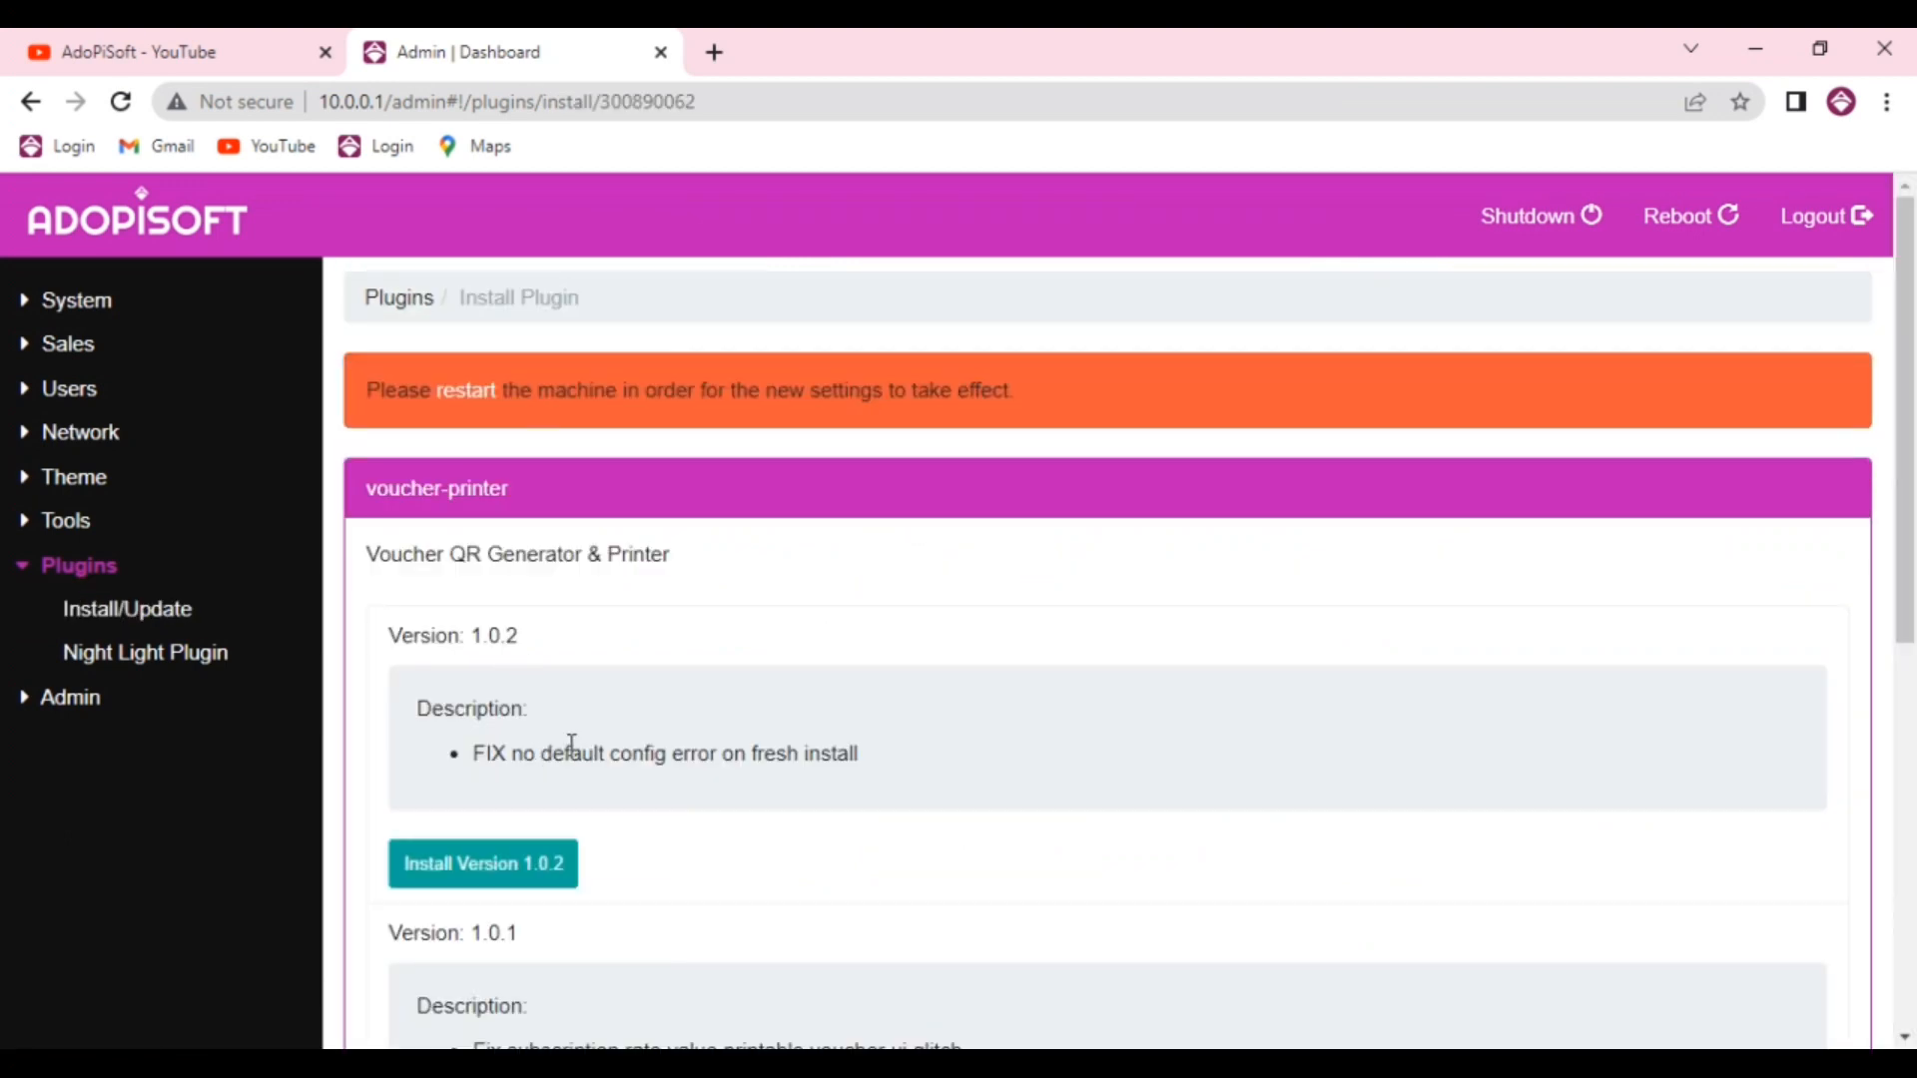
{"action": "left_click", "coordinate": [481, 863]}
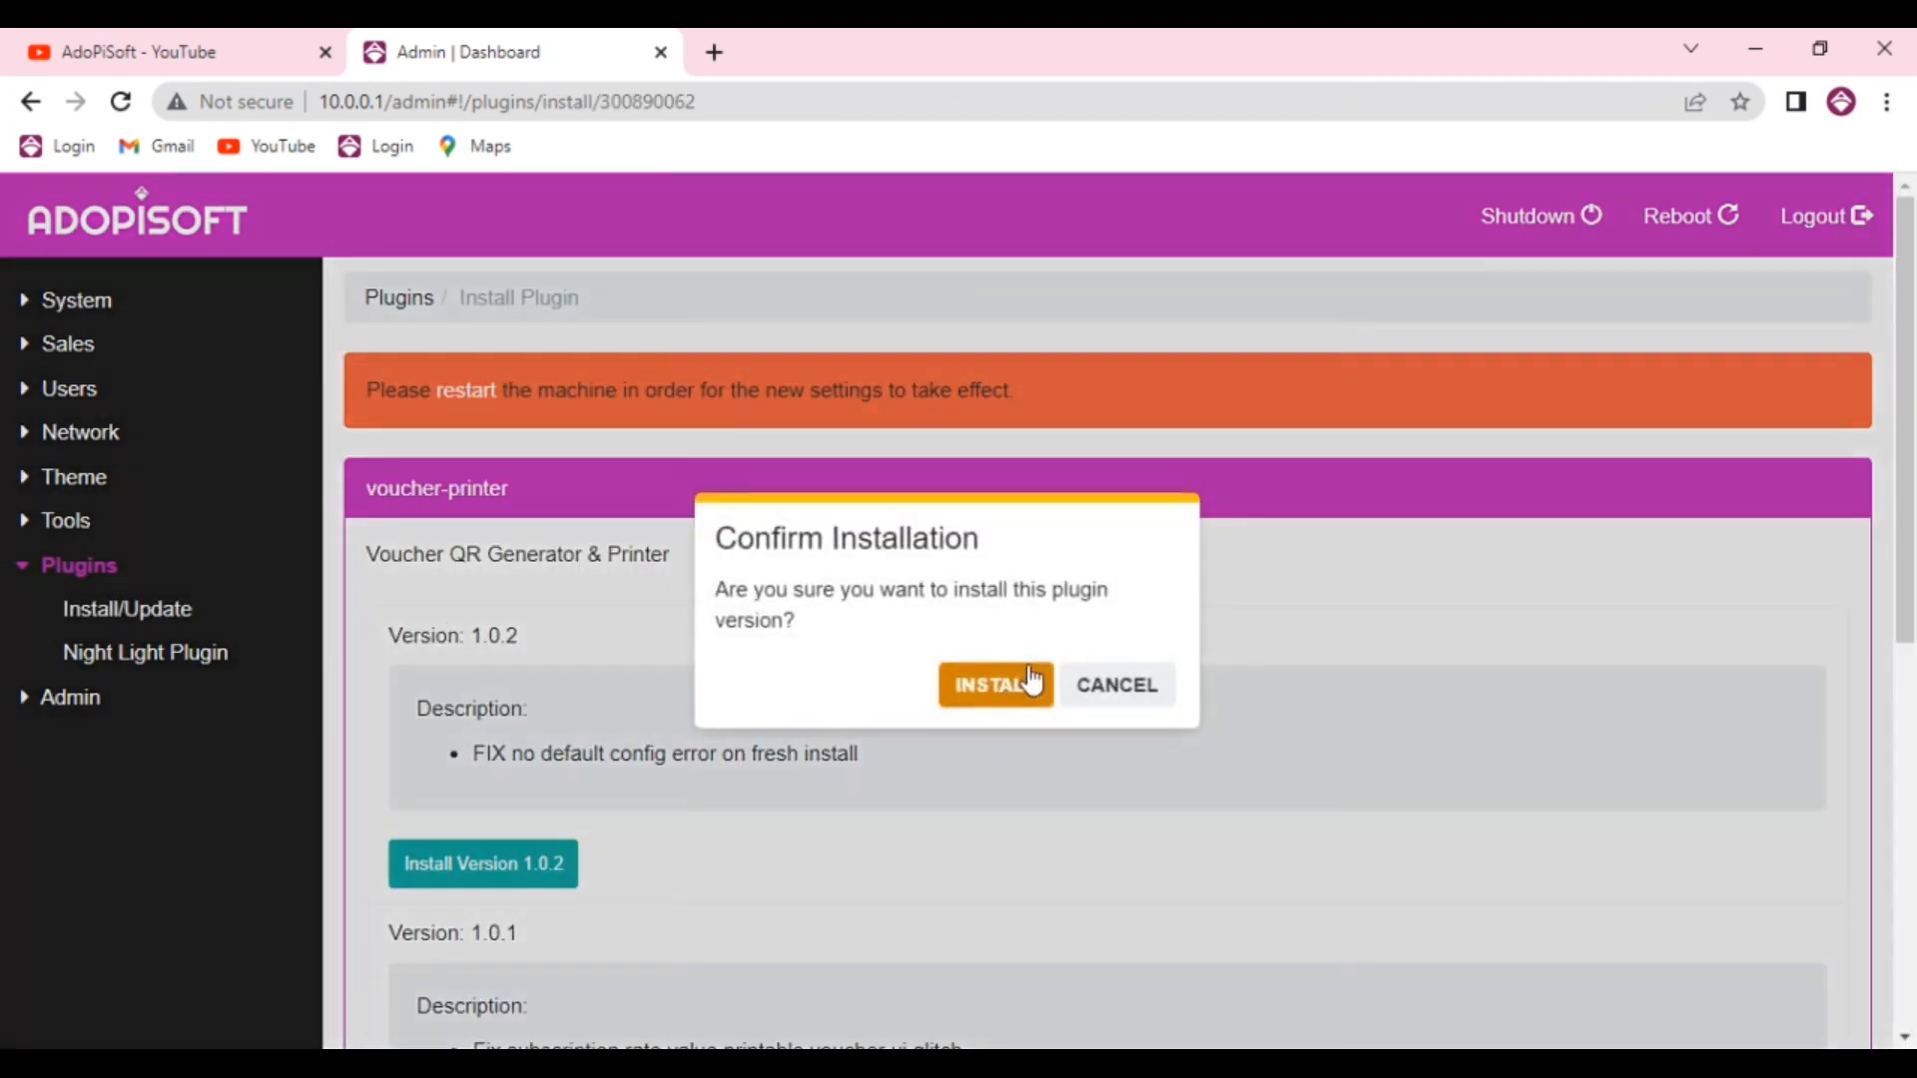
{"action": "left_click", "coordinate": [995, 685]}
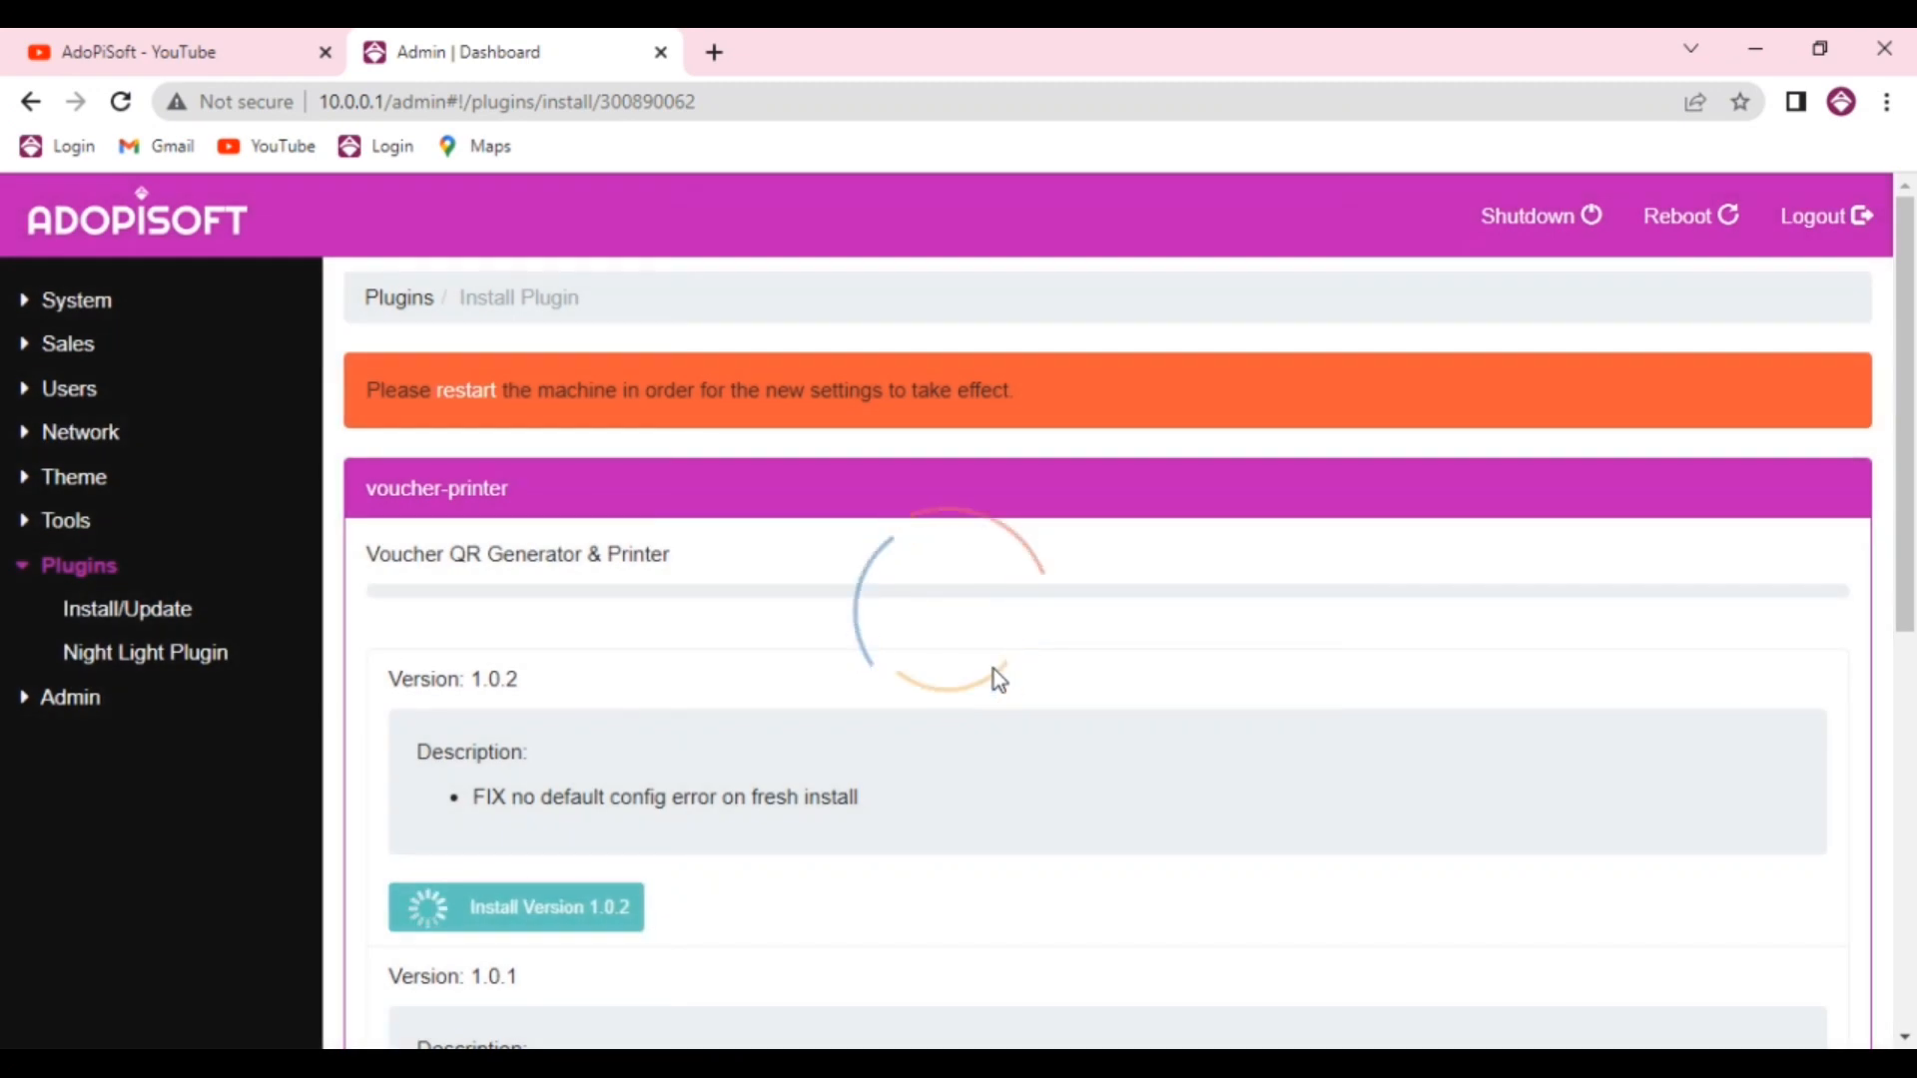
Reboot the machine from the install notice to finish installing voucher-printer
{"action": "left_click", "coordinate": [515, 907]}
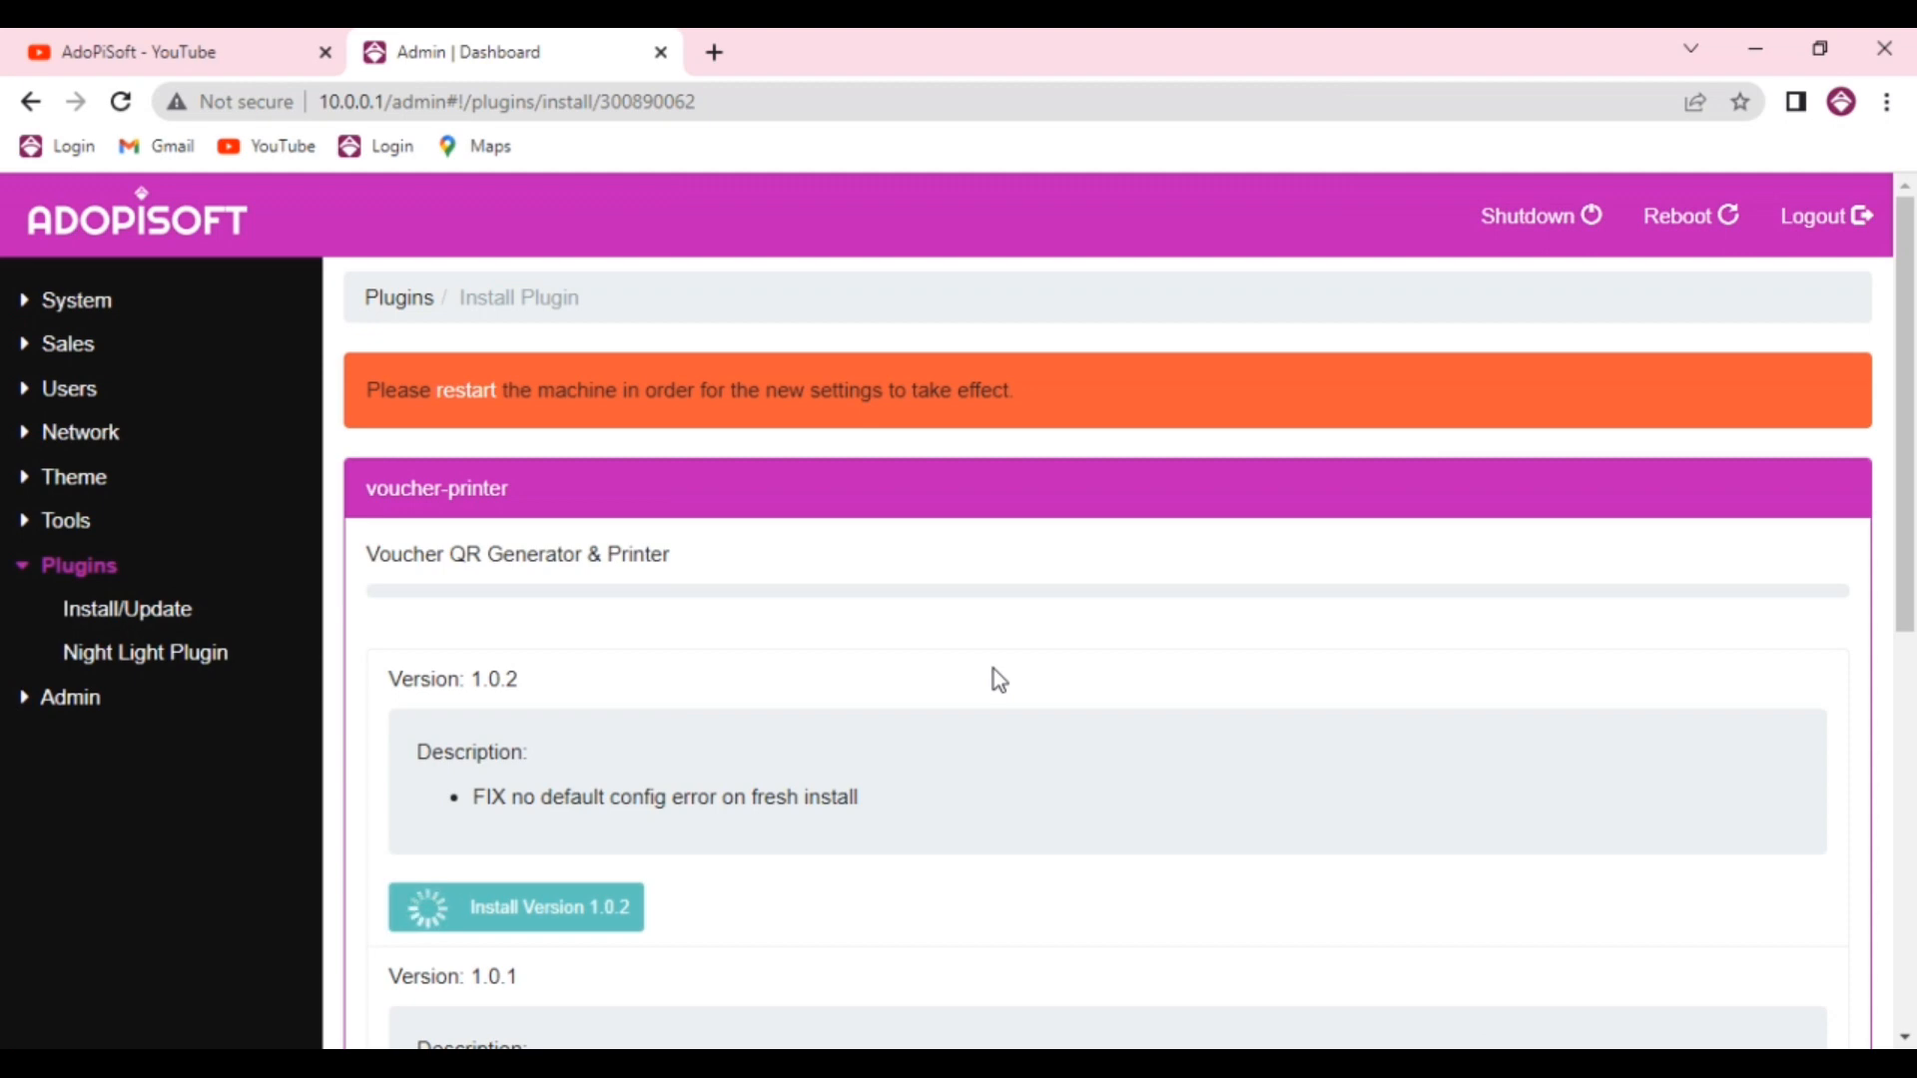
{"action": "left_click", "coordinate": [515, 907]}
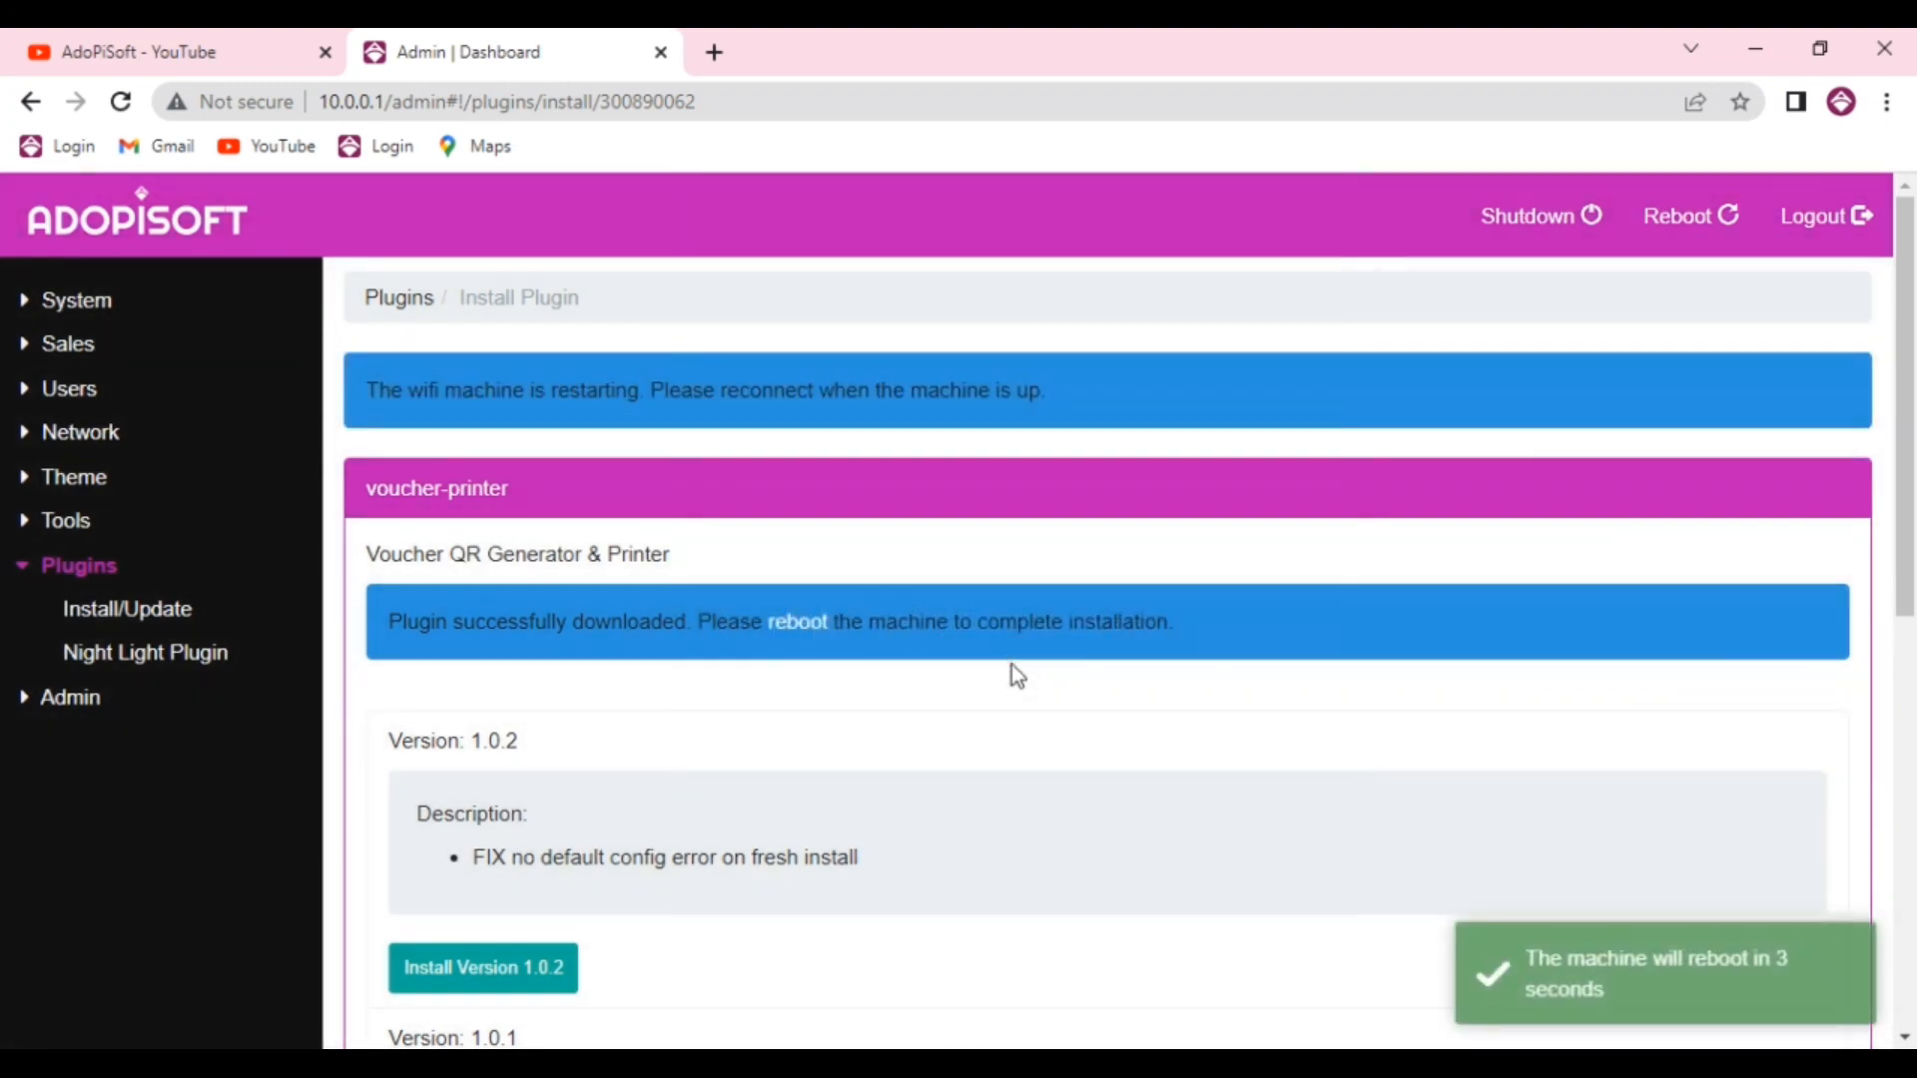
{"action": "left_click", "coordinate": [506, 102]}
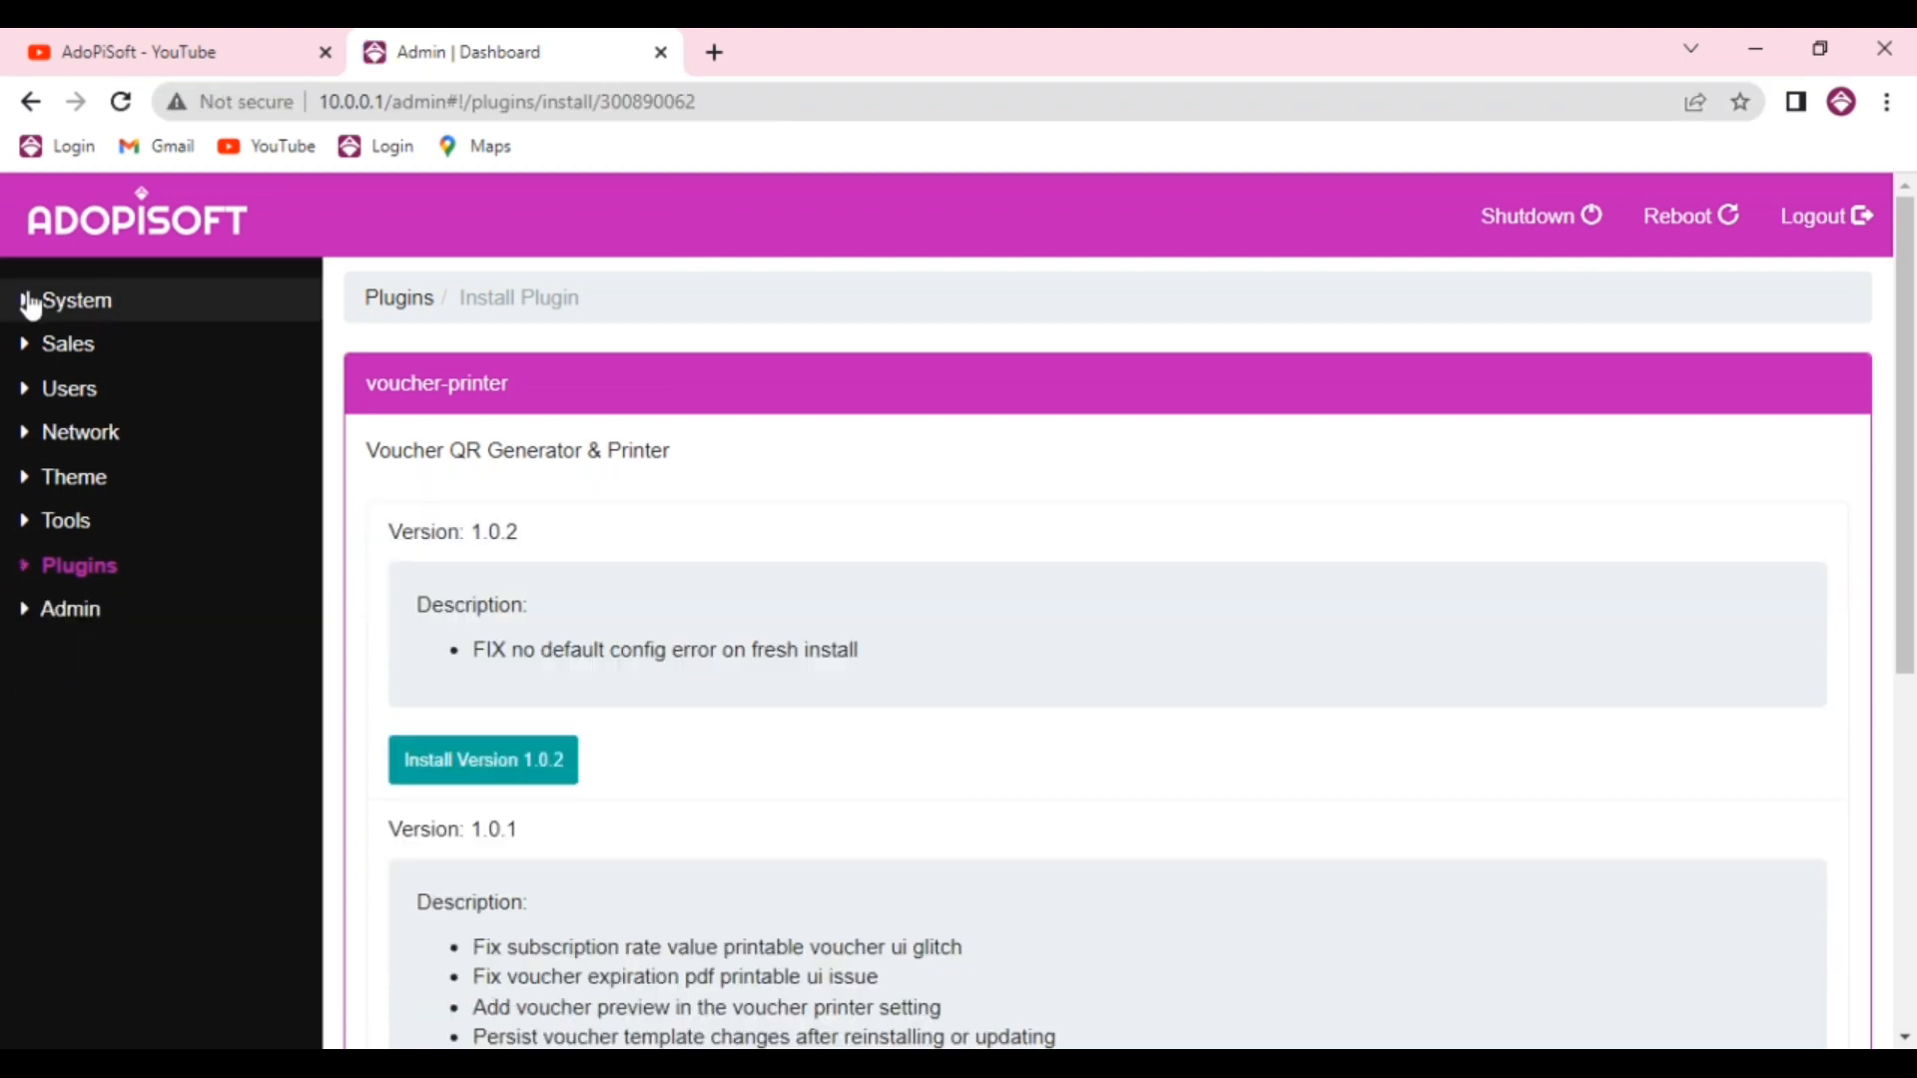
{"action": "mouse_move", "coordinate": [75, 300]}
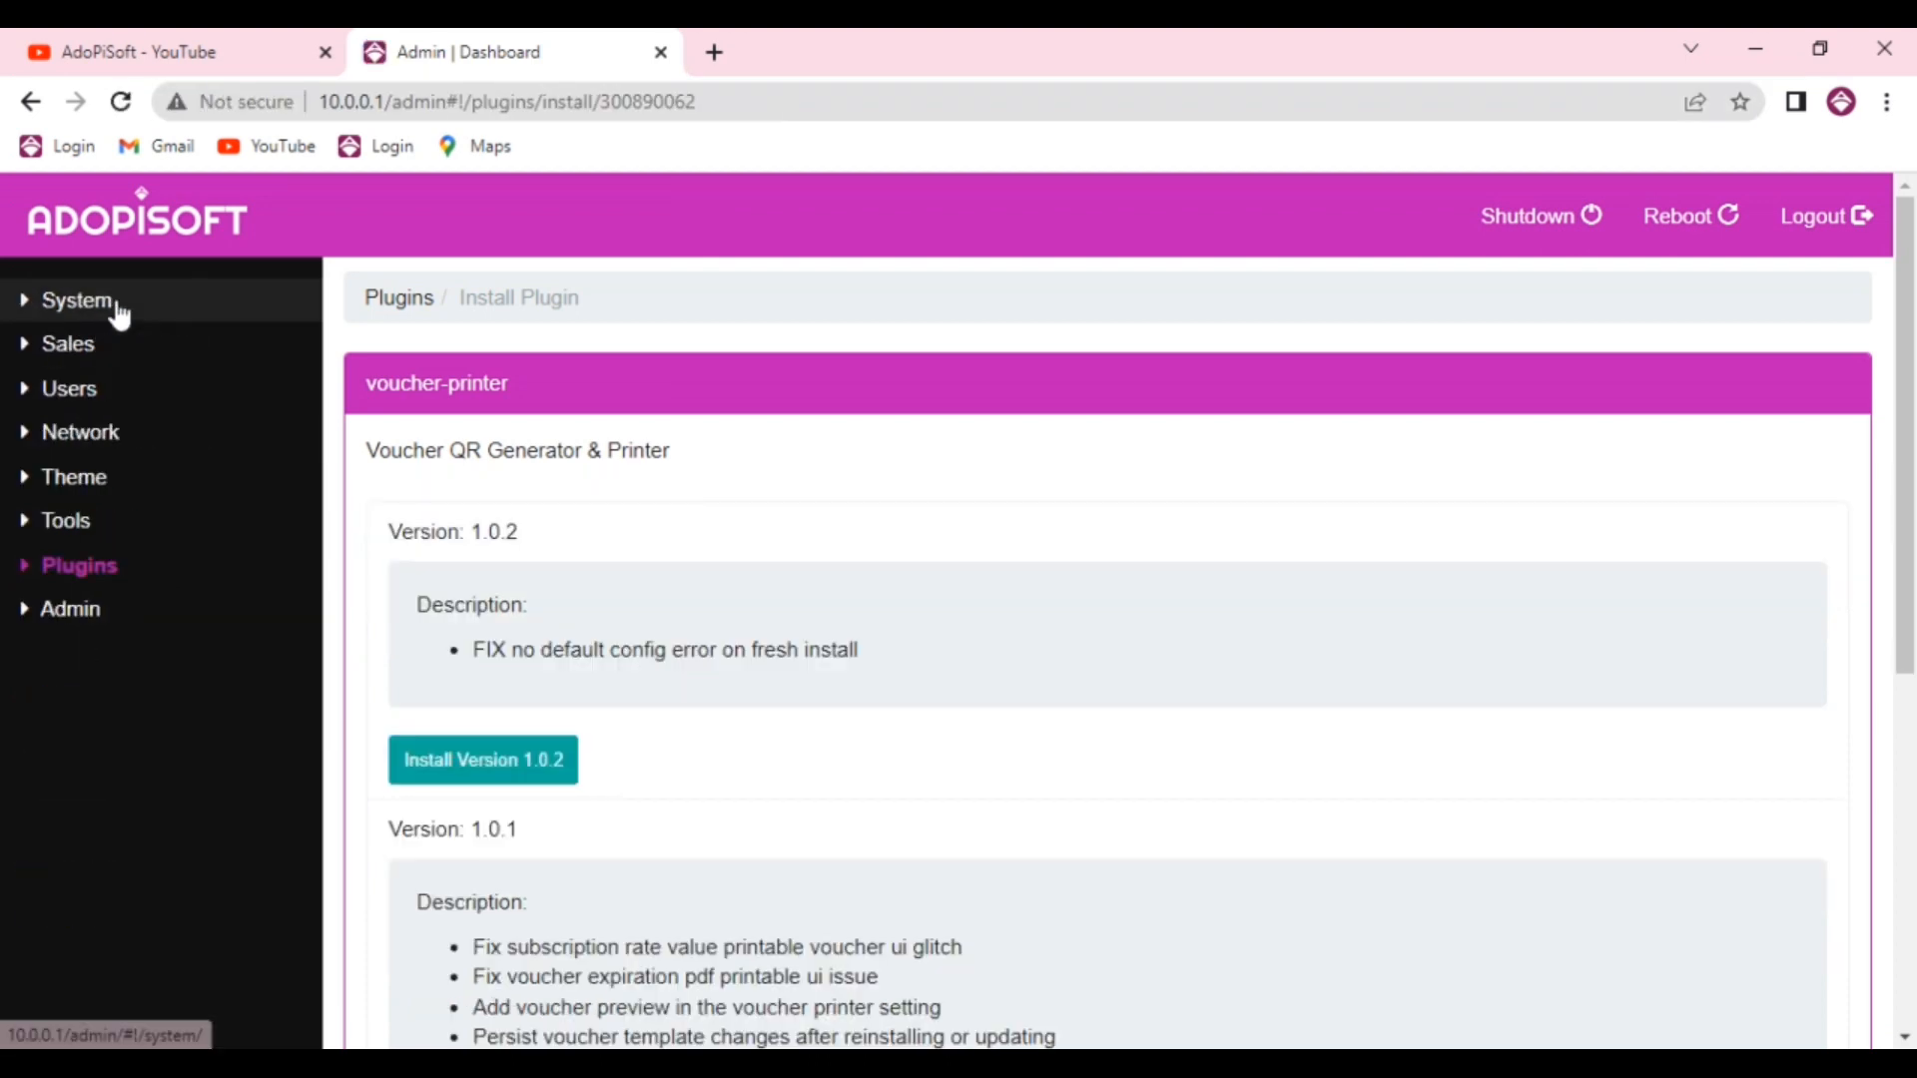
{"action": "mouse_move", "coordinate": [110, 565]}
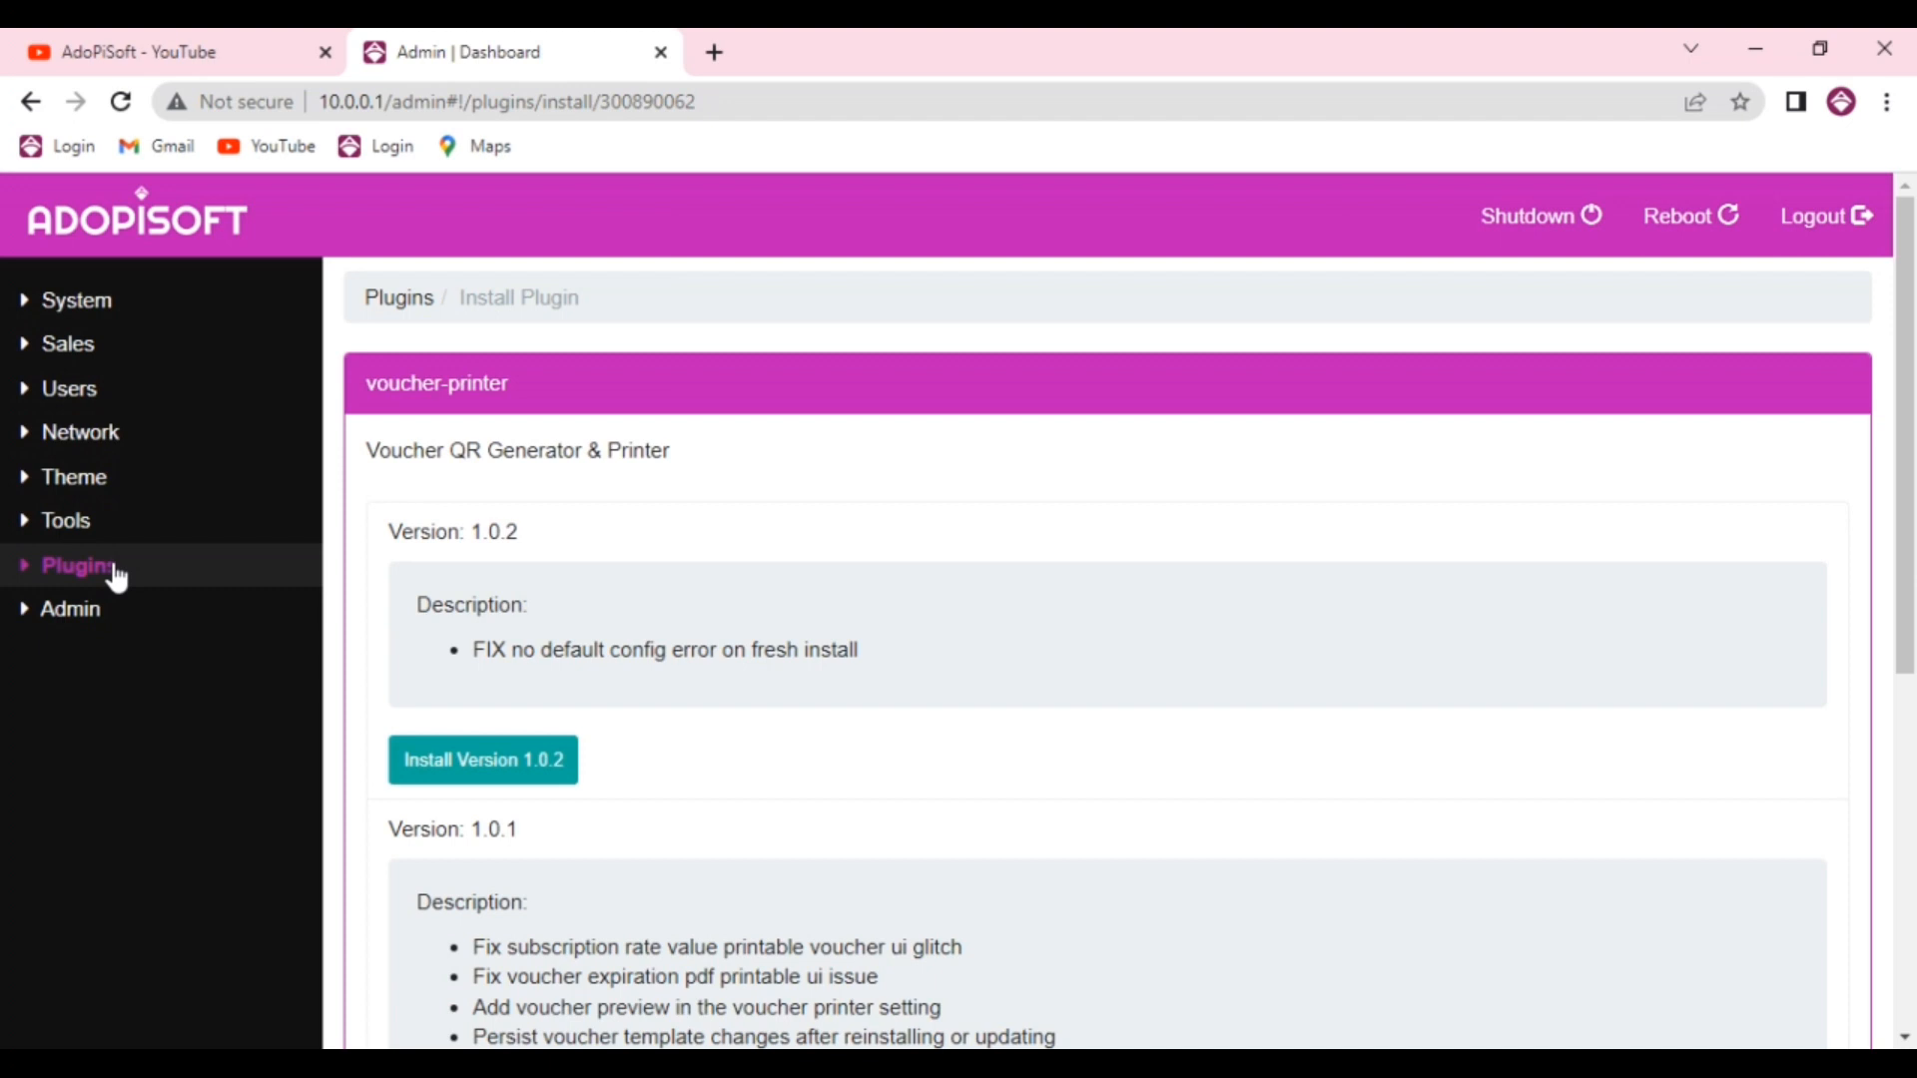
Go to Plugins > Voucher Printer to view the printable template and previews
{"action": "left_click", "coordinate": [78, 563]}
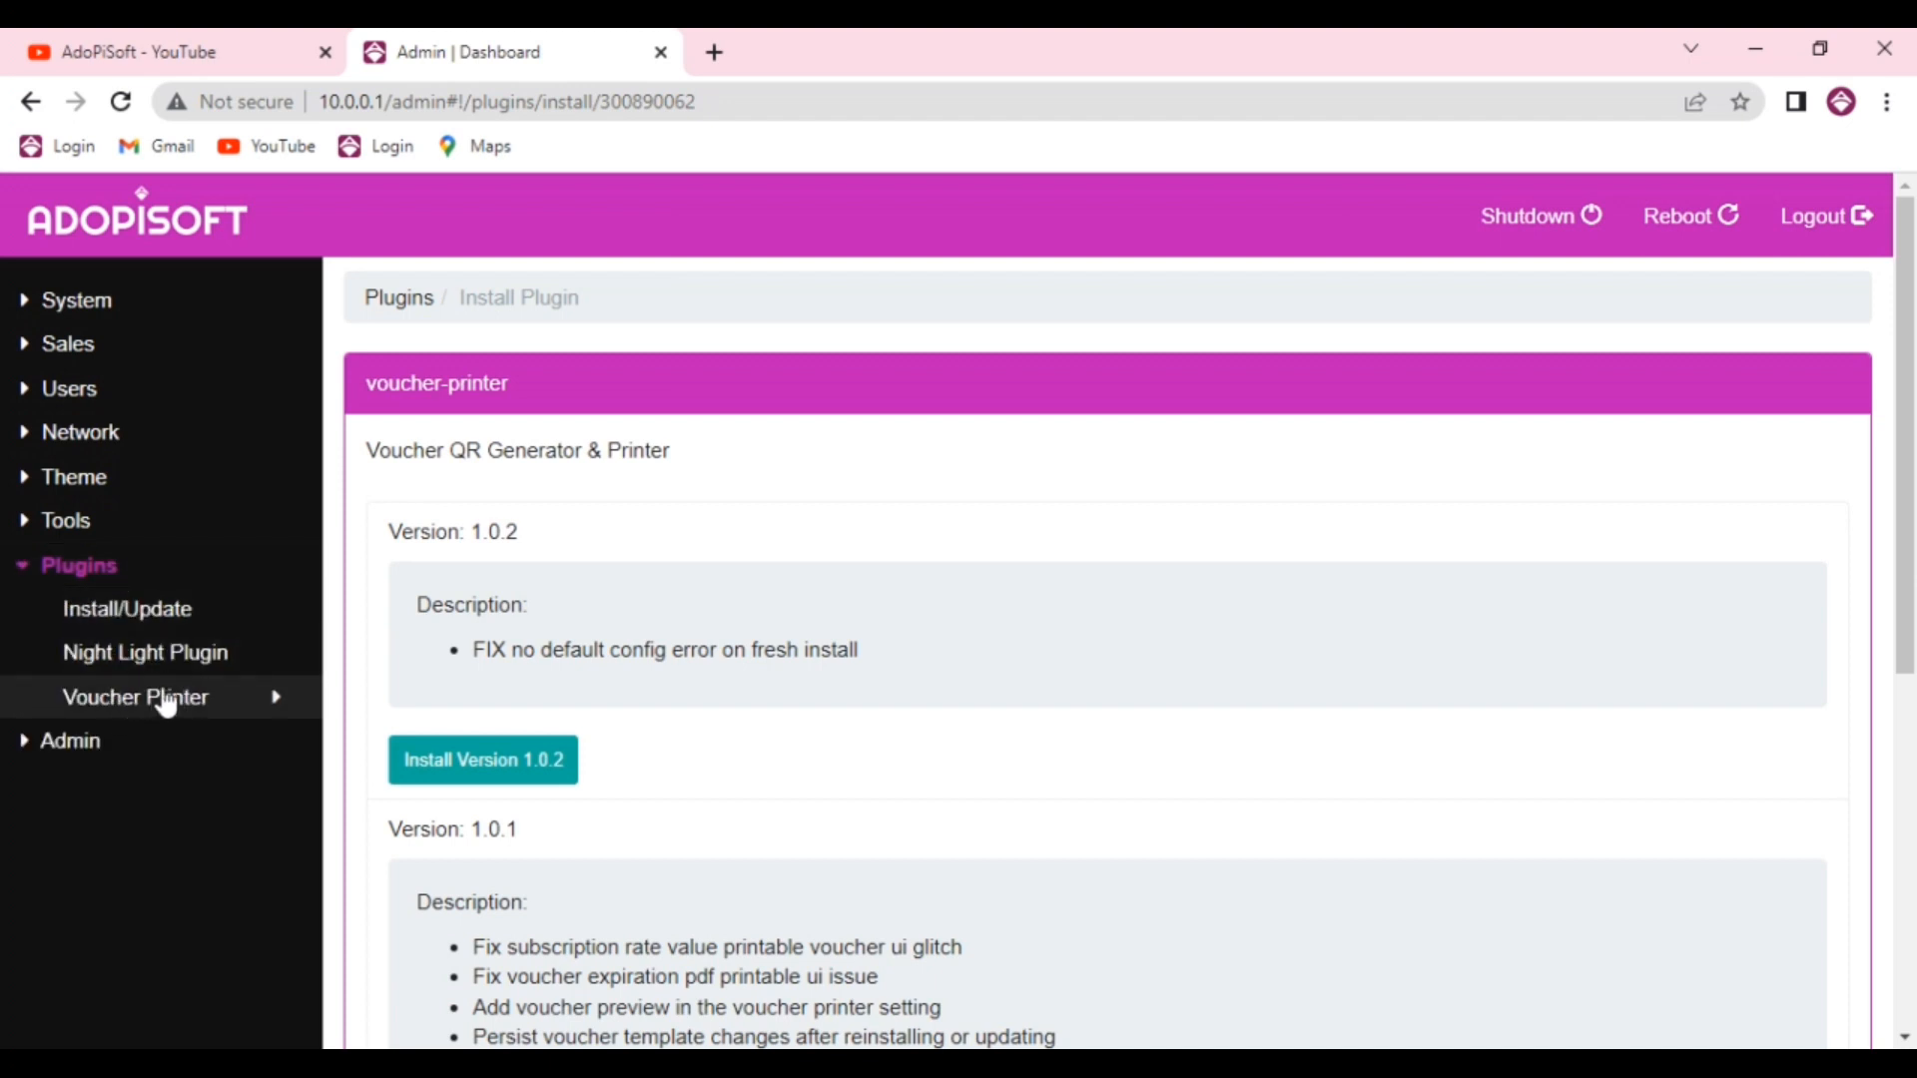
{"action": "mouse_move", "coordinate": [128, 607]}
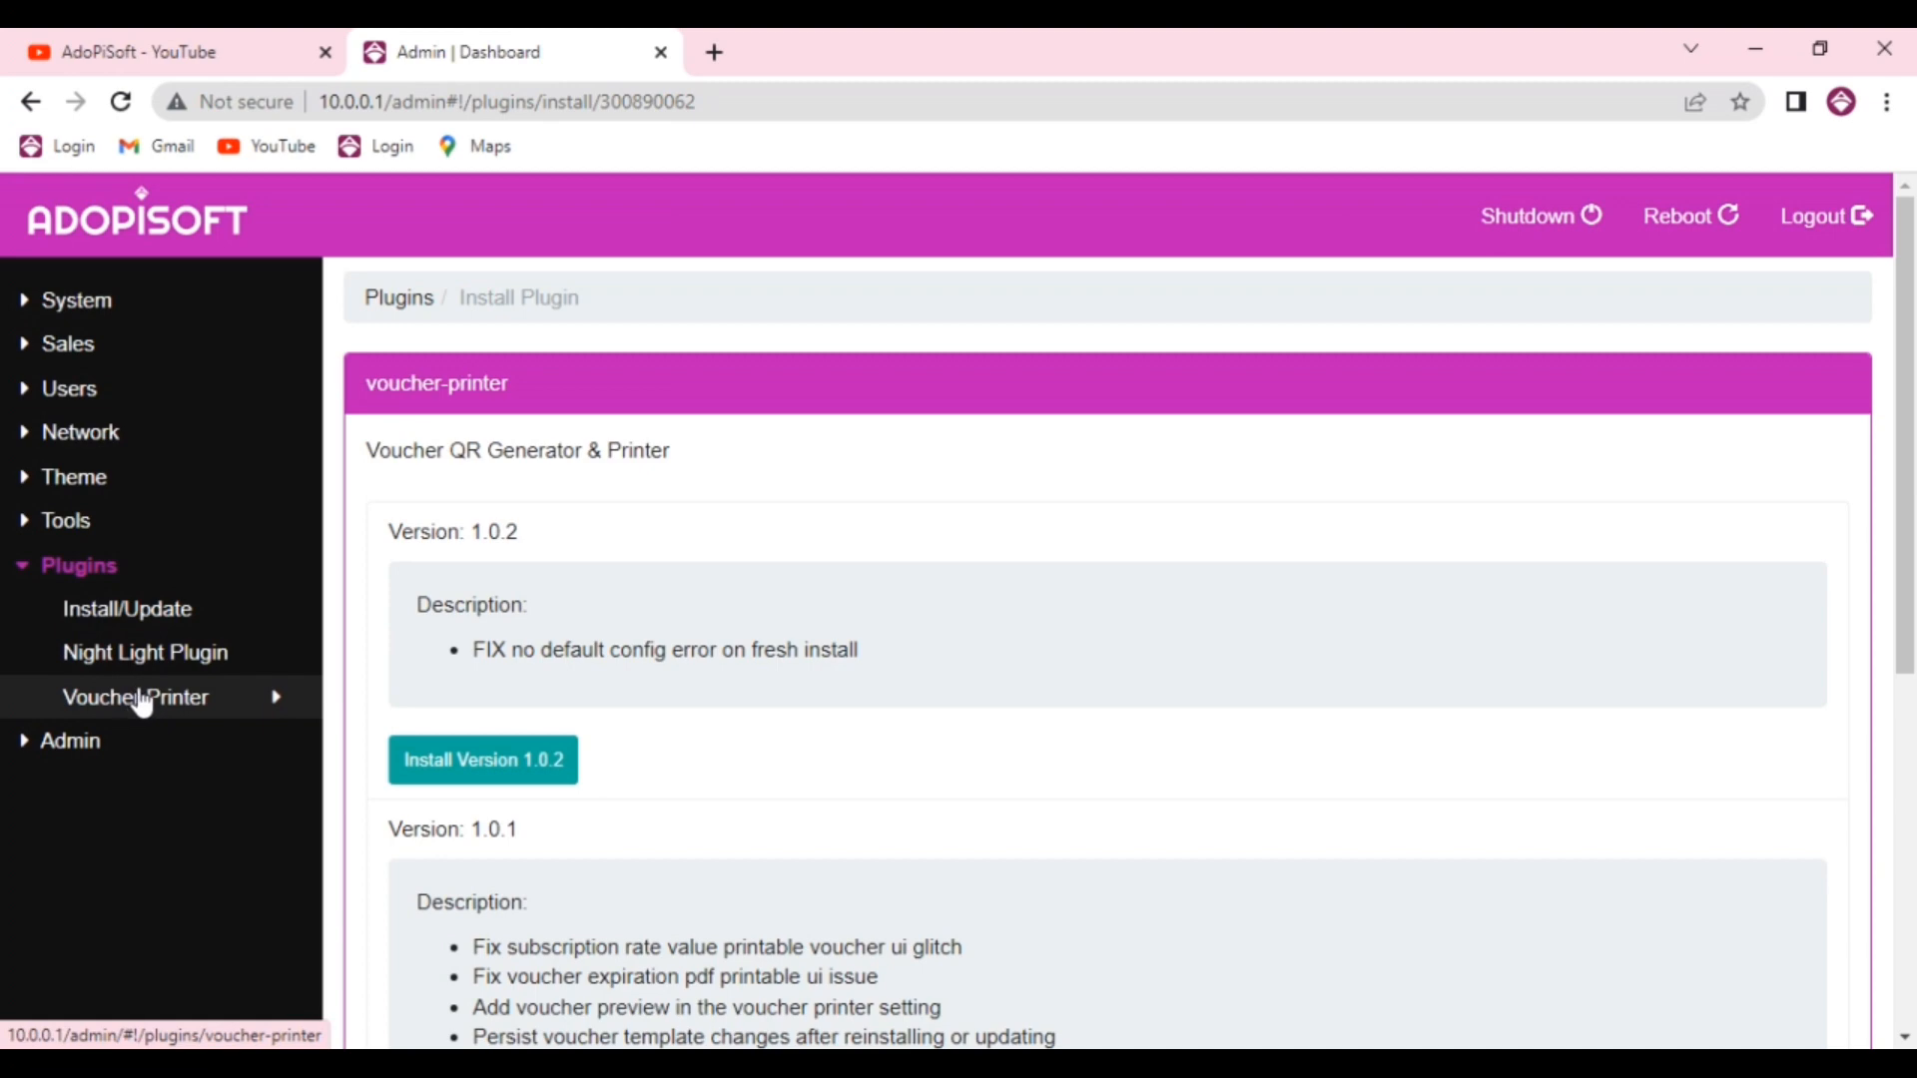
{"action": "left_click", "coordinate": [136, 697]}
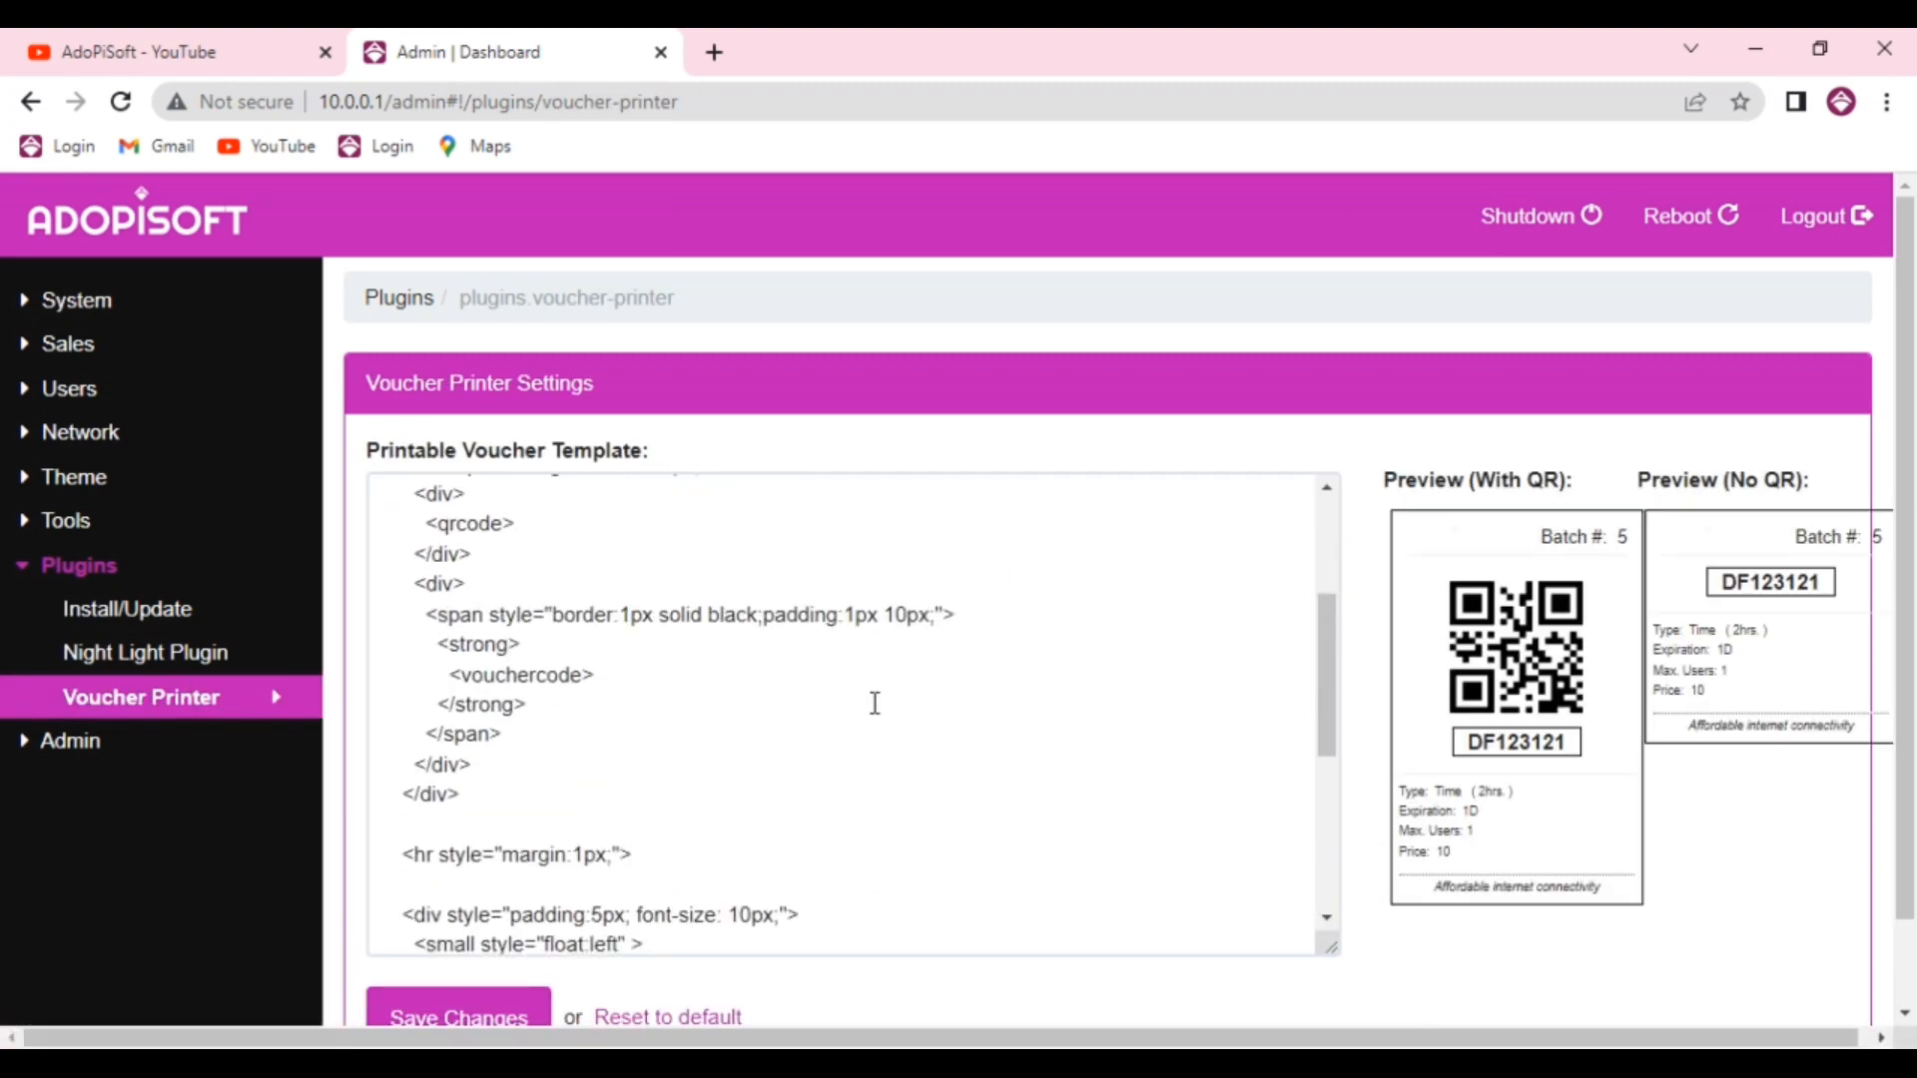
{"action": "mouse_move", "coordinate": [1260, 823]}
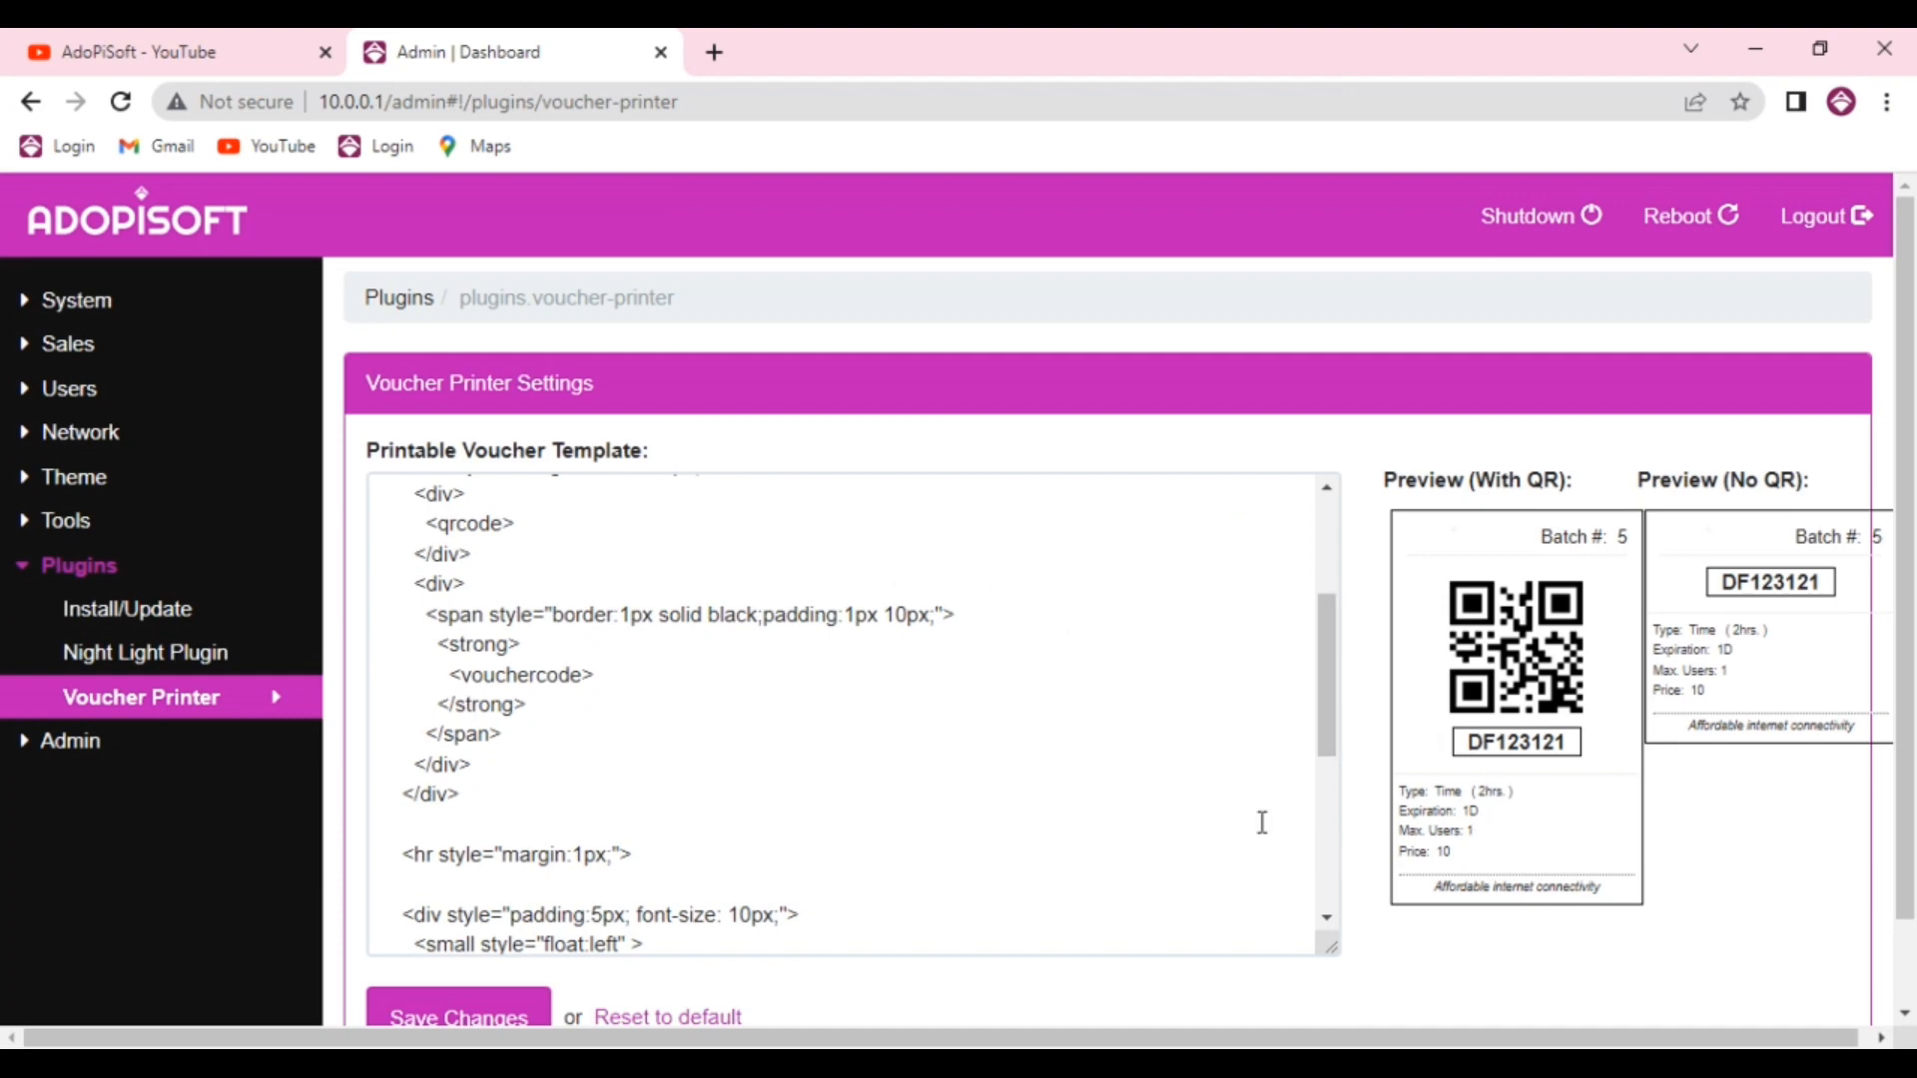
Replace the template footer text inside <i></i> with 'PISOWIFI'
{"action": "scroll", "scroll_direction": "down", "scroll_amount": 3}
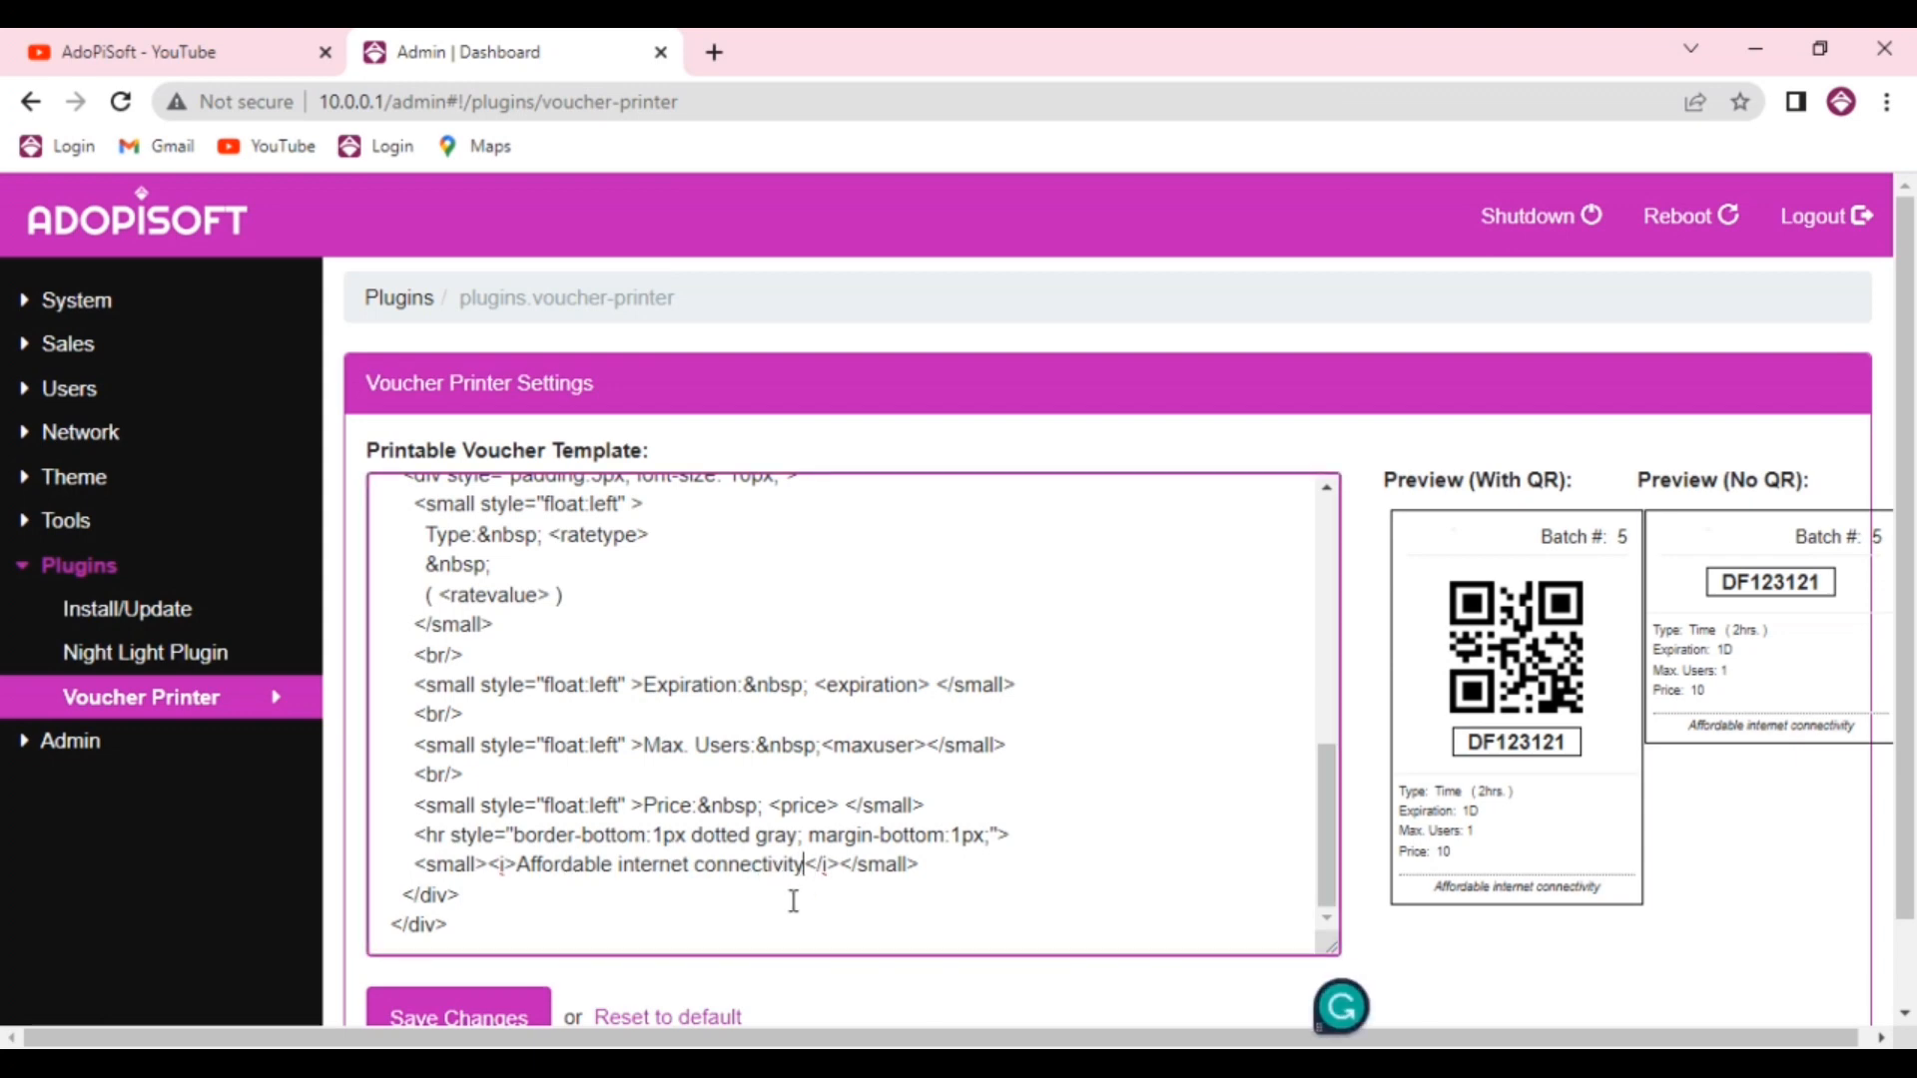
{"action": "key", "text": "Backspace"}
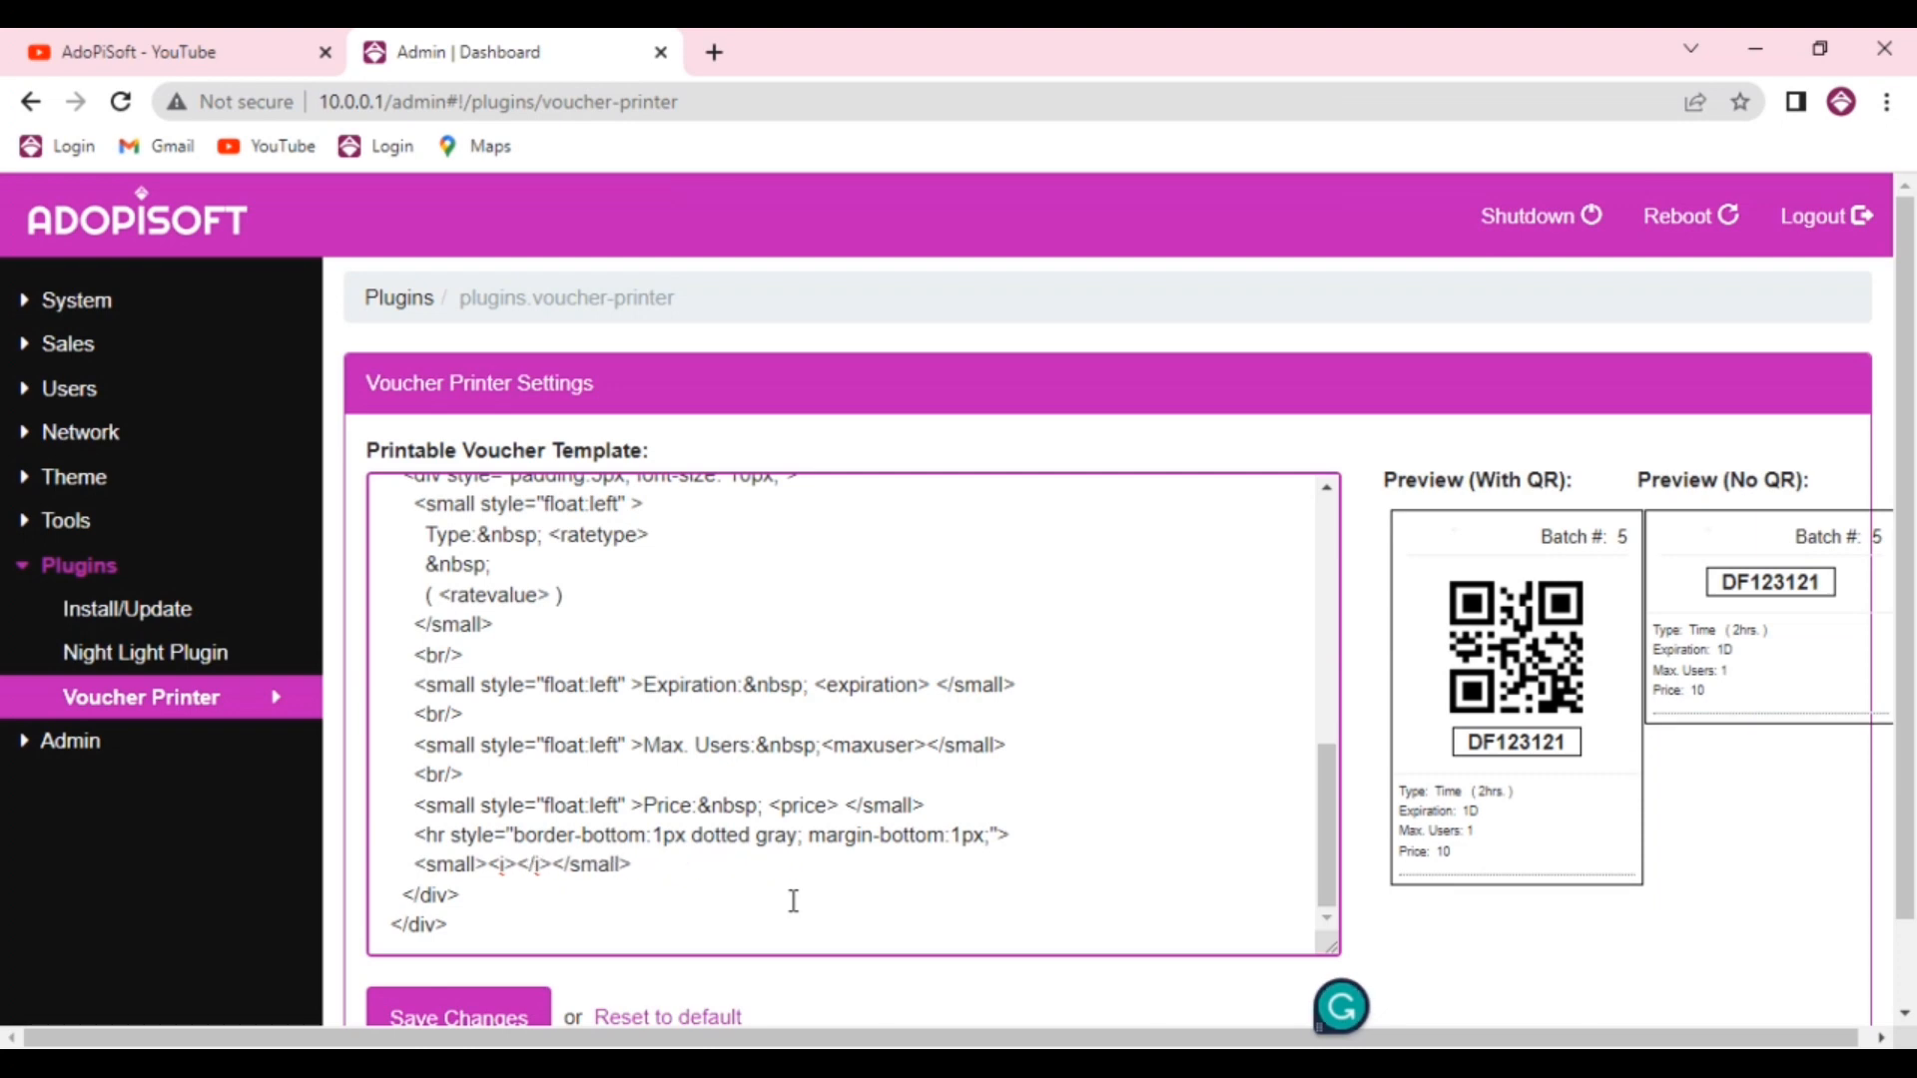
{"action": "type", "text": "Pl"}
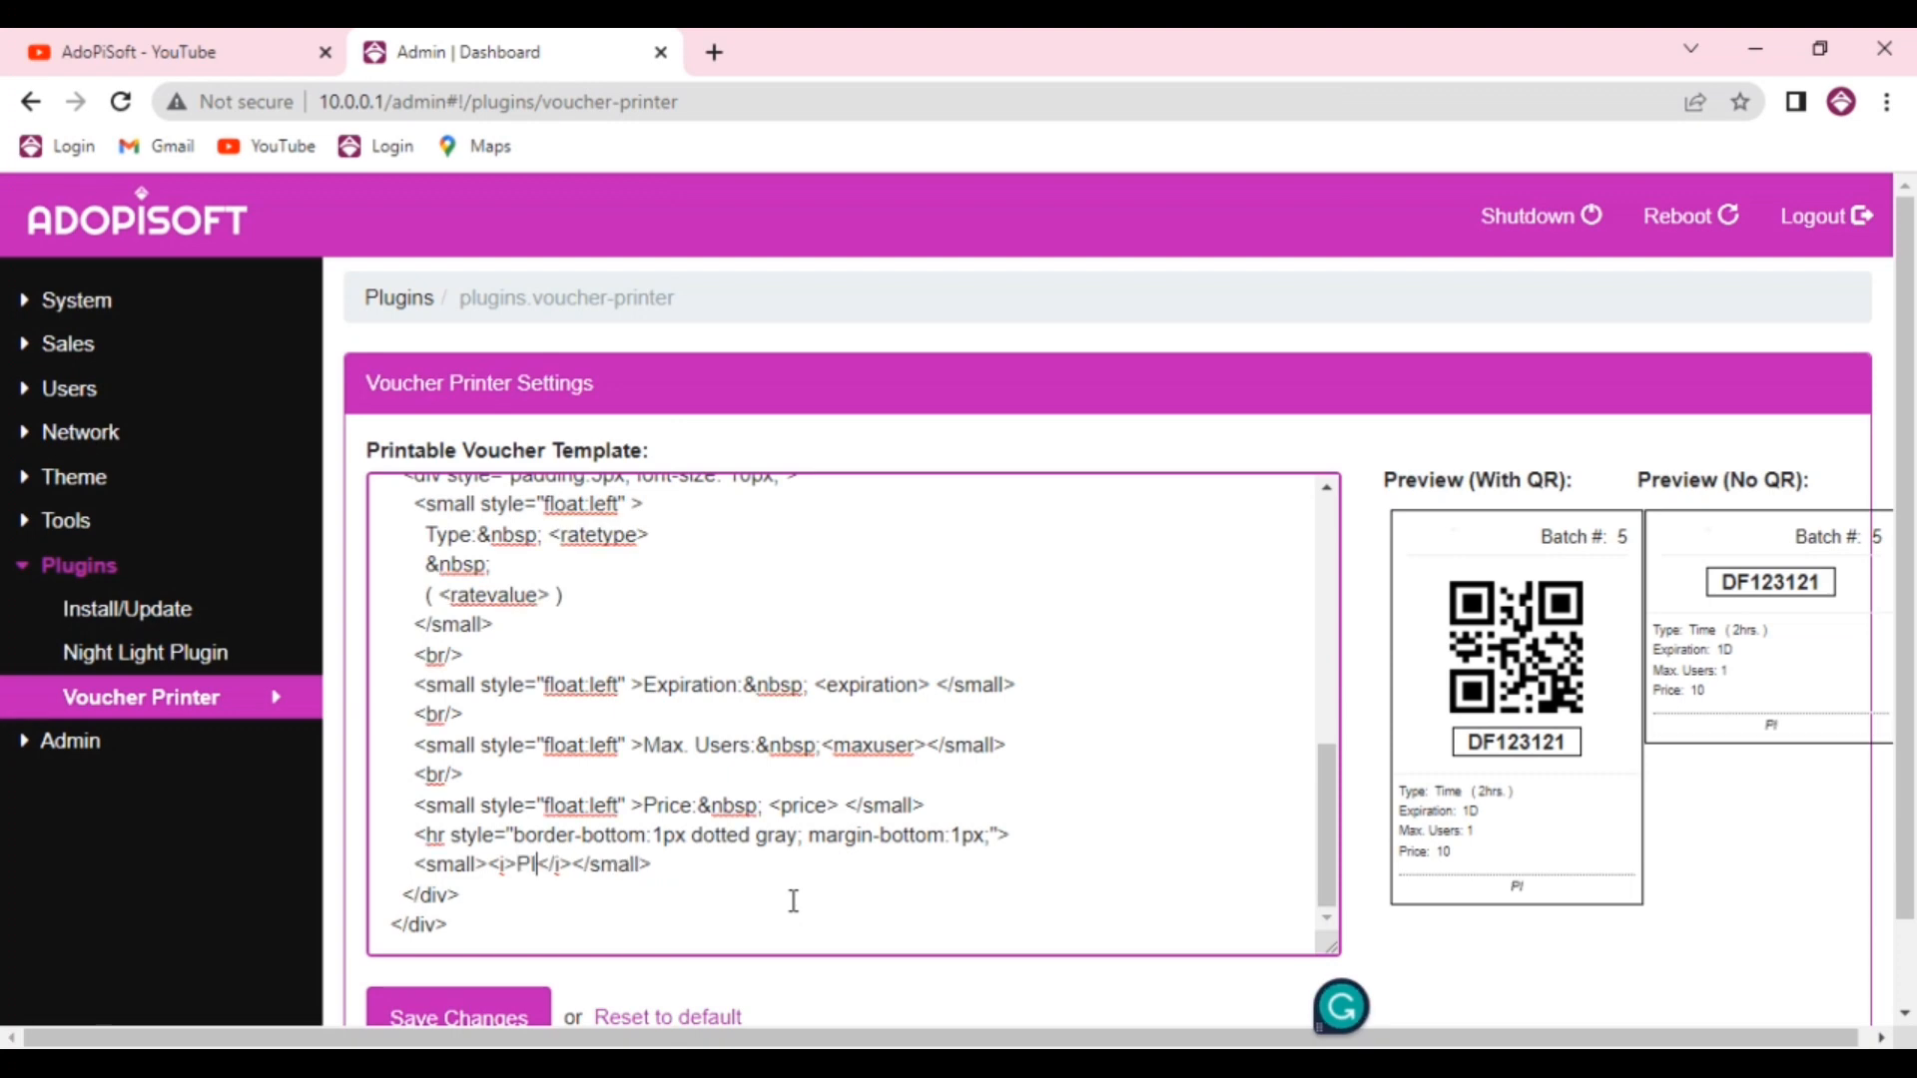
{"action": "type", "text": "ISOWI"}
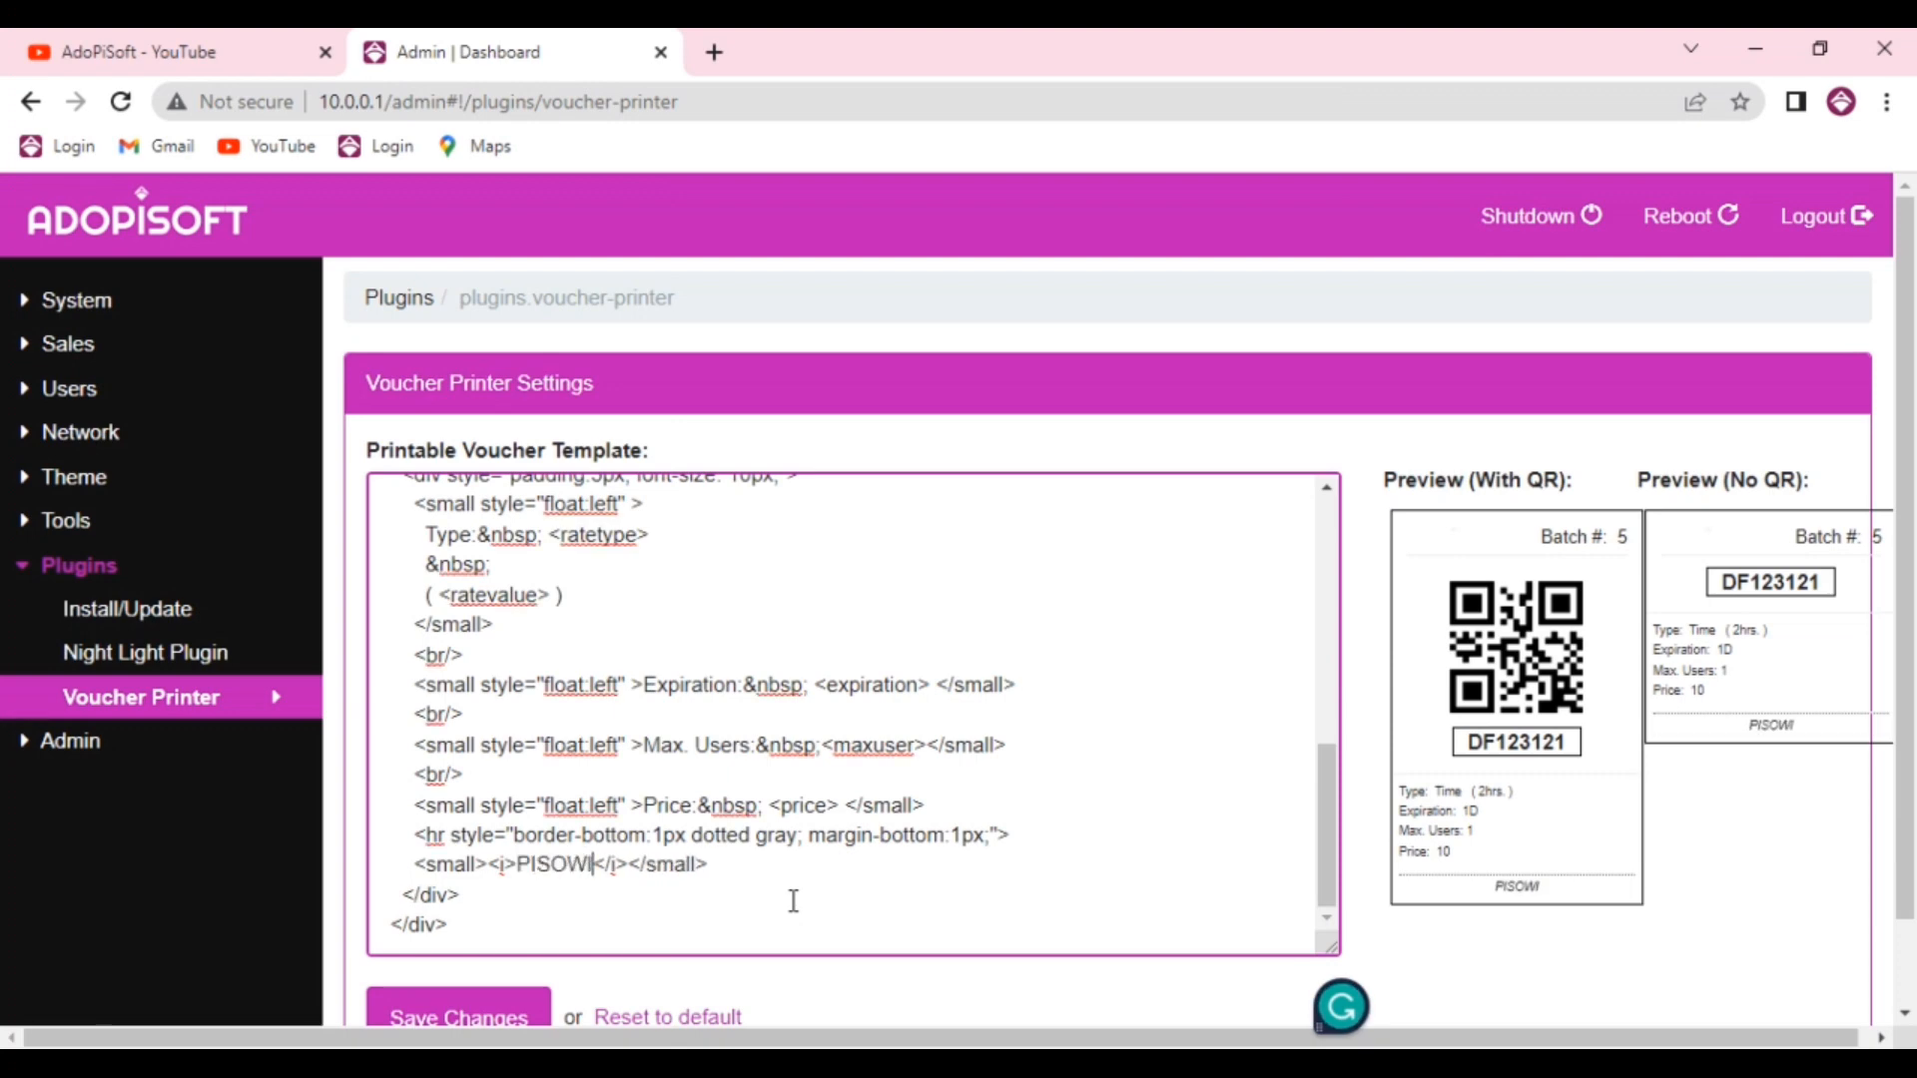
{"action": "type", "text": "FI"}
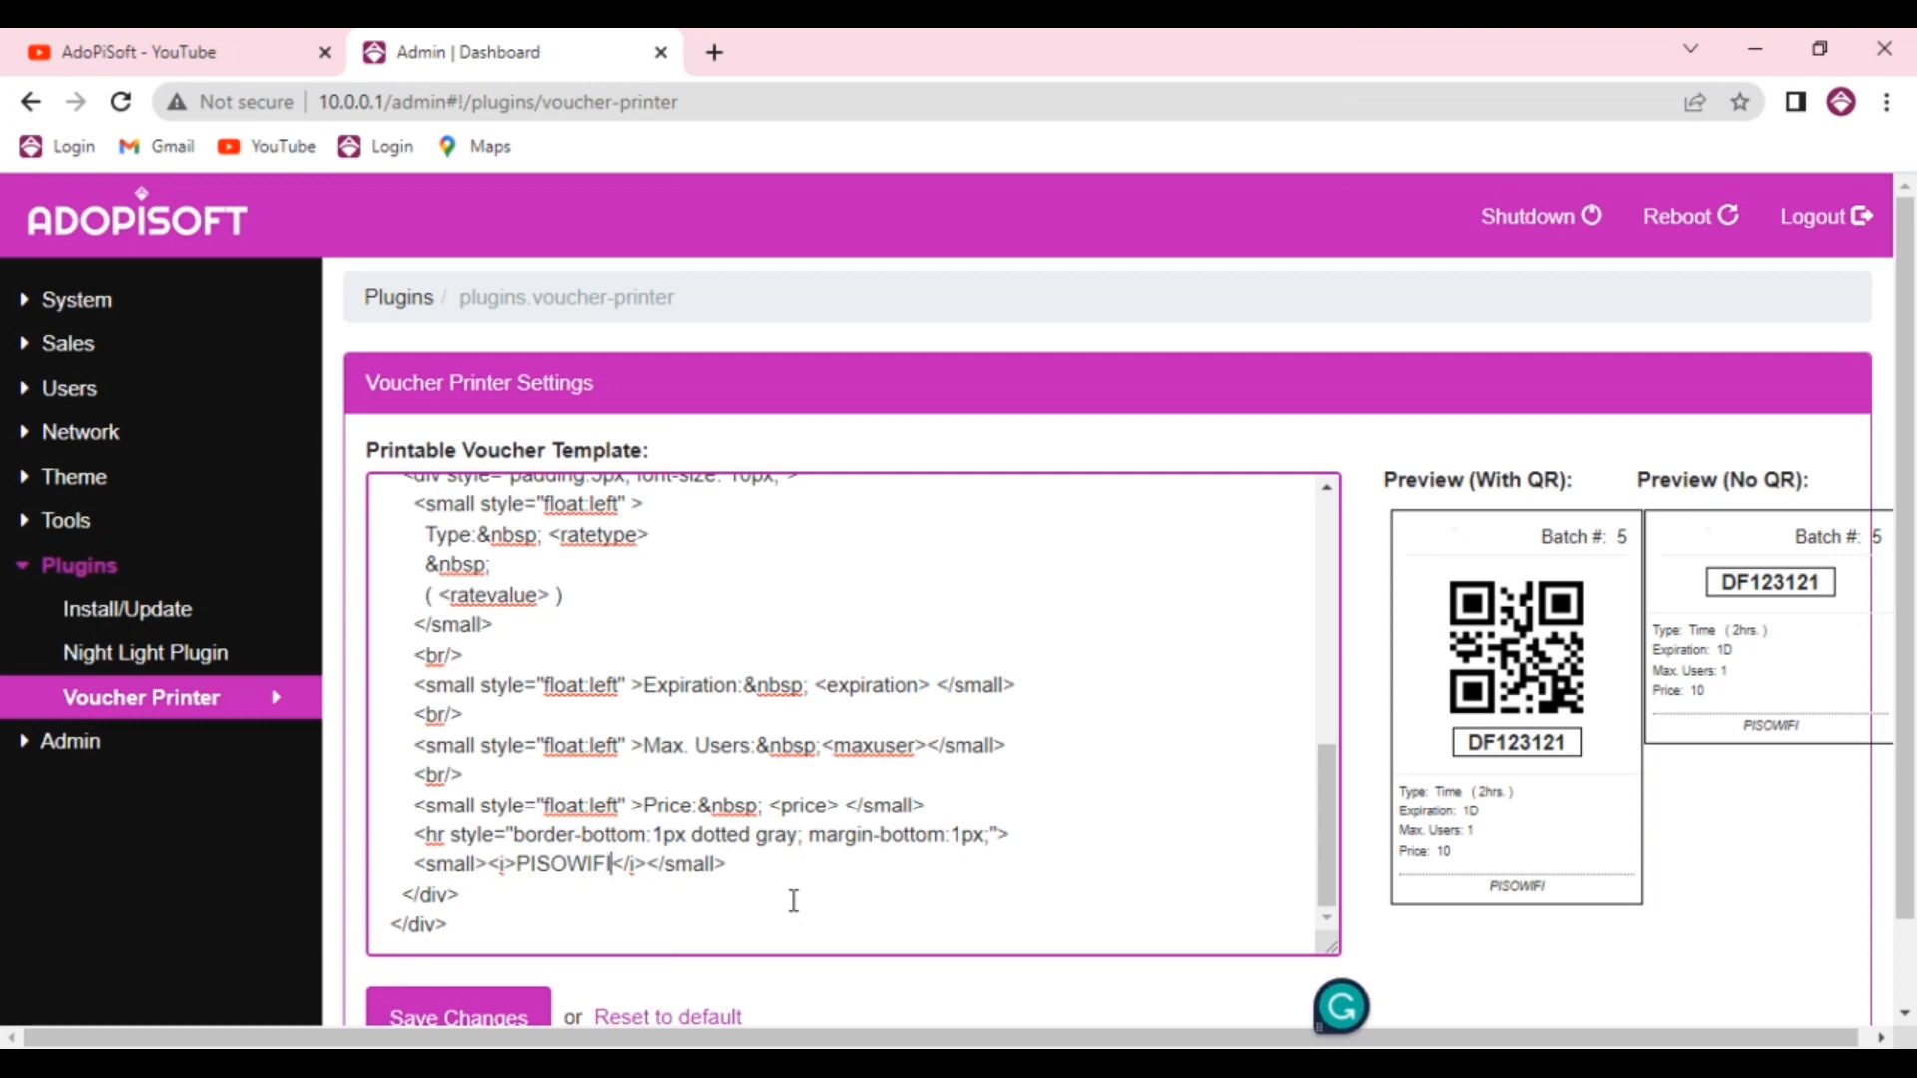
{"action": "mouse_move", "coordinate": [759, 889]}
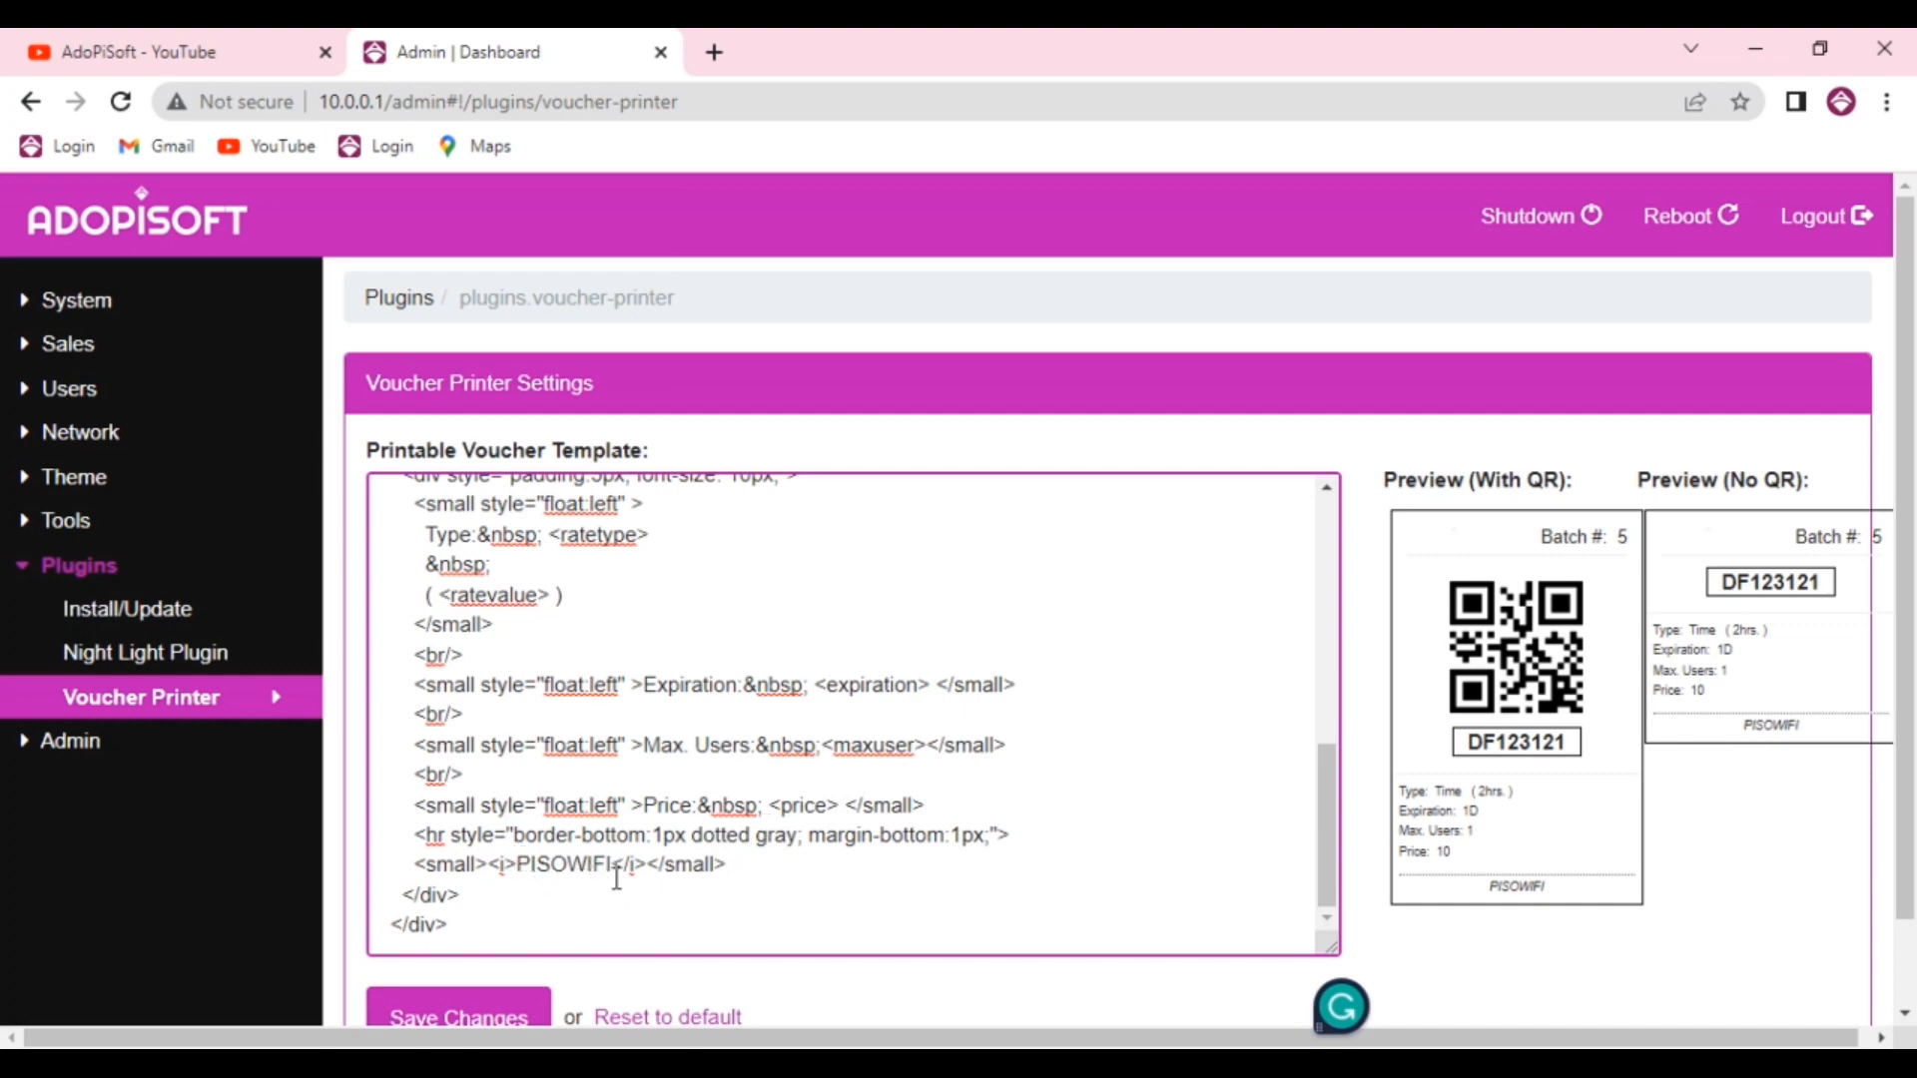
Review the voucher template and previews after the footer change
{"action": "scroll", "scroll_direction": "up", "scroll_amount": 3}
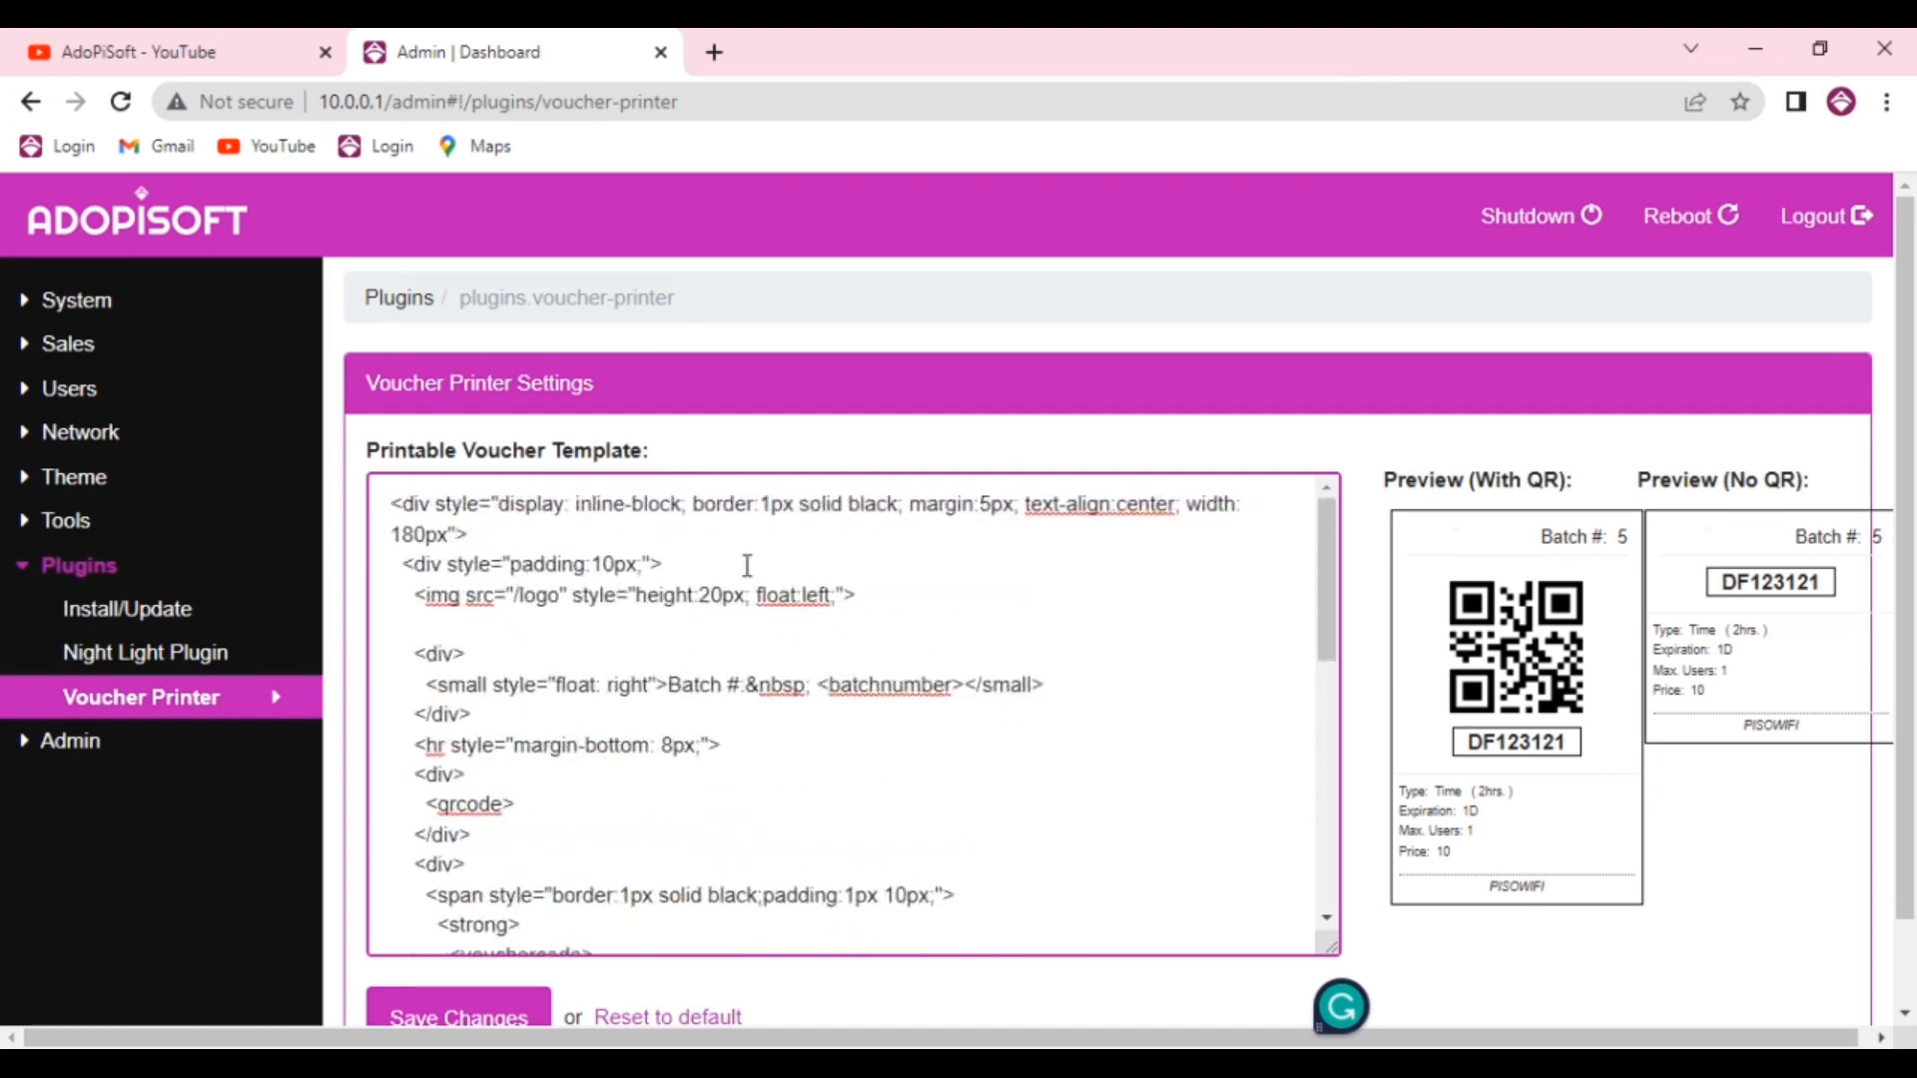
{"action": "scroll", "scroll_direction": "down", "scroll_amount": 3}
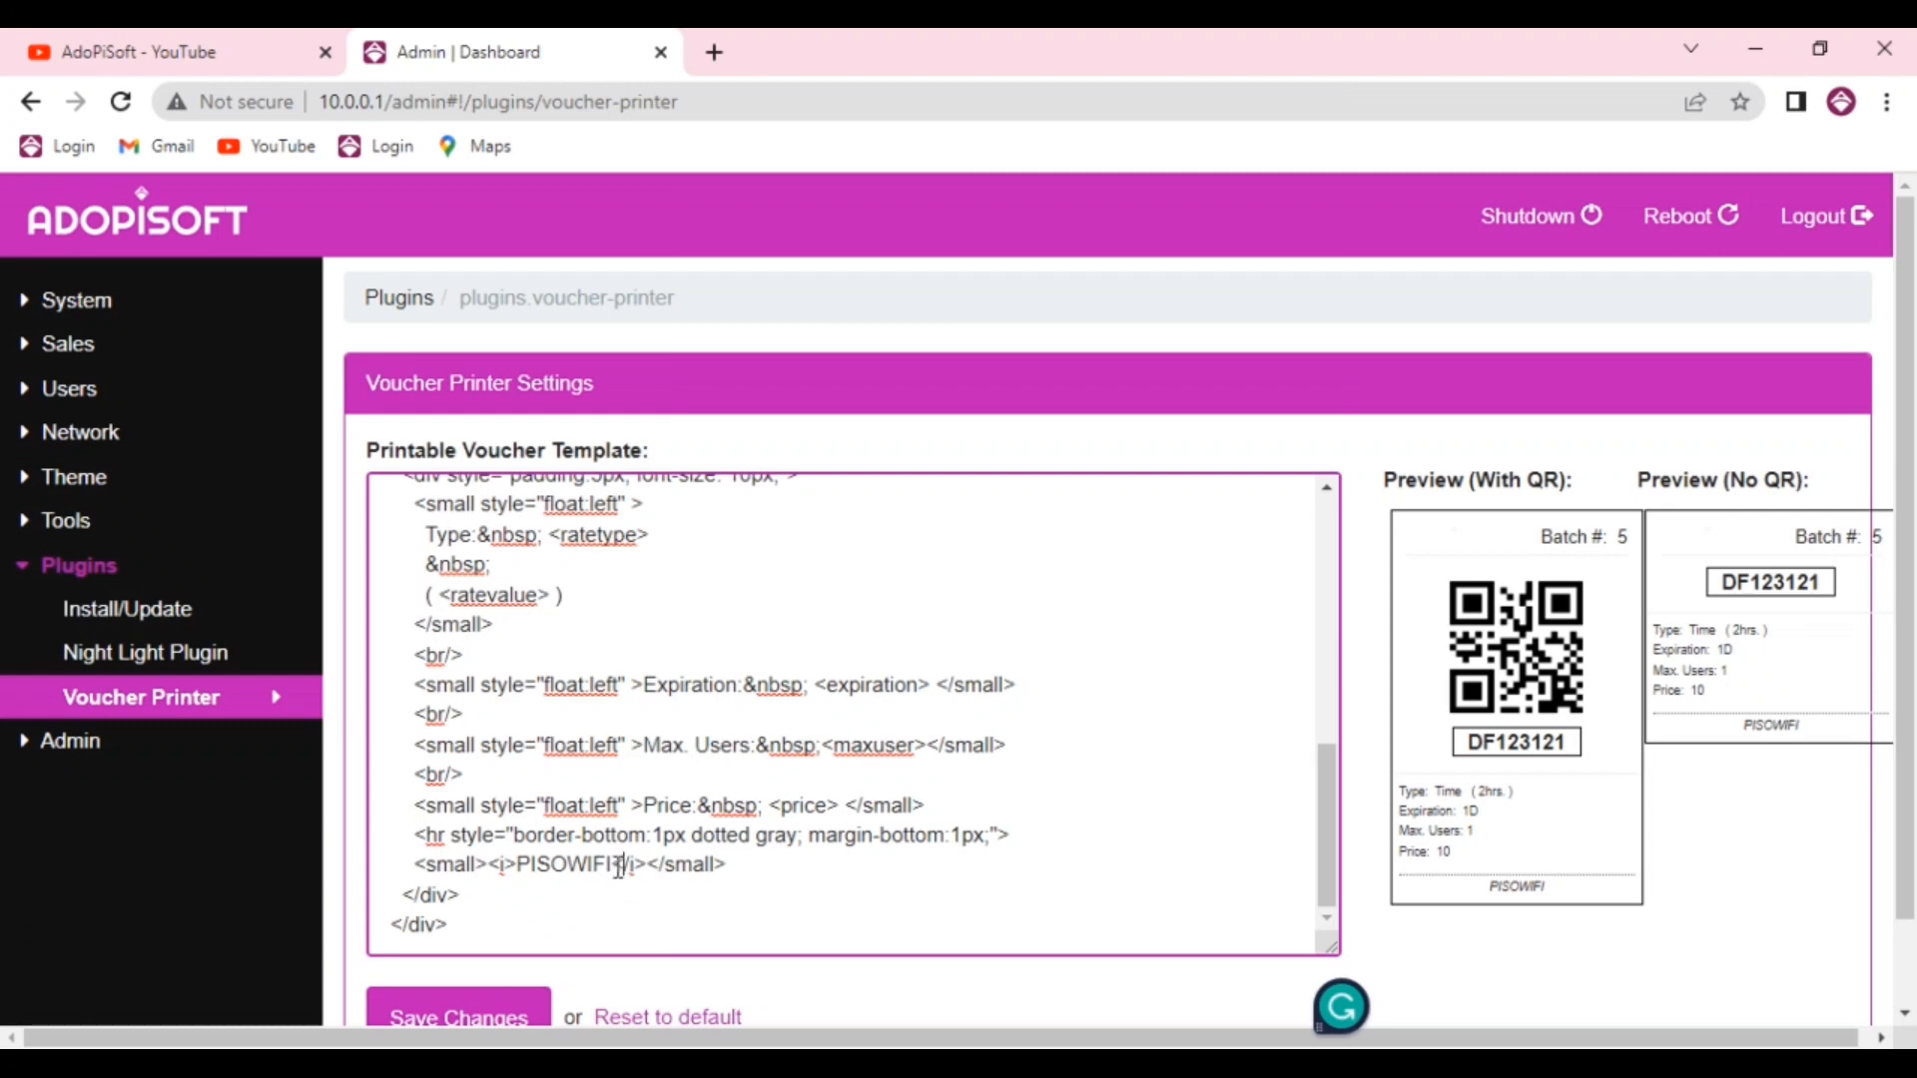
{"action": "mouse_move", "coordinate": [629, 893]}
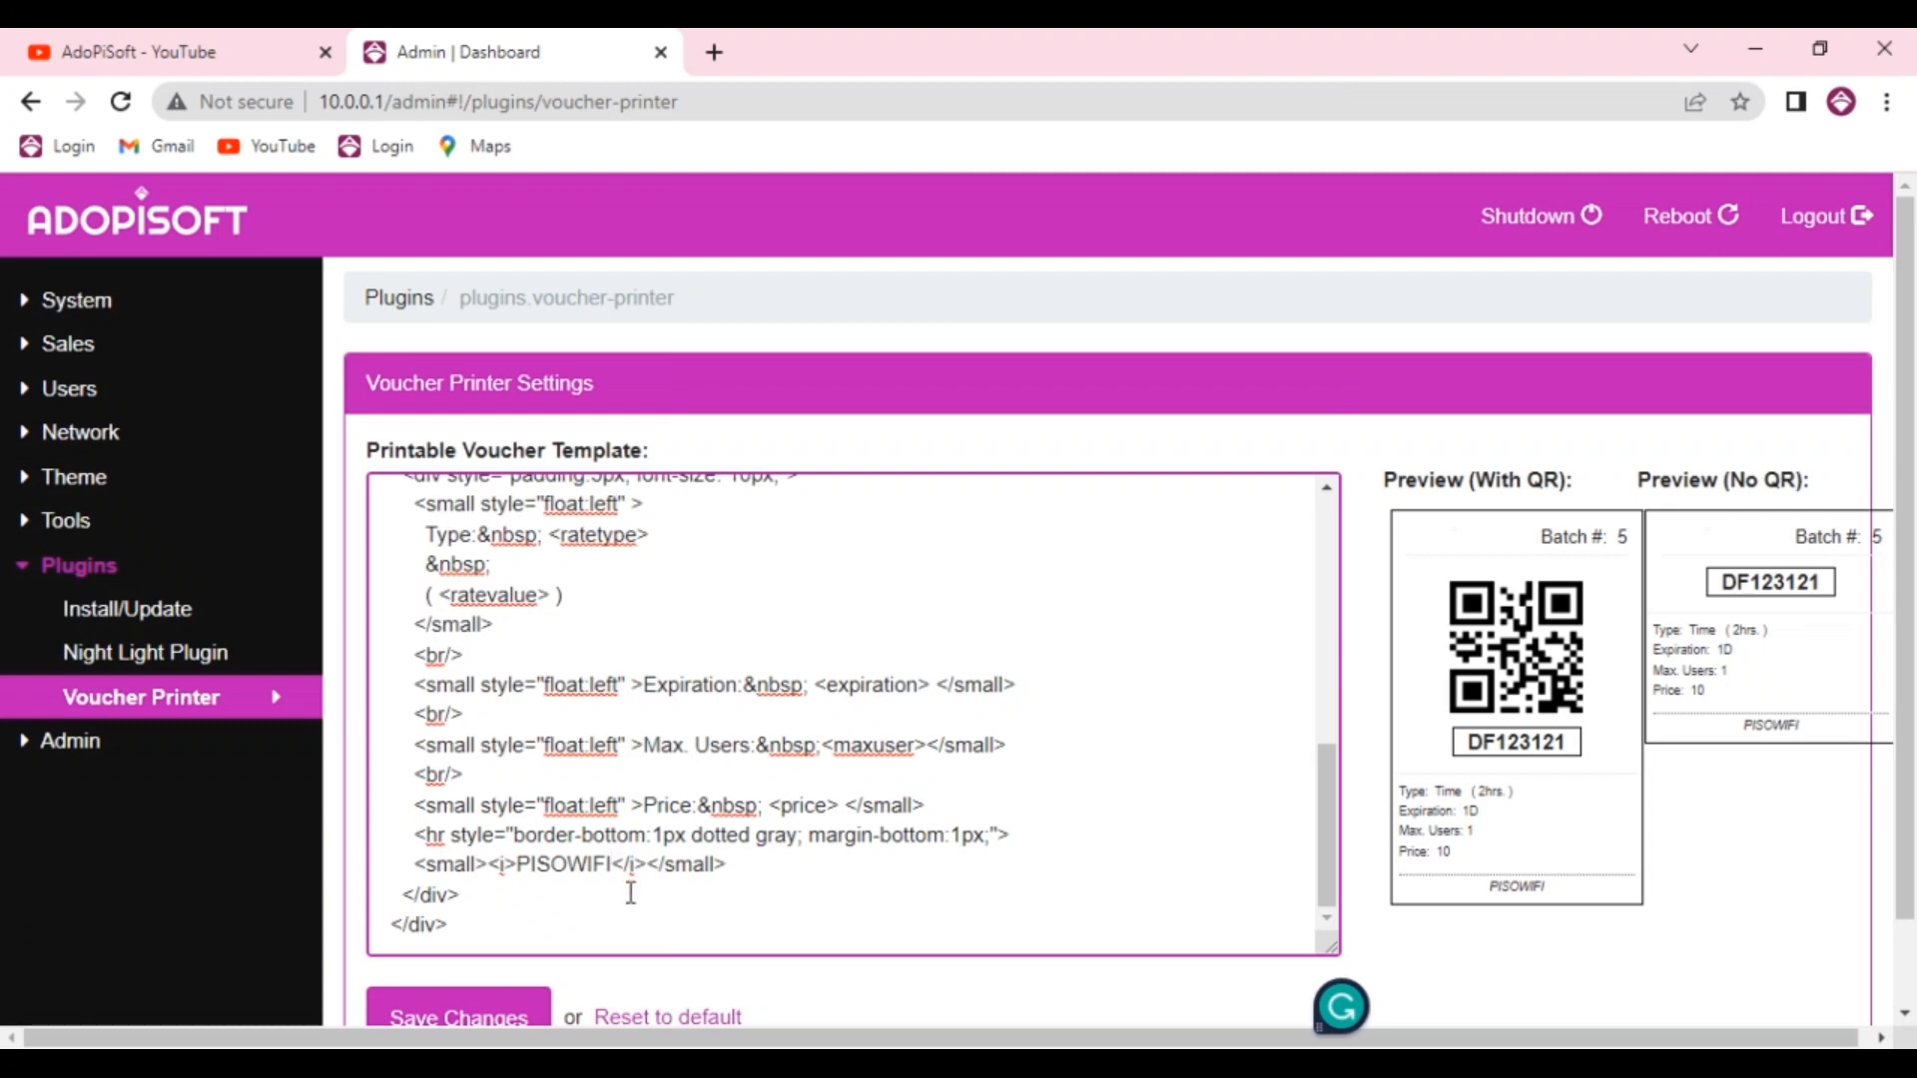
{"action": "scroll", "scroll_direction": "up", "scroll_amount": 3}
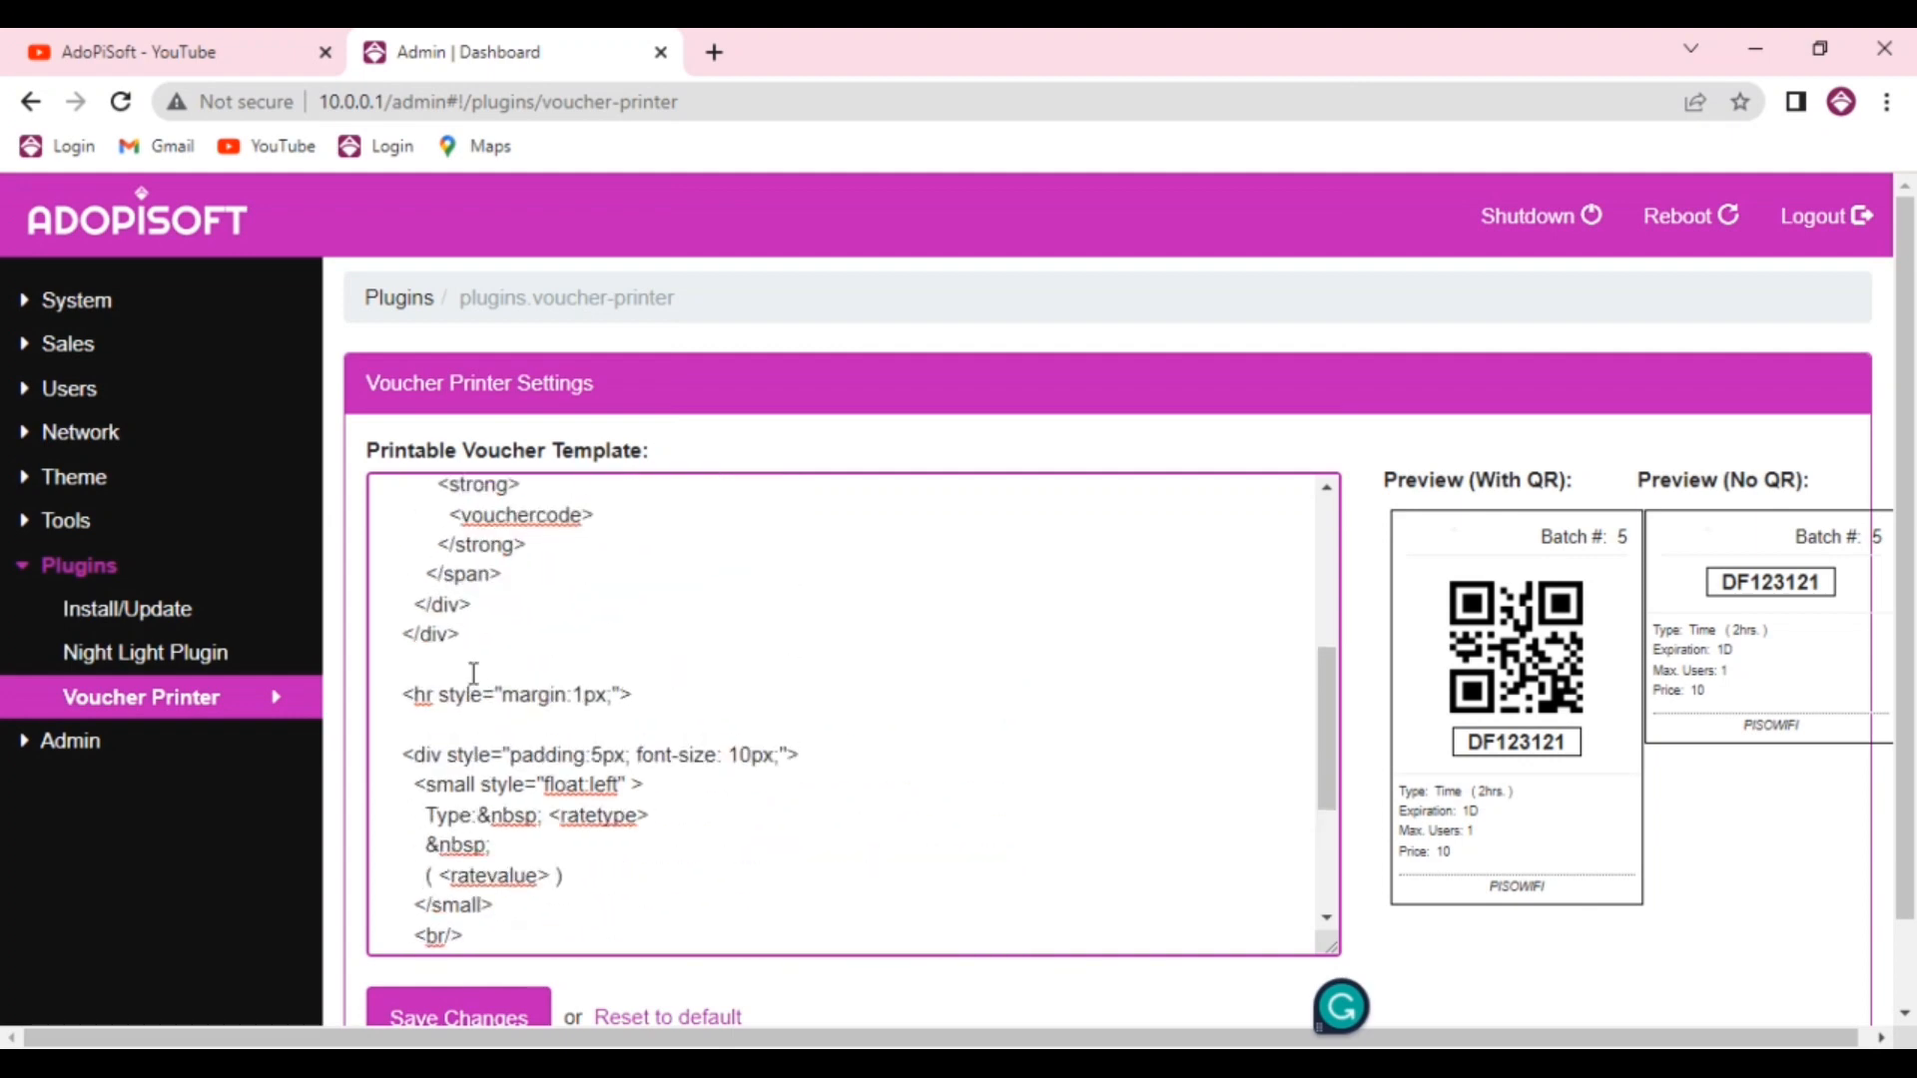
{"action": "scroll", "scroll_direction": "up", "scroll_amount": 3}
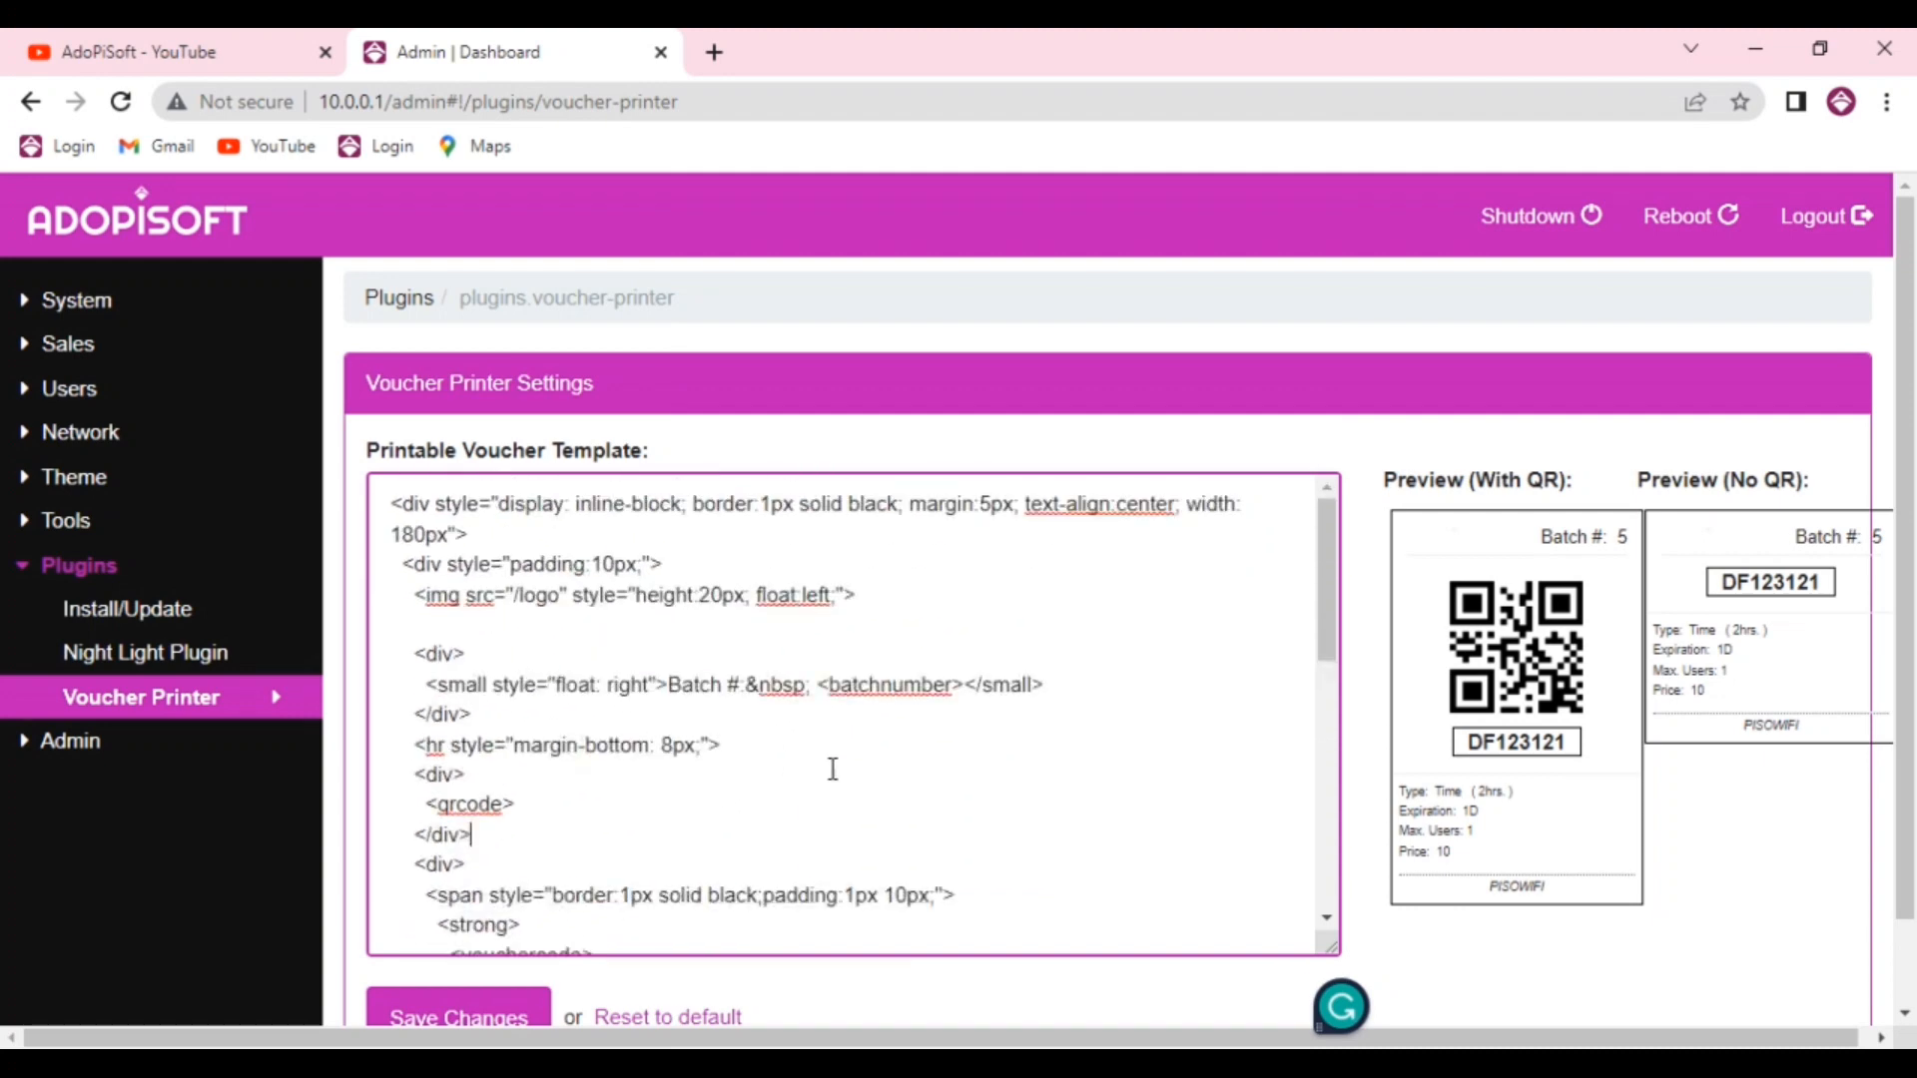
Navigate the sidebar to Sales > Vouchers to show the existing voucher list
{"action": "left_click", "coordinate": [77, 565]}
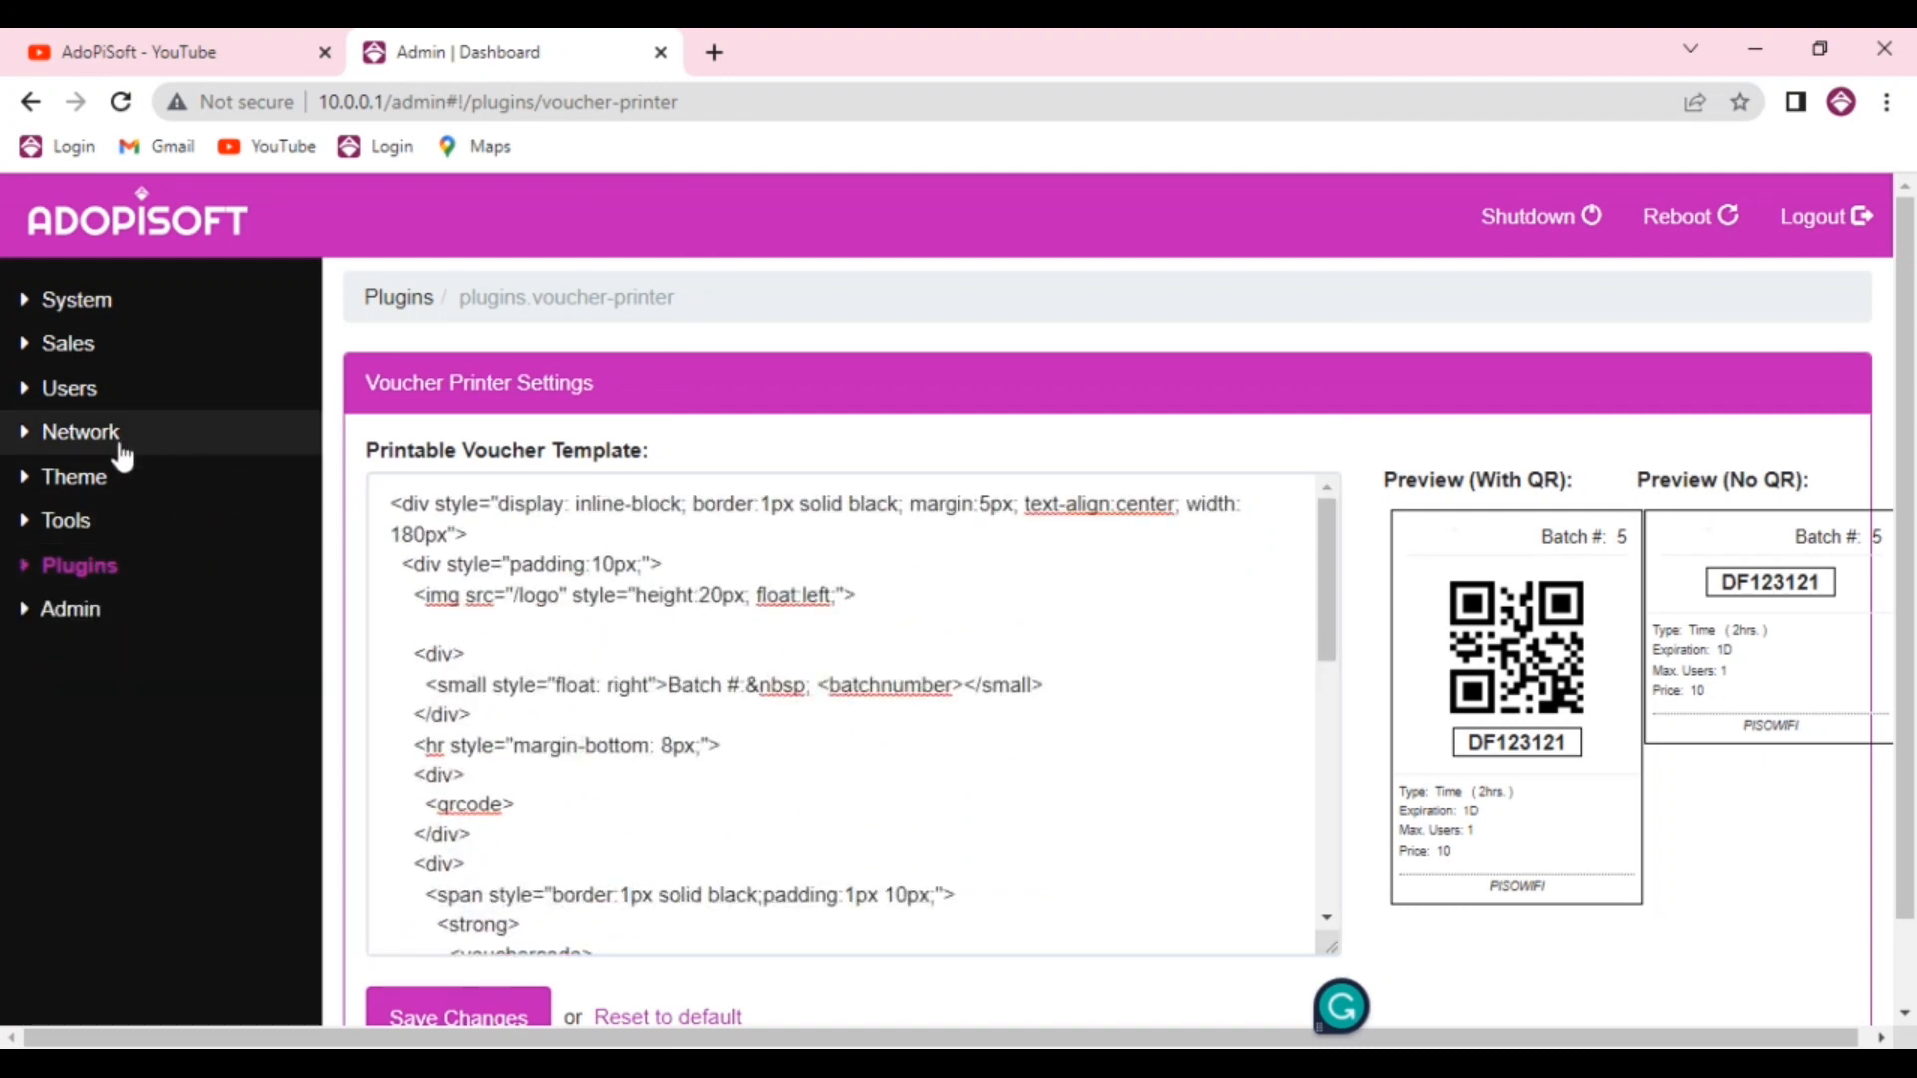
{"action": "mouse_move", "coordinate": [120, 390]}
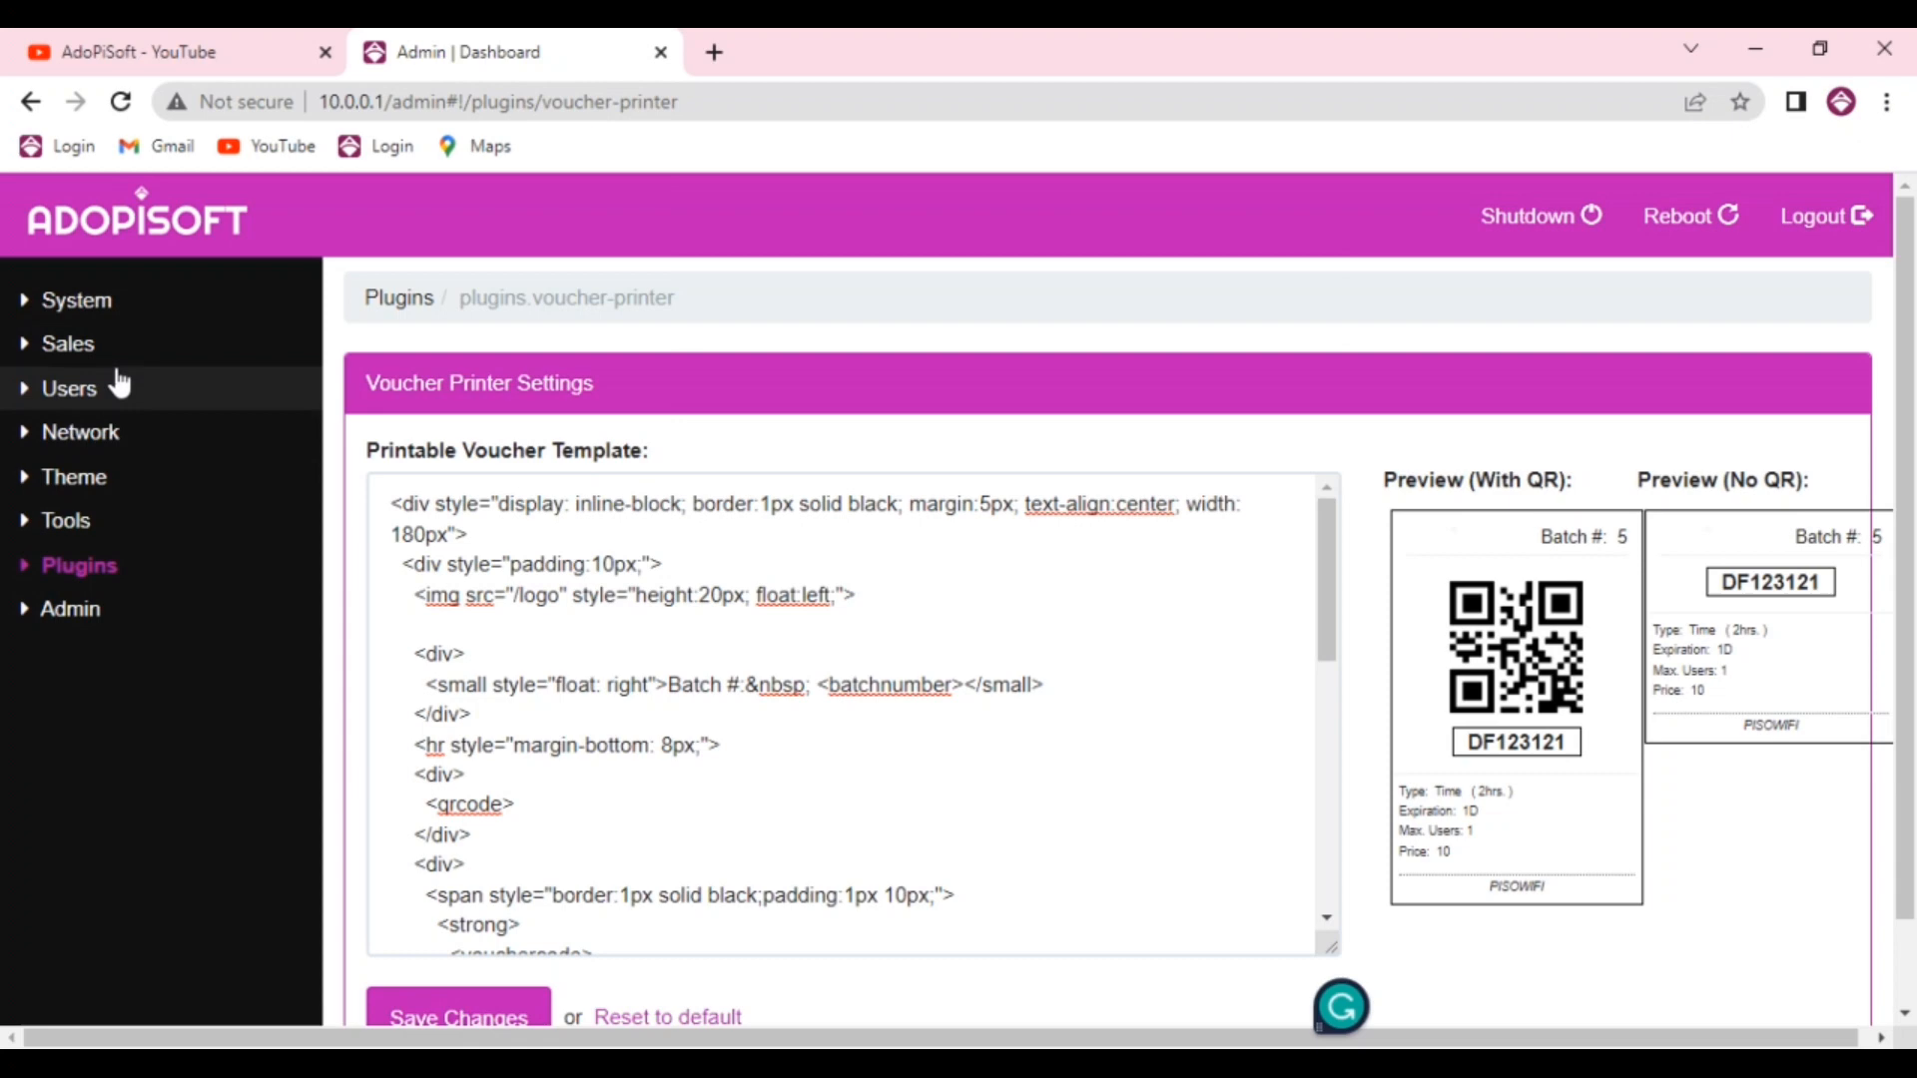
{"action": "left_click", "coordinate": [68, 387]}
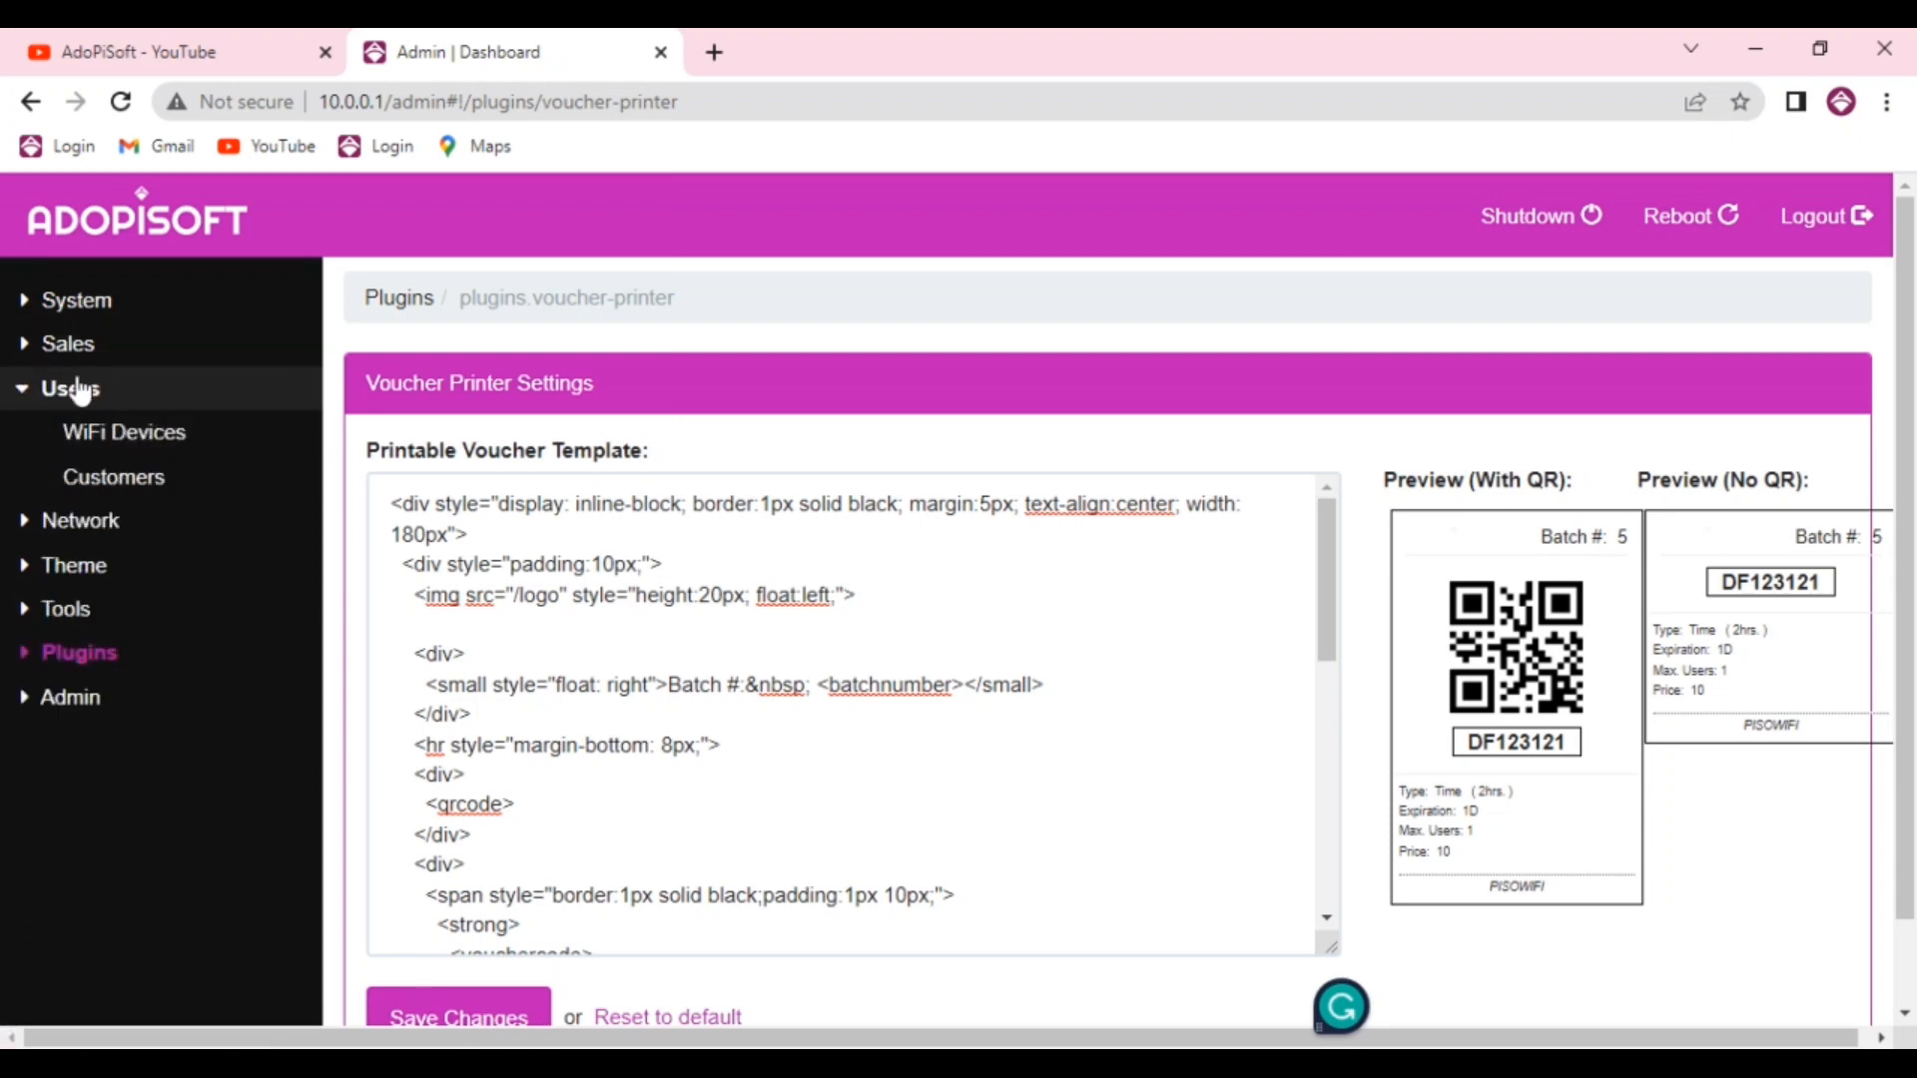
{"action": "left_click", "coordinate": [68, 344]}
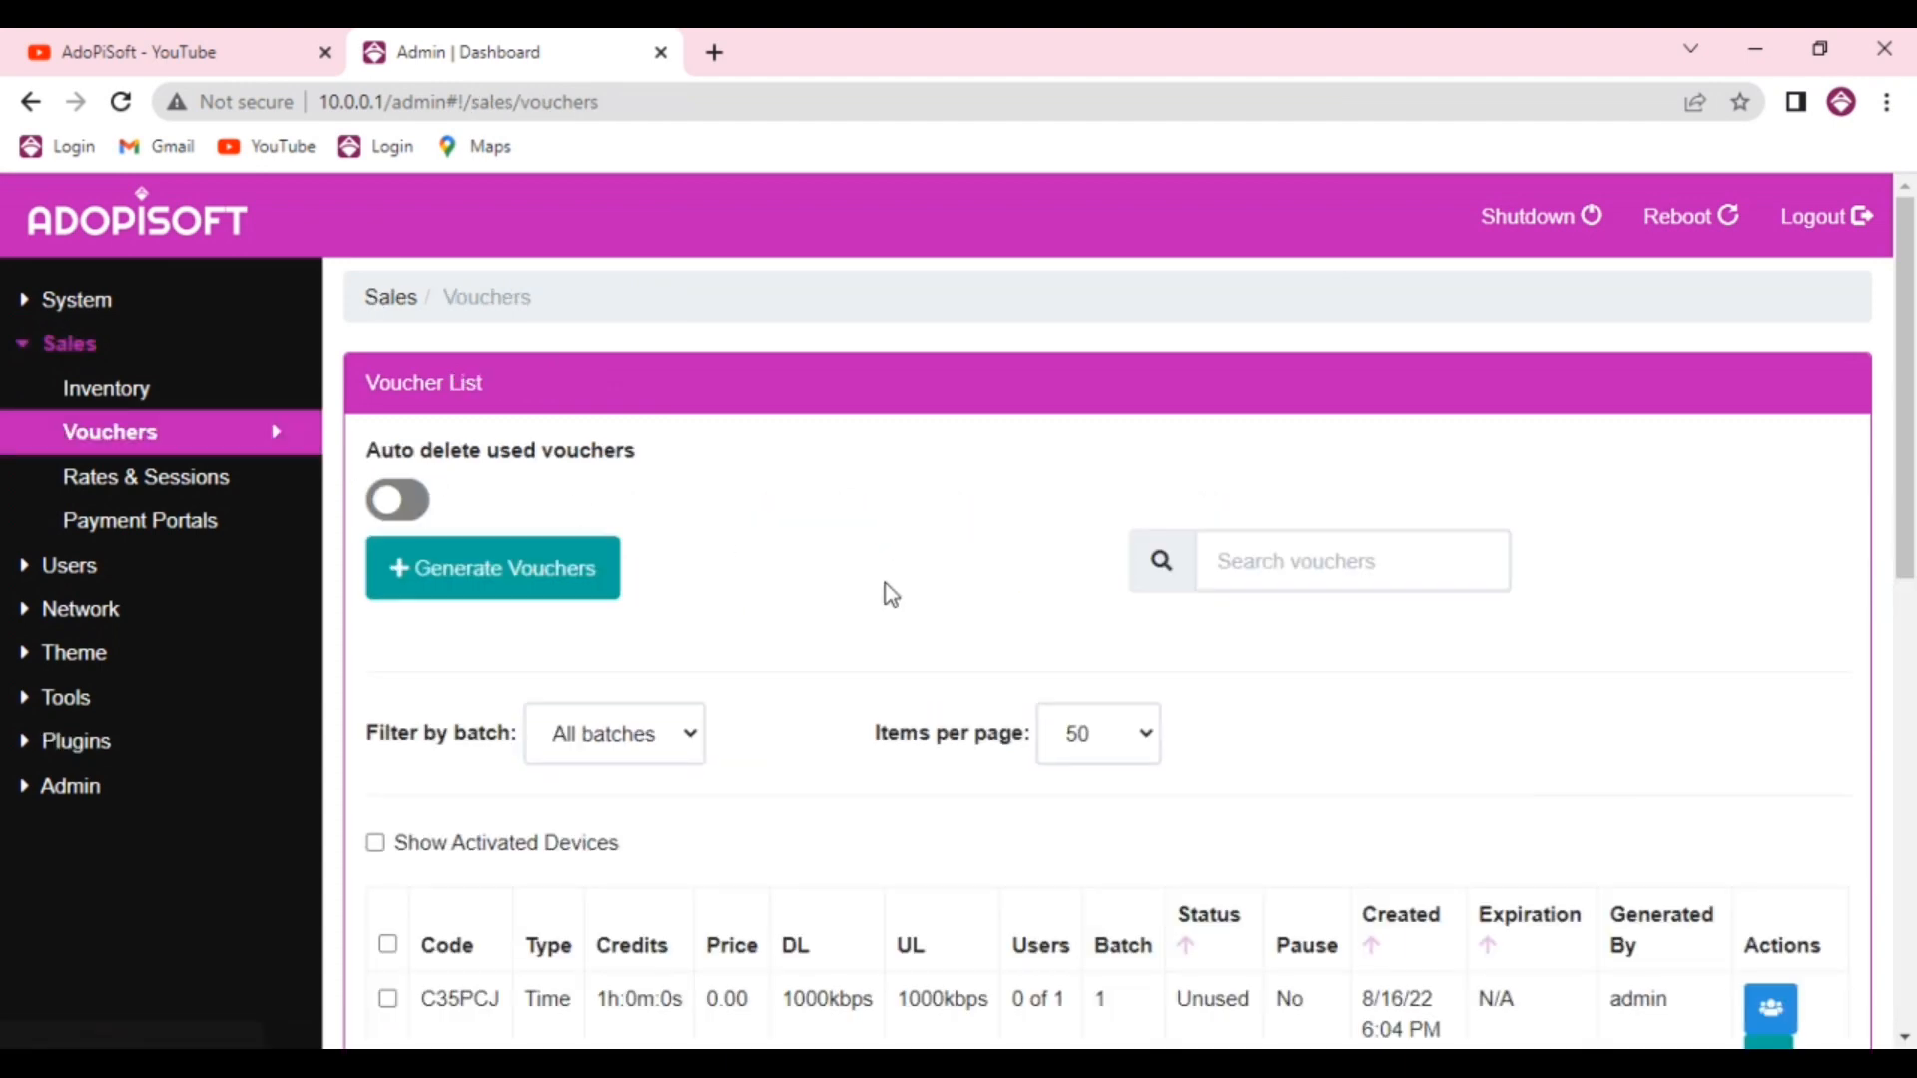
{"action": "scroll", "scroll_direction": "down", "scroll_amount": 3}
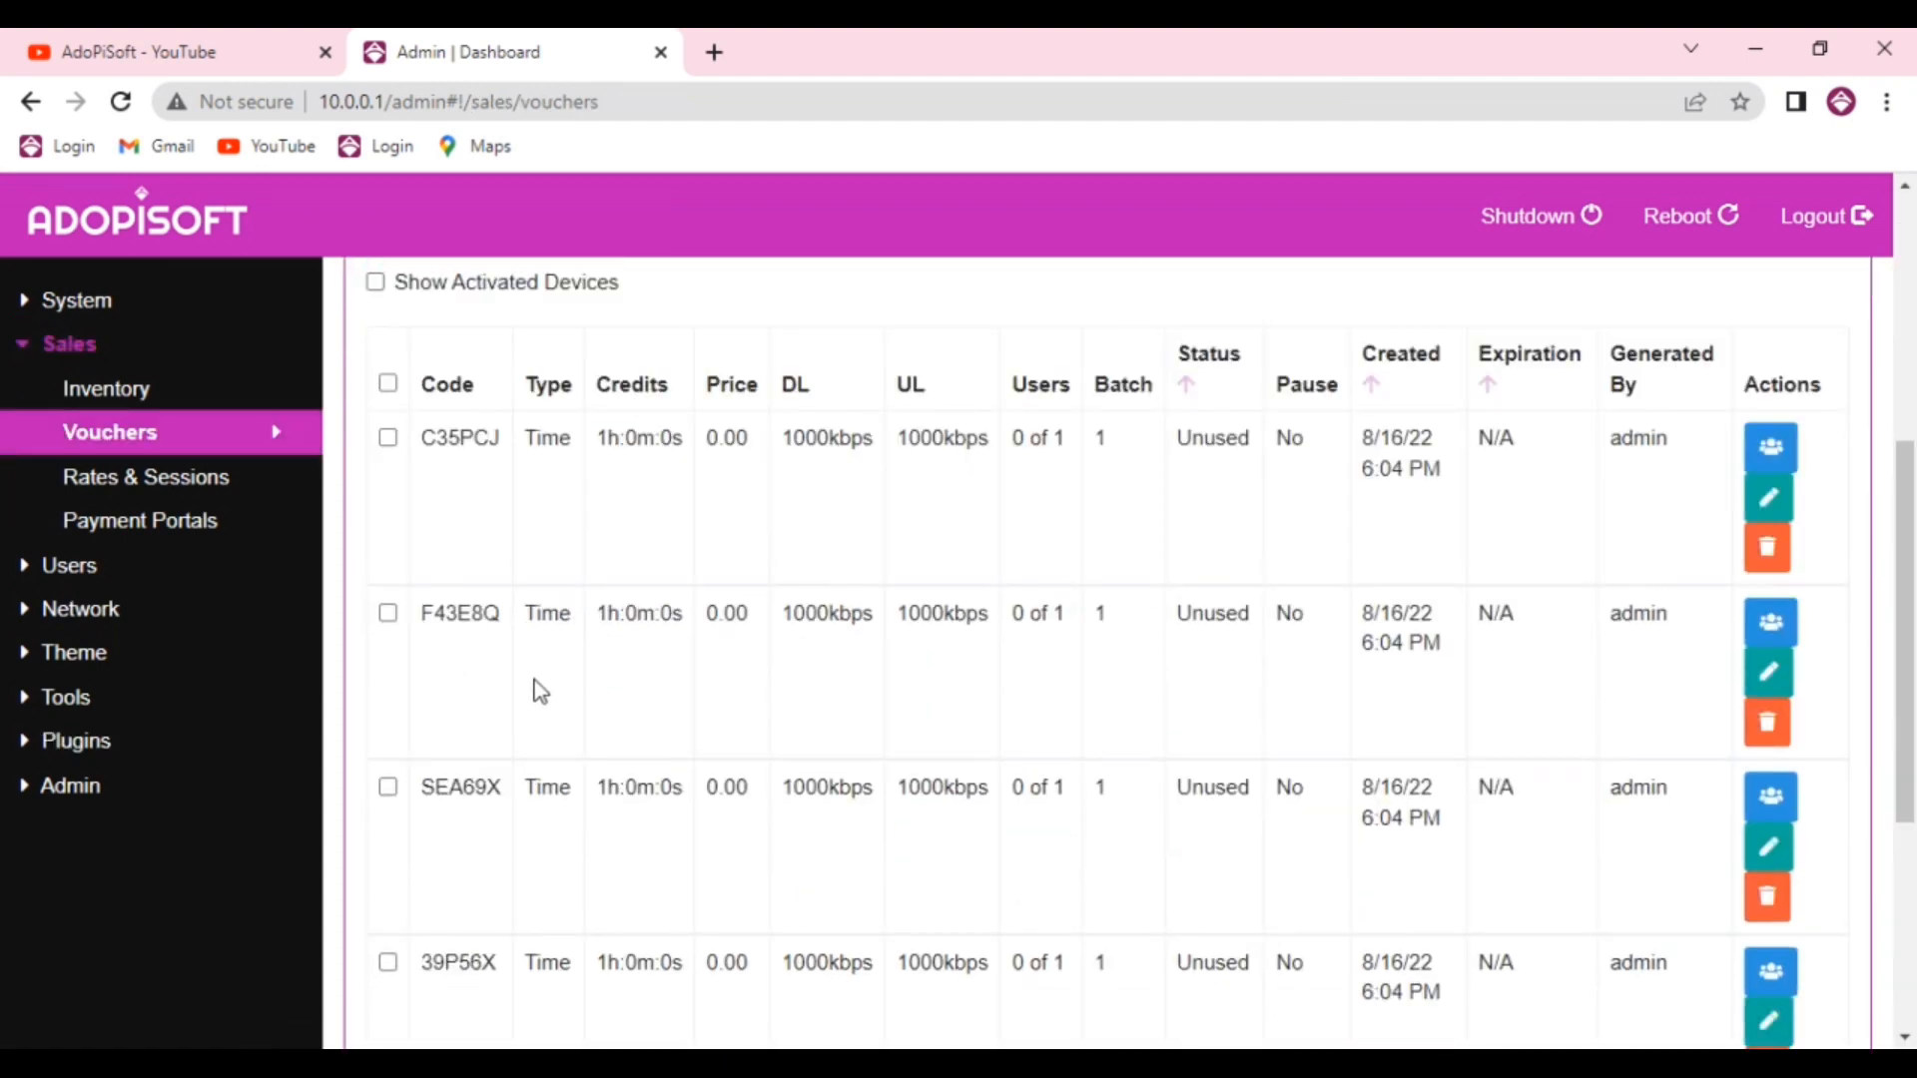
{"action": "scroll", "scroll_direction": "up", "scroll_amount": 3}
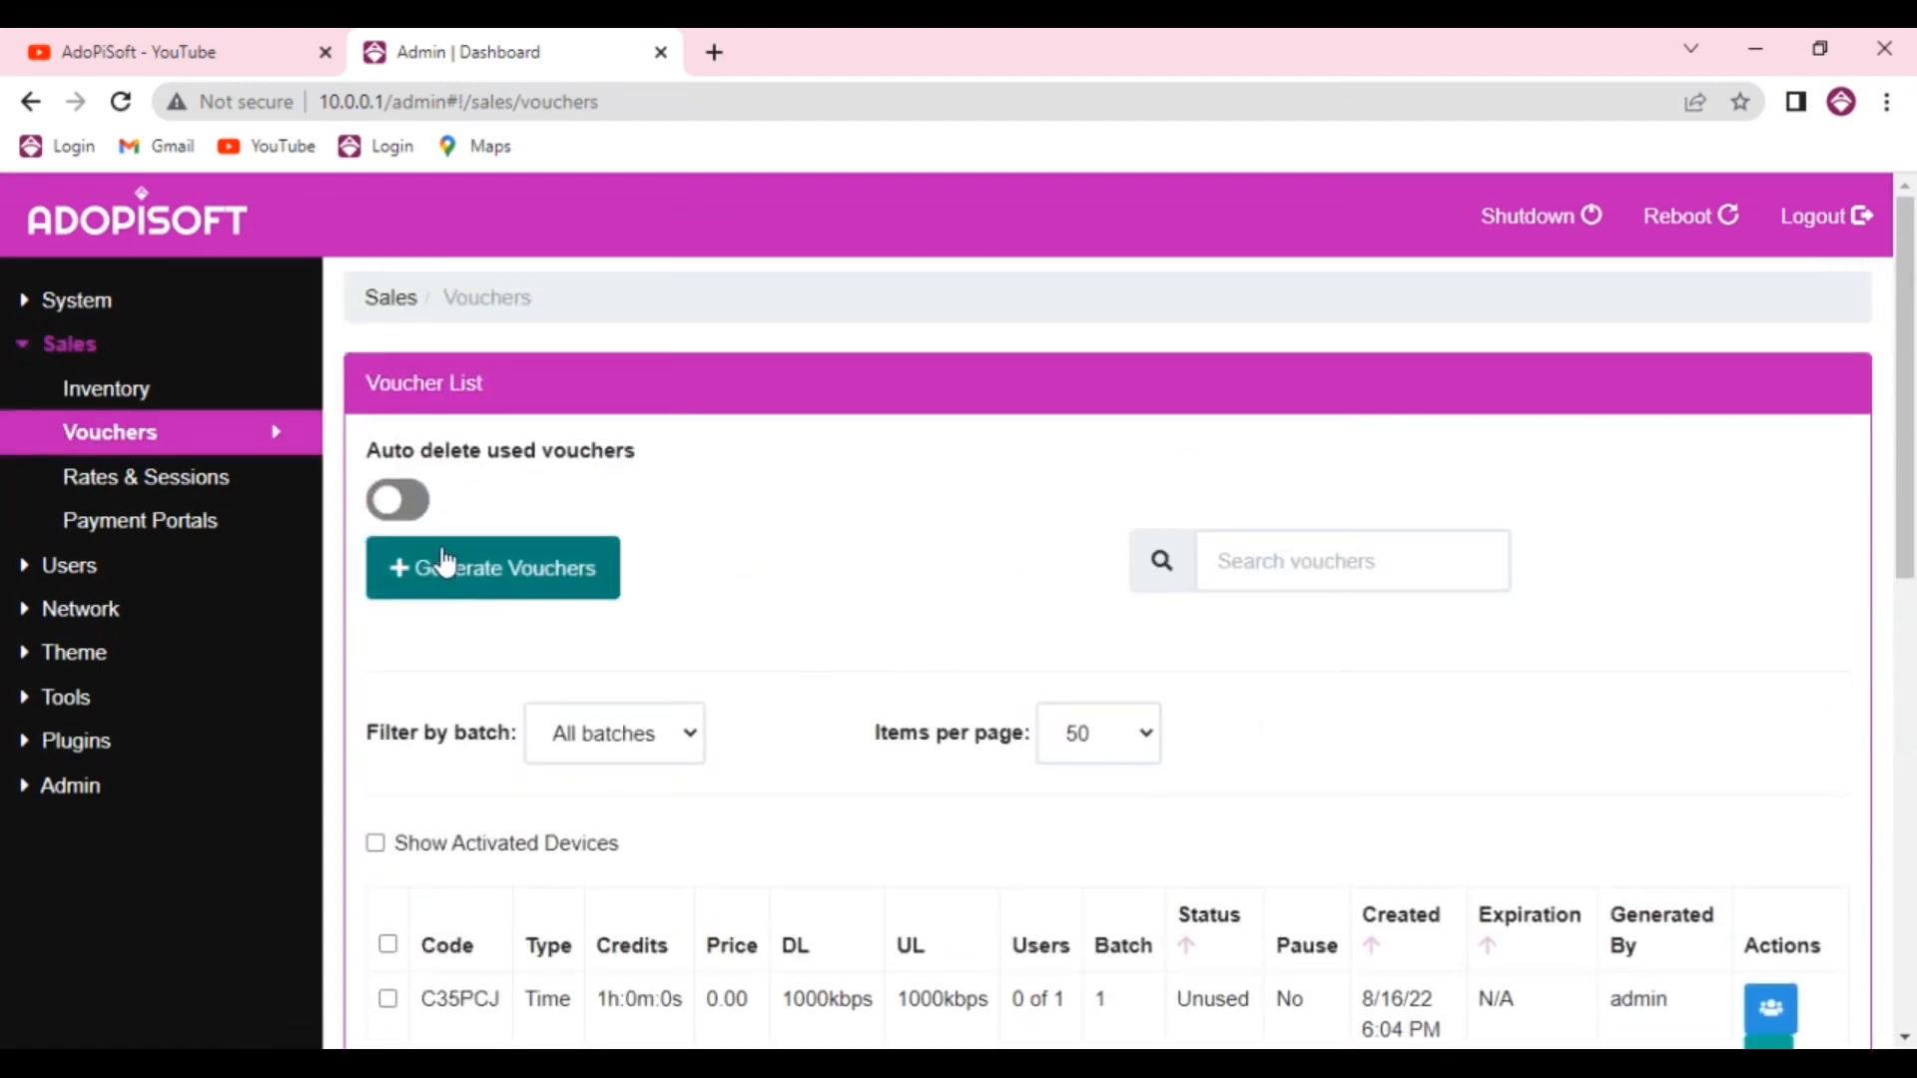
Set up a new batch of 5 time vouchers worth 5 days each in the Generate Vouchers dialog
{"action": "left_click", "coordinate": [491, 567]}
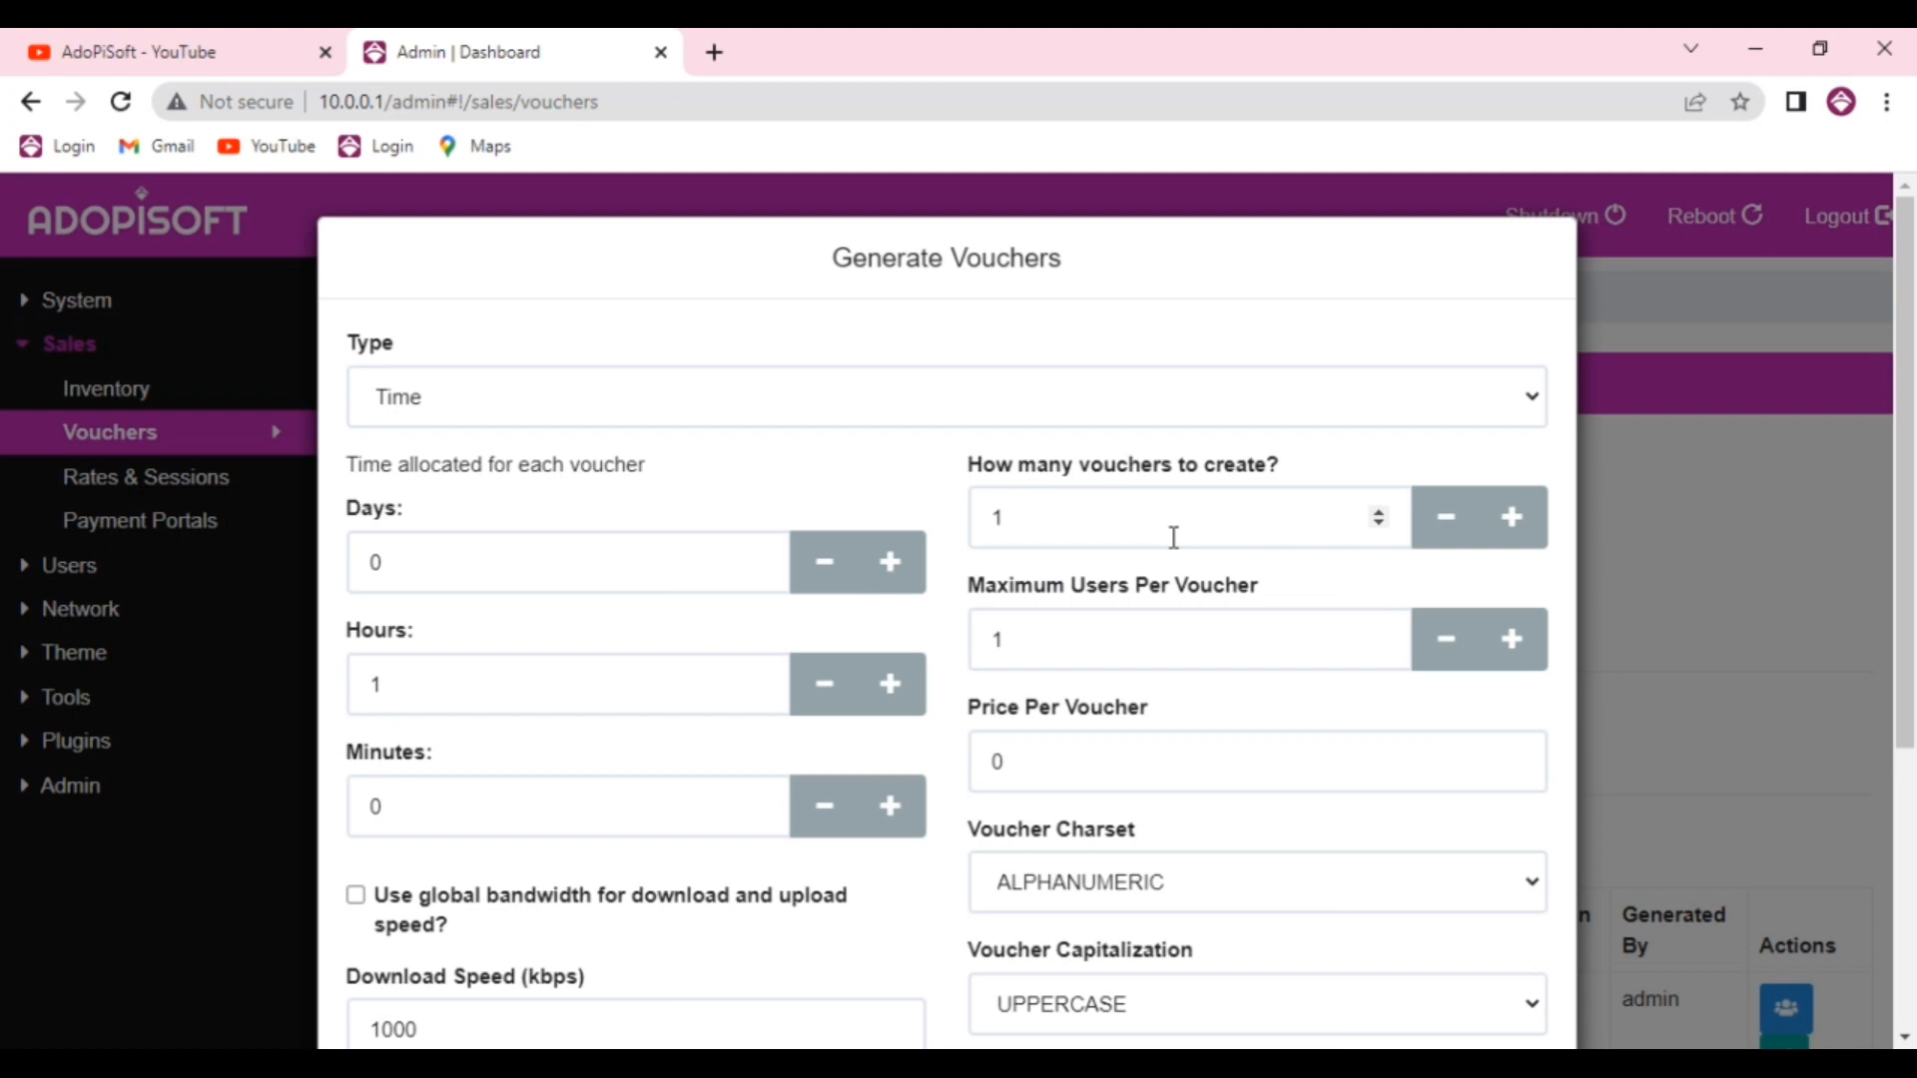
{"action": "type", "text": "2"}
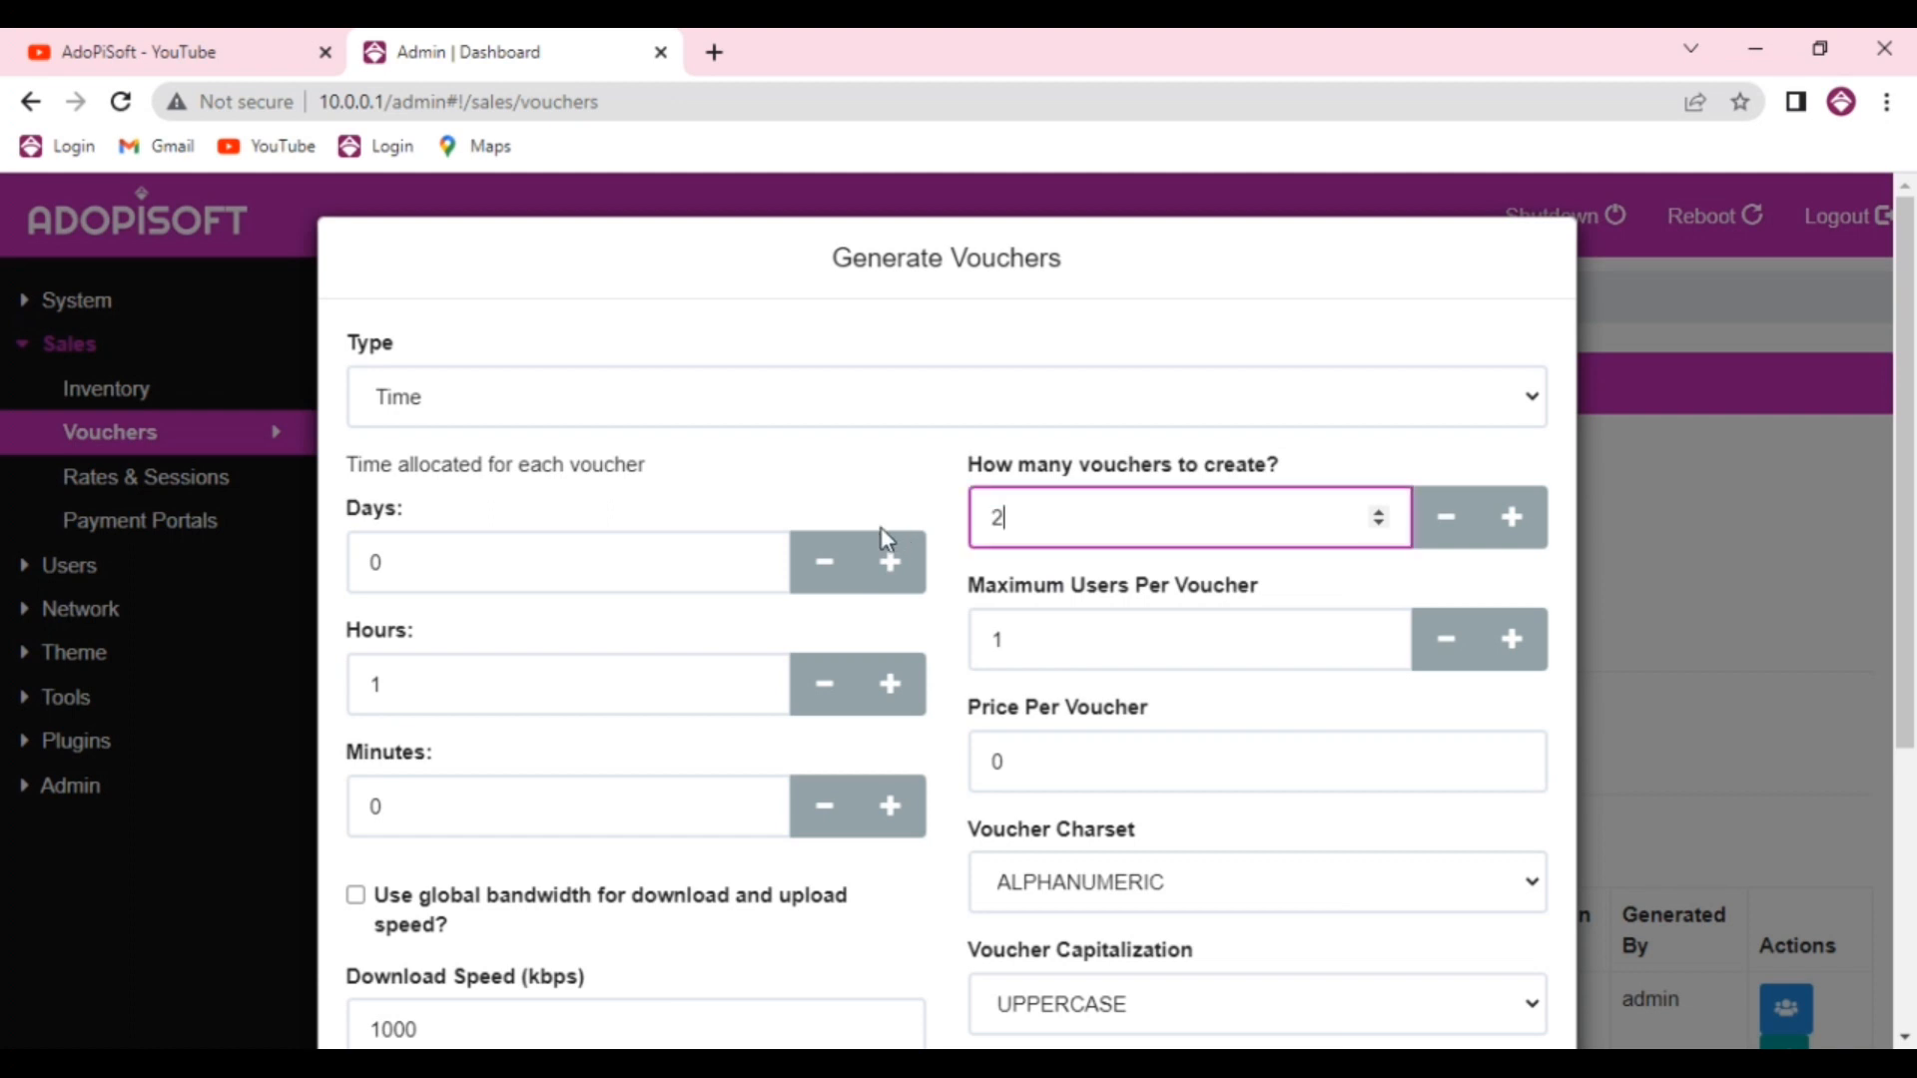
{"action": "key", "text": "Backspace"}
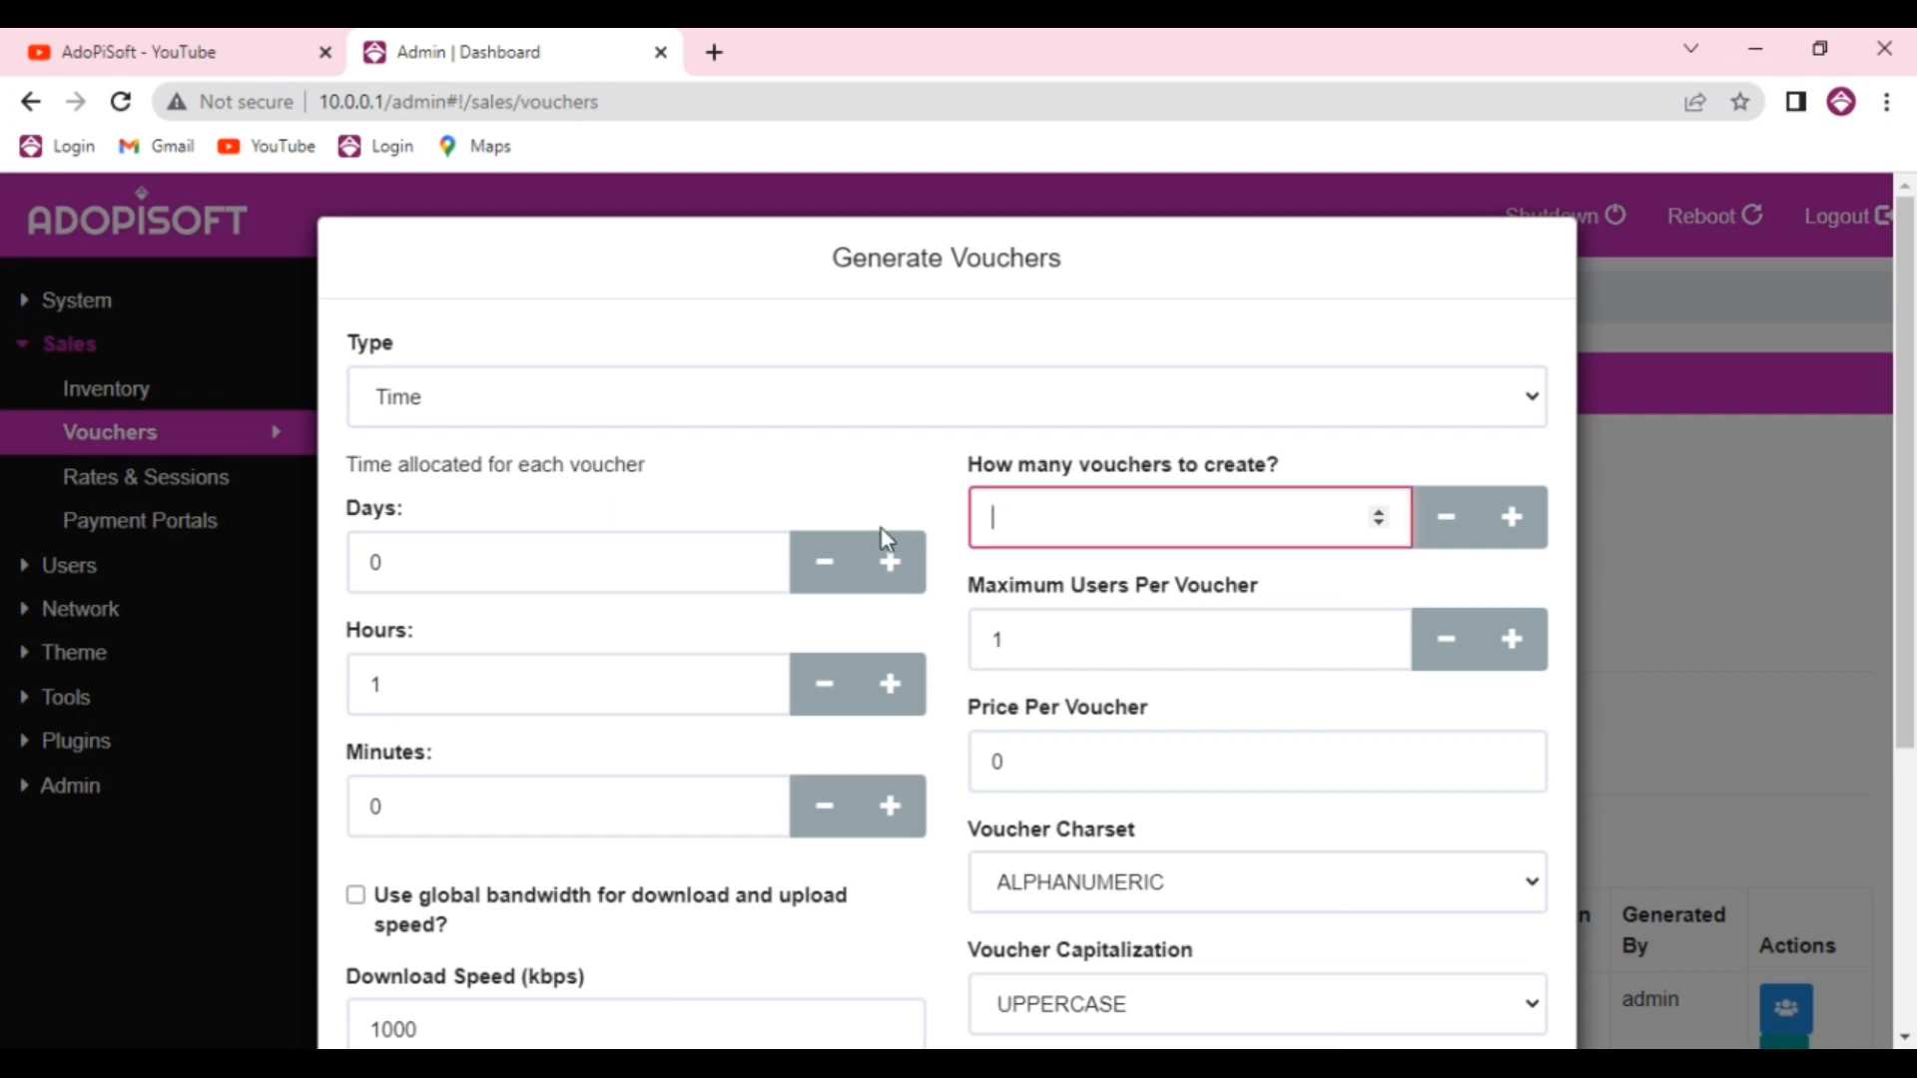
{"action": "type", "text": "5"}
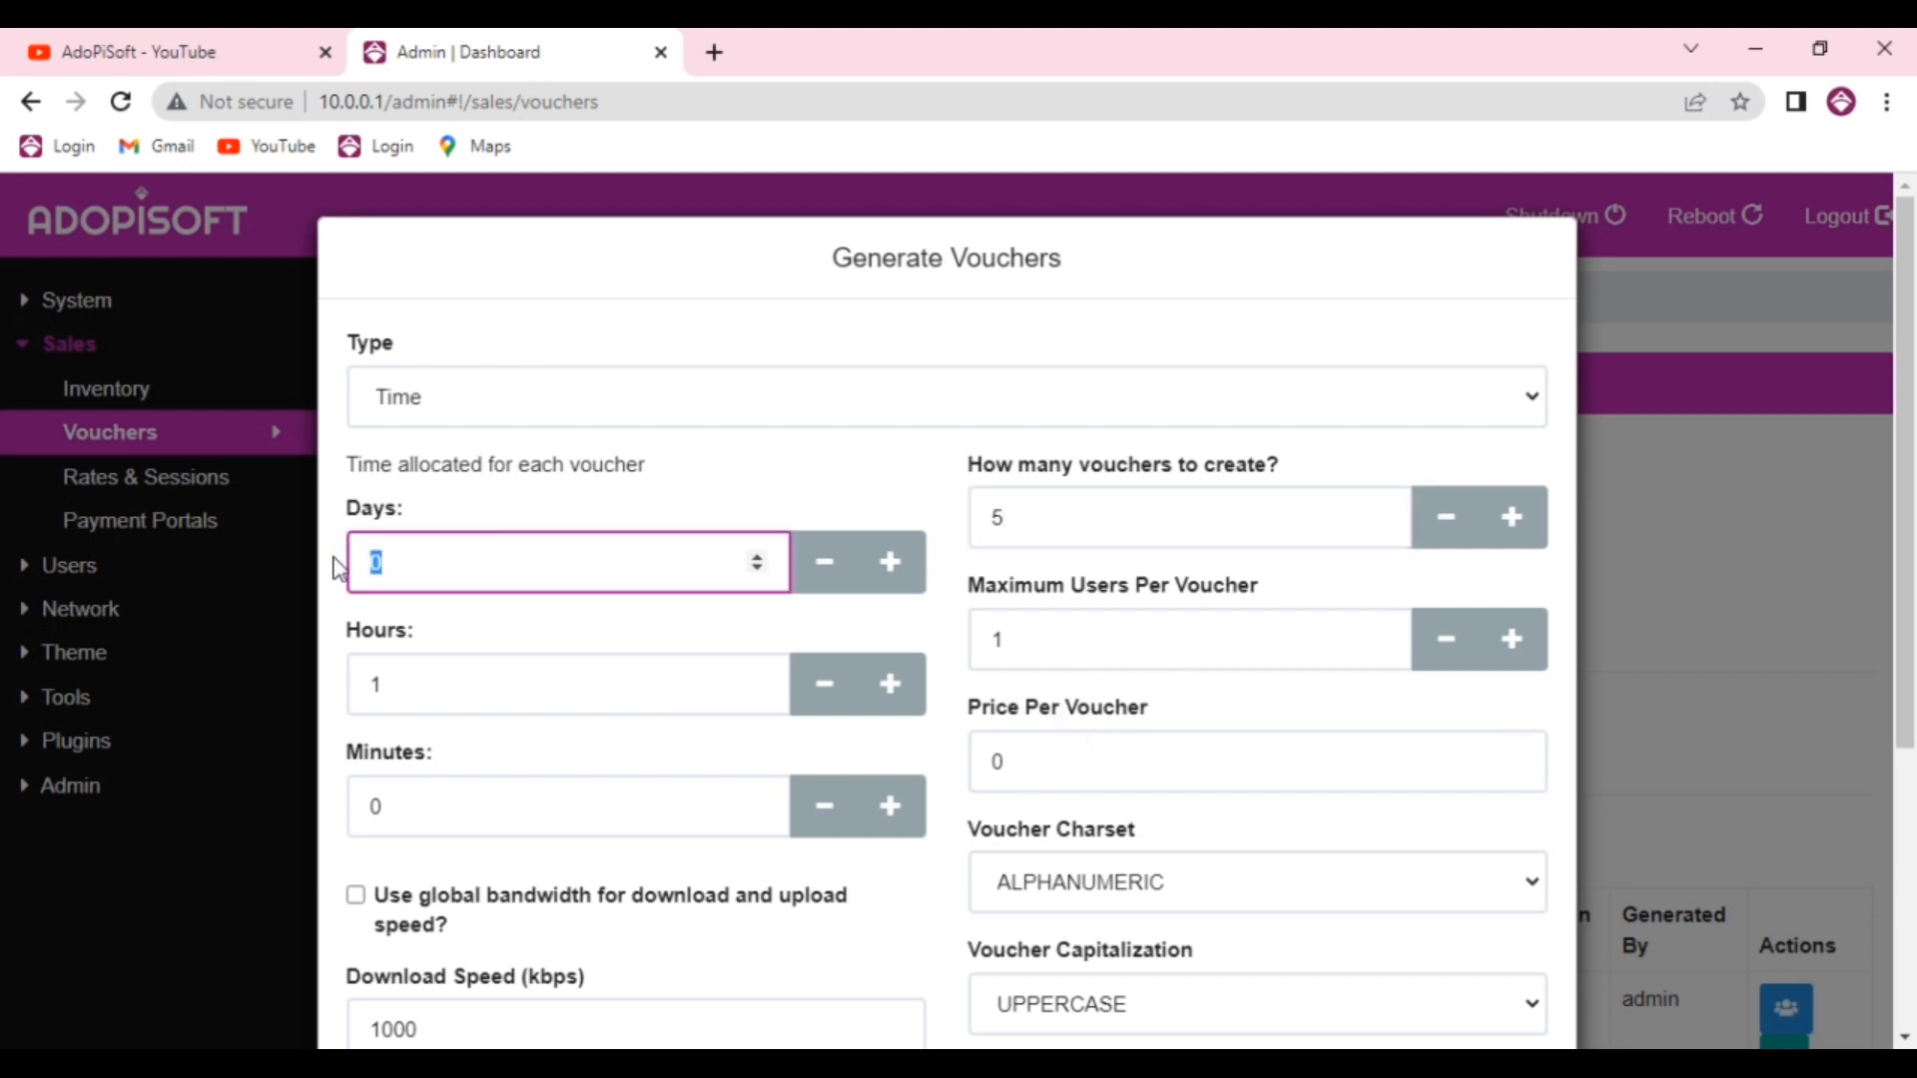
{"action": "type", "text": "5"}
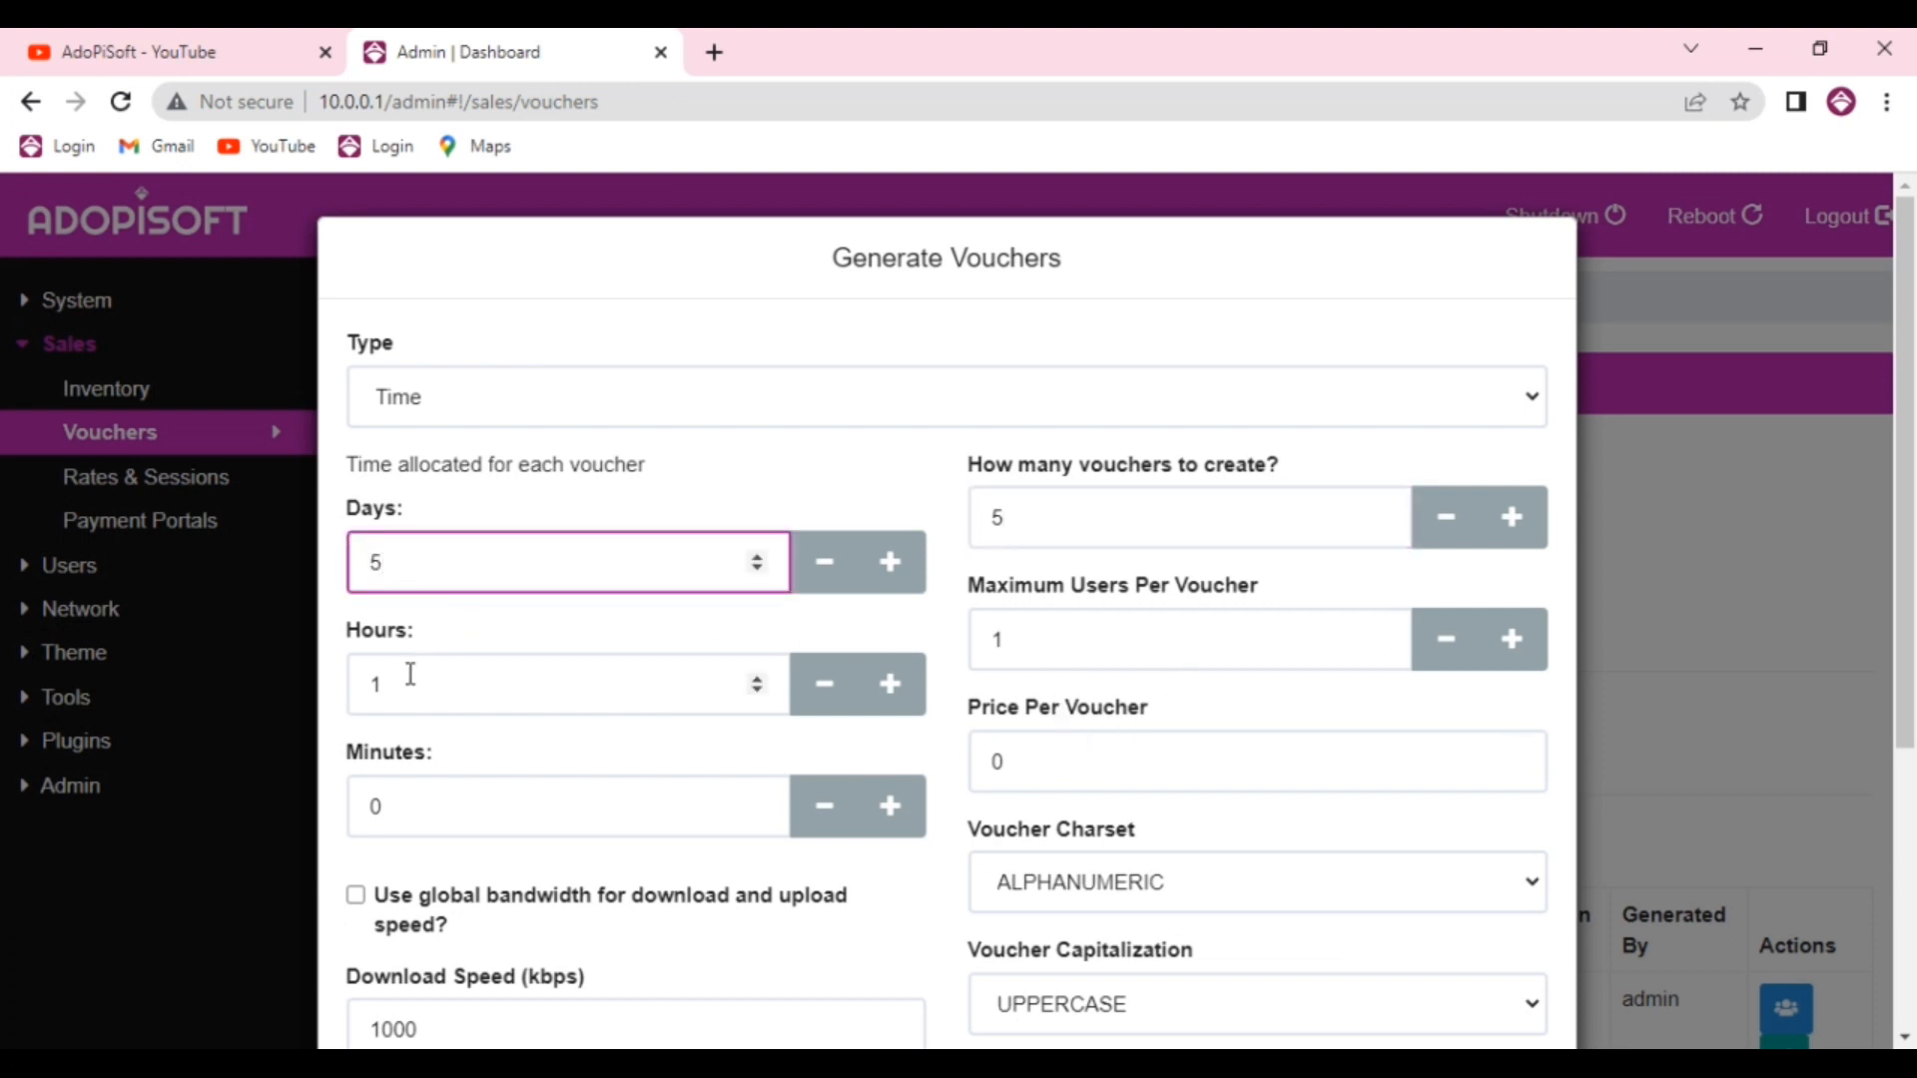
{"action": "left_click", "coordinate": [823, 683]}
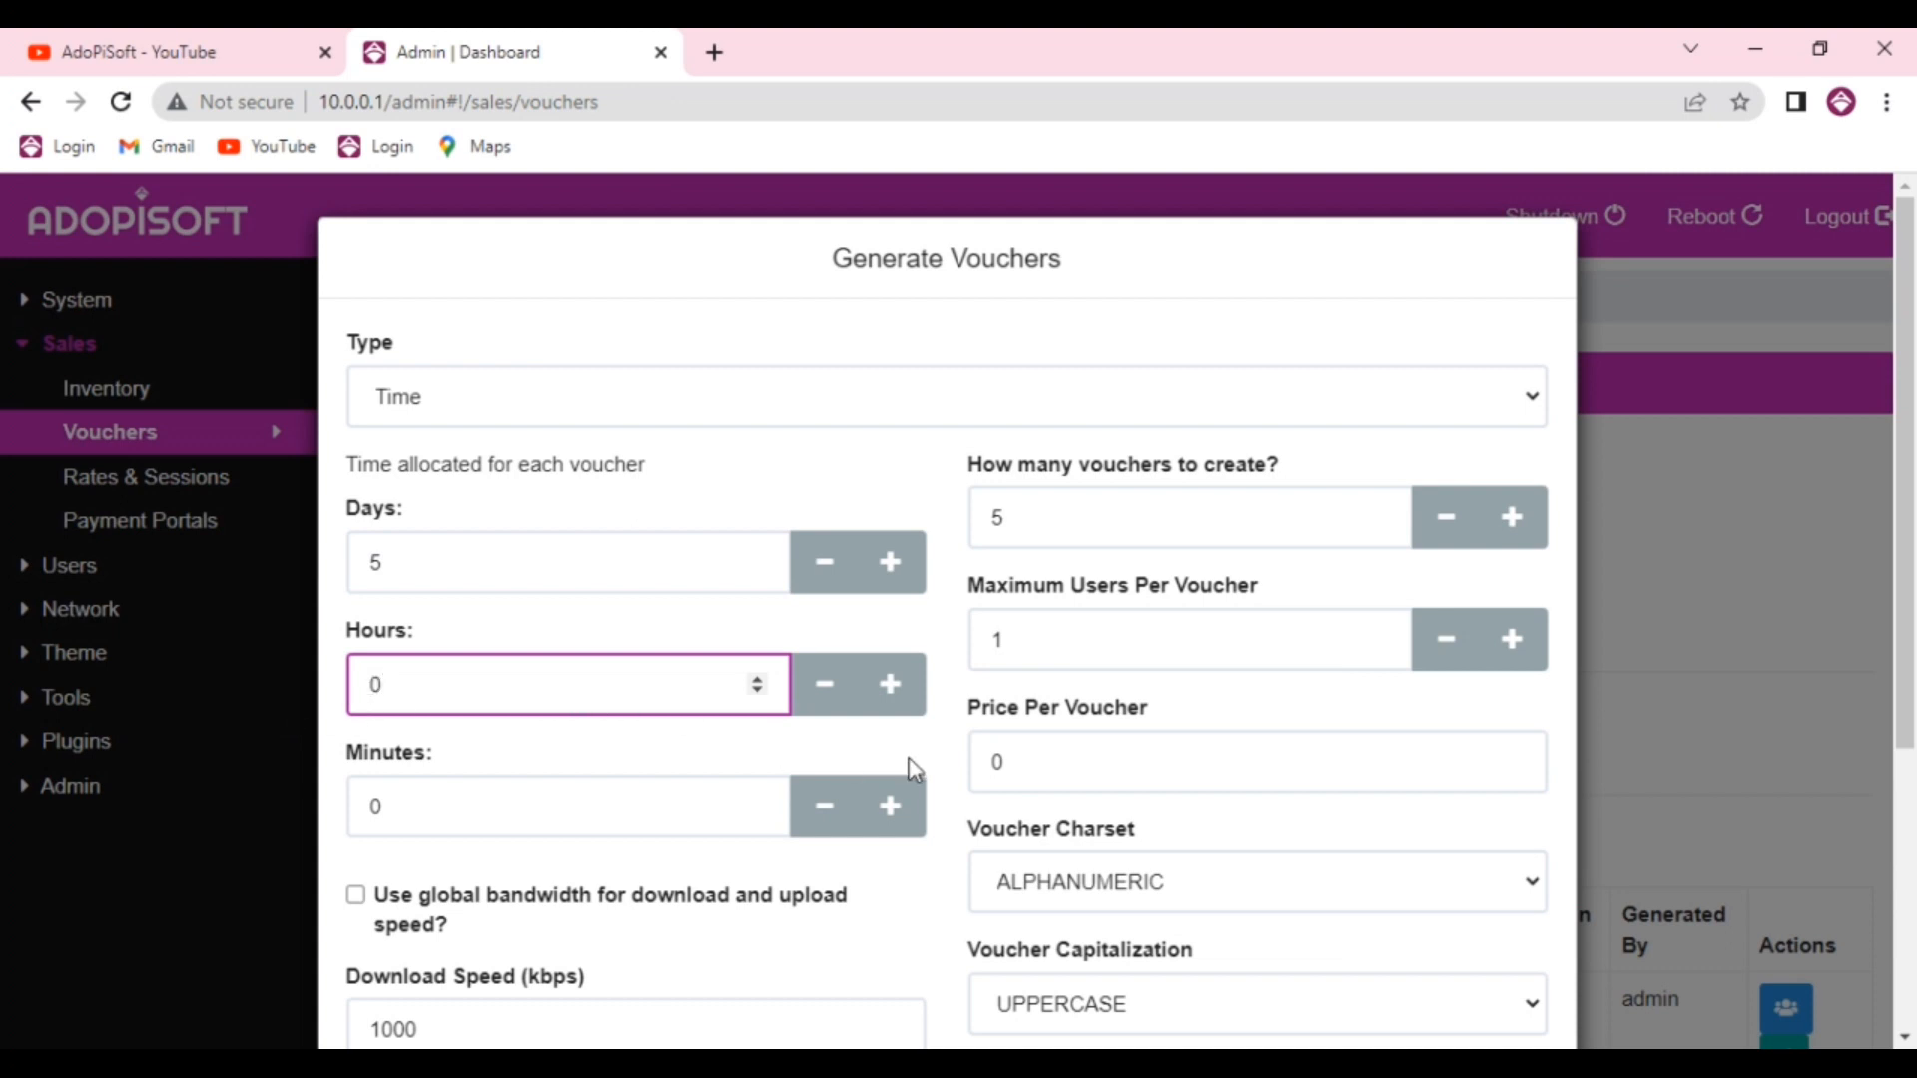
{"action": "scroll", "scroll_direction": "down", "scroll_amount": 3}
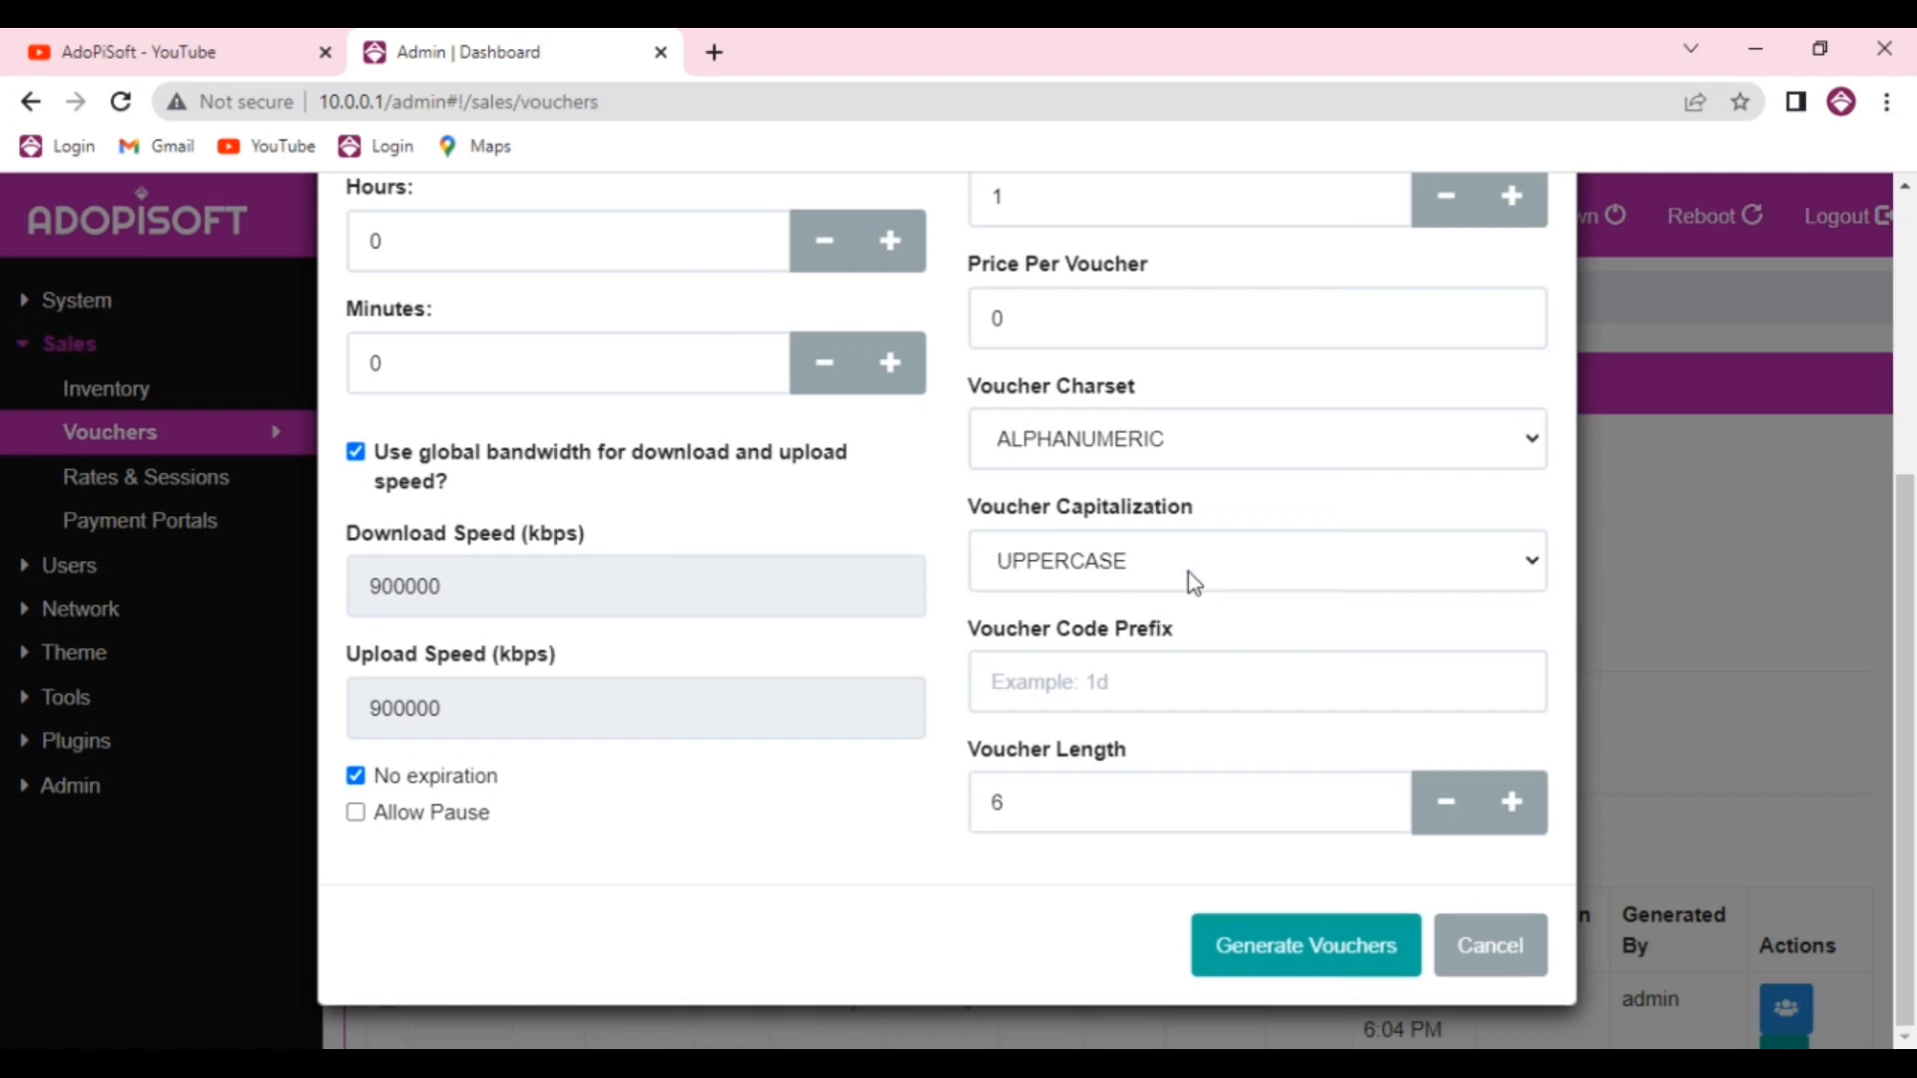
{"action": "mouse_move", "coordinate": [1322, 573]}
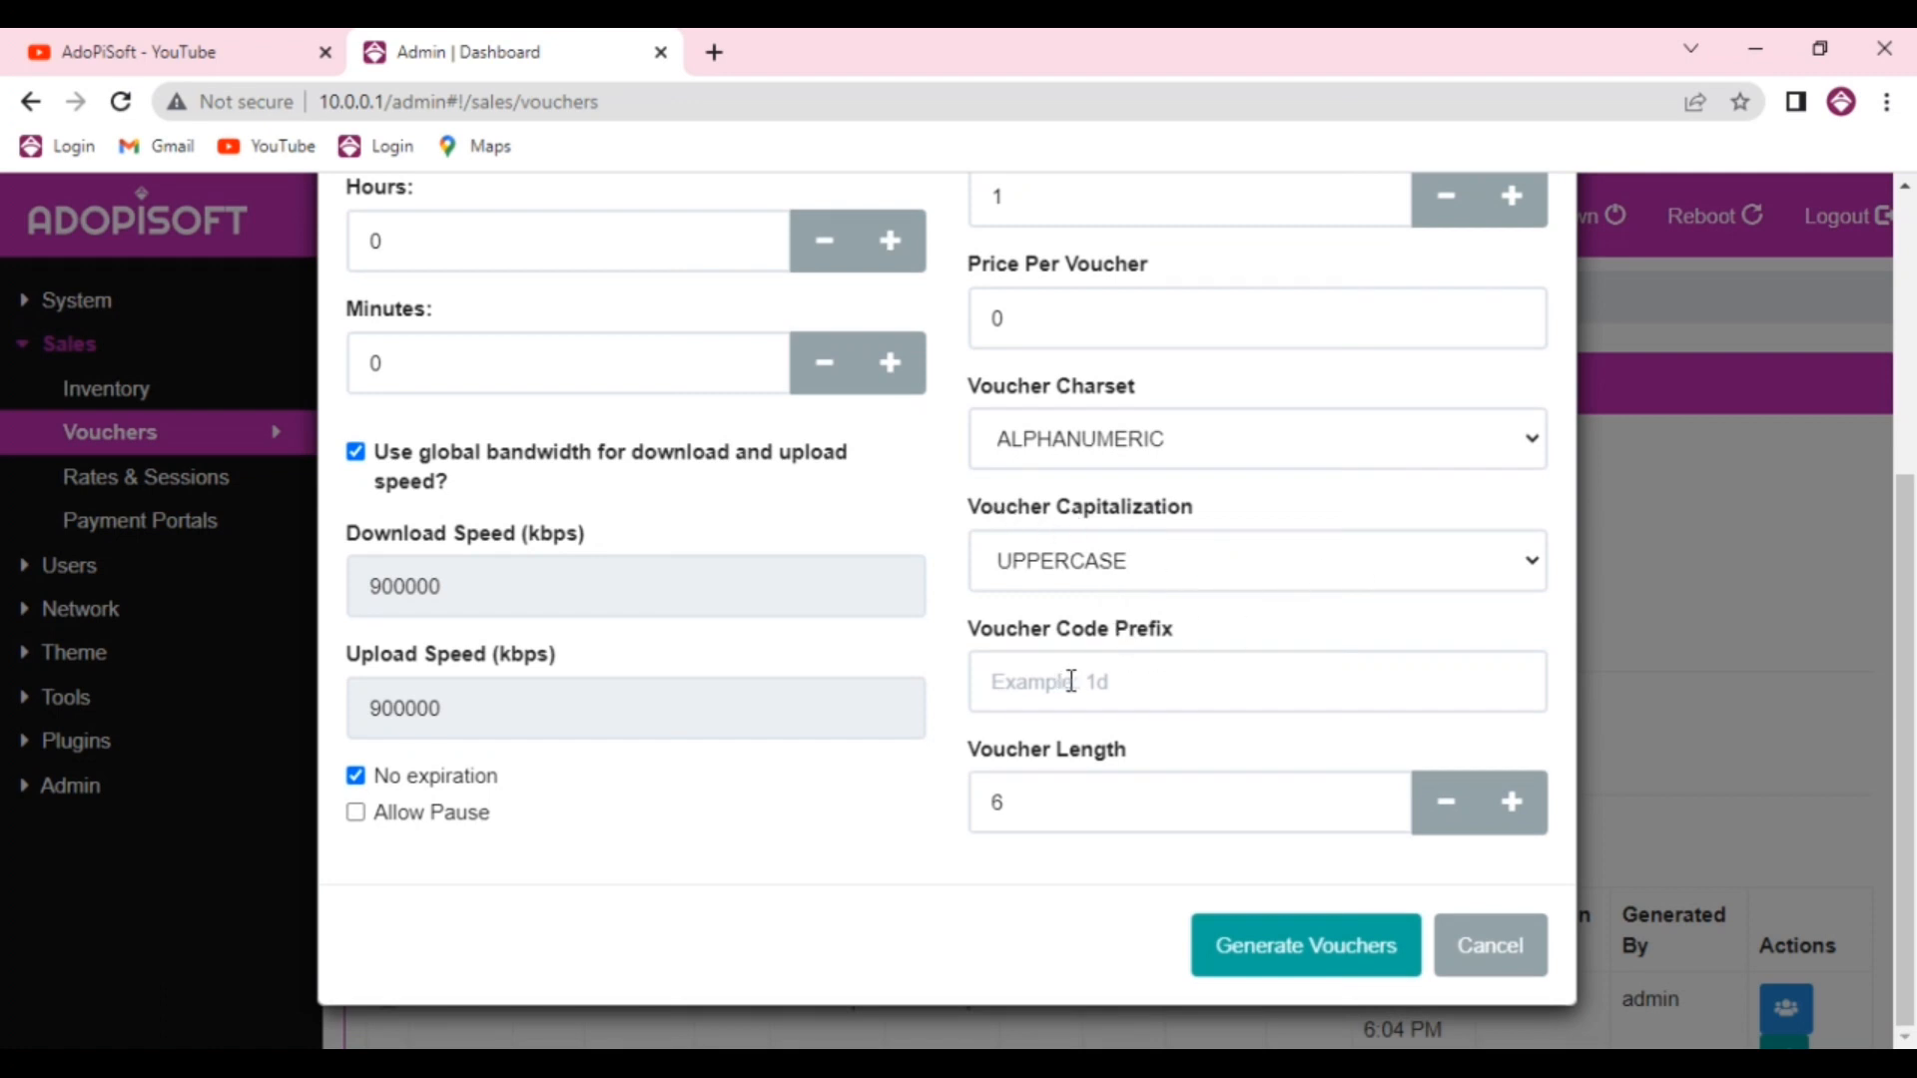
{"action": "scroll", "scroll_direction": "up", "scroll_amount": 3}
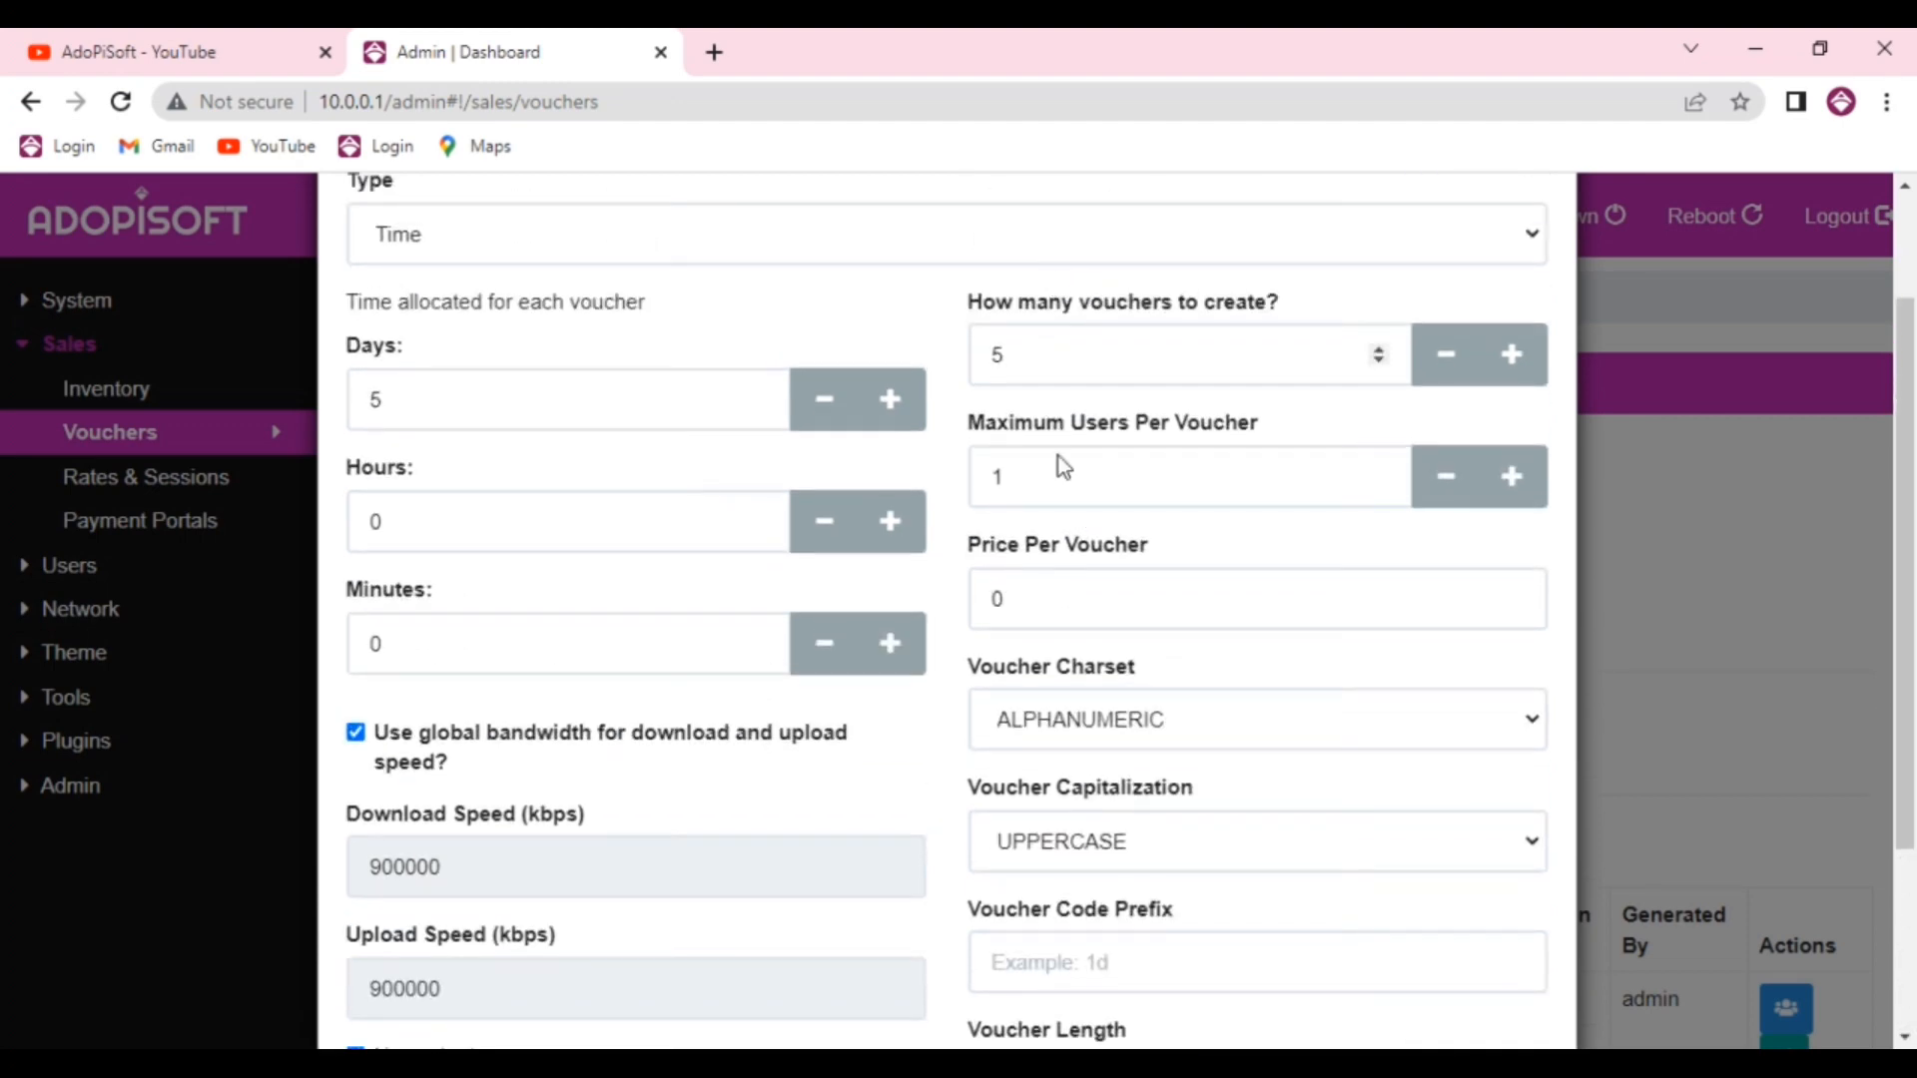
Generate the five vouchers so they appear as batch 2 in the list
{"action": "left_click", "coordinate": [1295, 945]}
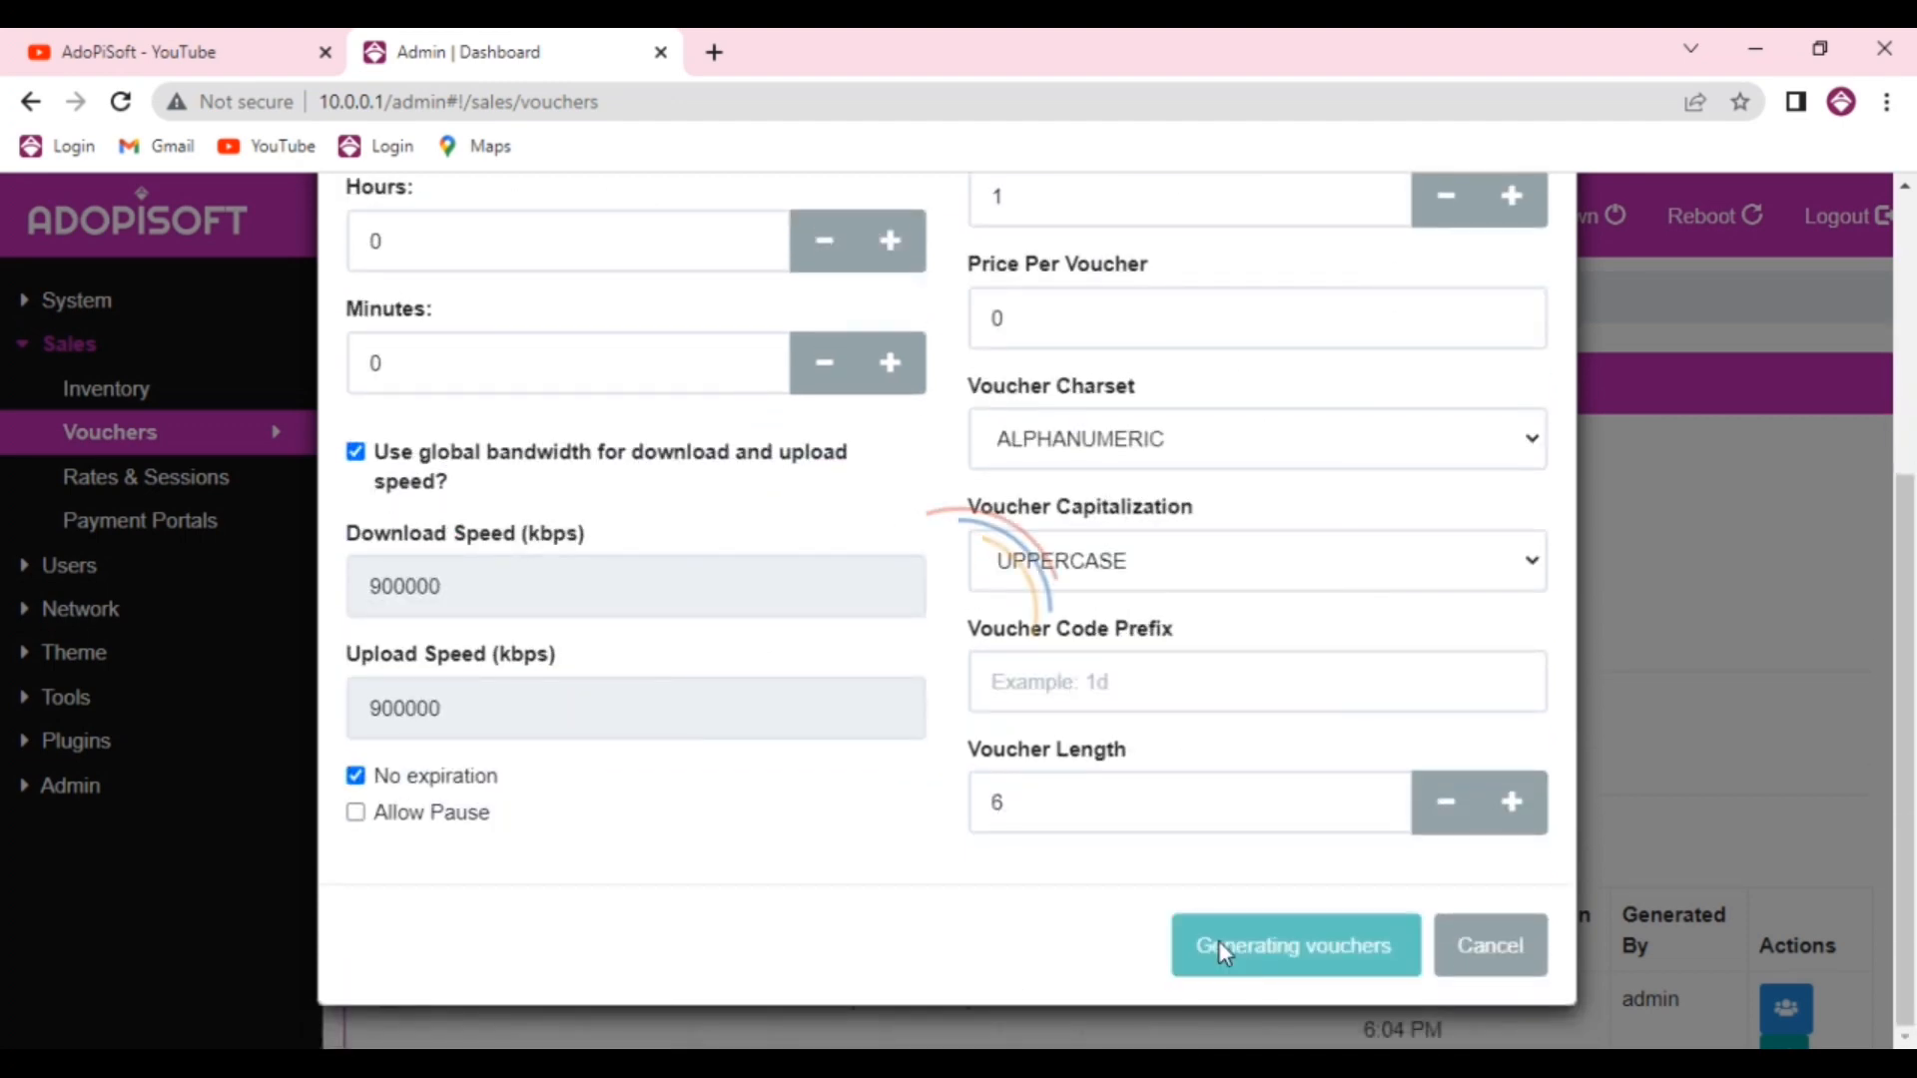
{"action": "left_click", "coordinate": [1294, 945]}
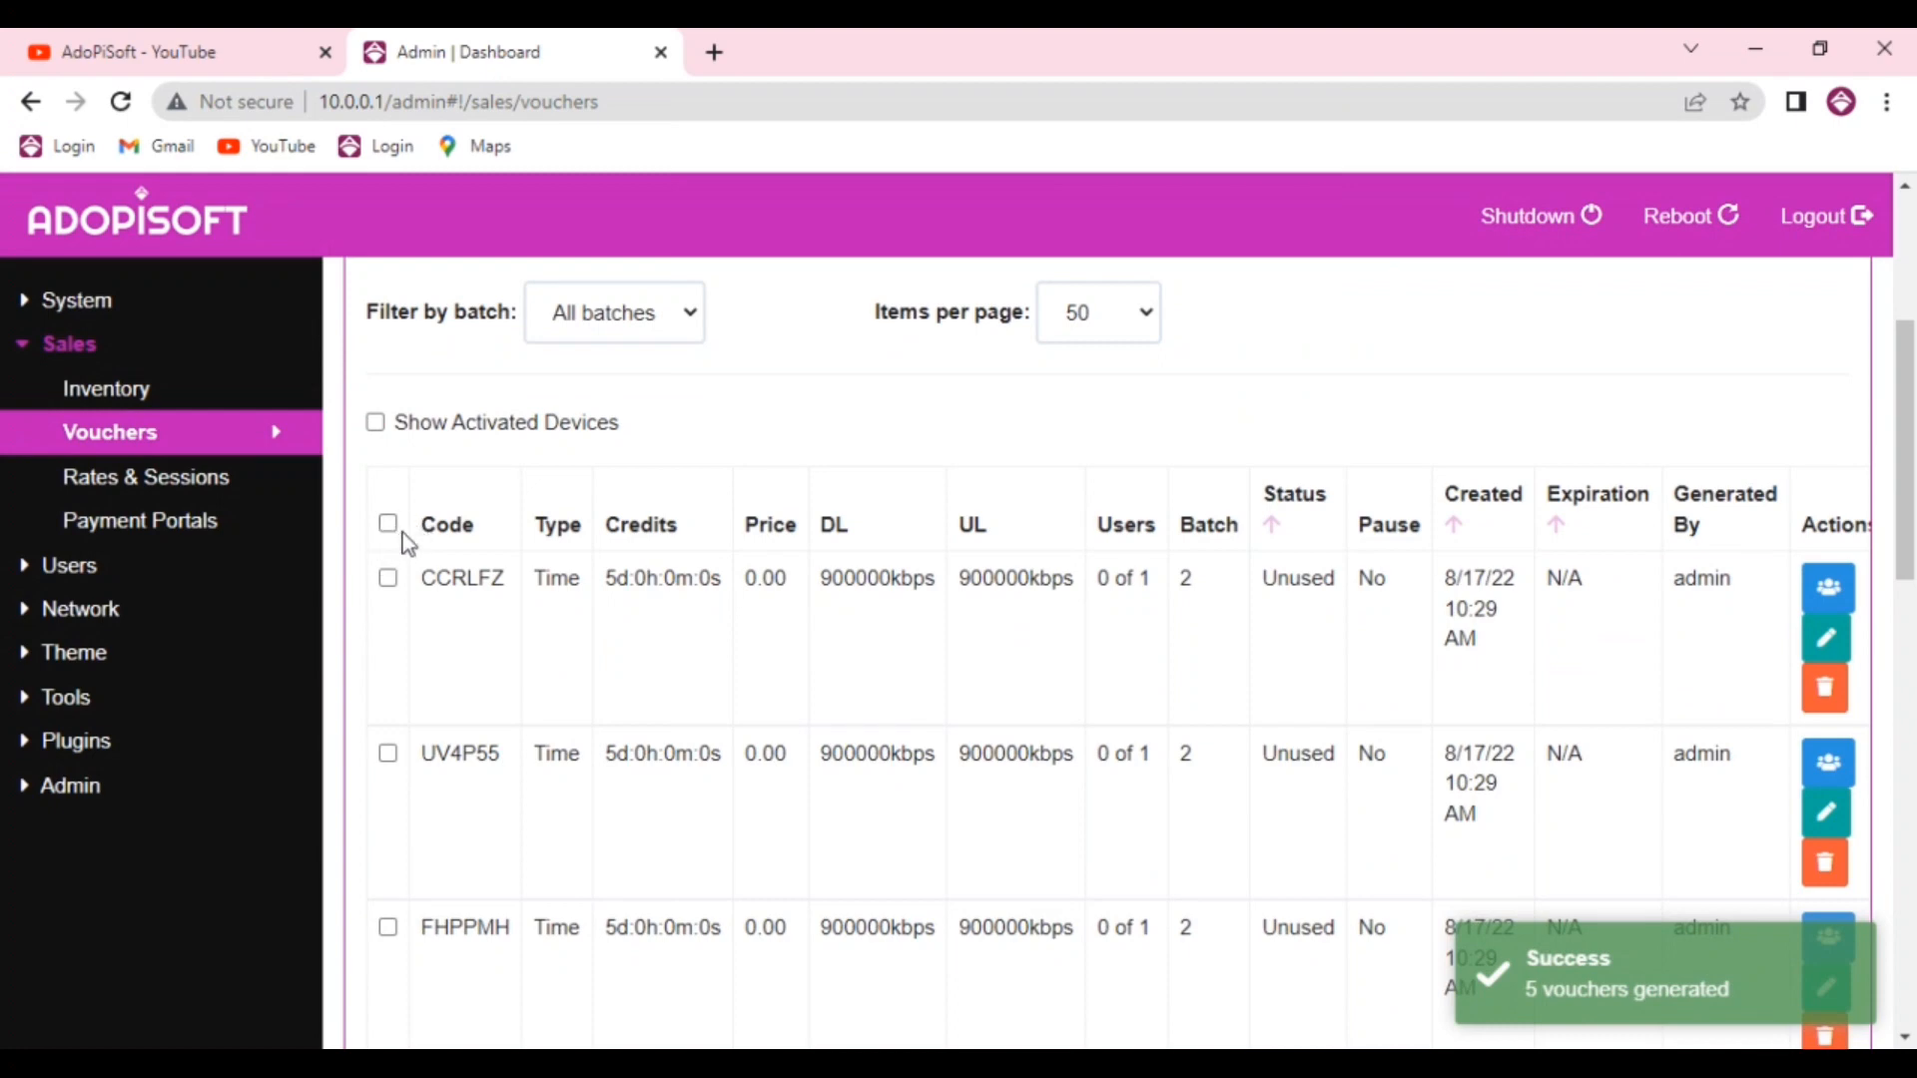
Select all ten vouchers and start Print Vouchers for them
{"action": "left_click", "coordinate": [387, 521]}
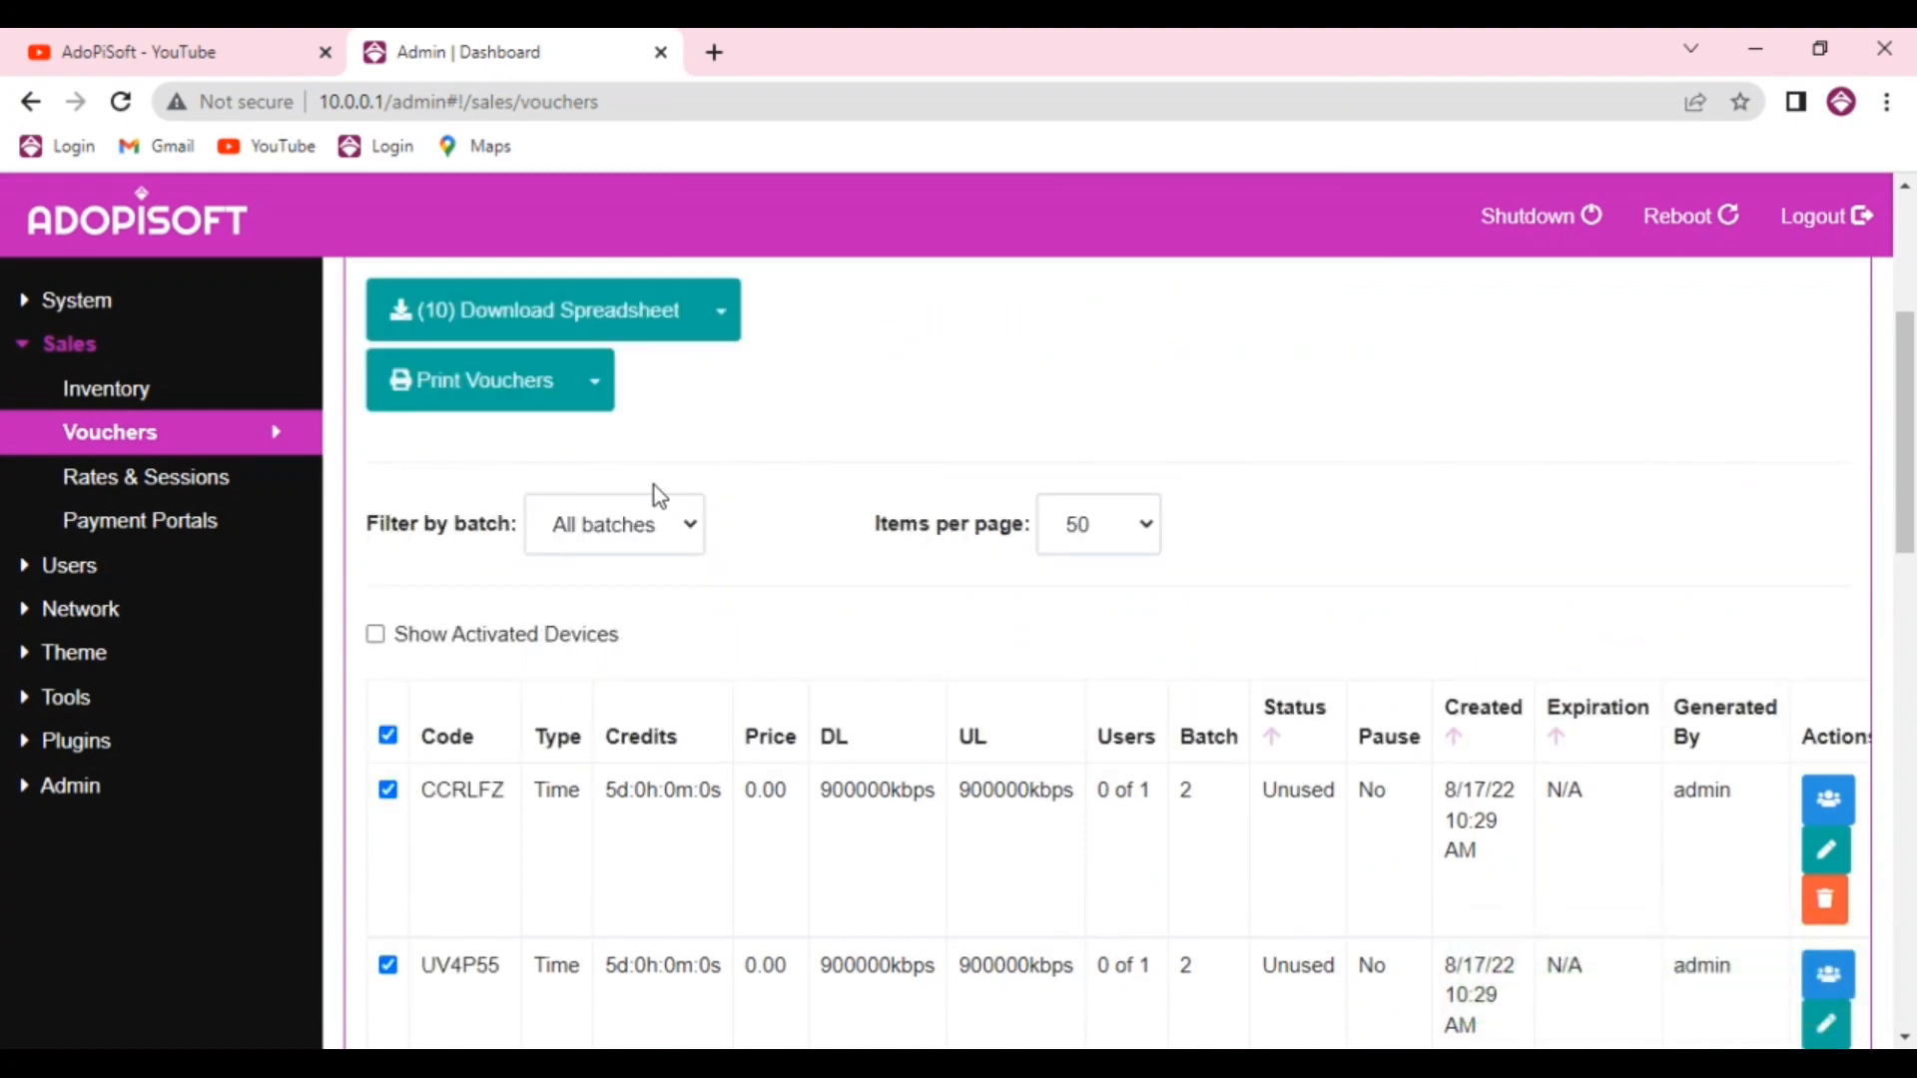
{"action": "scroll", "scroll_direction": "up", "scroll_amount": 3}
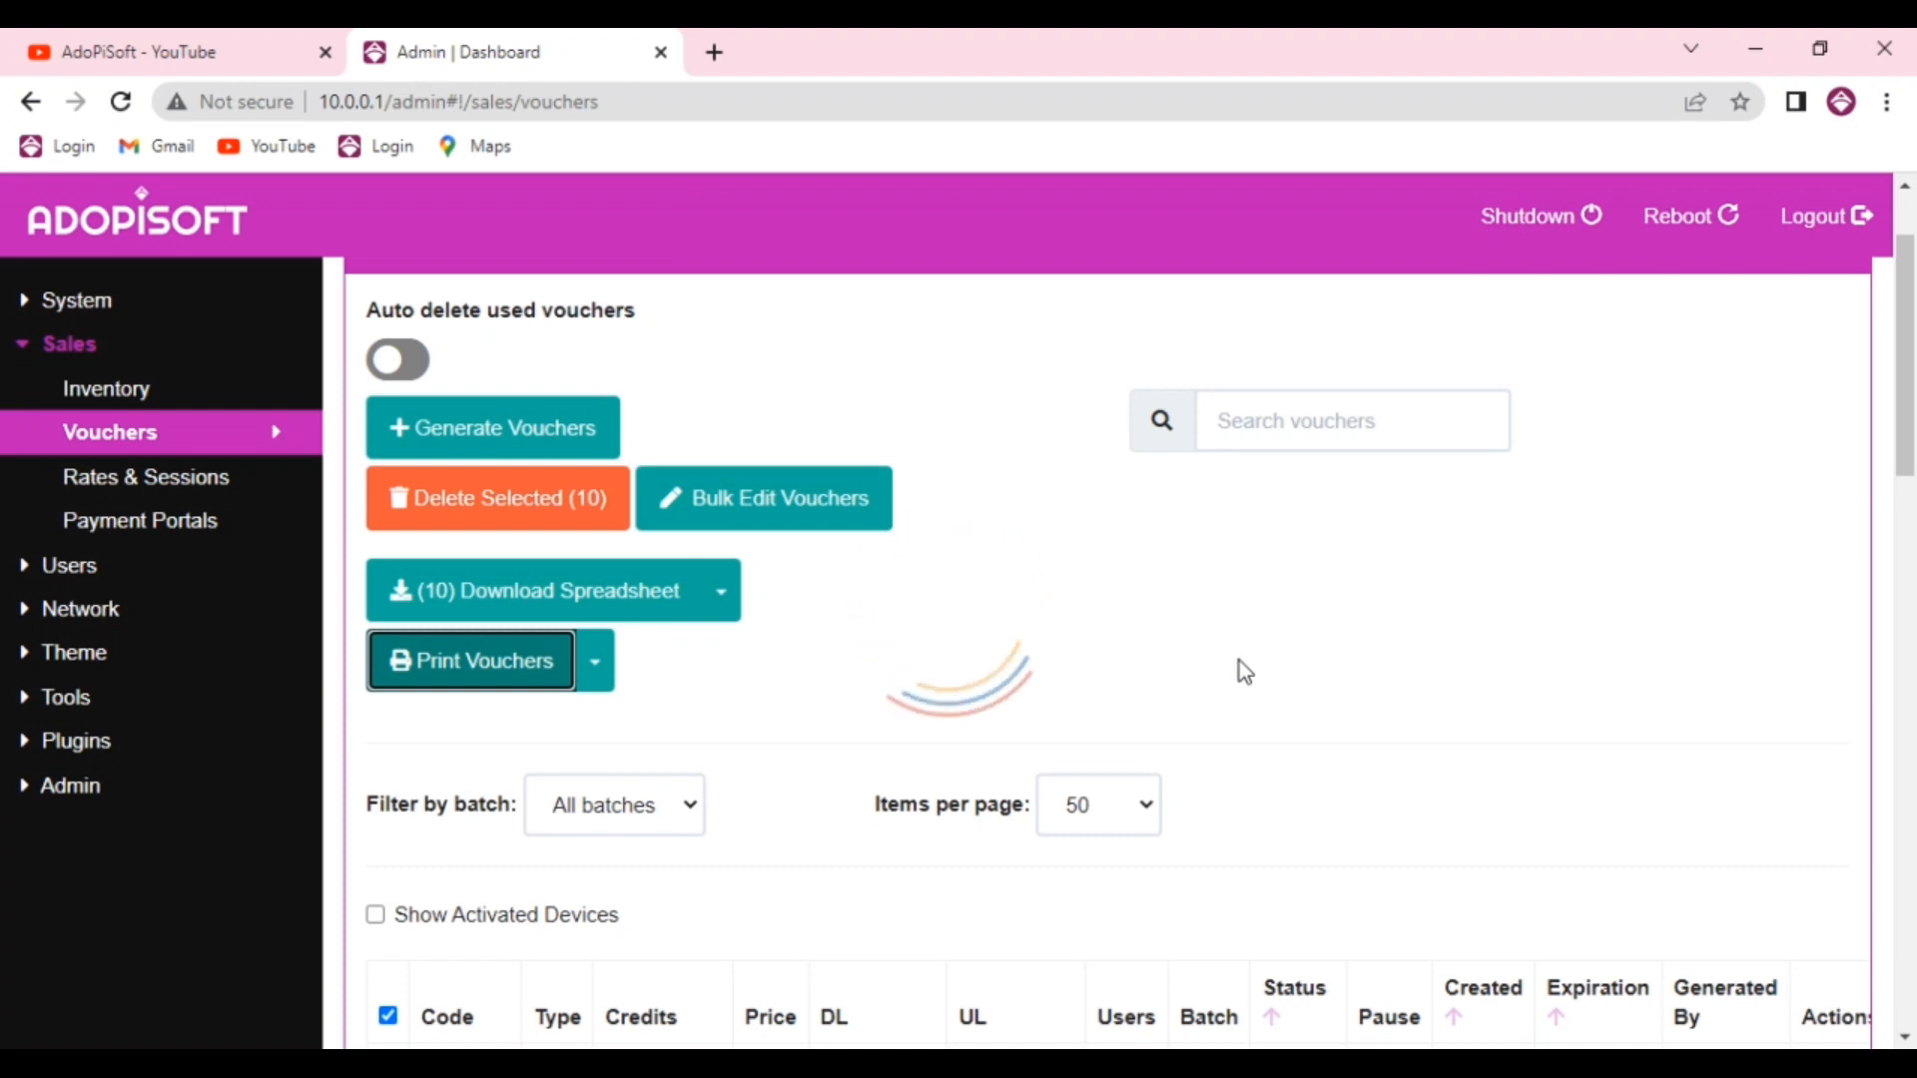
{"action": "left_click", "coordinate": [469, 661]}
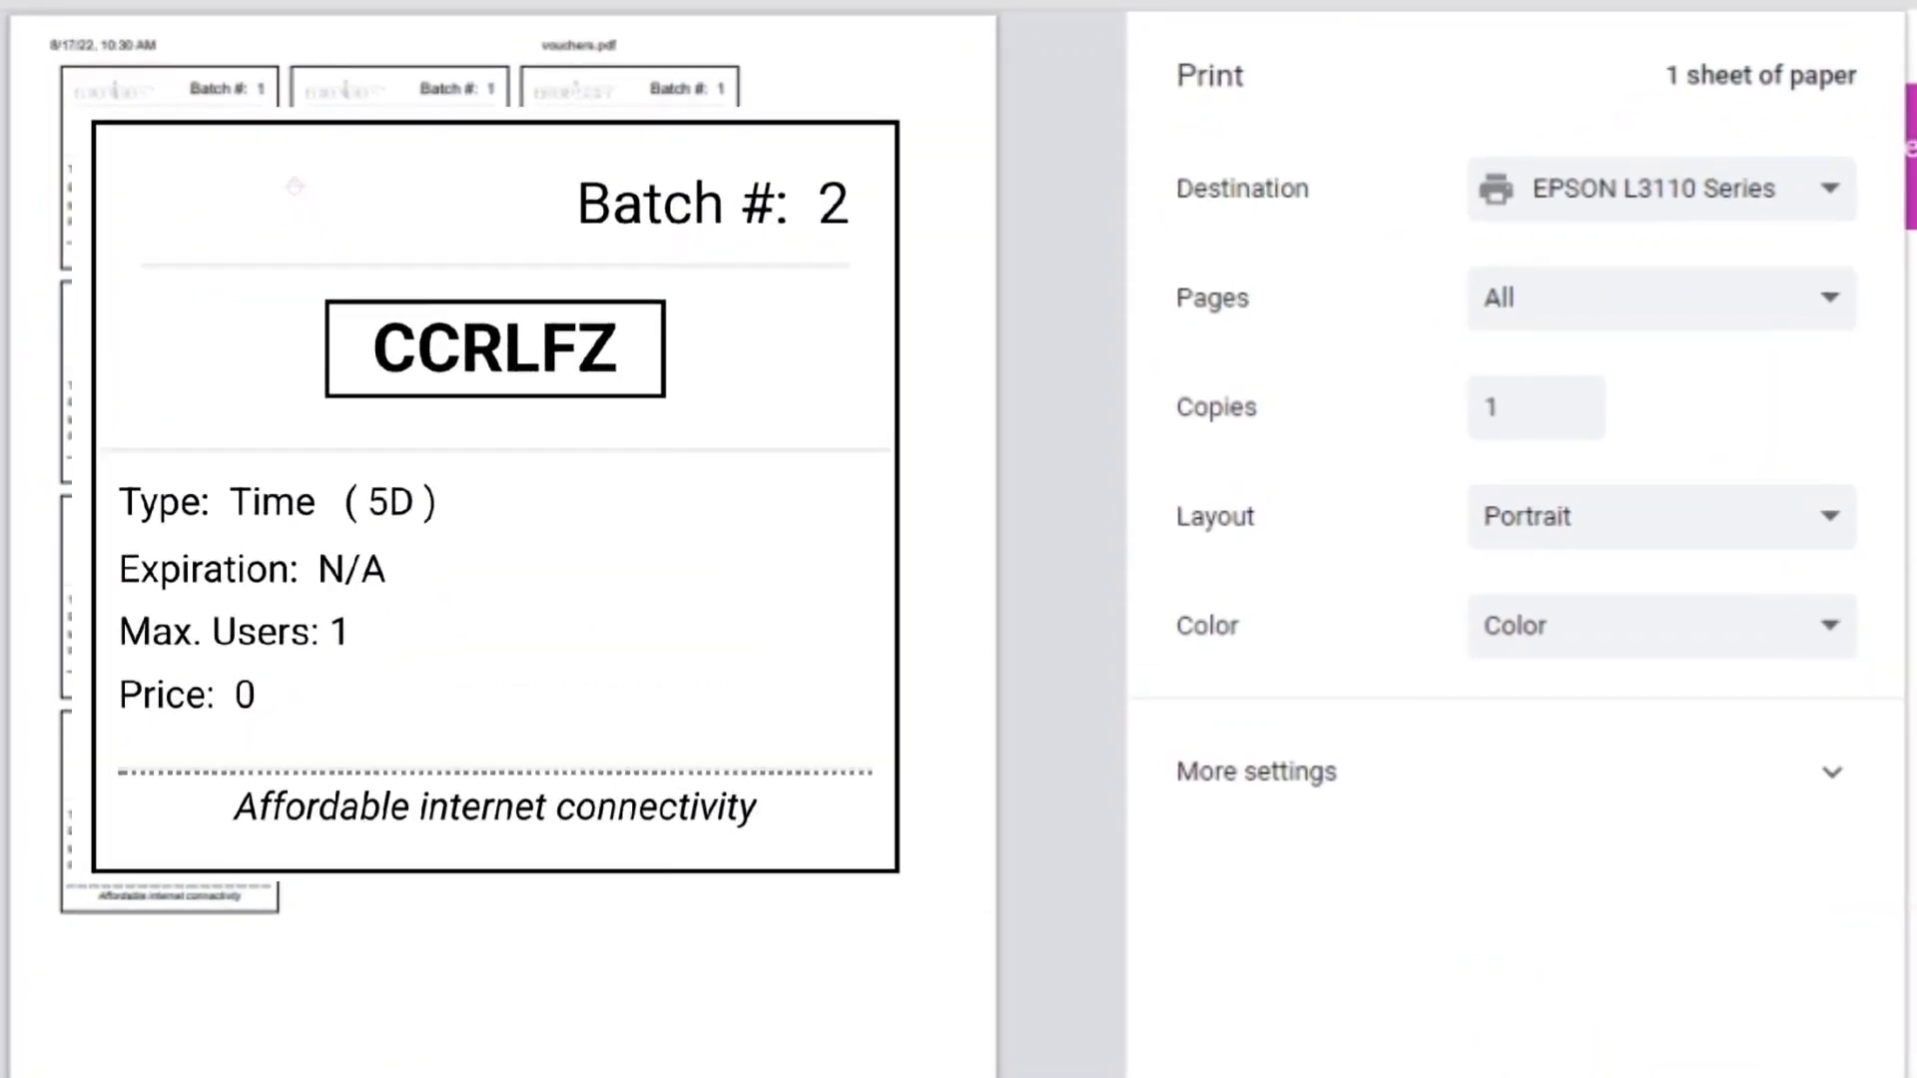
{"action": "mouse_move", "coordinate": [1306, 477]}
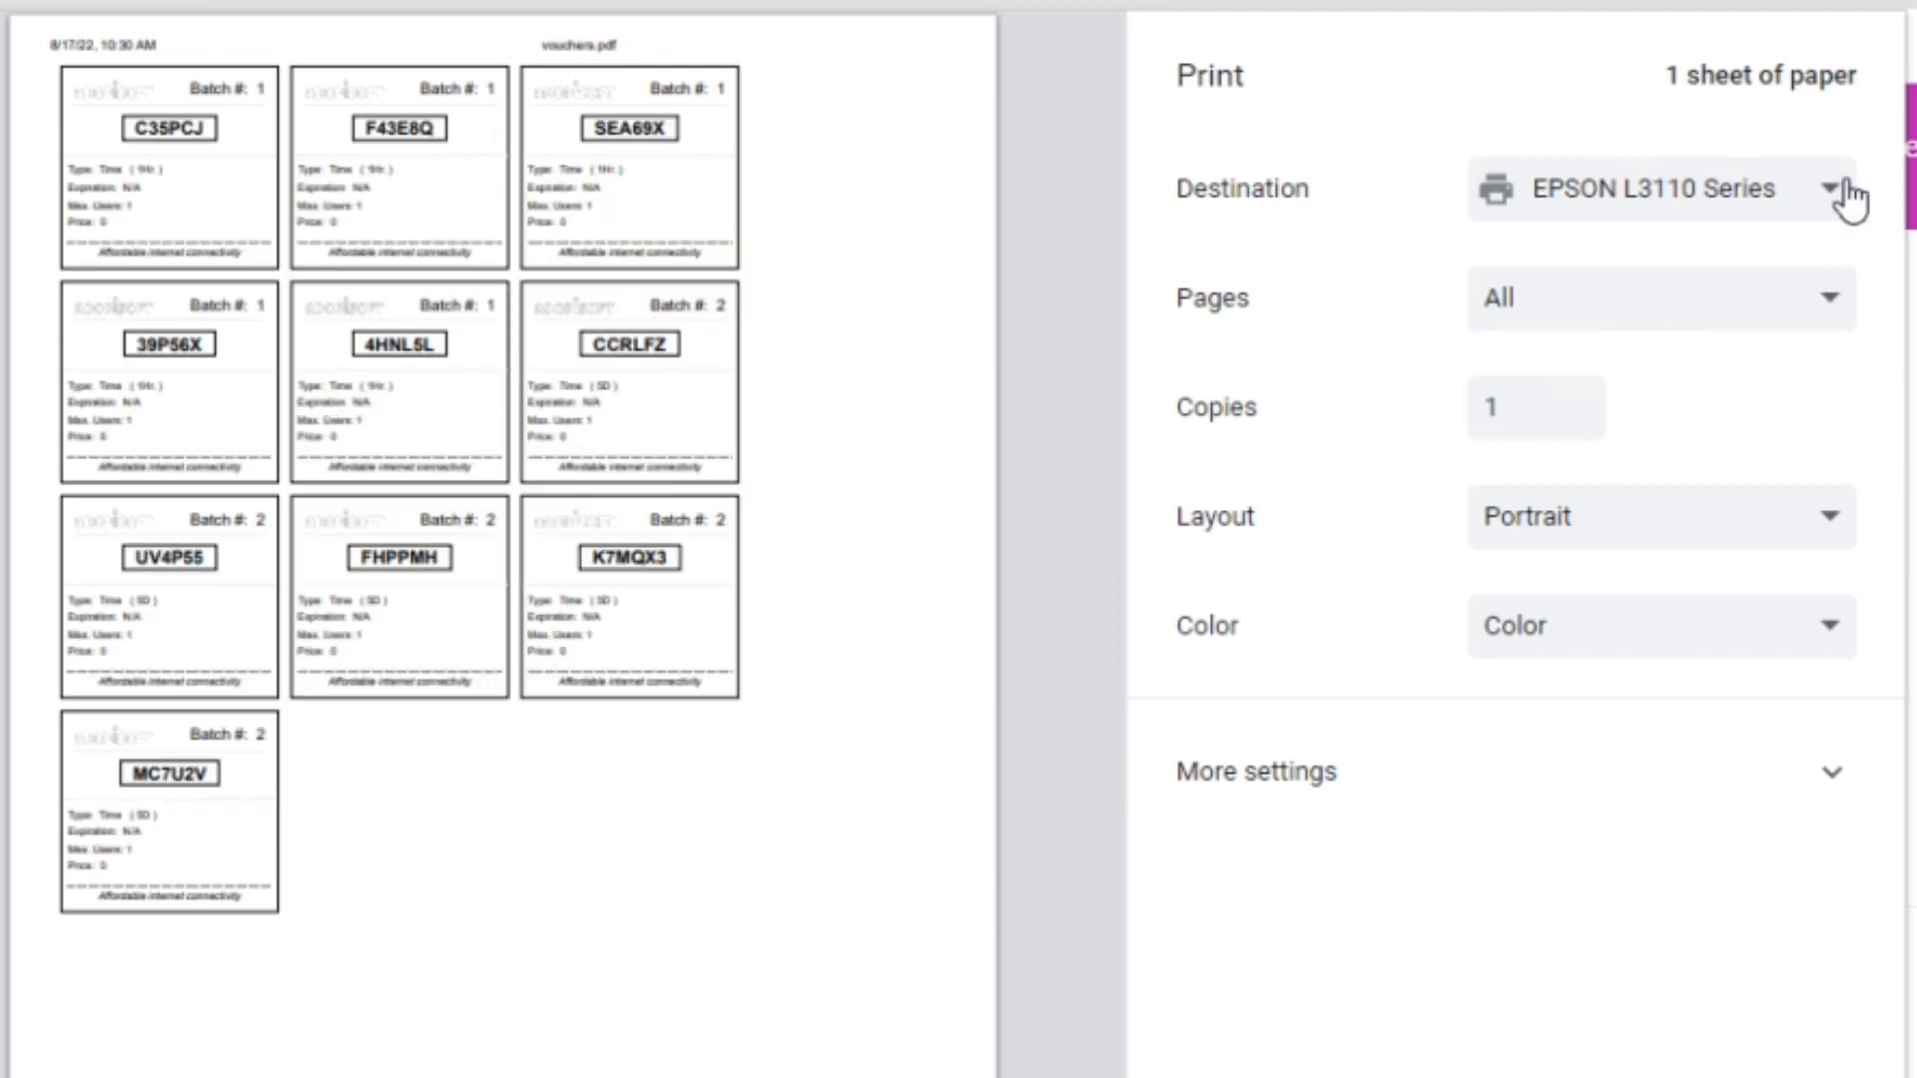
{"action": "mouse_move", "coordinate": [1682, 266]}
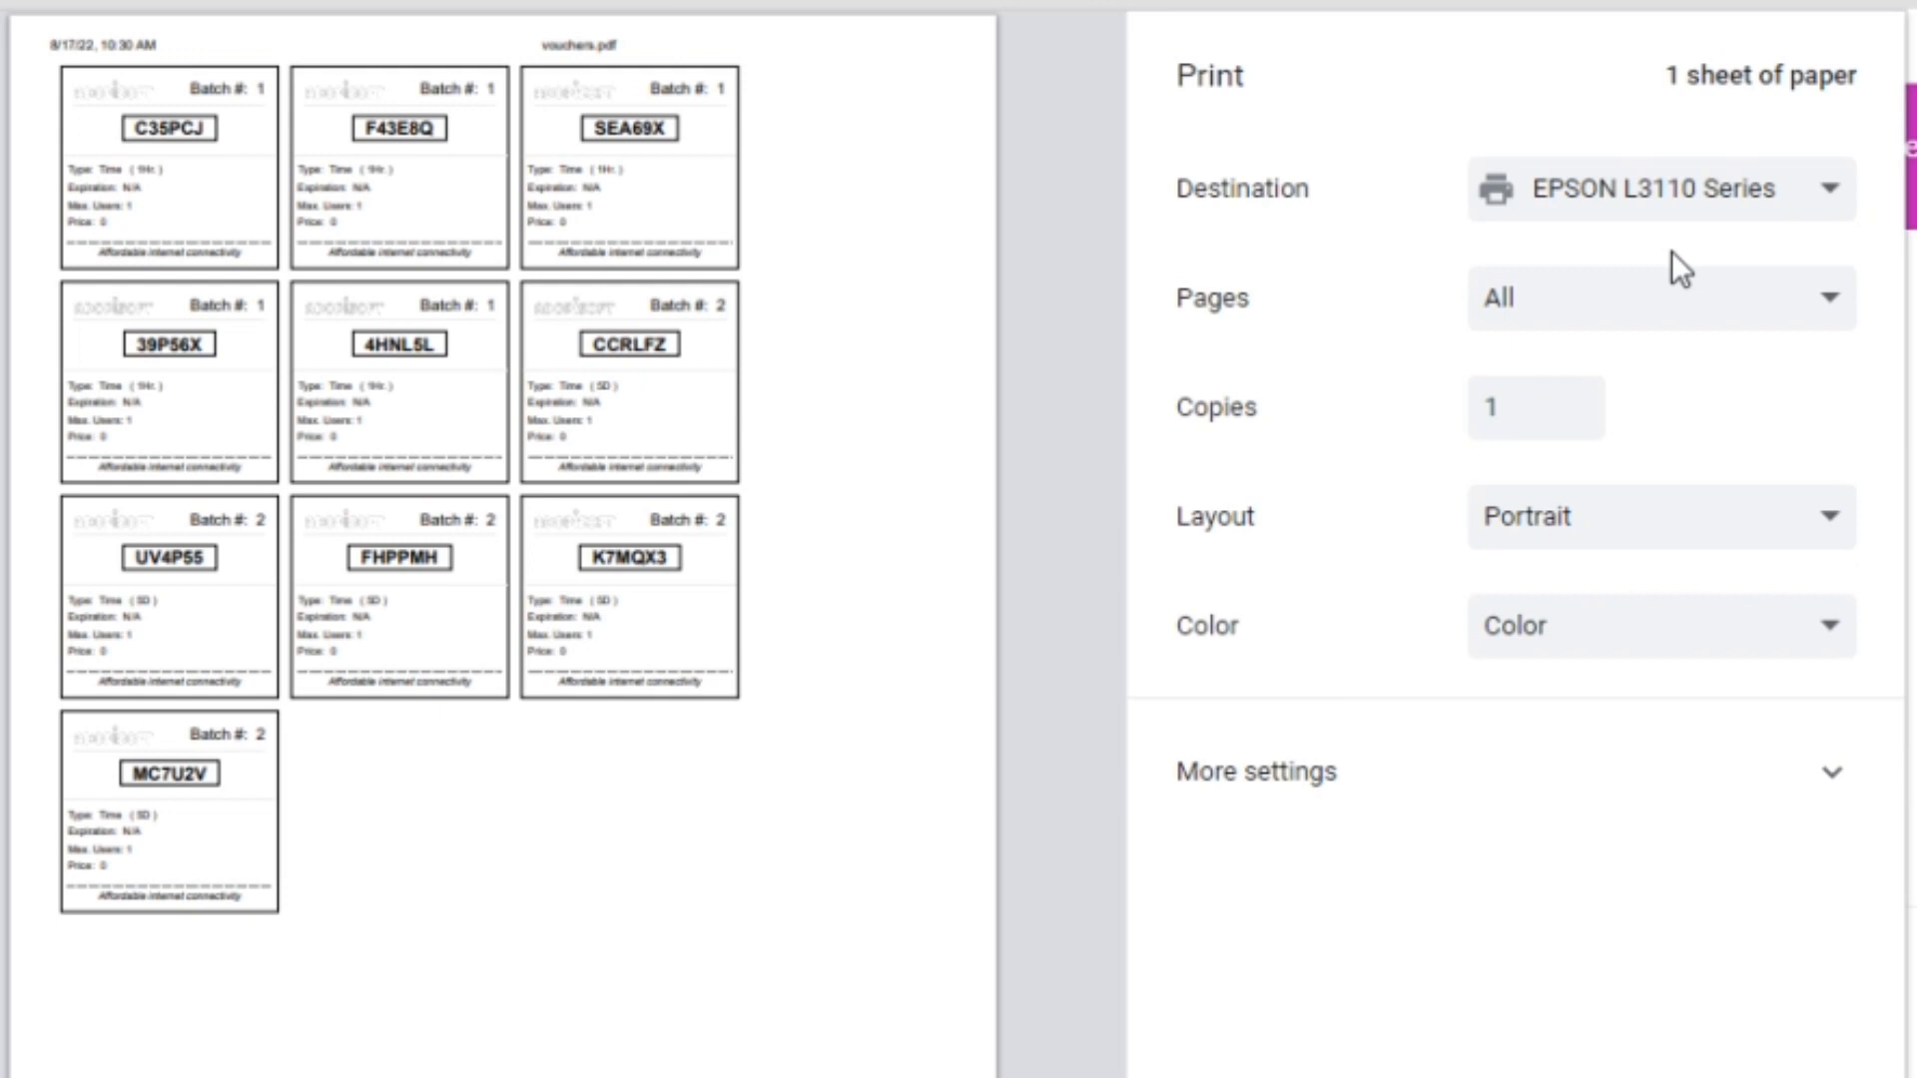
{"action": "mouse_move", "coordinate": [1833, 340]}
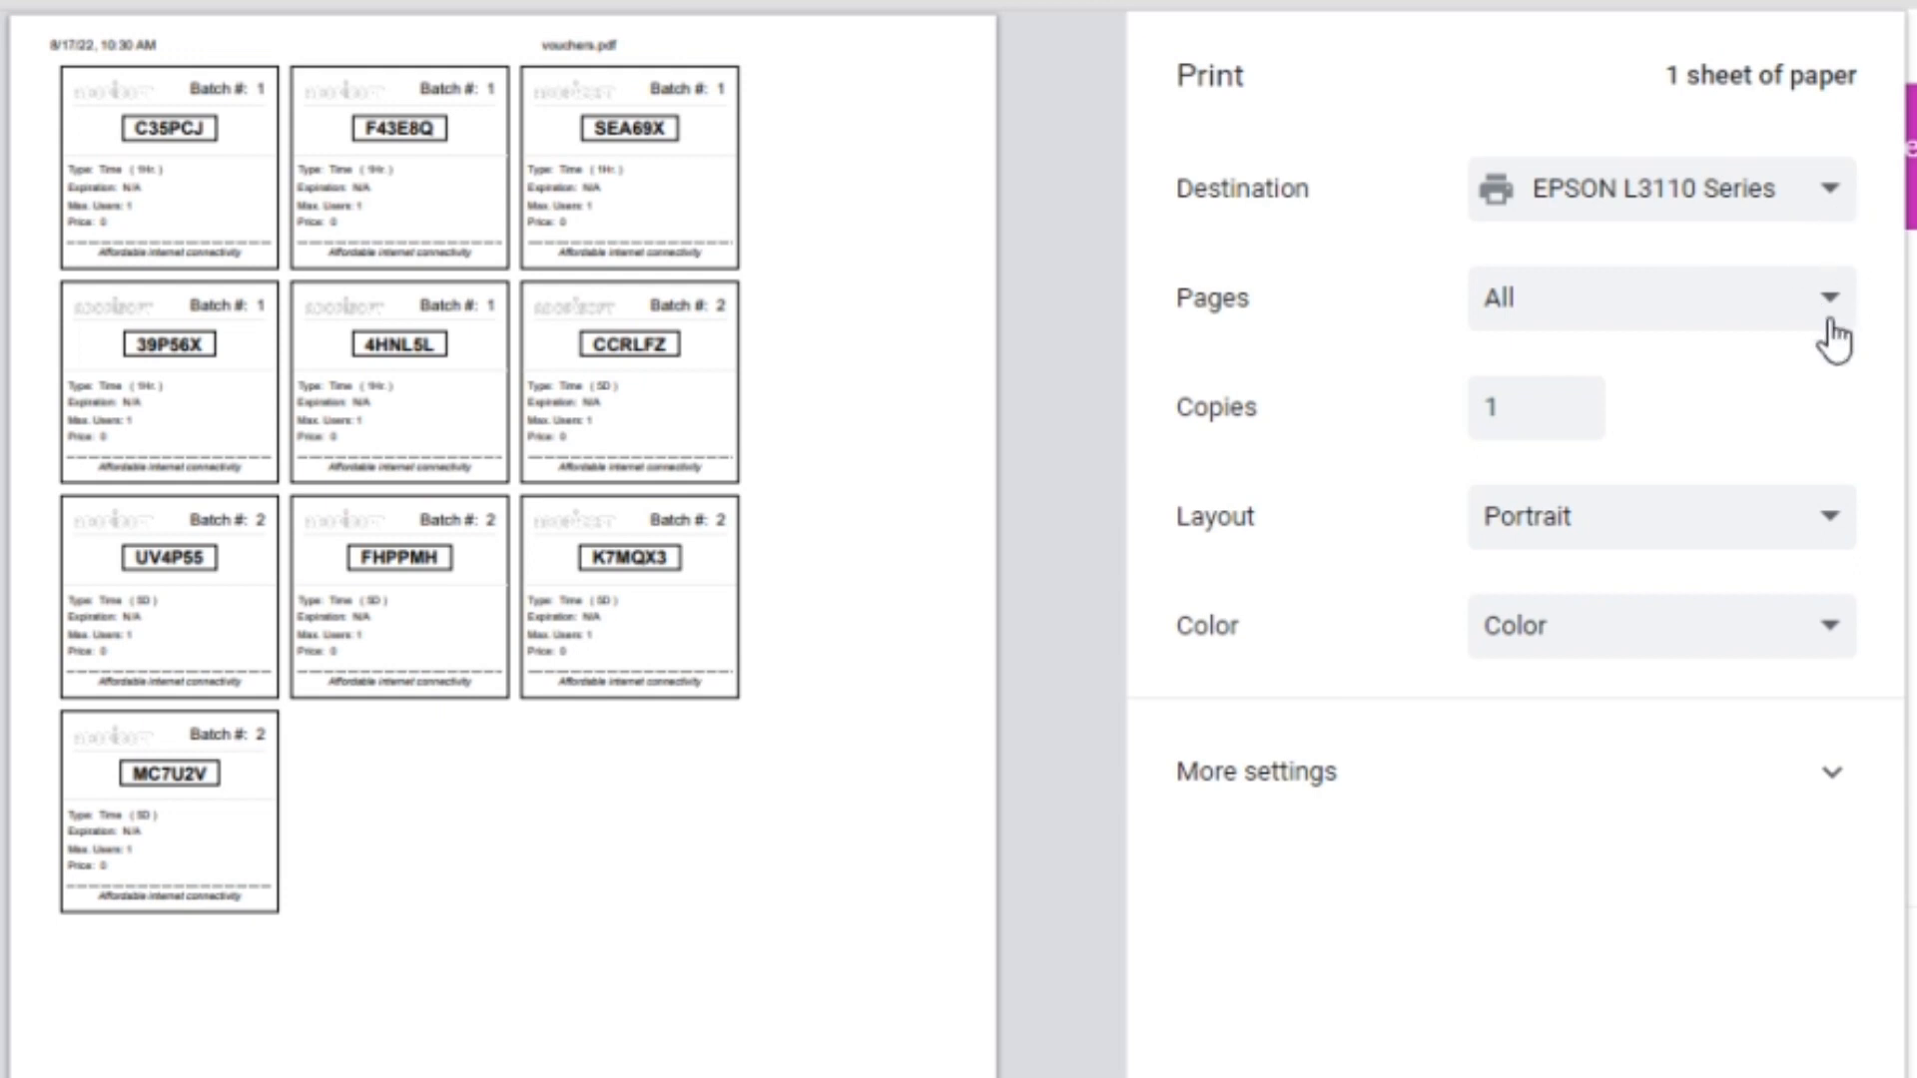
{"action": "mouse_move", "coordinate": [1837, 548]}
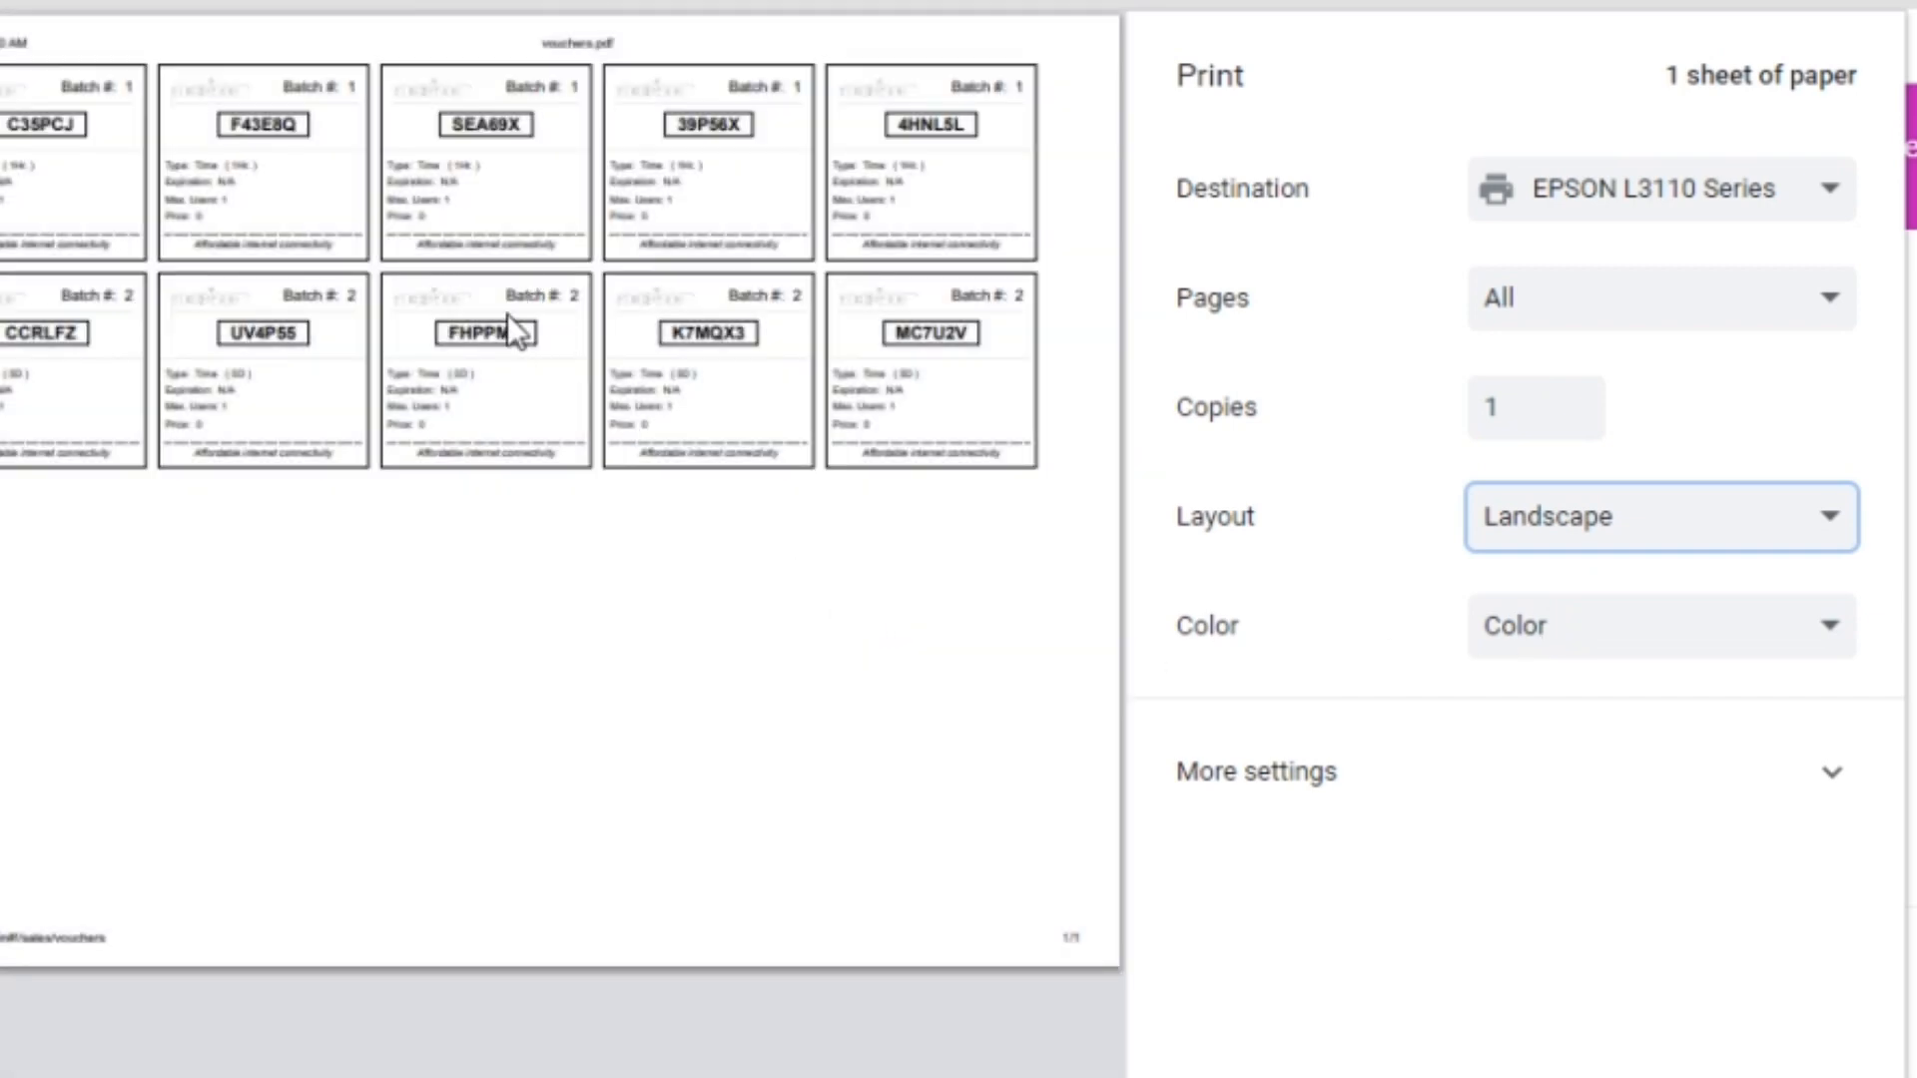
Keep Color mode for the landscape voucher sheet and expand More settings
{"action": "left_click", "coordinate": [1660, 625]}
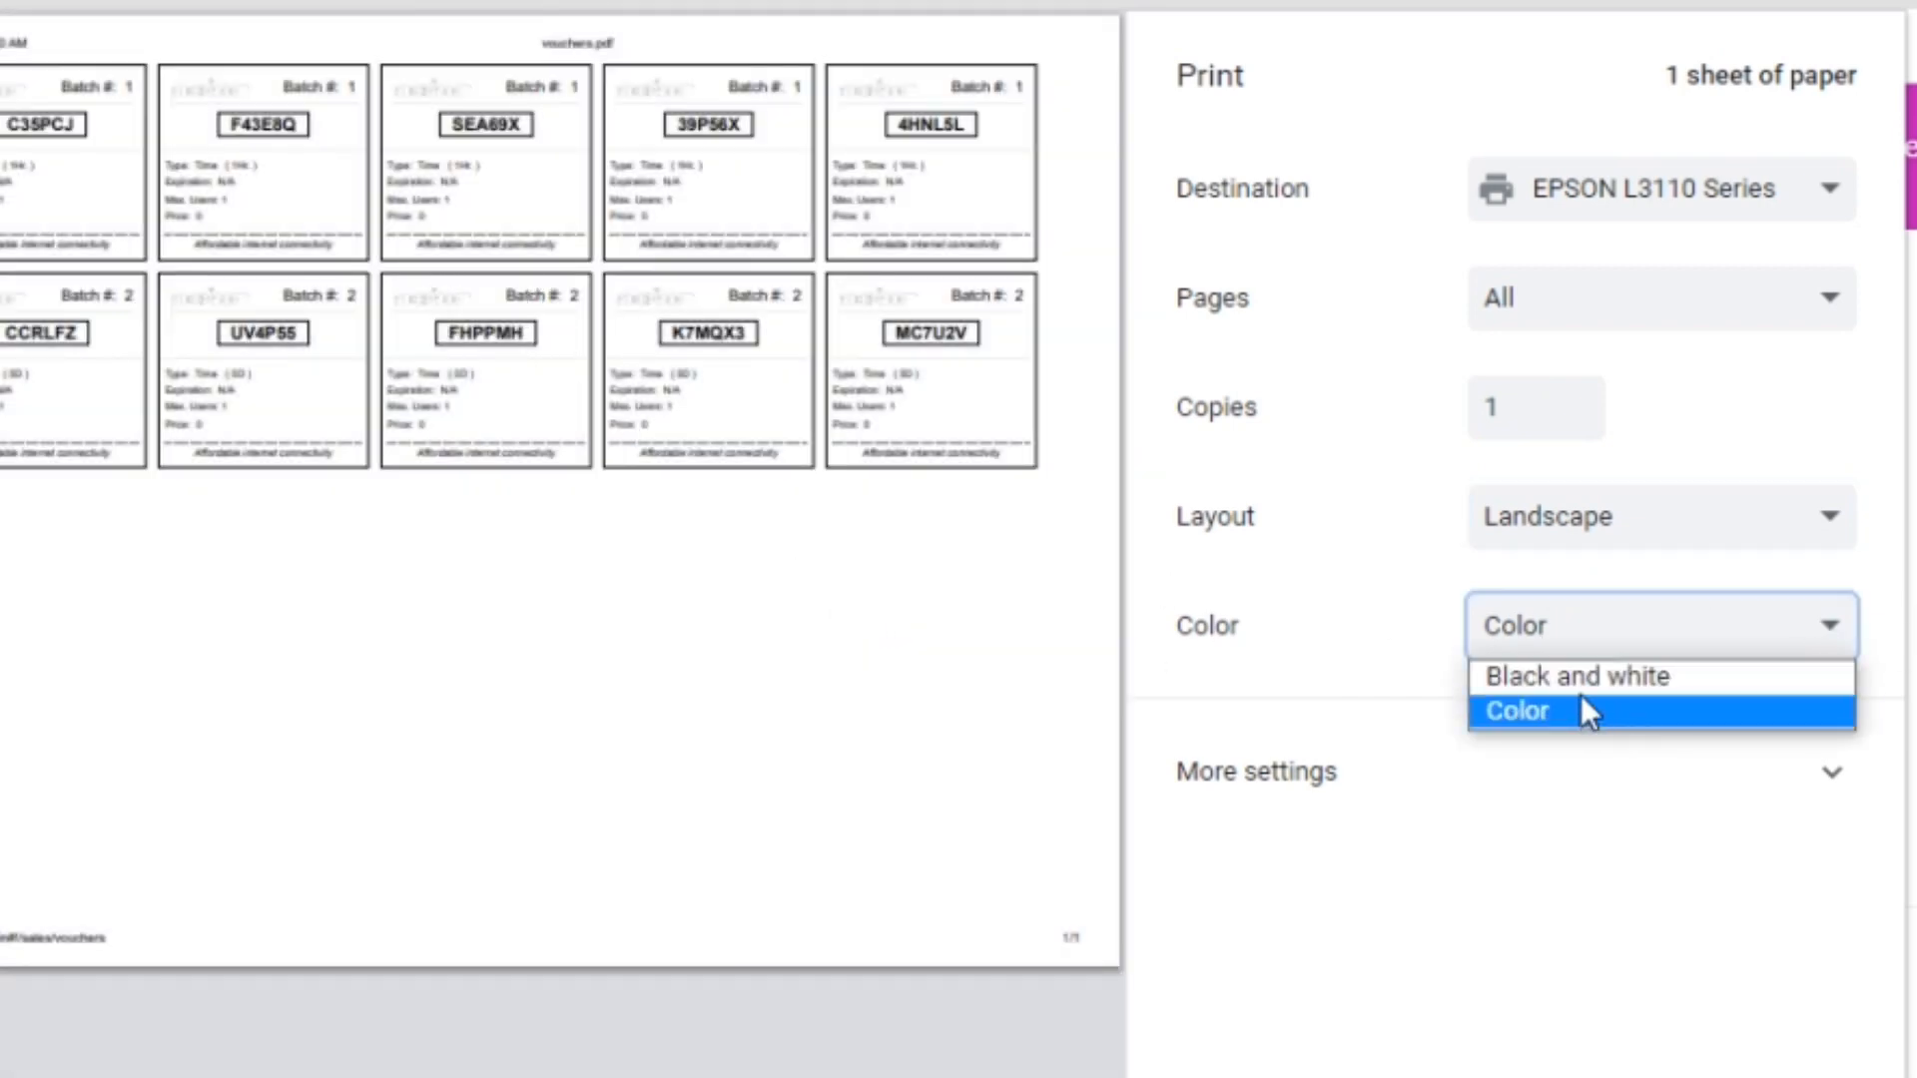
{"action": "left_click", "coordinate": [1576, 677]}
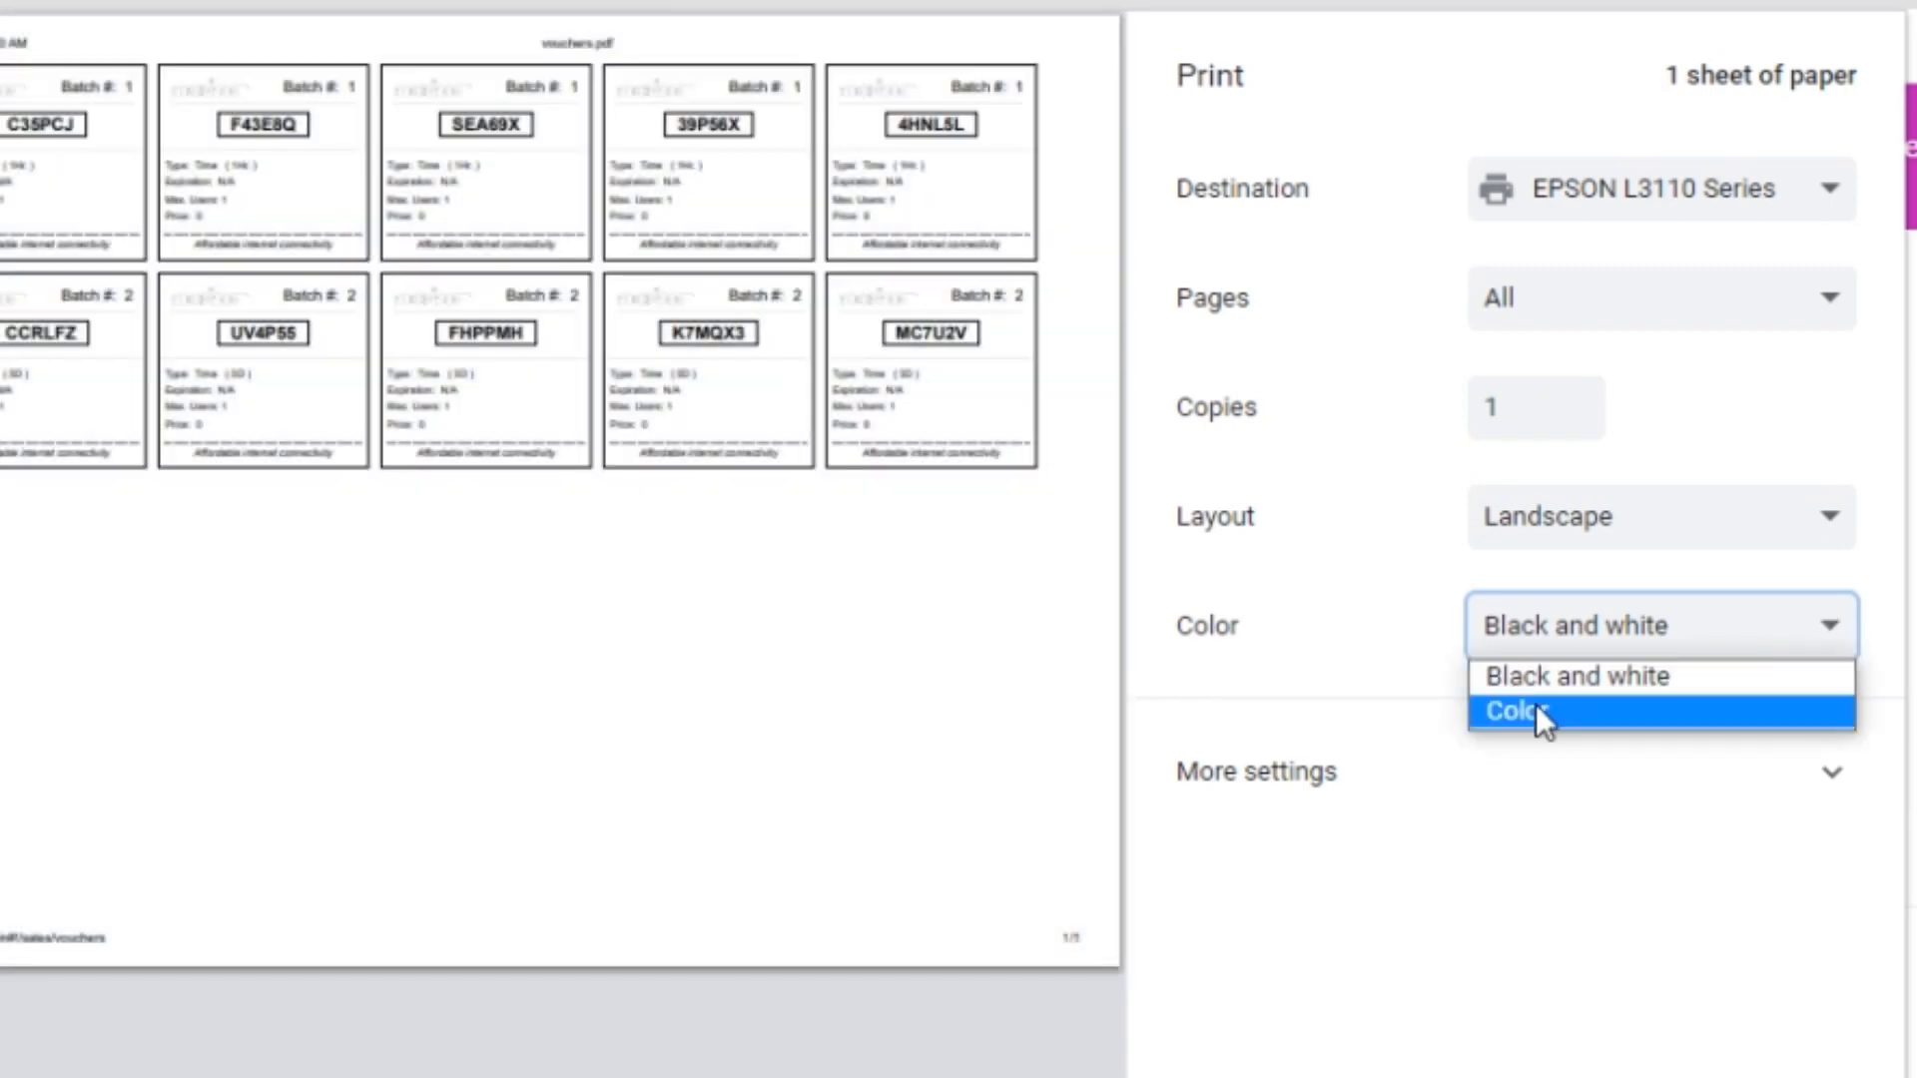
{"action": "left_click", "coordinate": [1516, 711]}
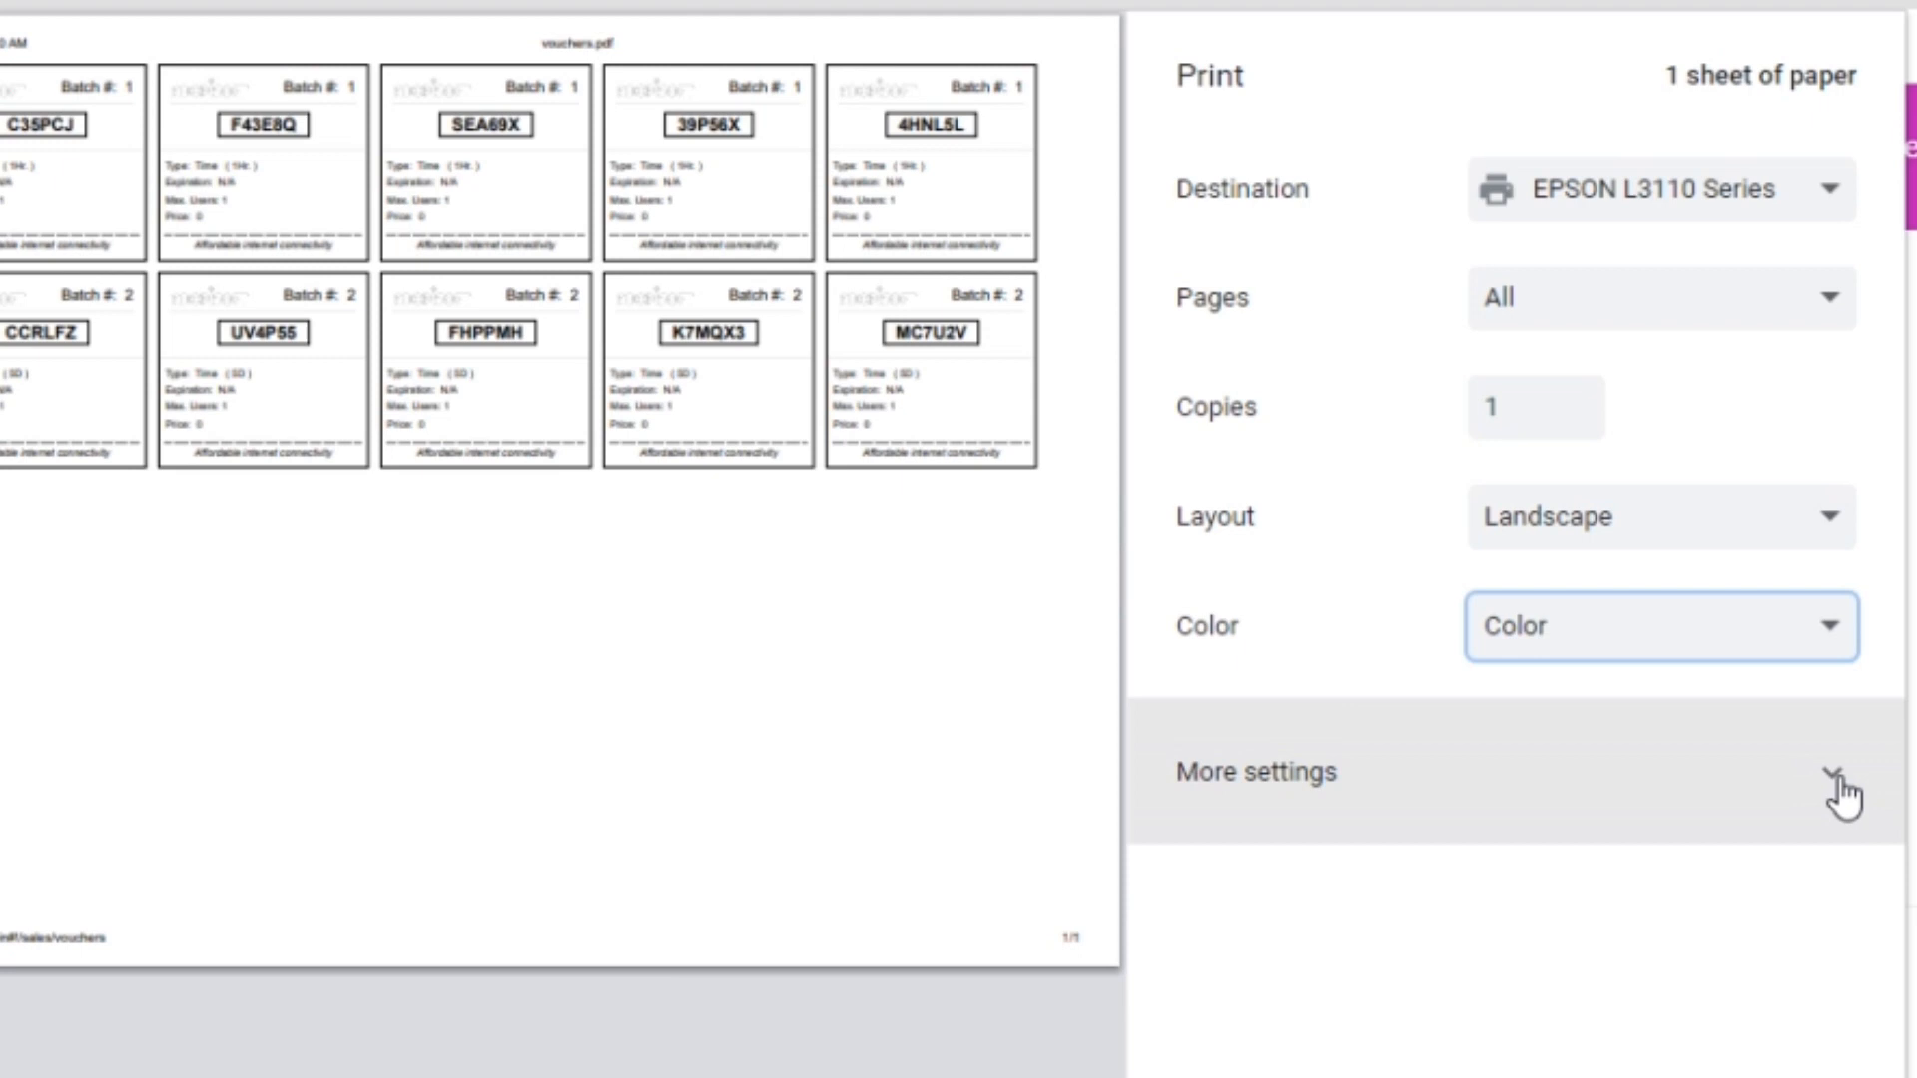
{"action": "left_click", "coordinate": [1256, 771]}
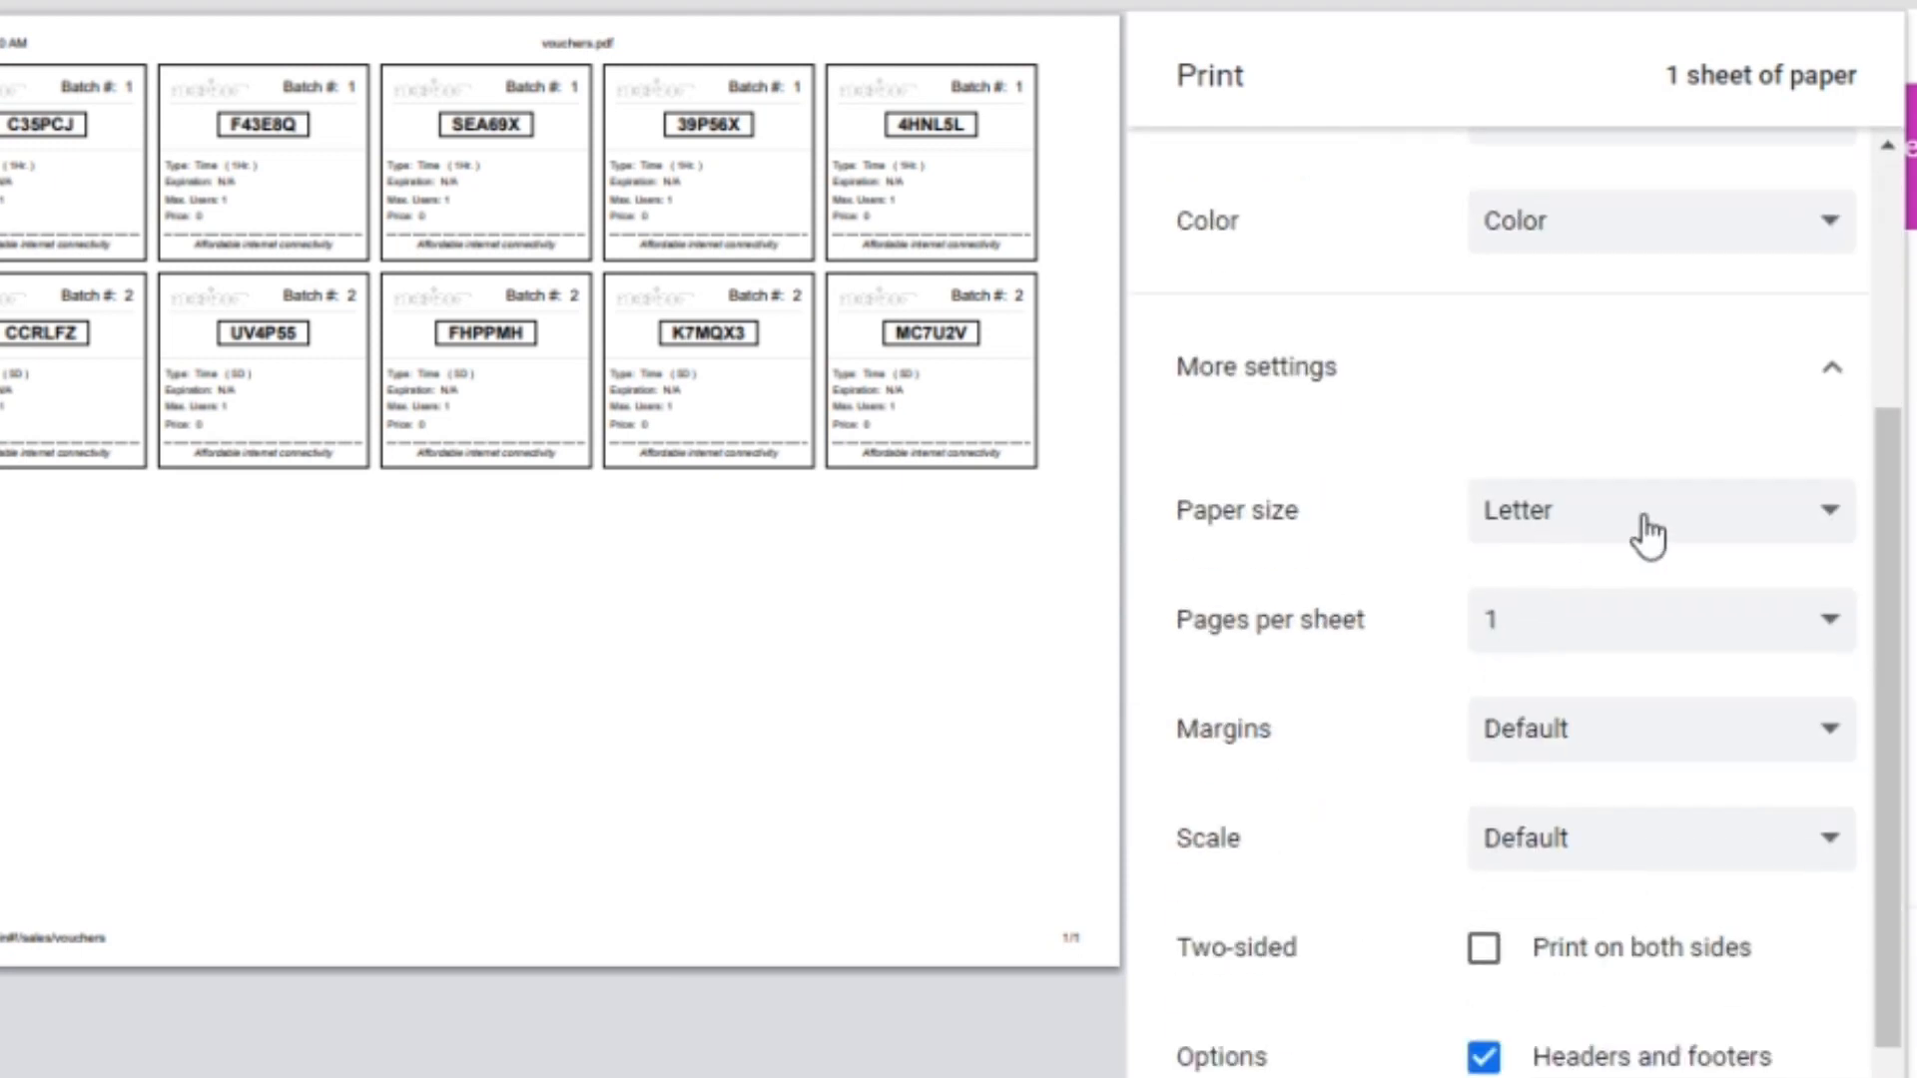
{"action": "scroll", "scroll_direction": "down", "scroll_amount": 3}
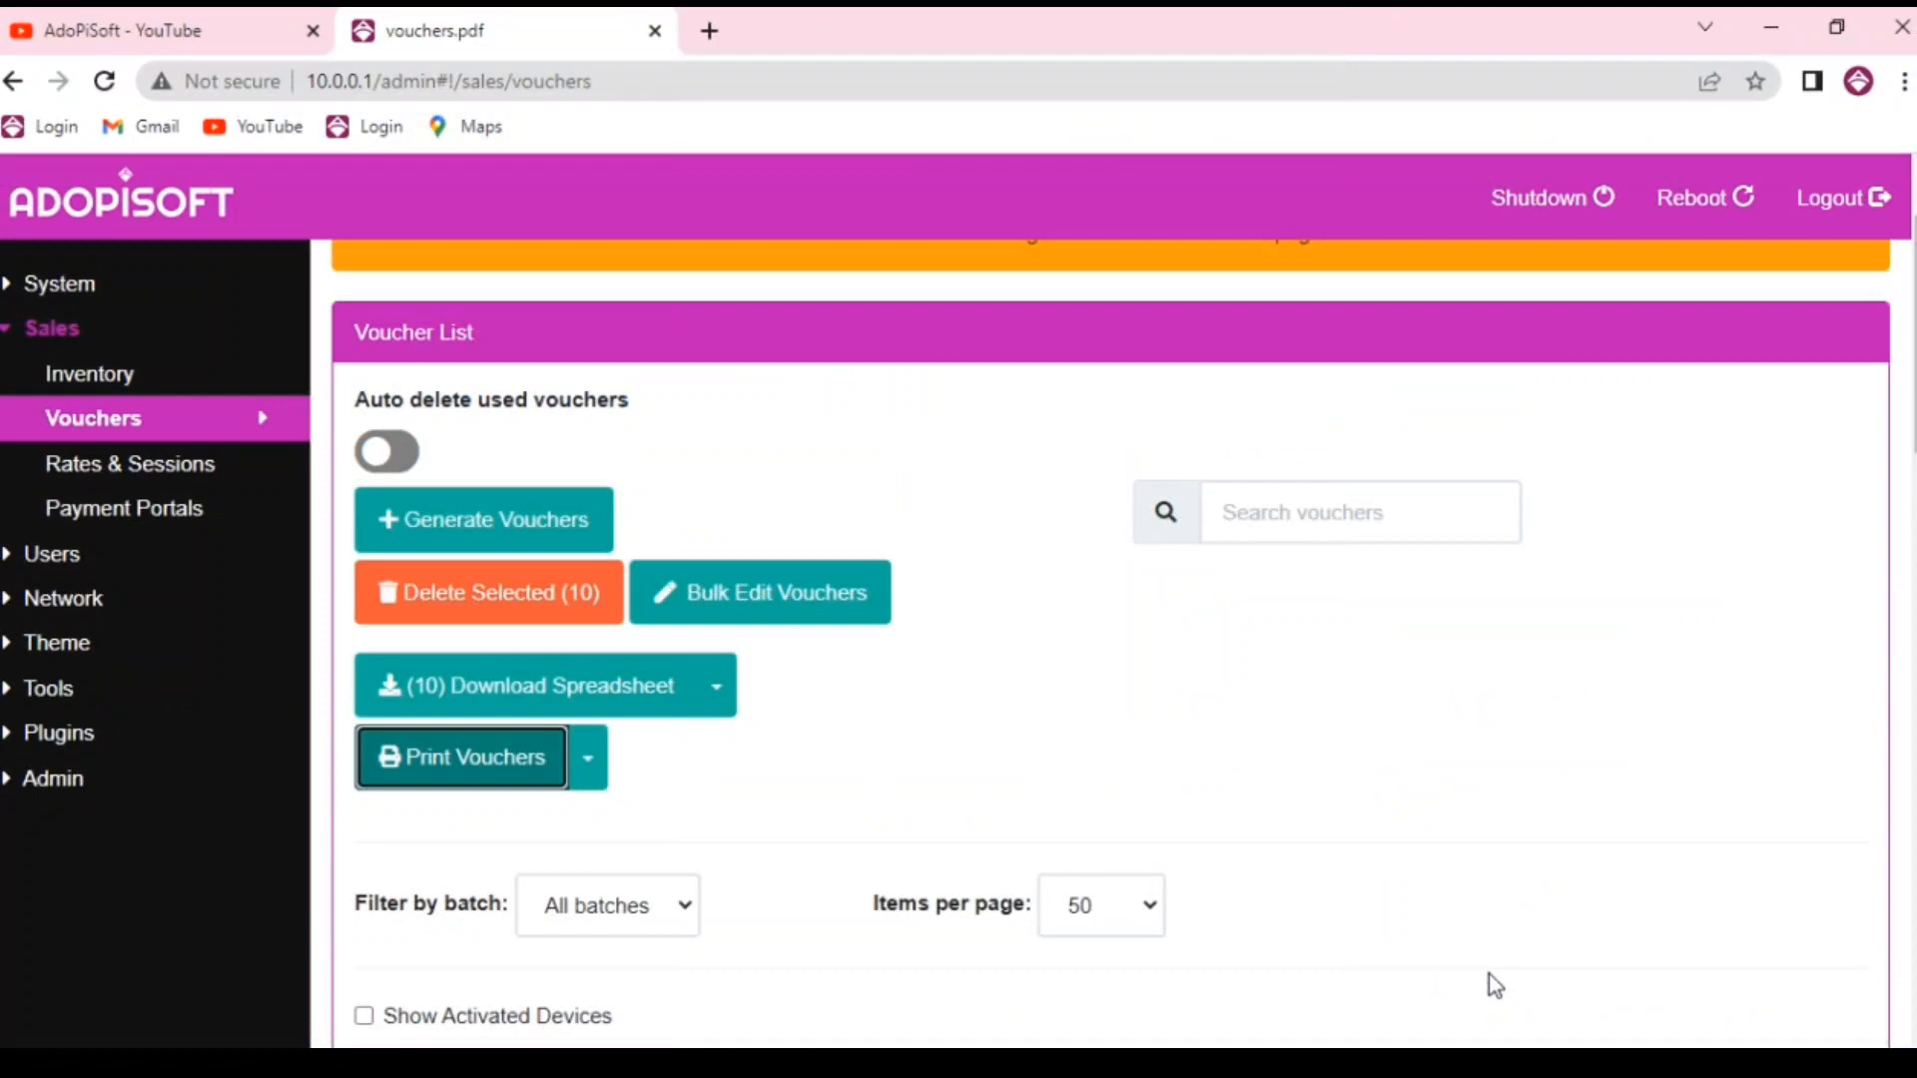
Print the selected vouchers using the '+ QR Codes' option of Print Vouchers
{"action": "scroll", "scroll_direction": "up", "scroll_amount": 3}
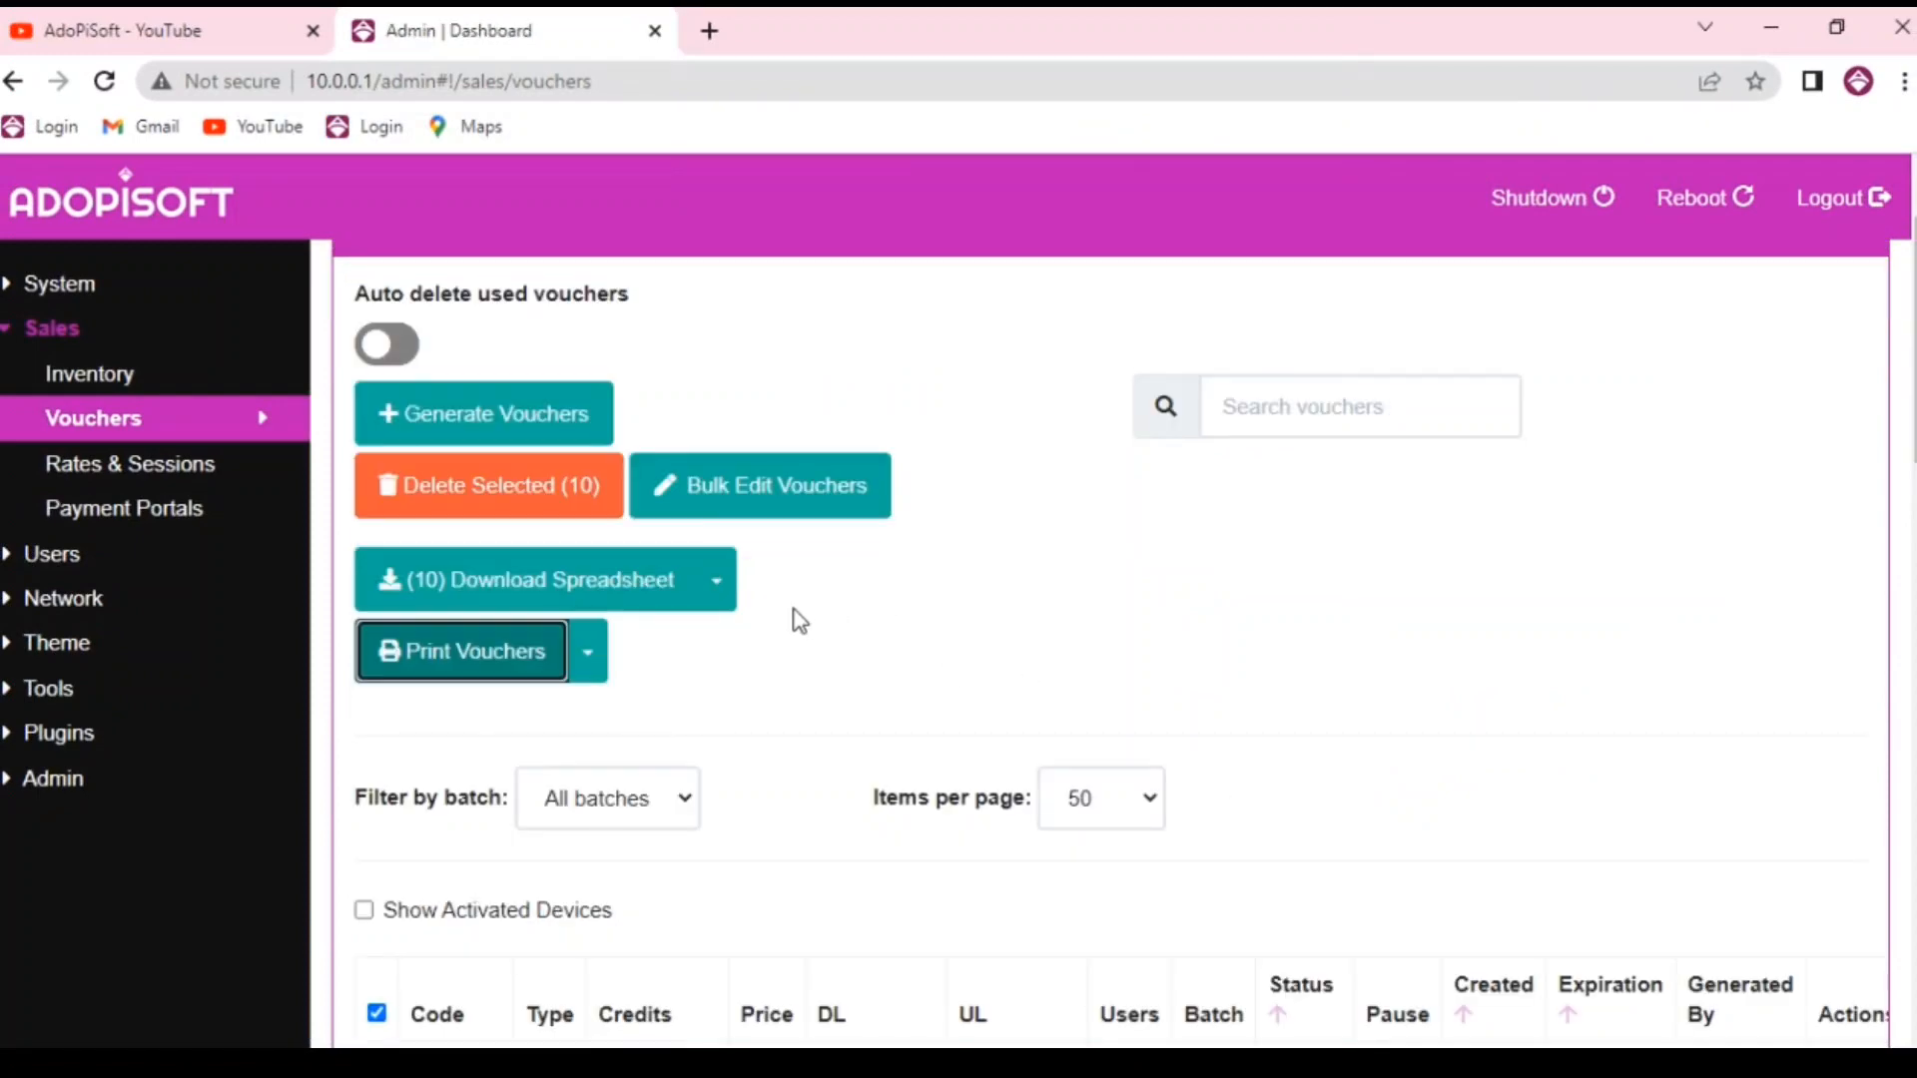
{"action": "mouse_move", "coordinate": [461, 675]}
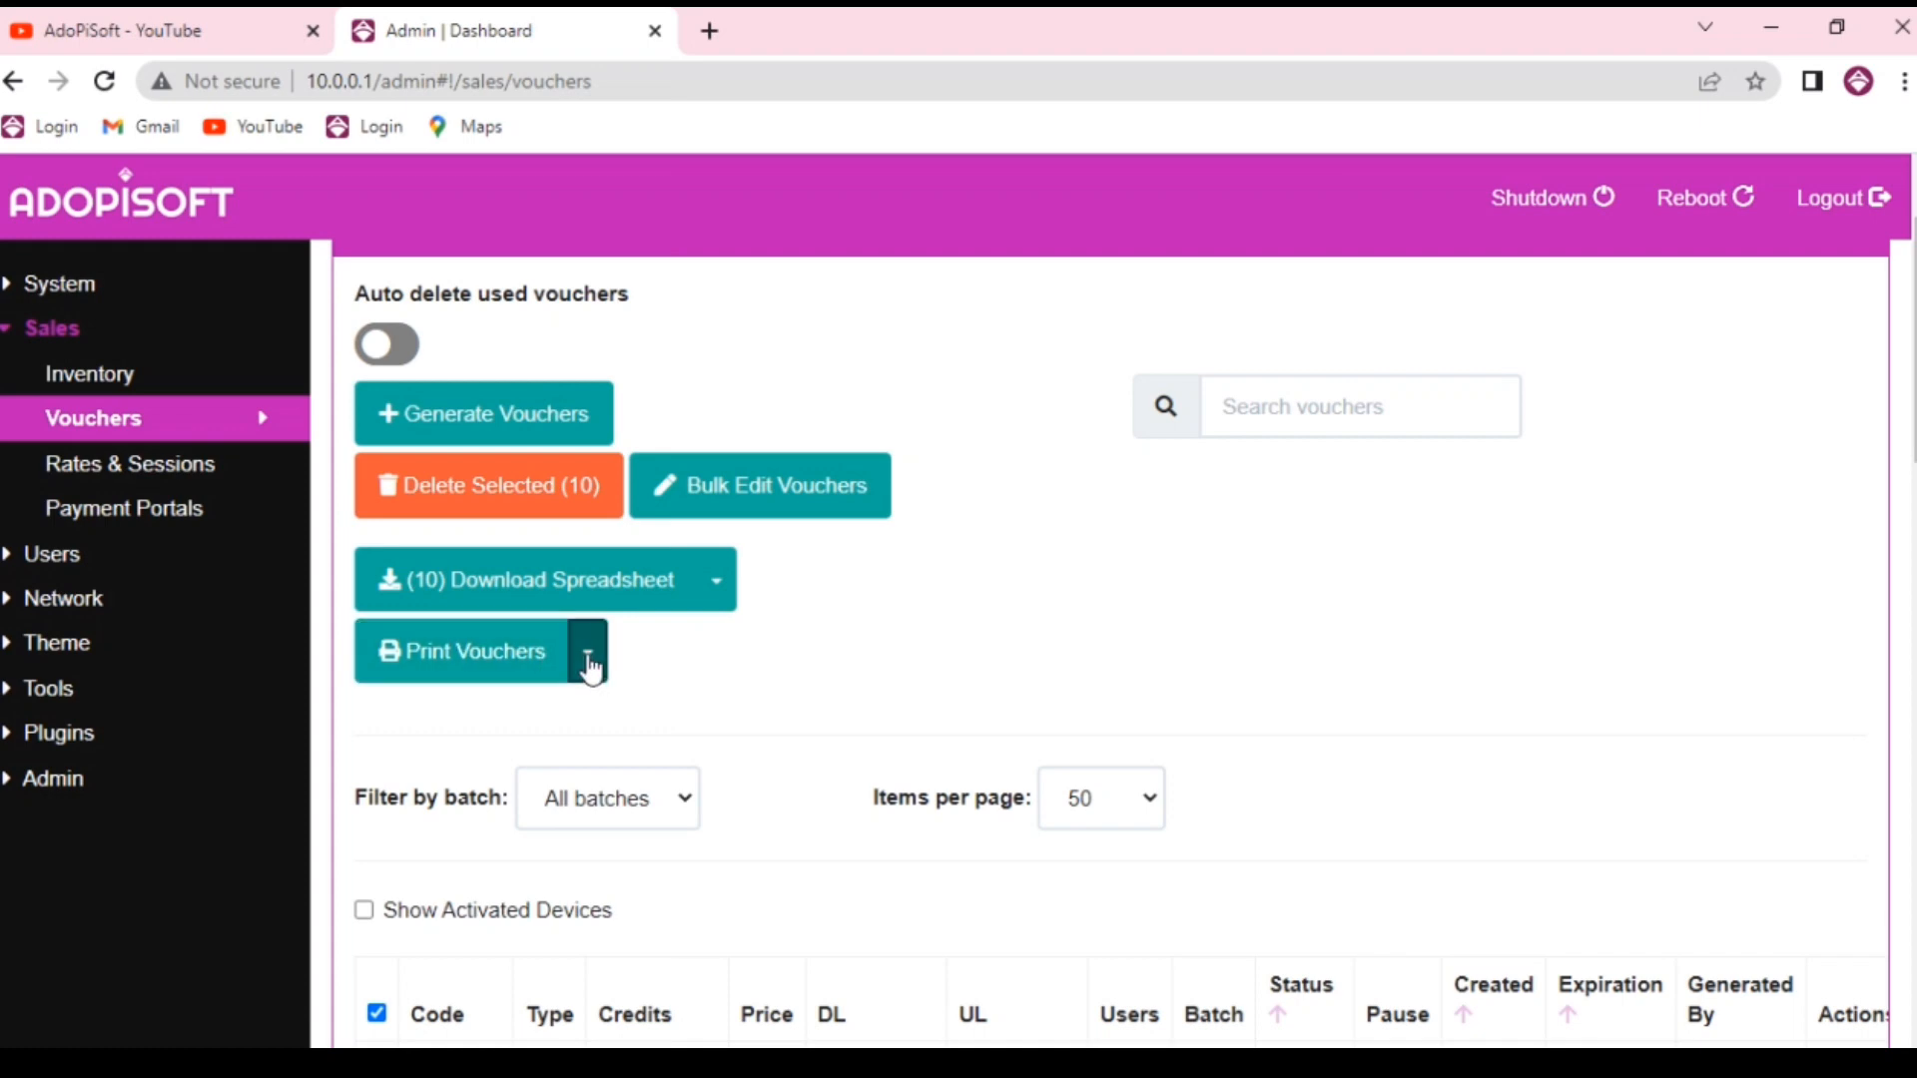
{"action": "left_click", "coordinate": [587, 651]}
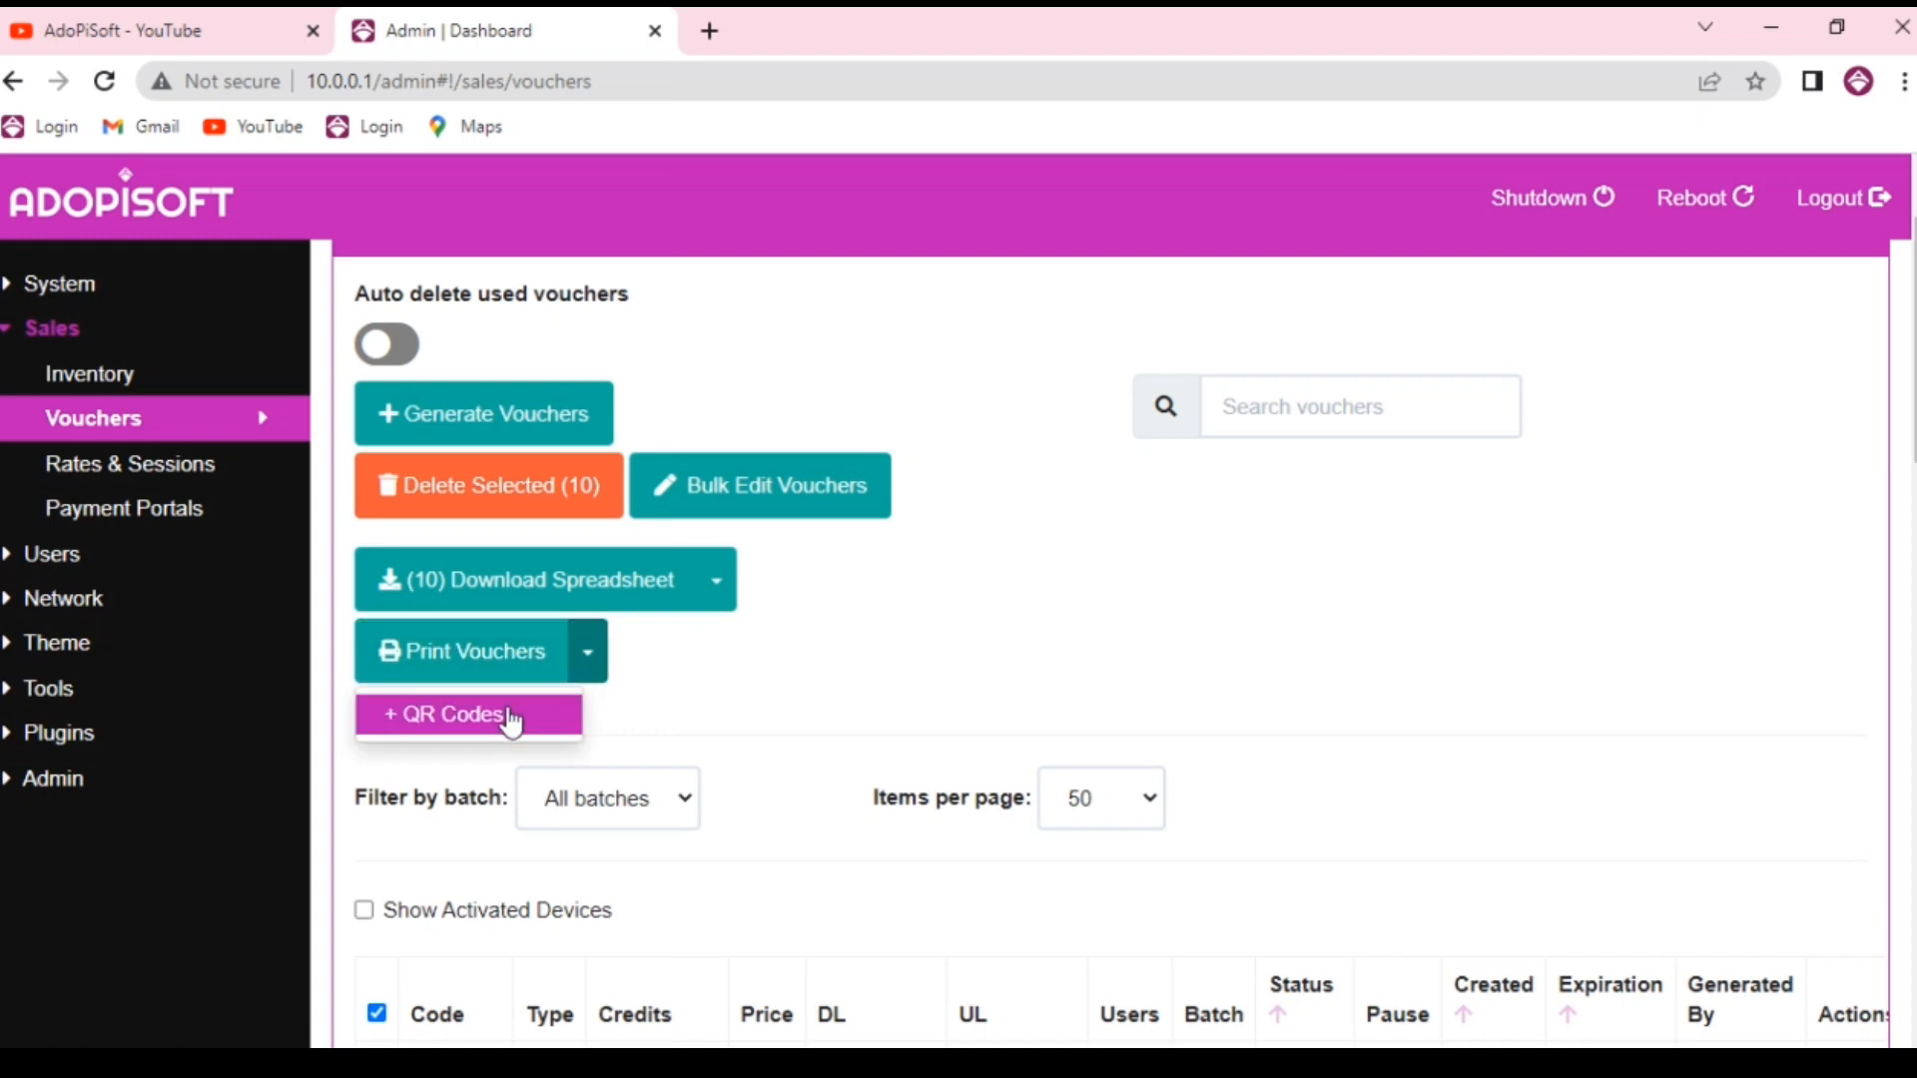
{"action": "left_click", "coordinate": [467, 715]}
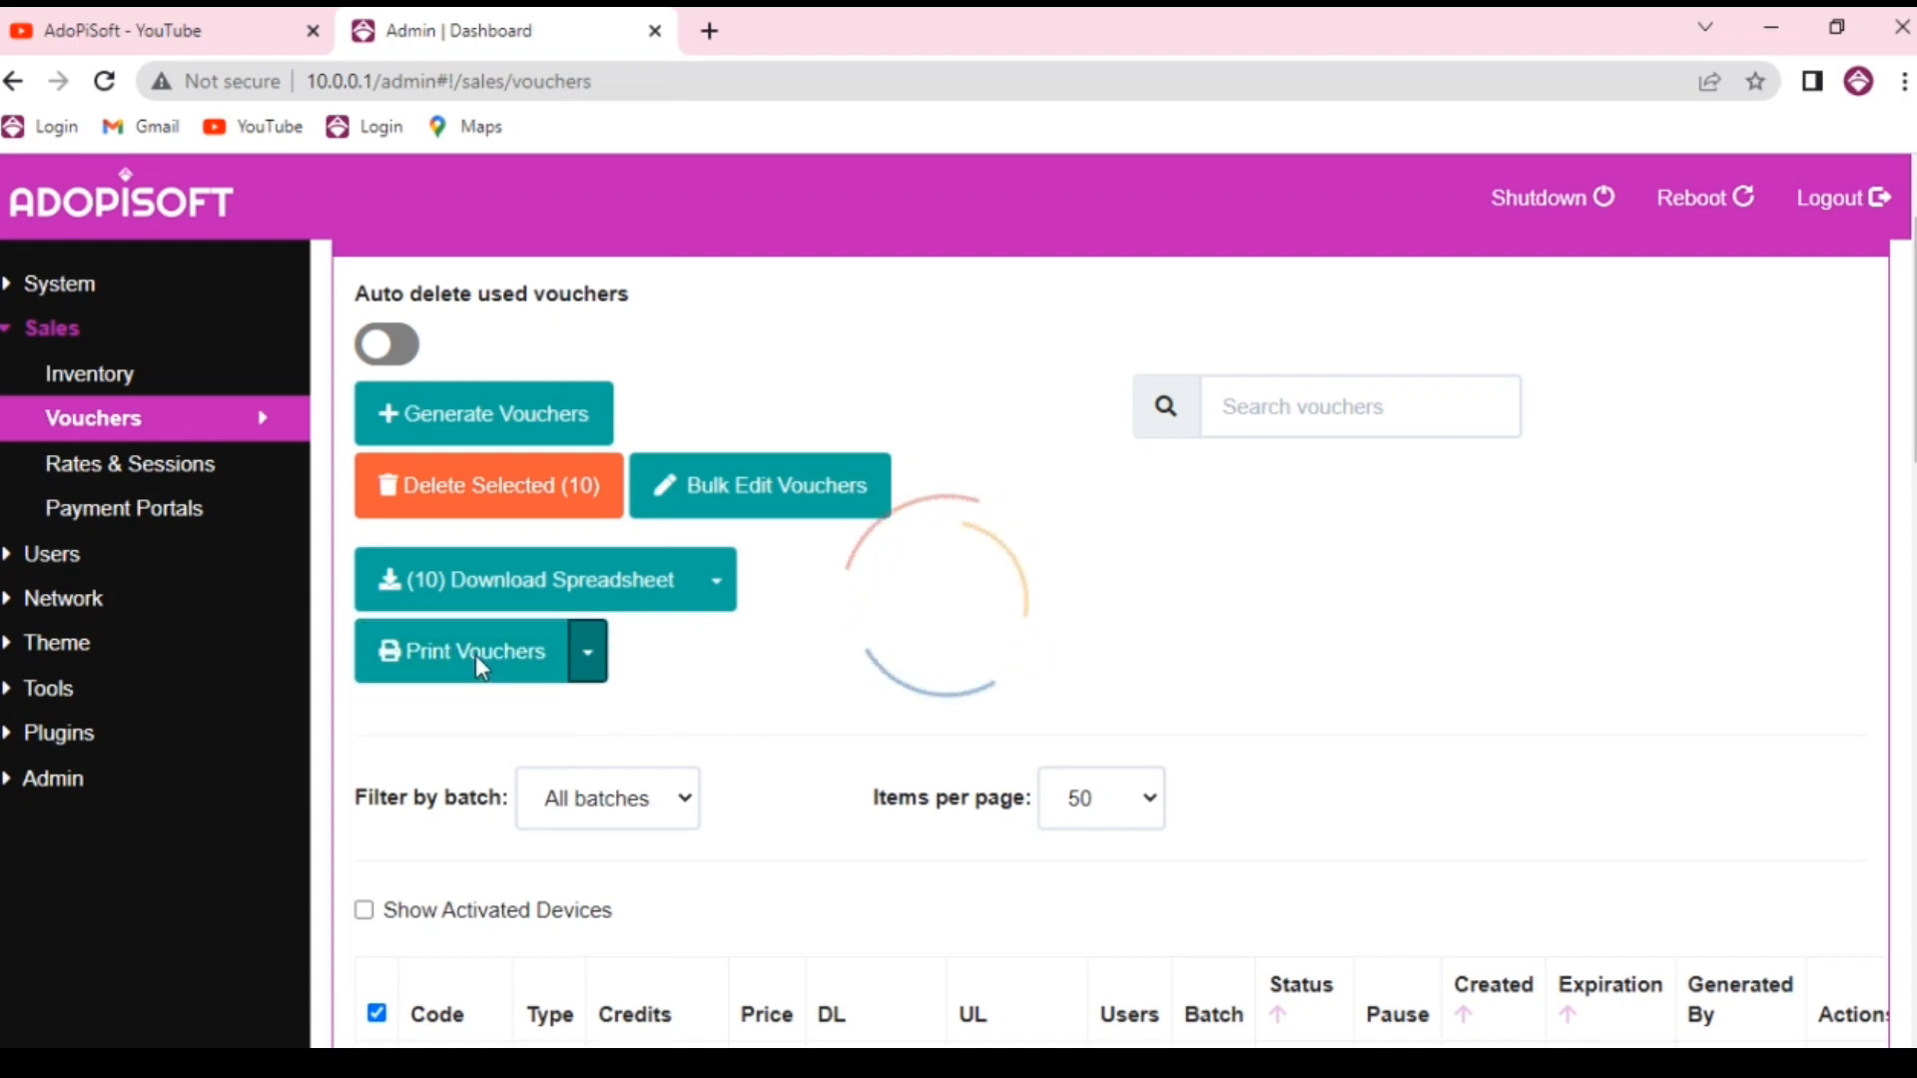
{"action": "left_click", "coordinate": [461, 651]}
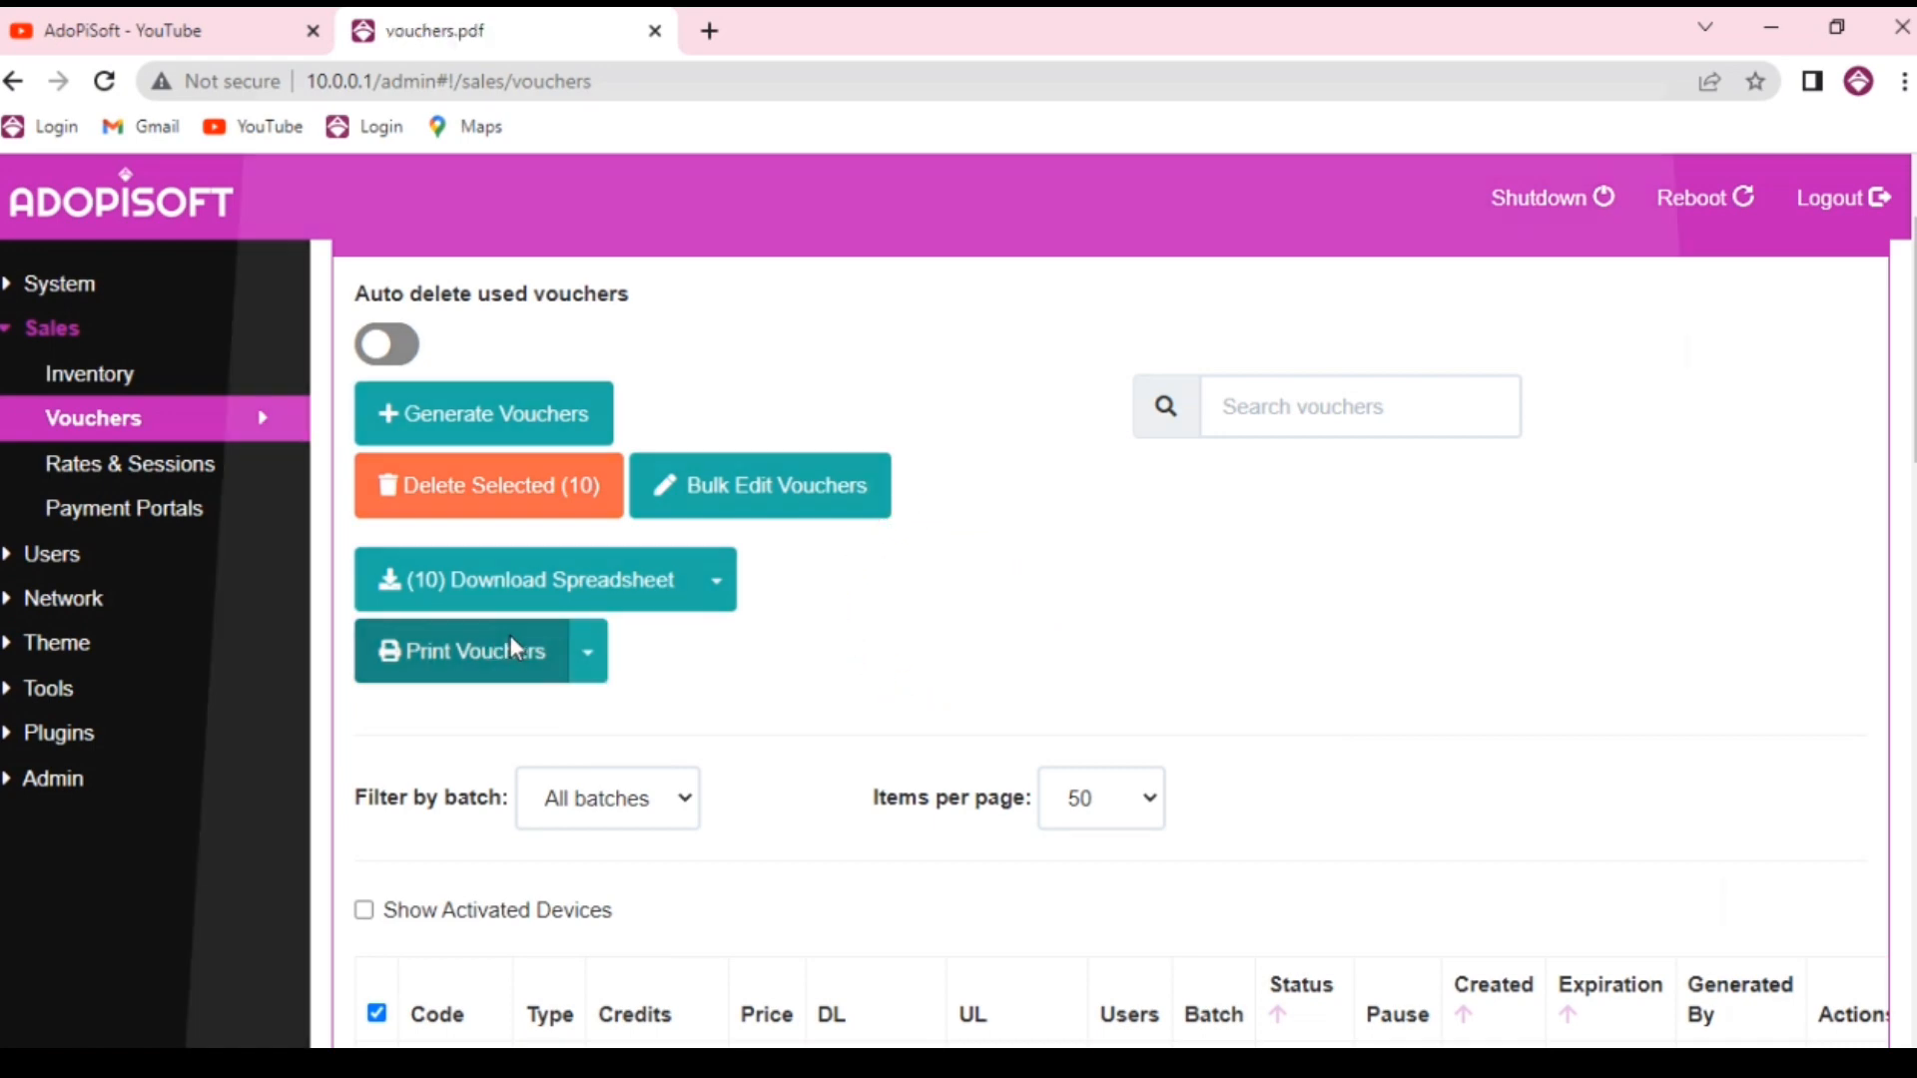
{"action": "left_click", "coordinate": [460, 651]}
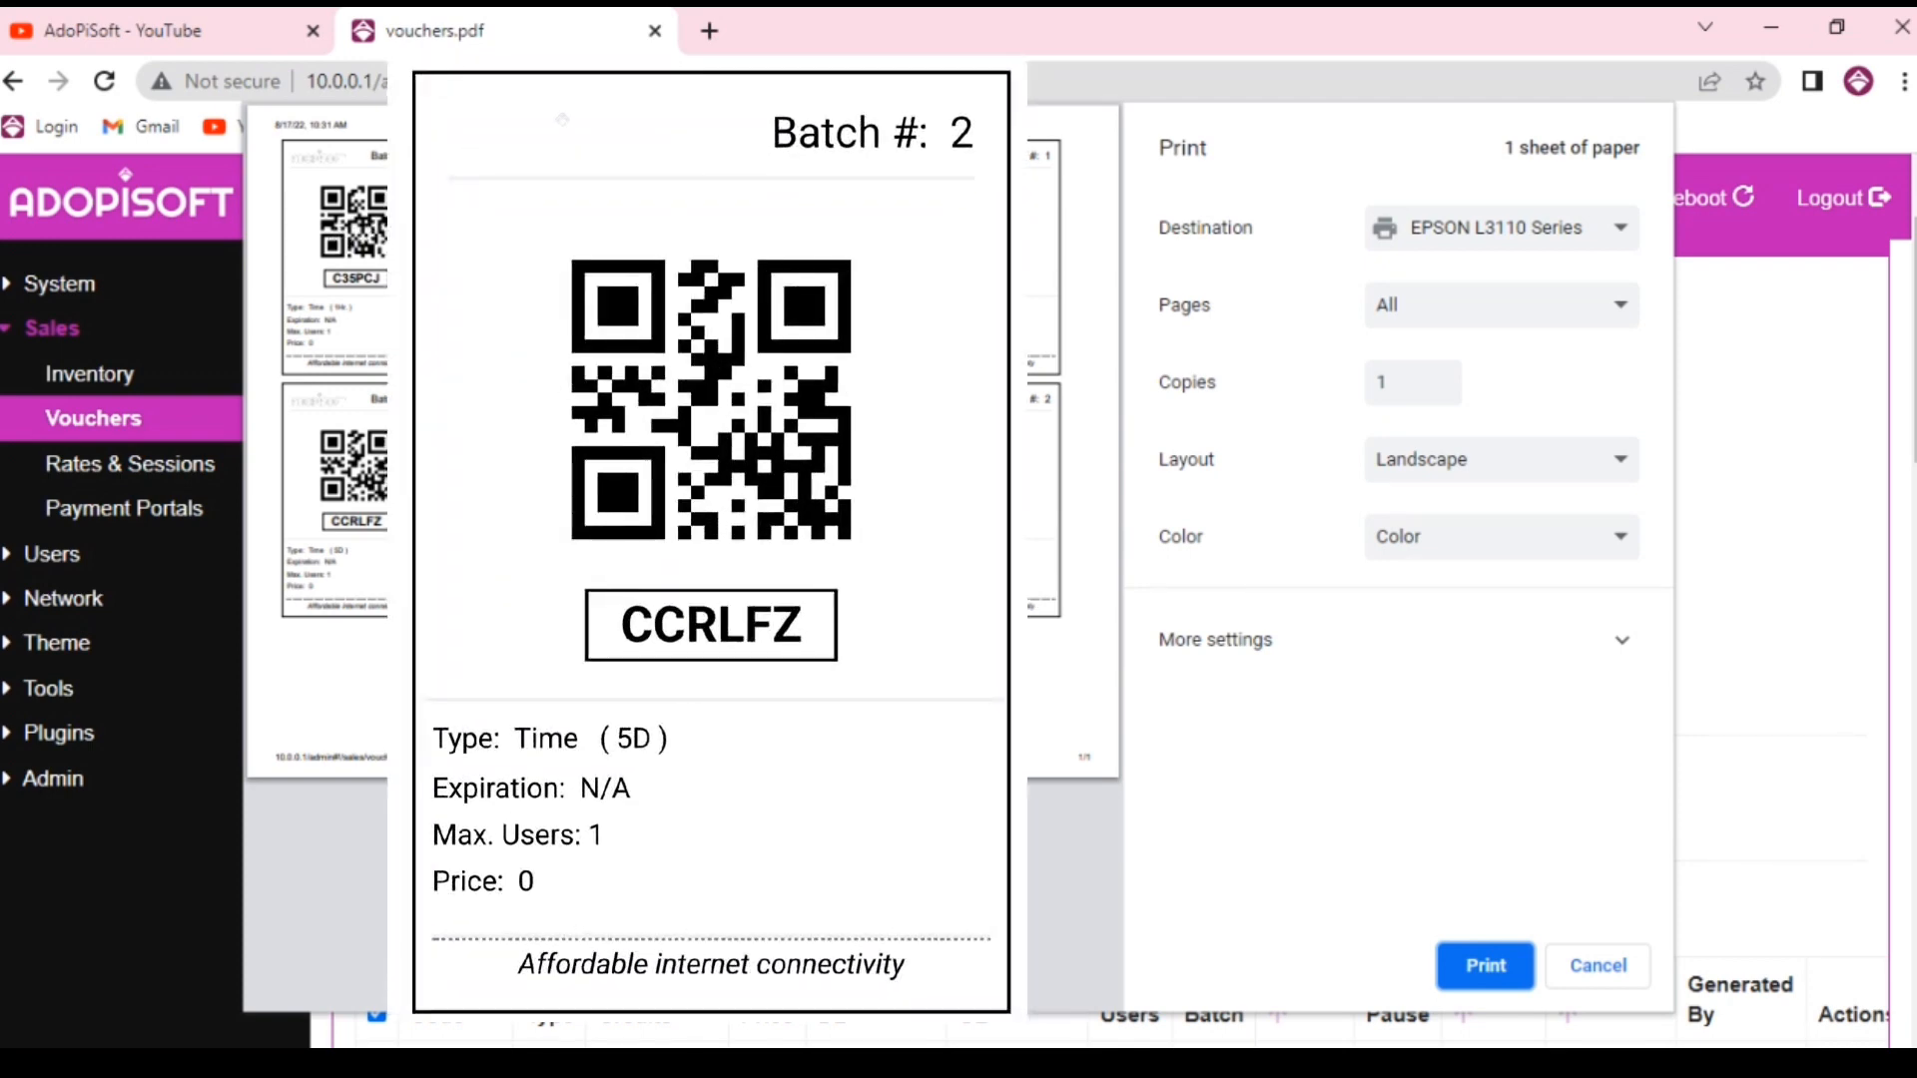
{"action": "mouse_move", "coordinate": [1614, 481]}
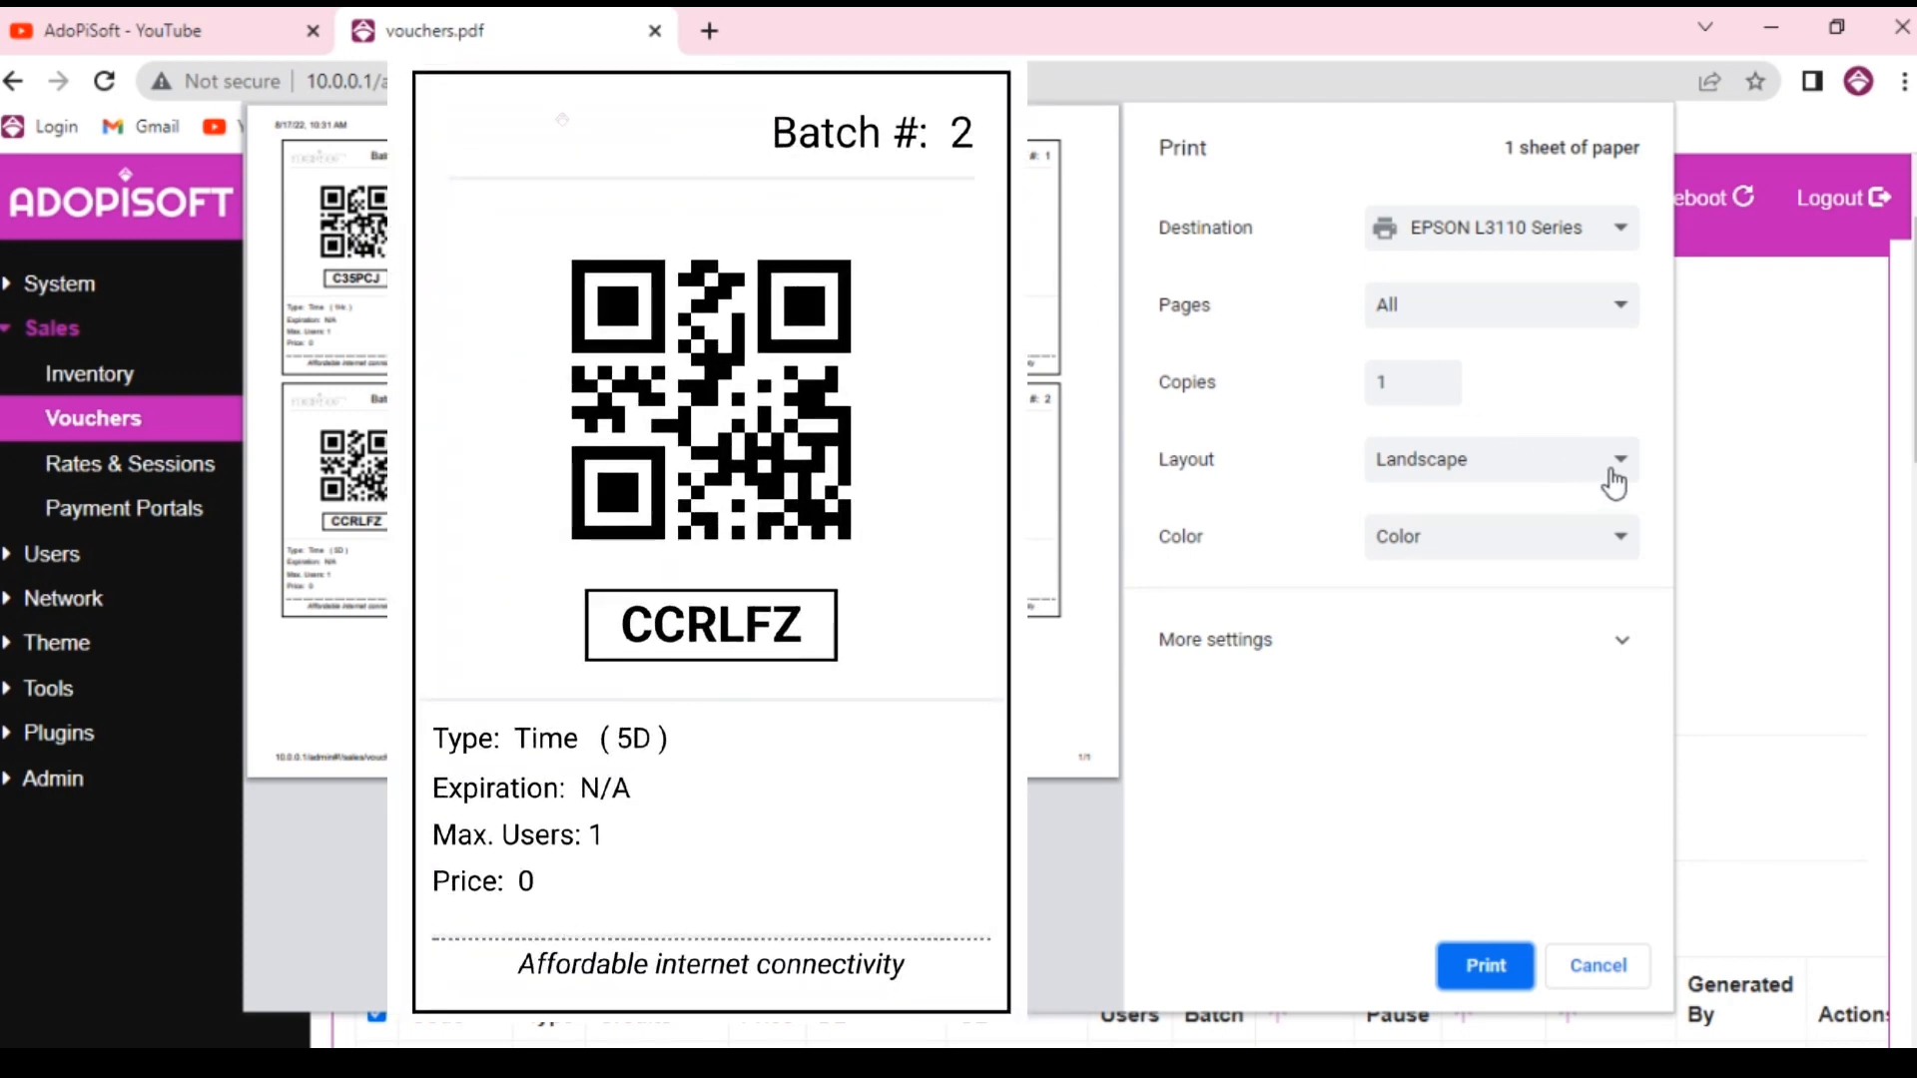
{"action": "mouse_move", "coordinate": [1632, 482]}
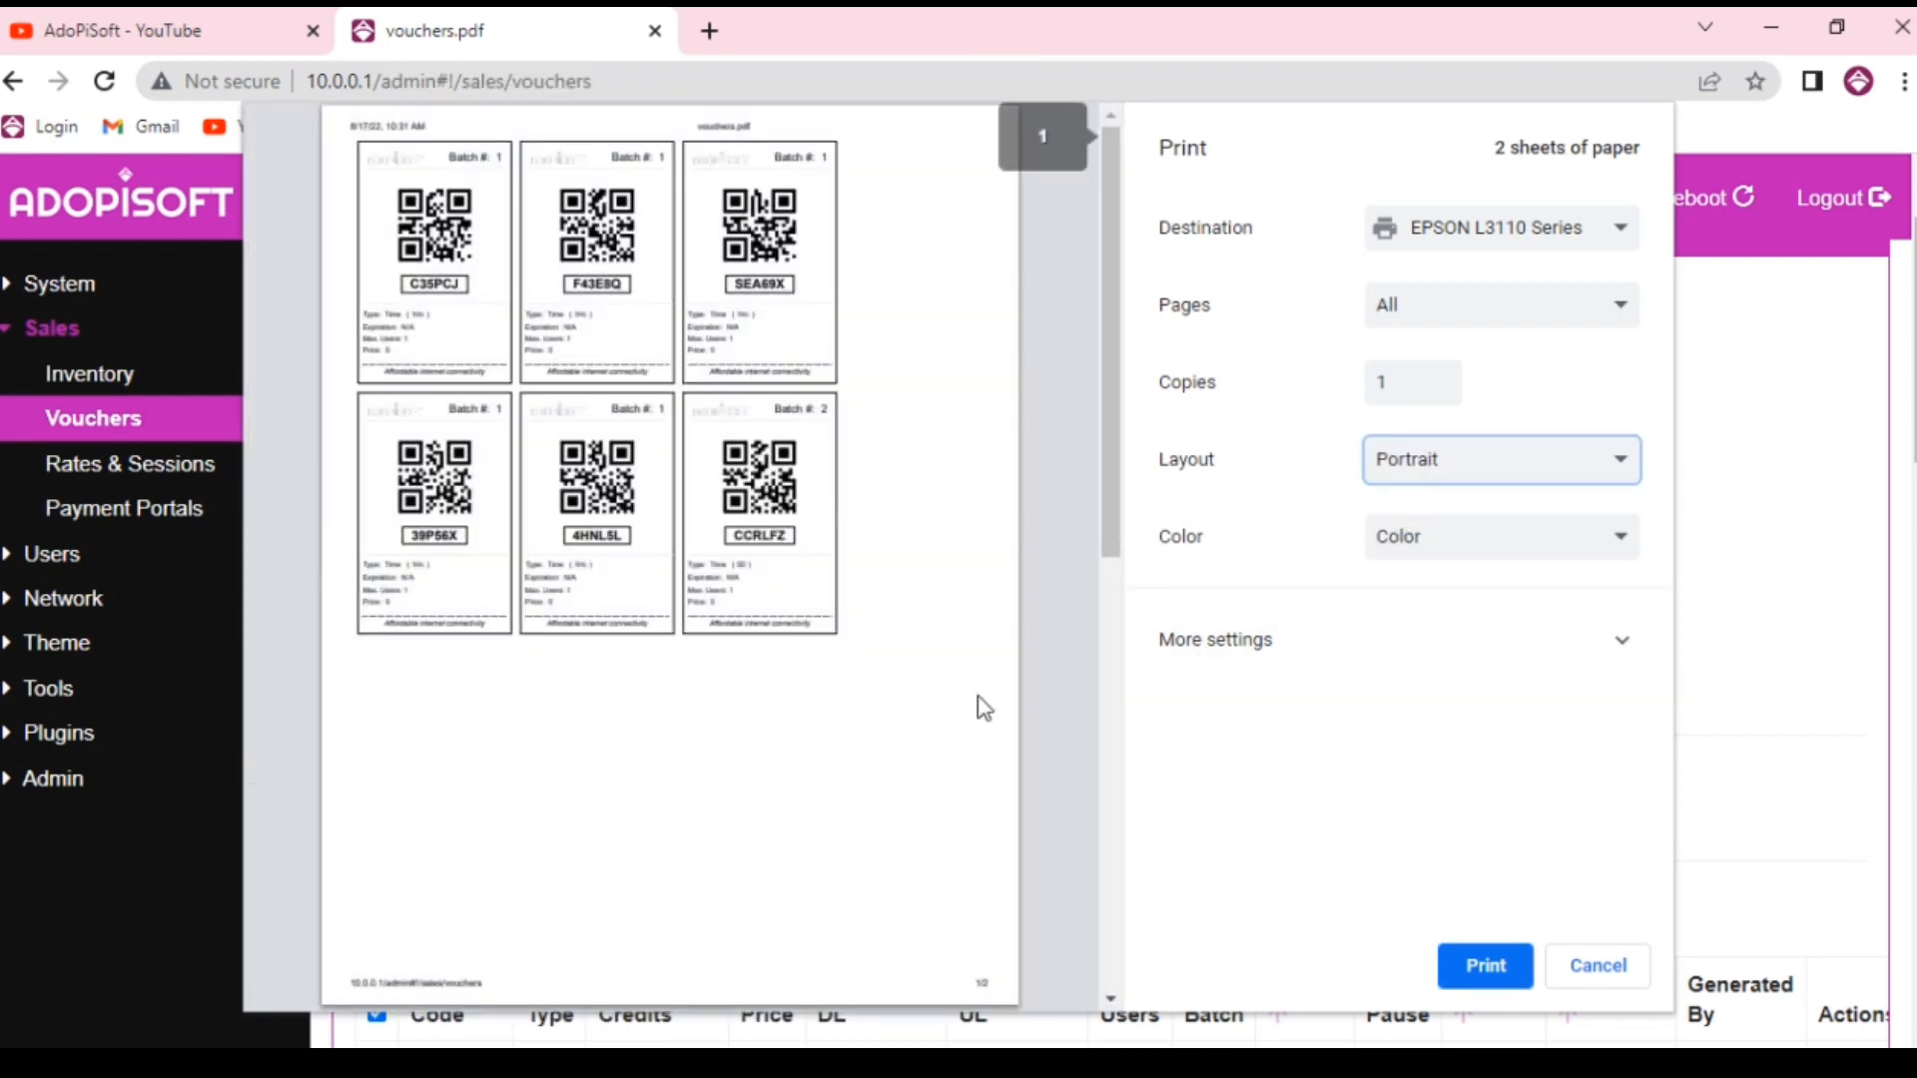
{"action": "mouse_move", "coordinate": [1632, 461]}
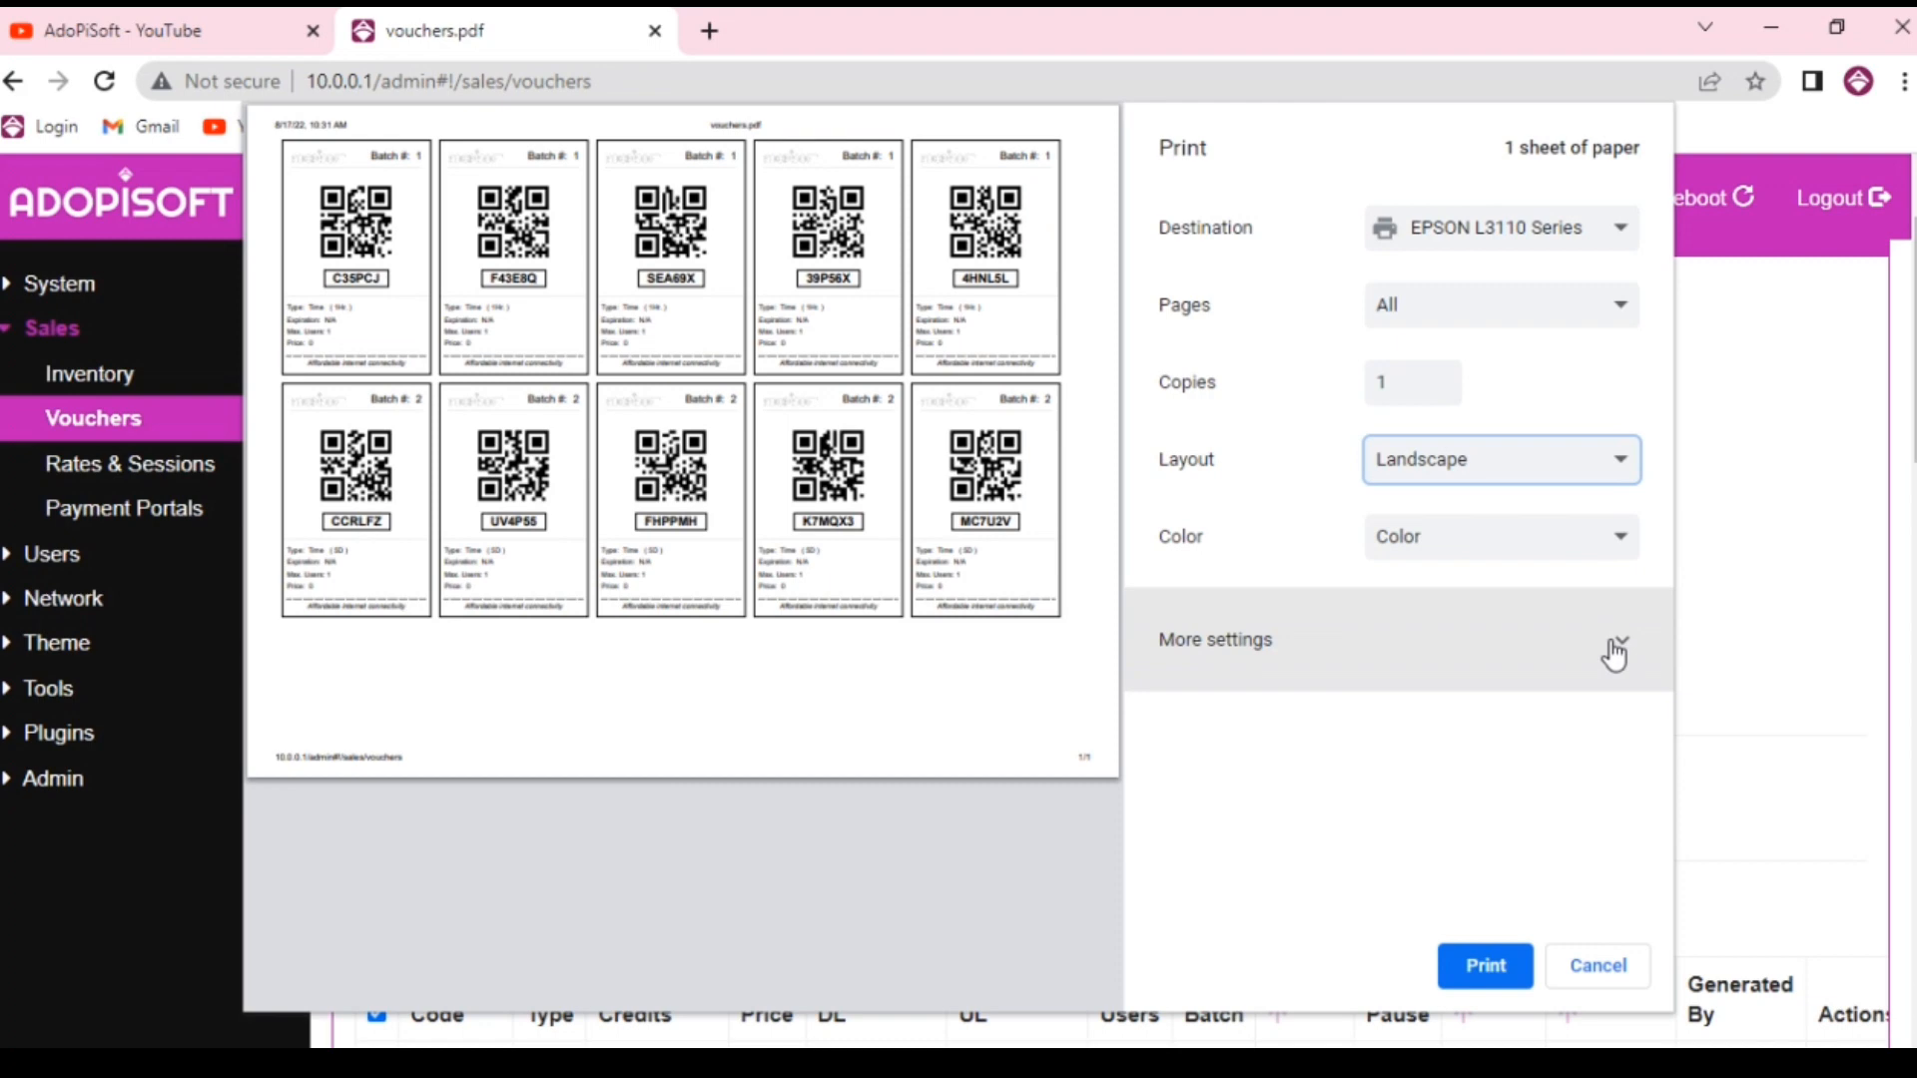
Print the ten QR-code vouchers on one landscape sheet with background graphics enabled
{"action": "left_click", "coordinate": [1214, 639]}
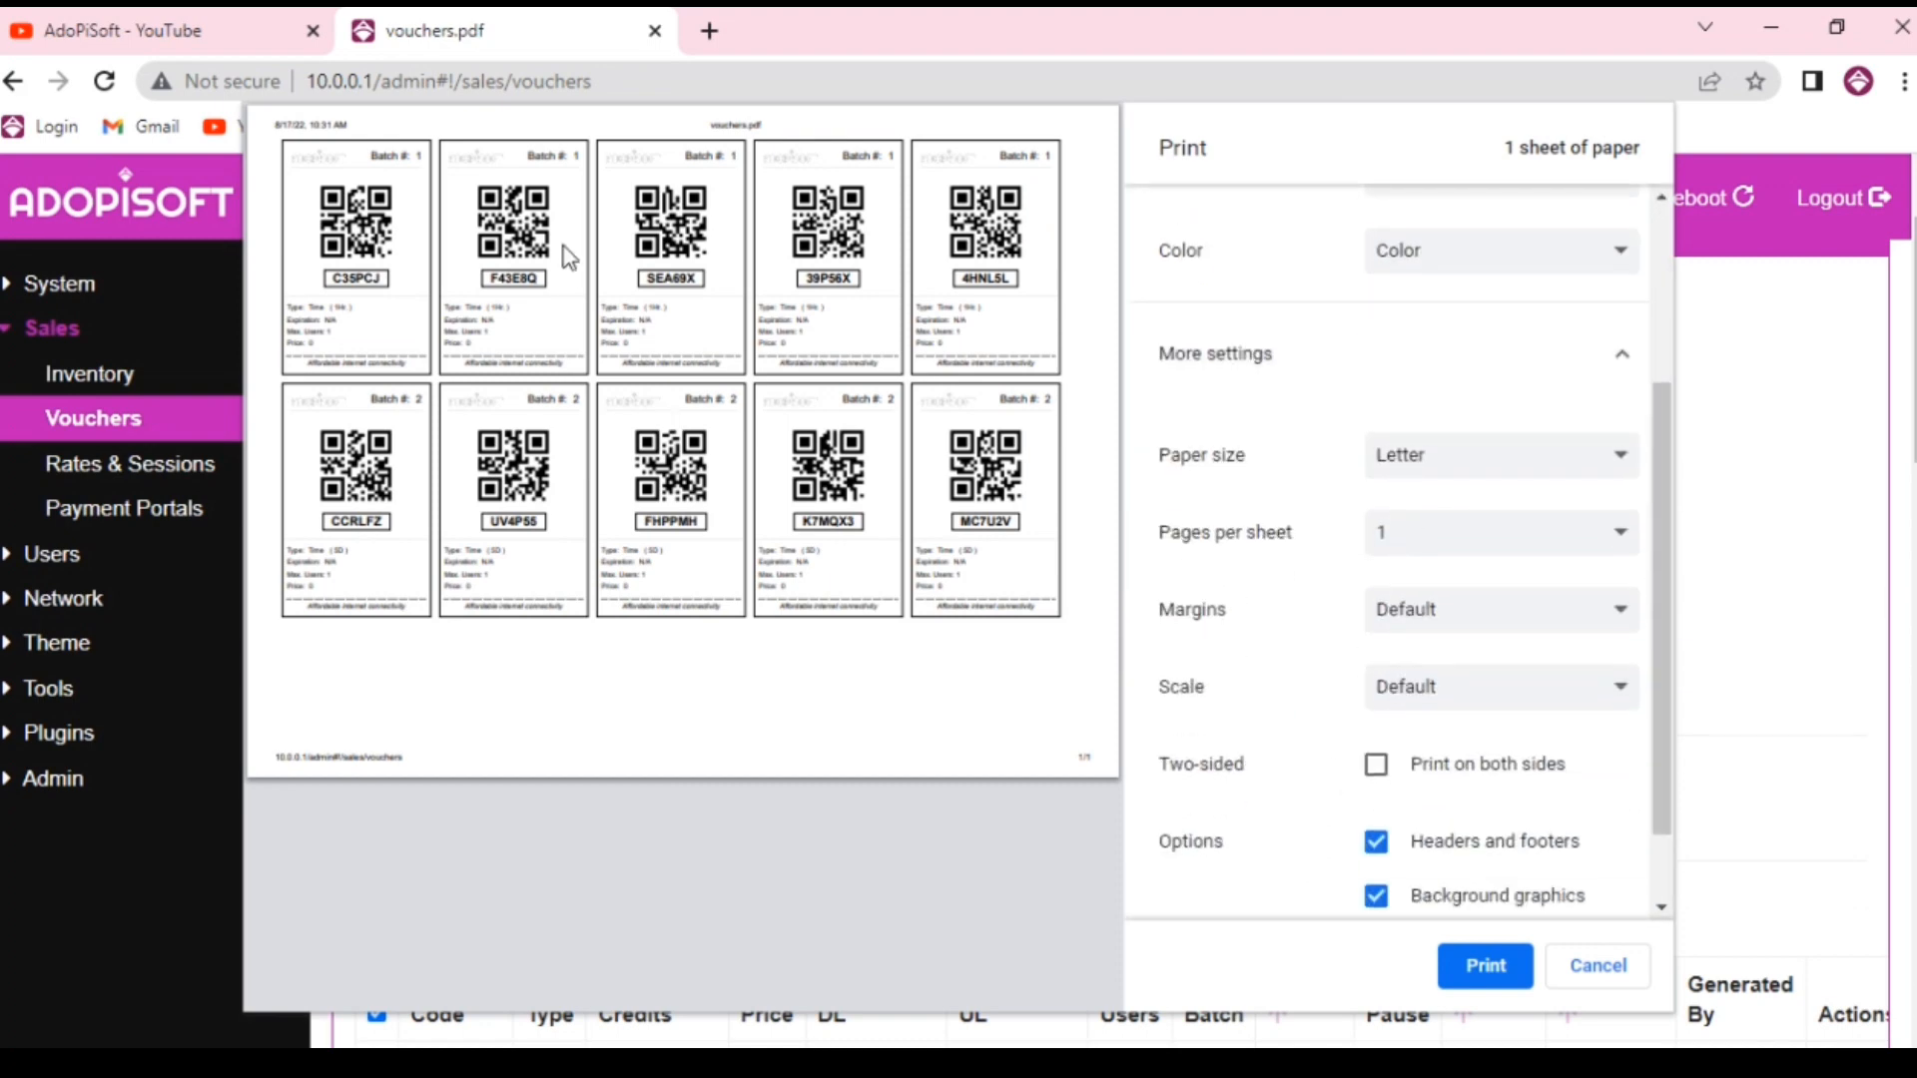
{"action": "scroll", "scroll_direction": "down", "scroll_amount": 3}
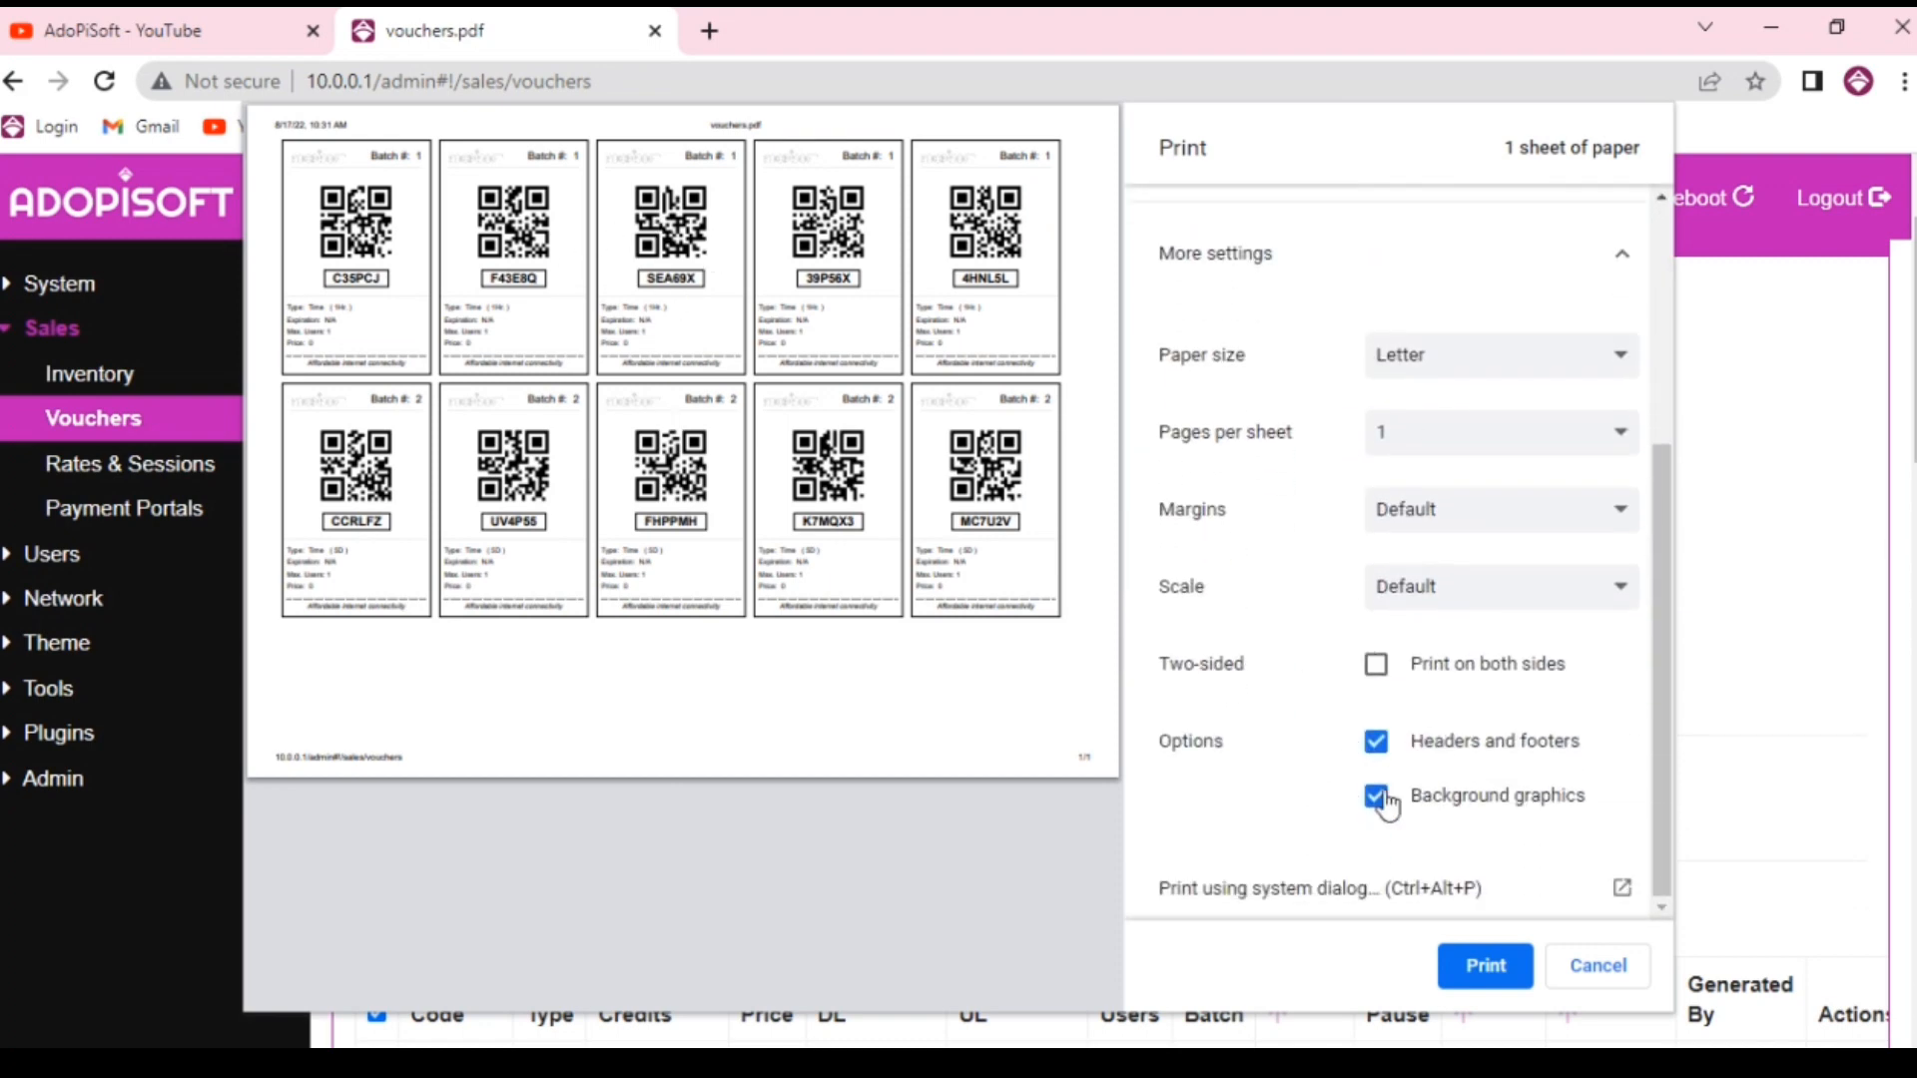
{"action": "left_click", "coordinate": [1596, 964]}
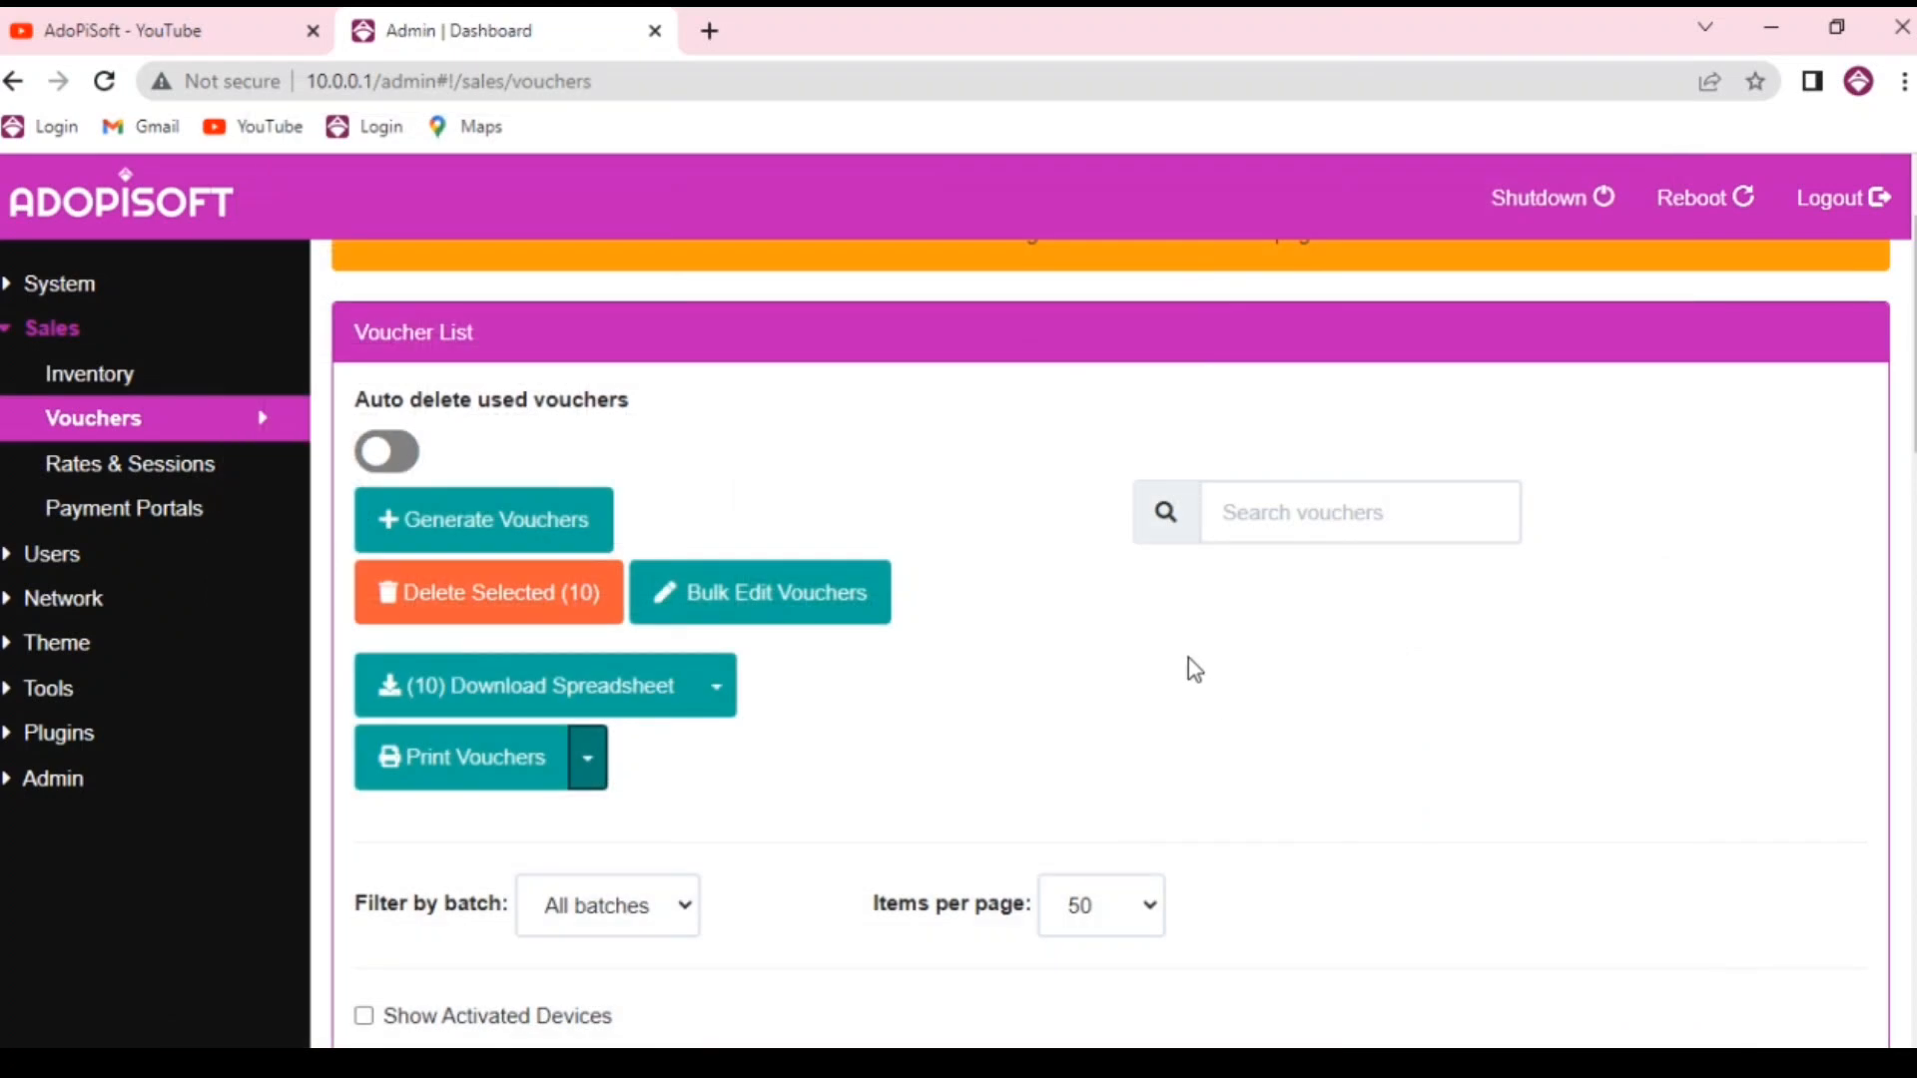